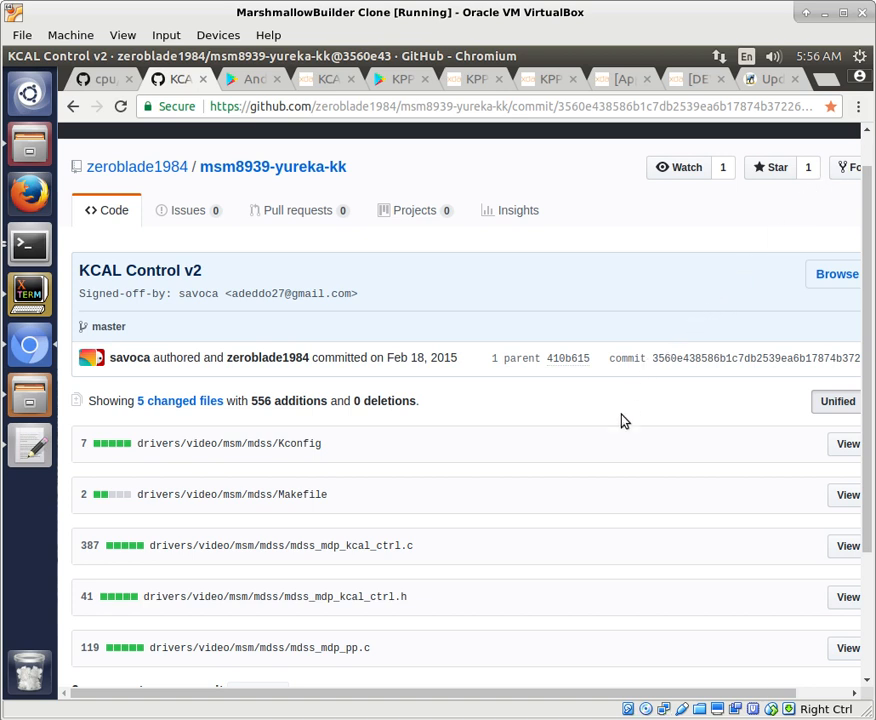
mouse_move(584, 428)
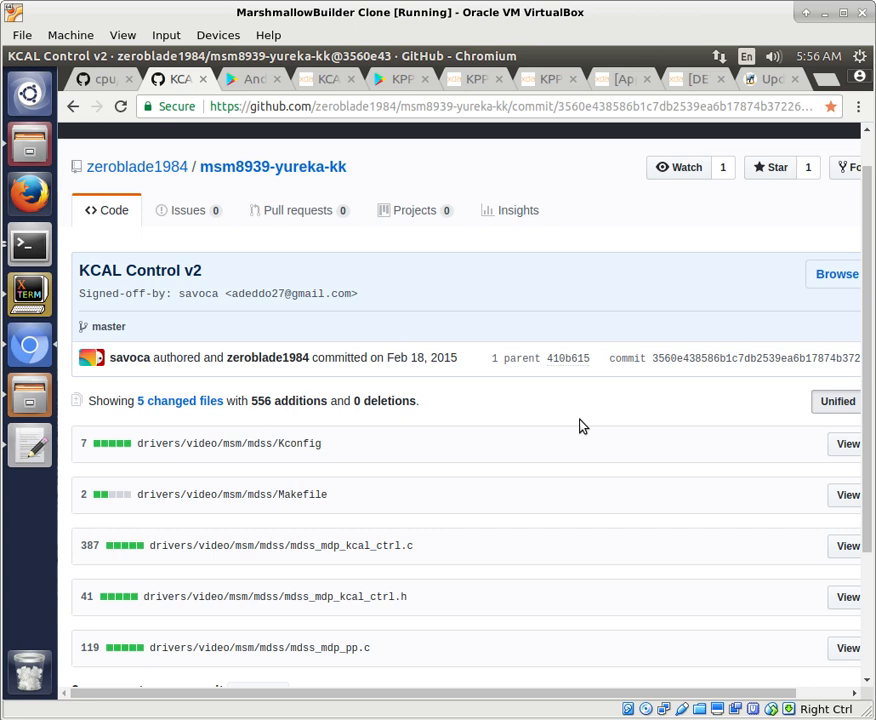
mouse_move(588, 444)
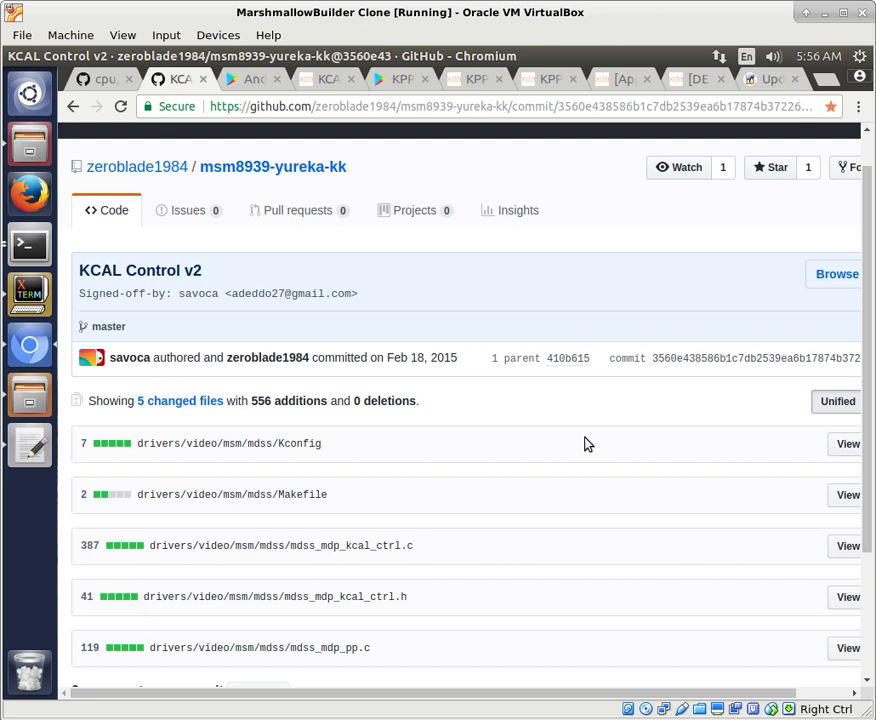
mouse_move(116, 384)
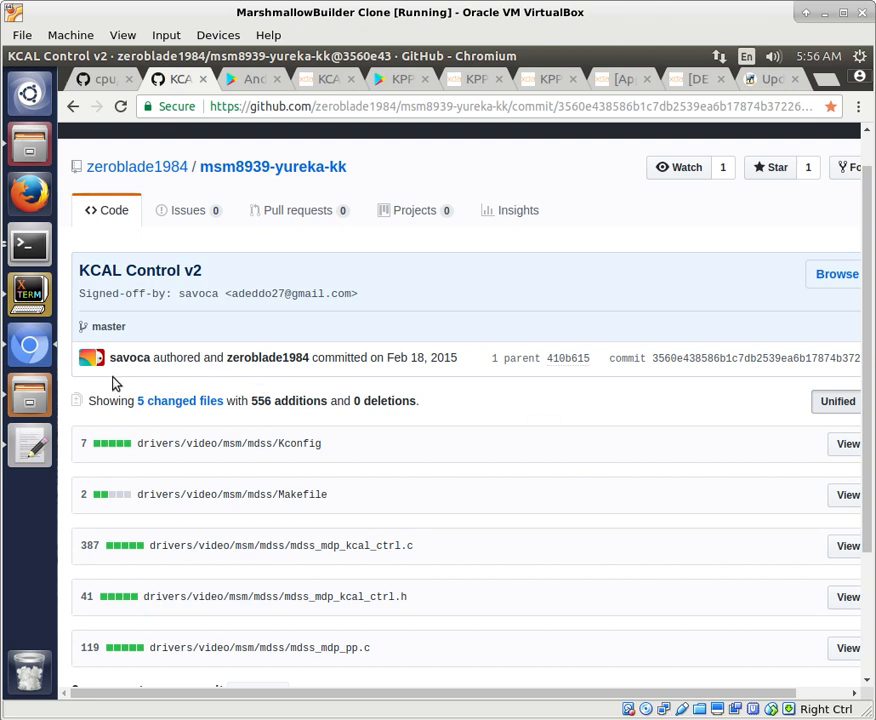
mouse_move(518, 412)
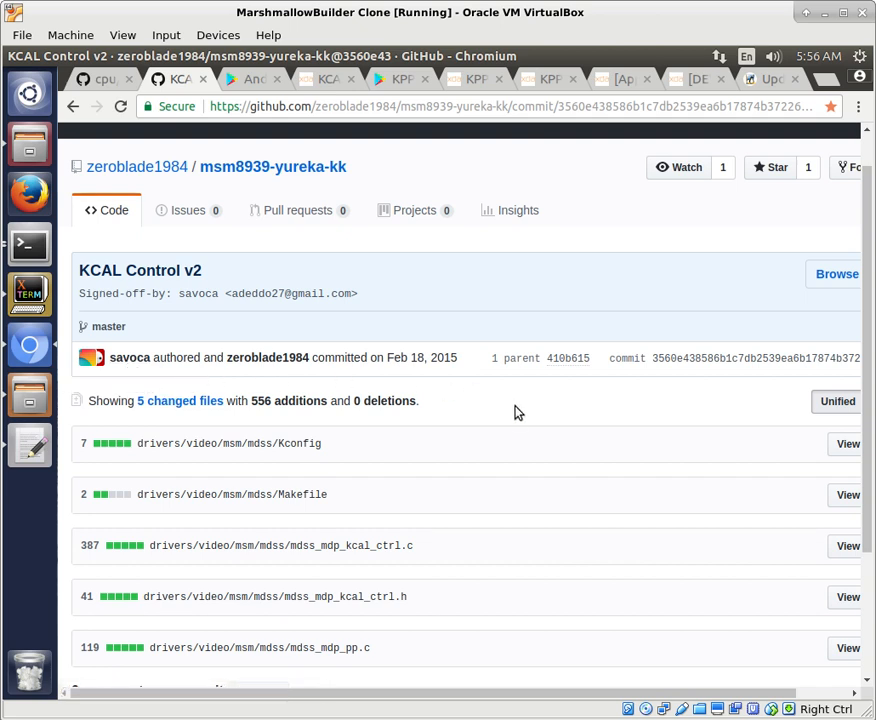
mouse_move(344, 388)
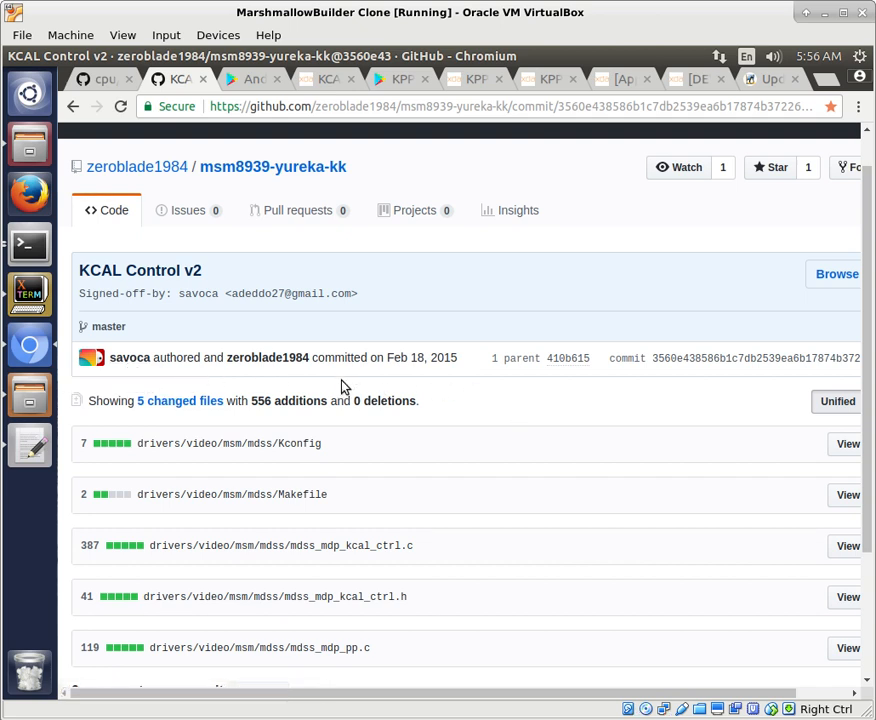
mouse_move(136, 396)
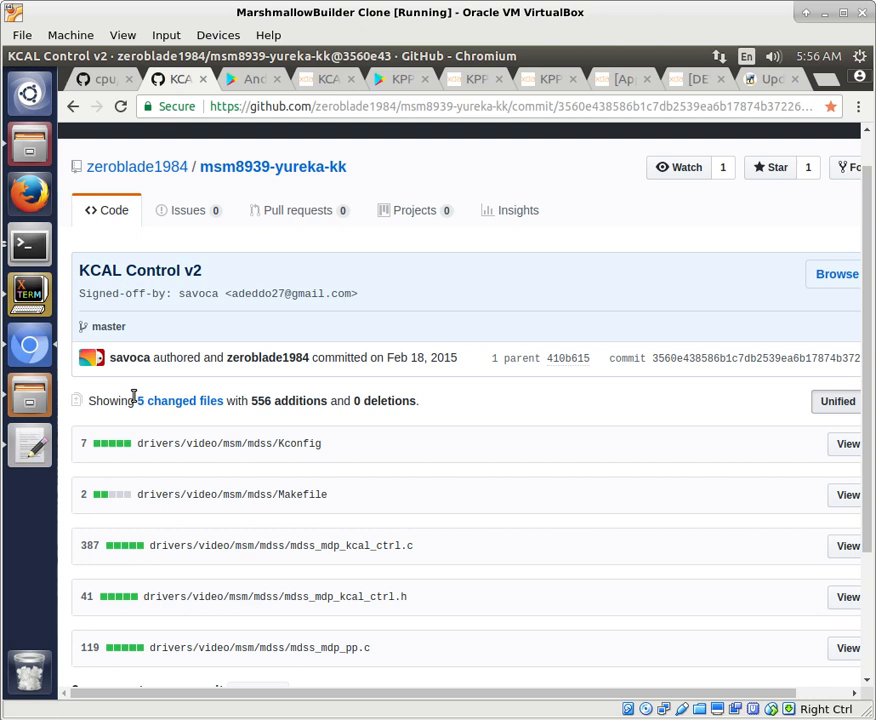
mouse_move(204, 290)
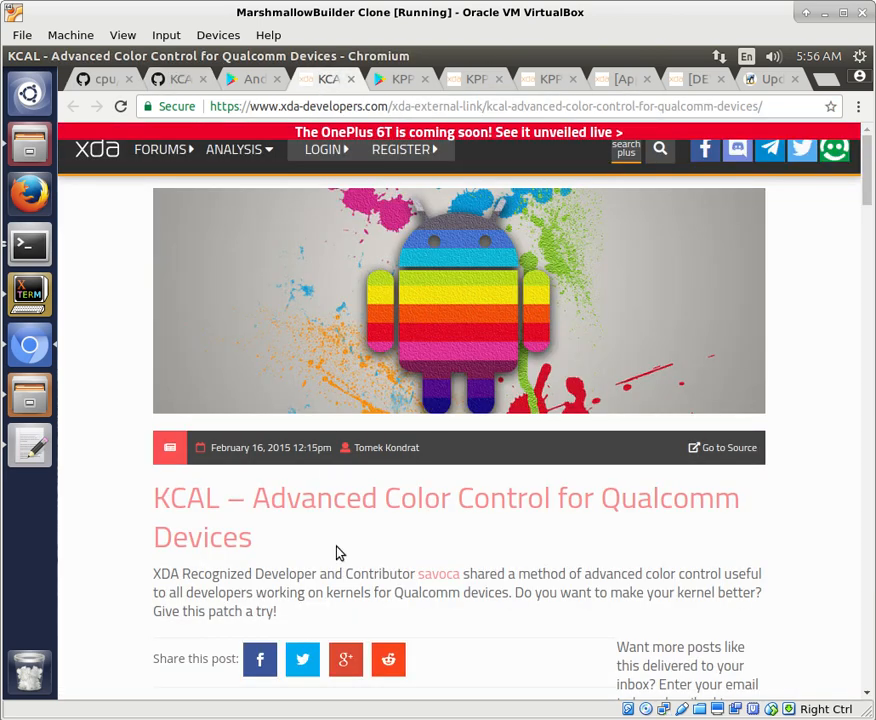
mouse_move(372, 556)
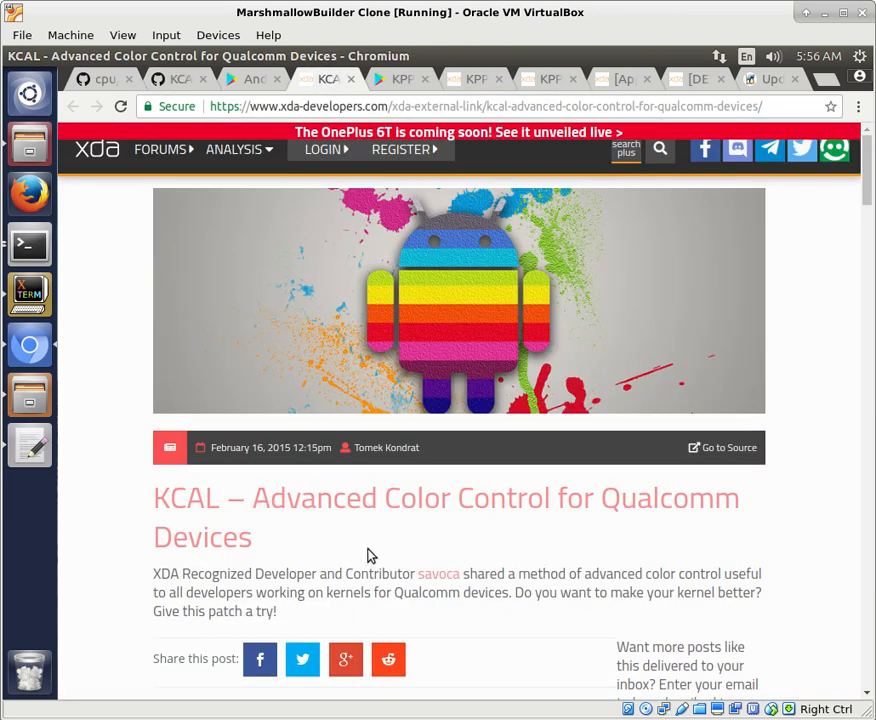
mouse_move(392, 540)
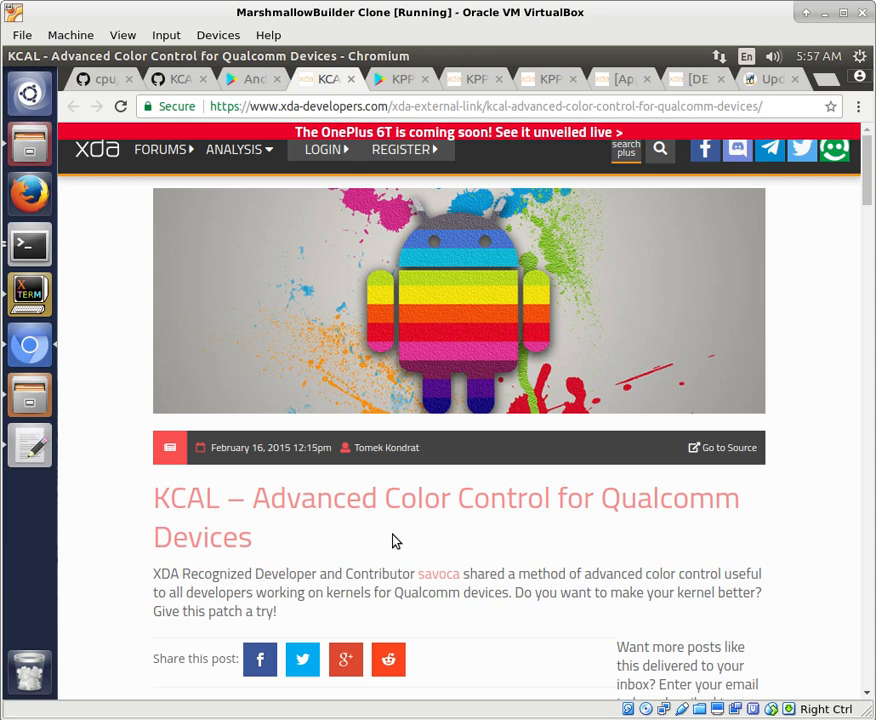
mouse_move(460, 120)
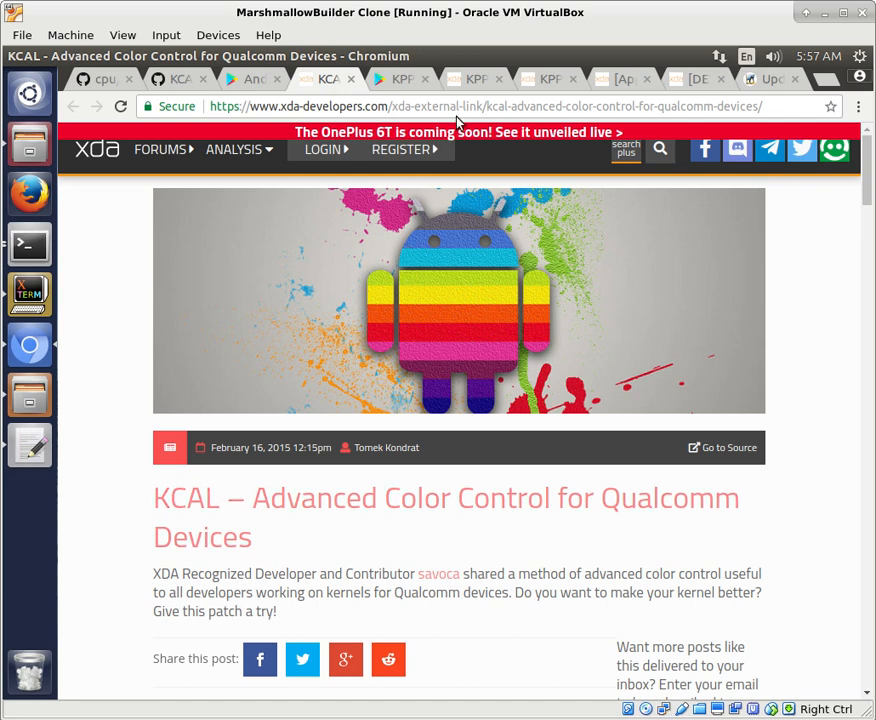
Bring up the thealaskalinuxuser blog post on the updated KPPD Control app for Oreo.
left_click(770, 78)
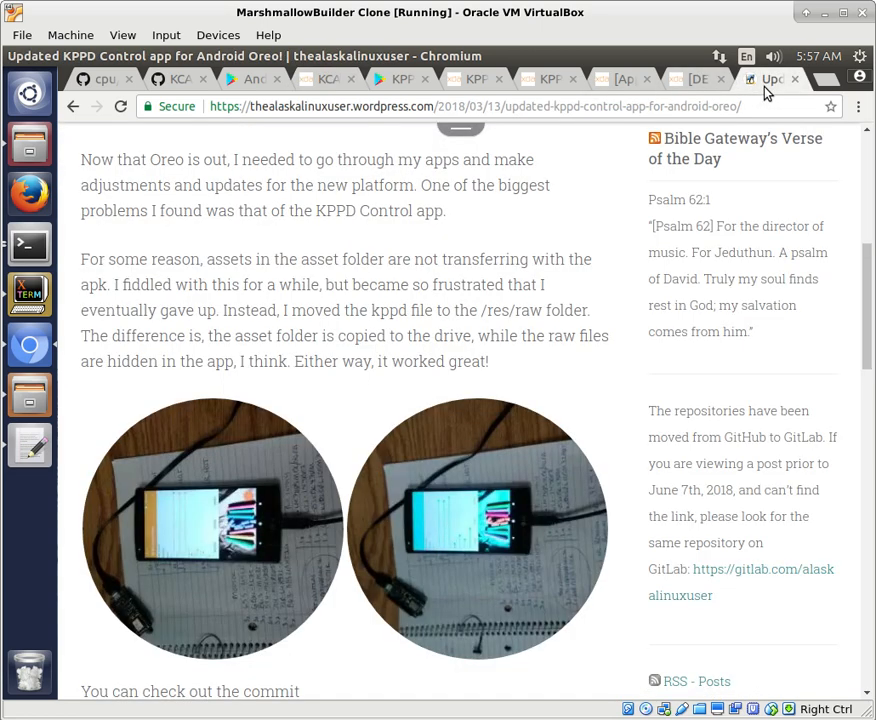
mouse_move(288, 680)
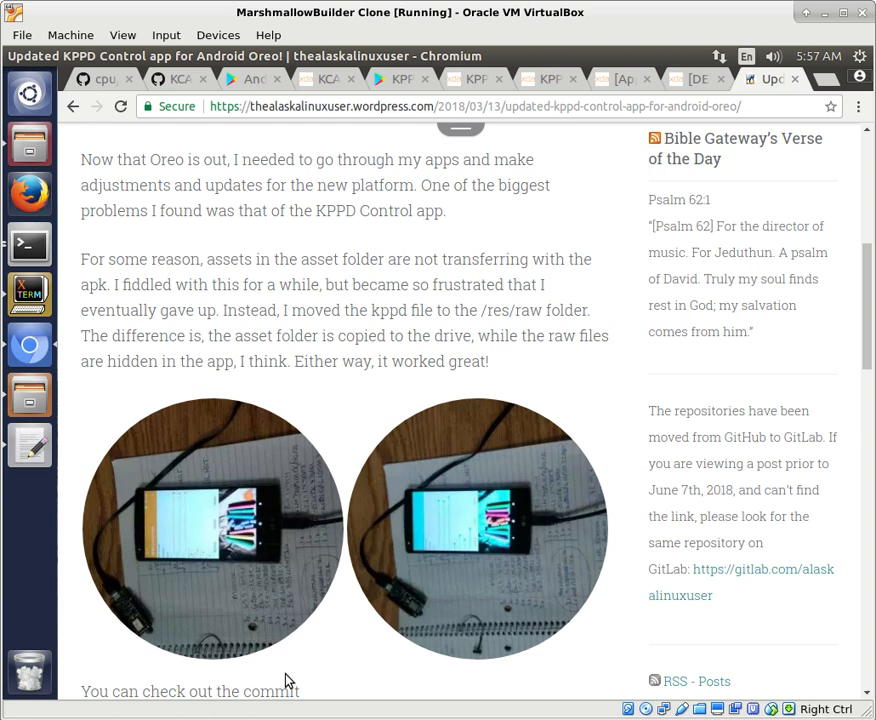
mouse_move(196, 536)
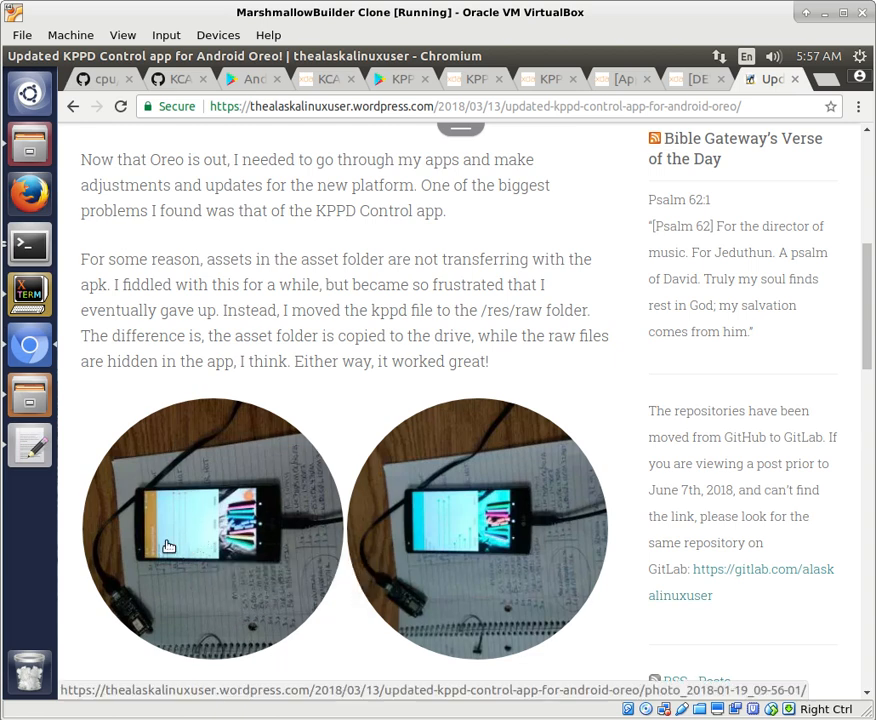
mouse_move(296, 572)
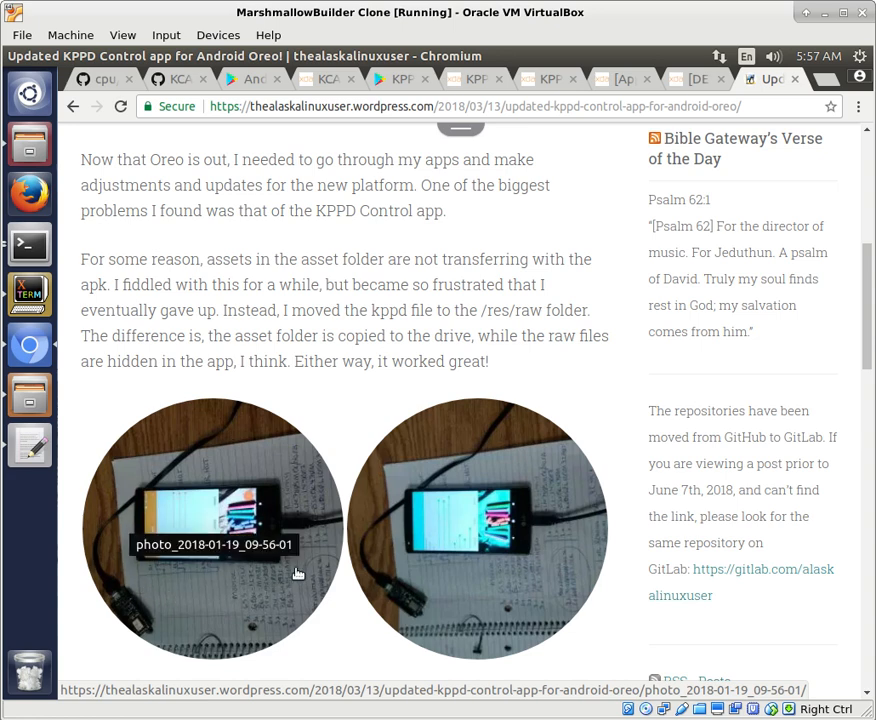
mouse_move(240, 604)
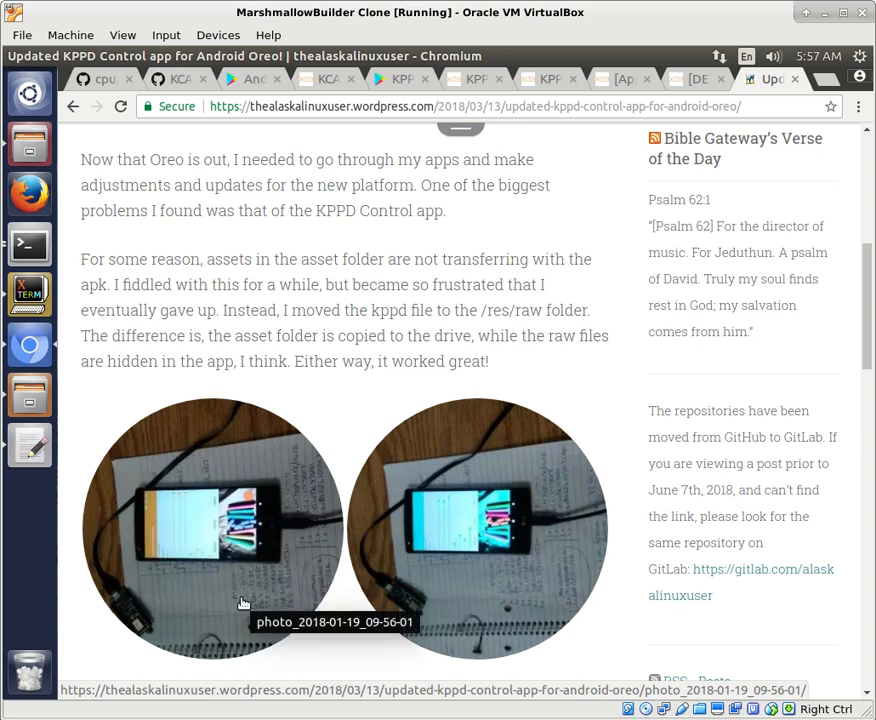
mouse_move(264, 600)
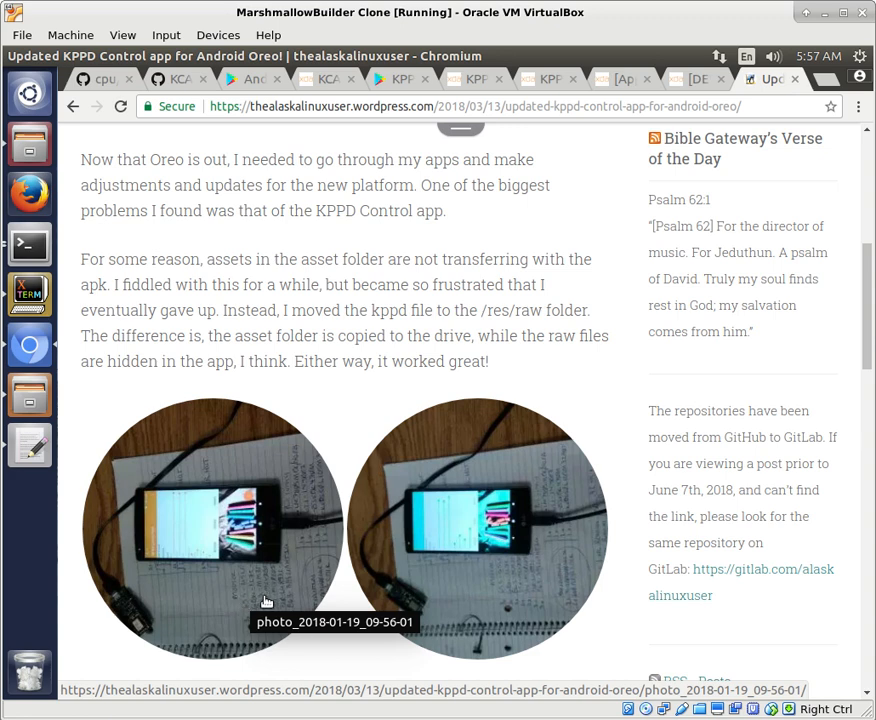
mouse_move(472, 560)
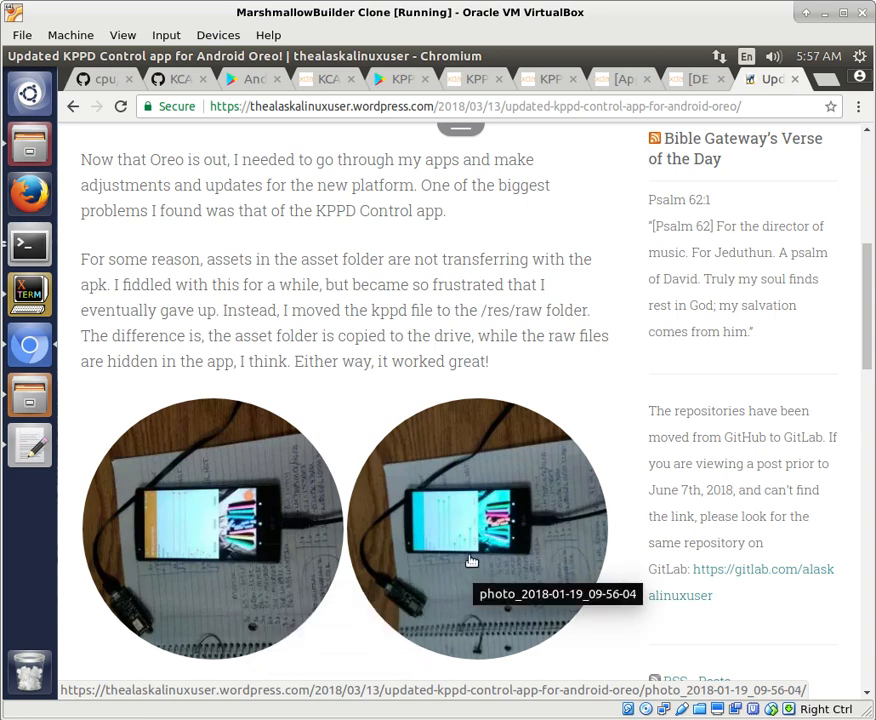
mouse_move(388, 528)
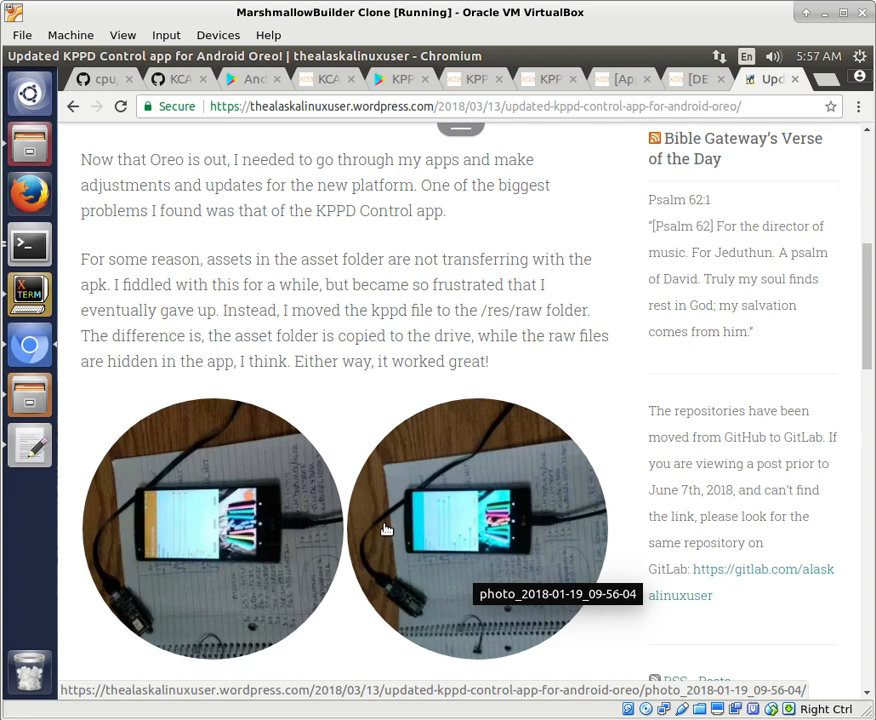
mouse_move(568, 548)
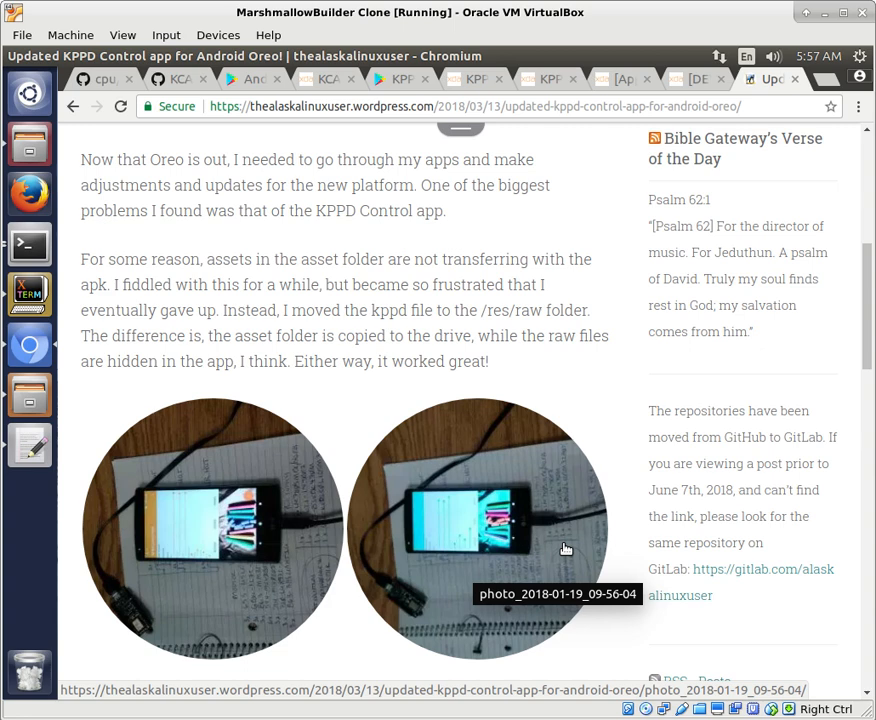
mouse_move(160, 512)
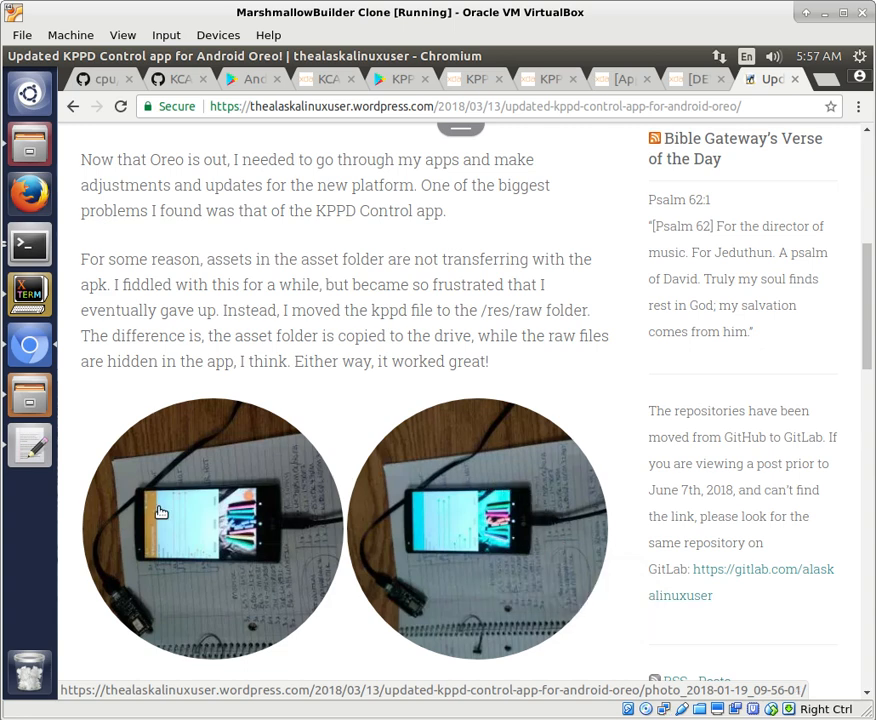
mouse_move(212, 556)
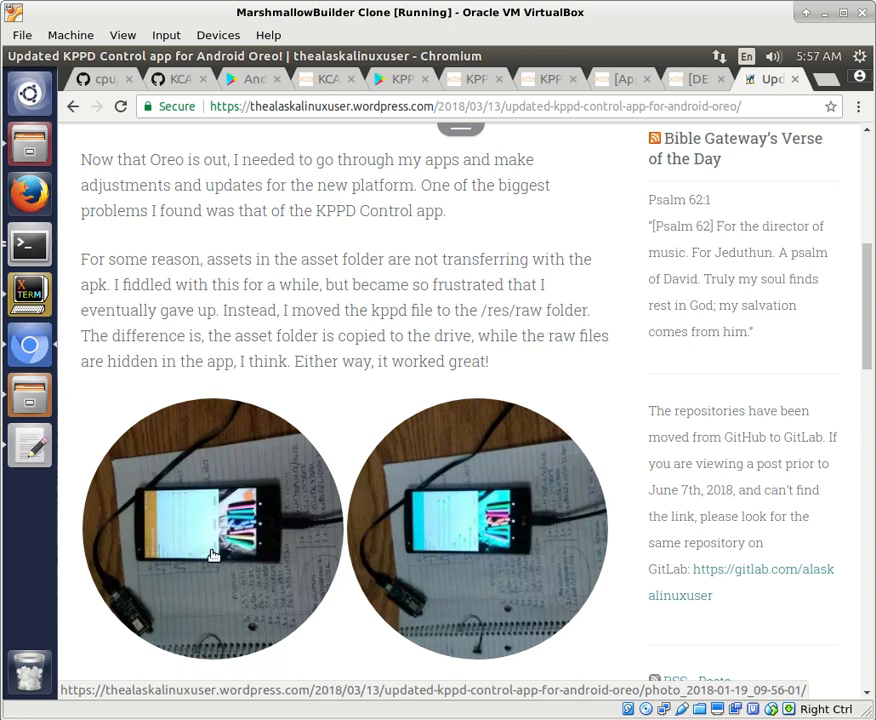
mouse_move(196, 516)
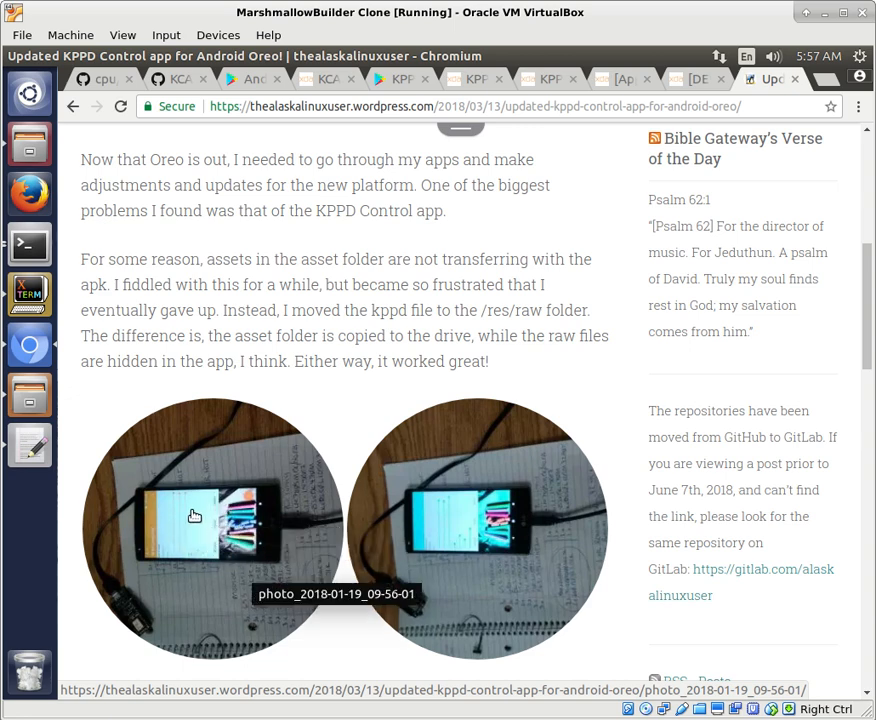
mouse_move(484, 552)
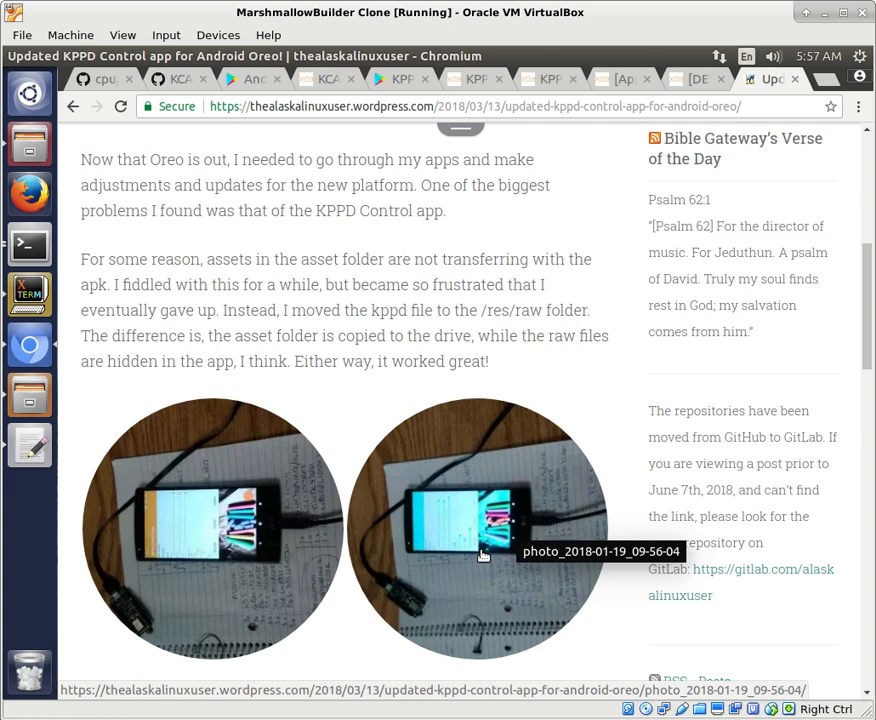
mouse_move(504, 582)
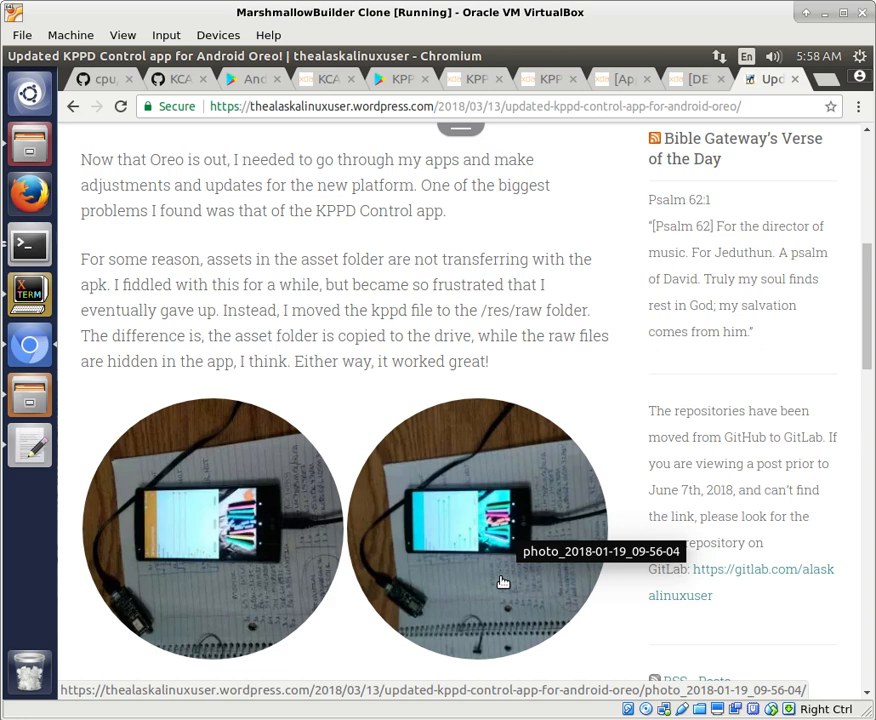
mouse_move(462, 476)
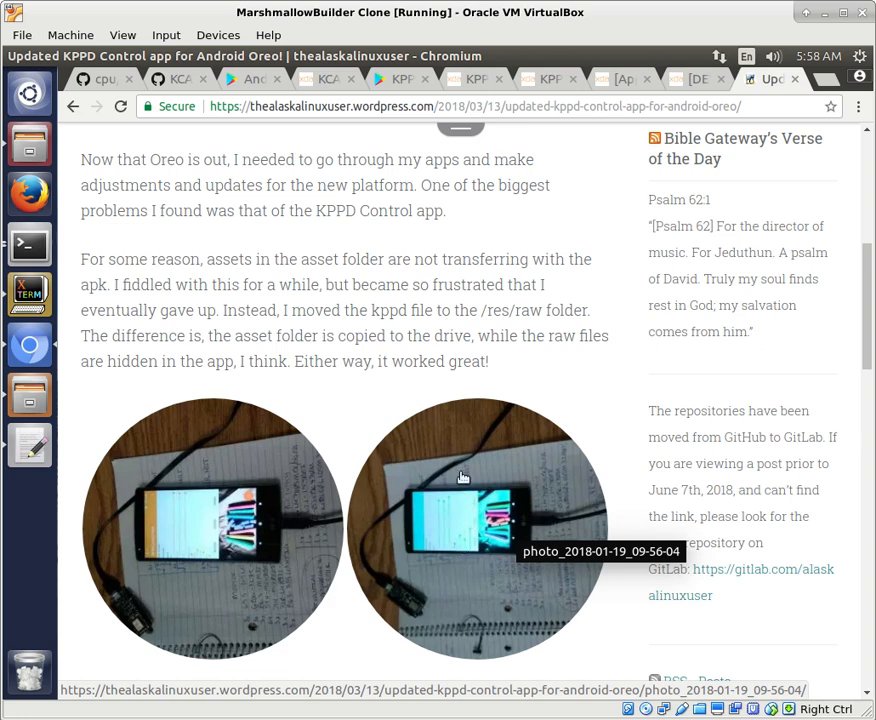
mouse_move(470, 564)
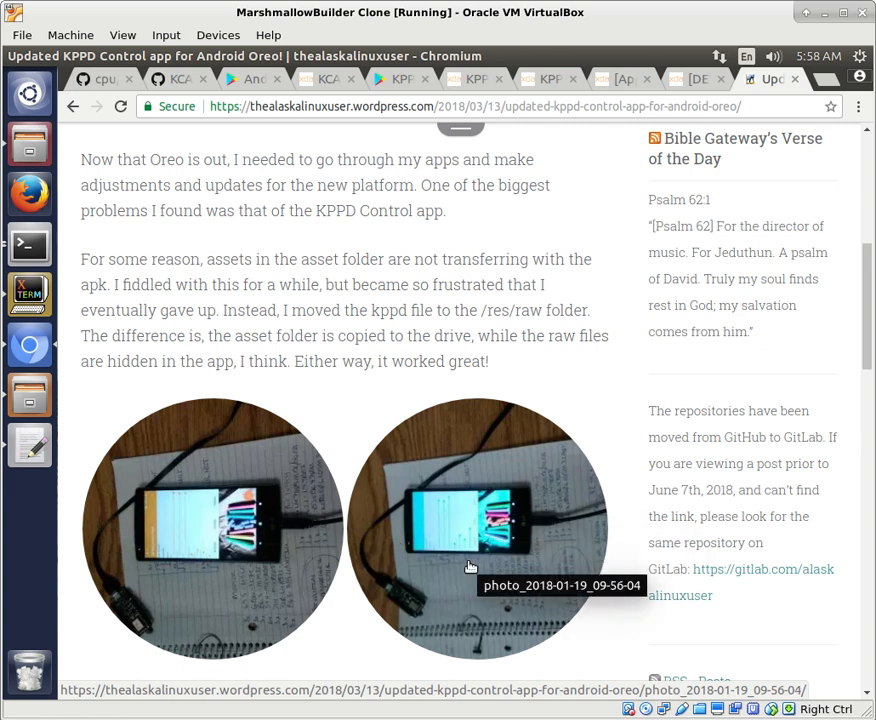
mouse_move(330, 536)
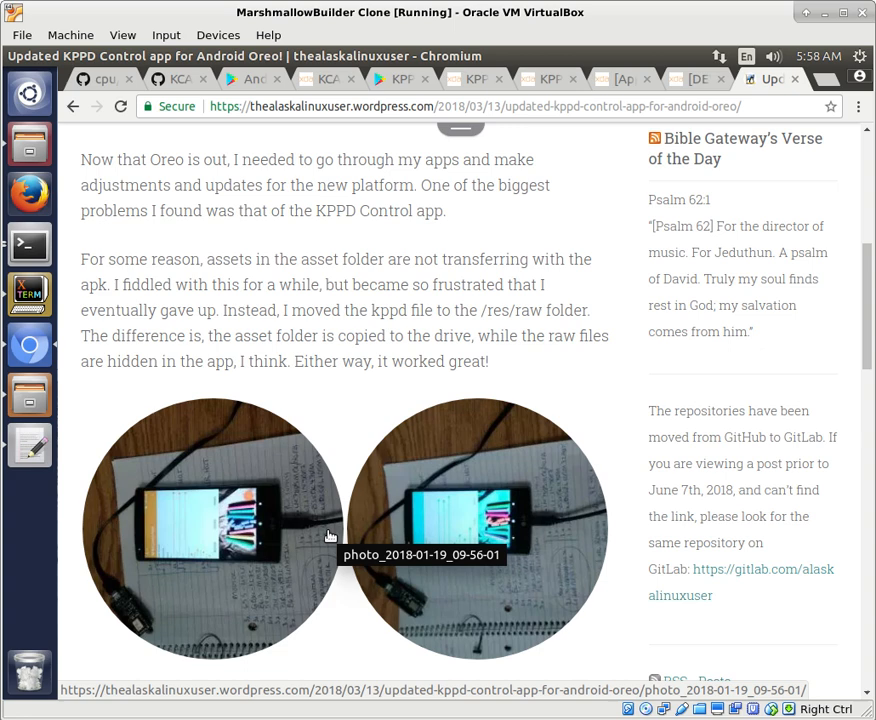
mouse_move(456, 642)
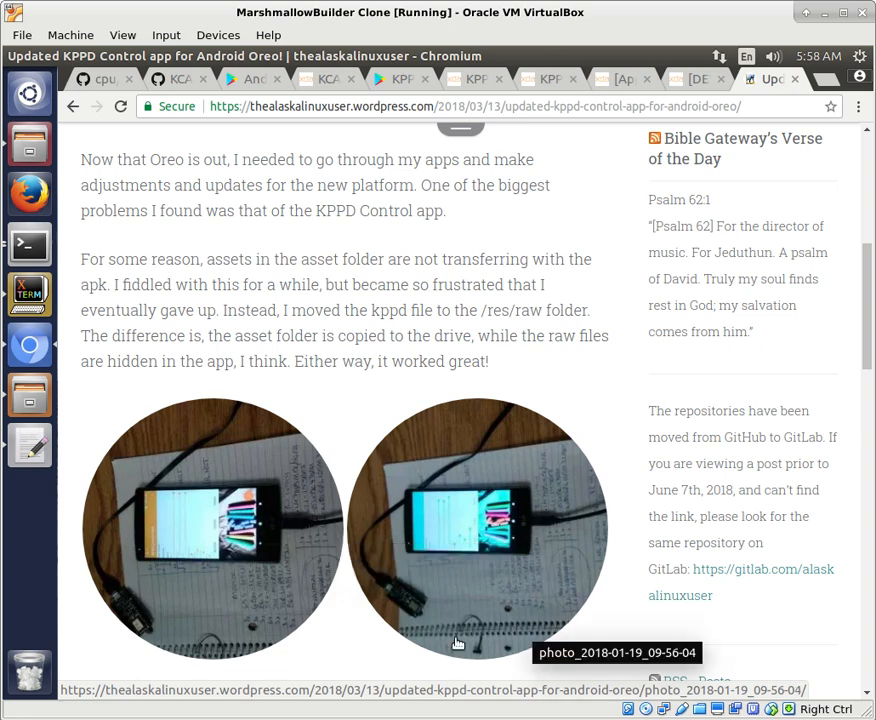
mouse_move(344, 654)
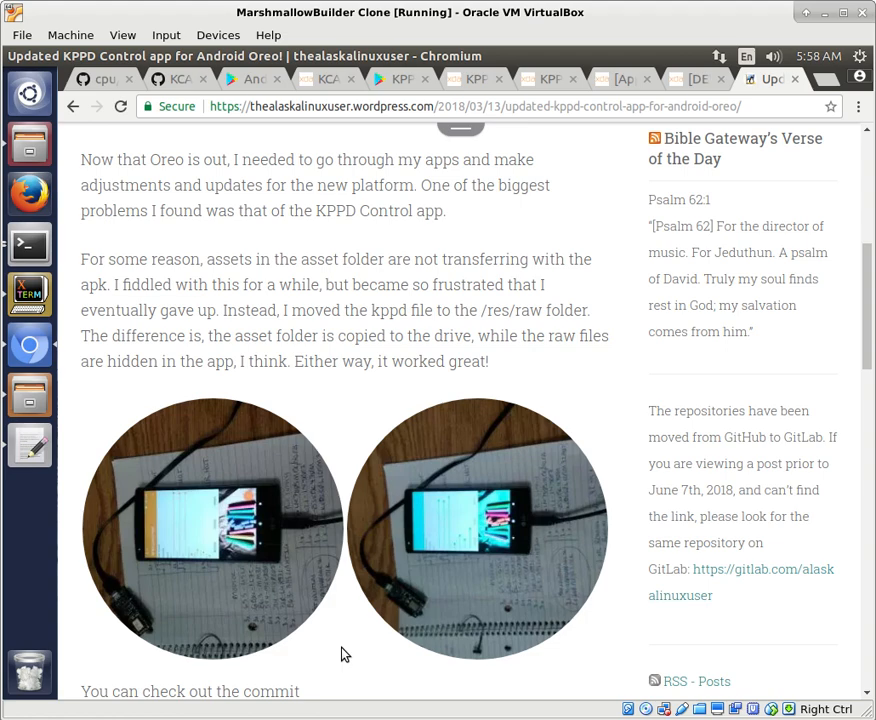
mouse_move(400, 330)
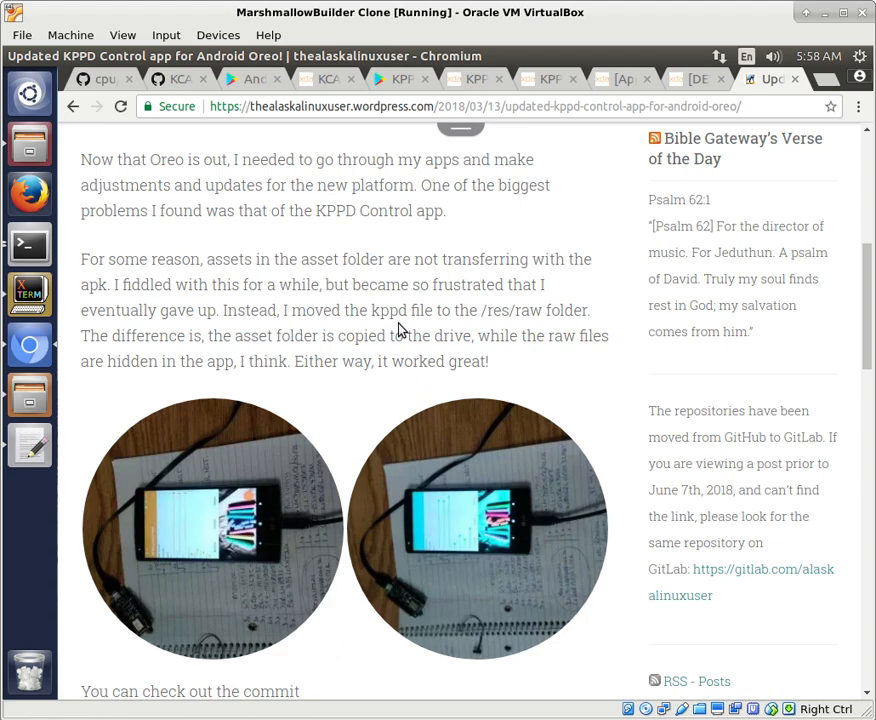
Switch to the XDA article on KCAL advanced color control for Qualcomm devices.
scroll("up", 3)
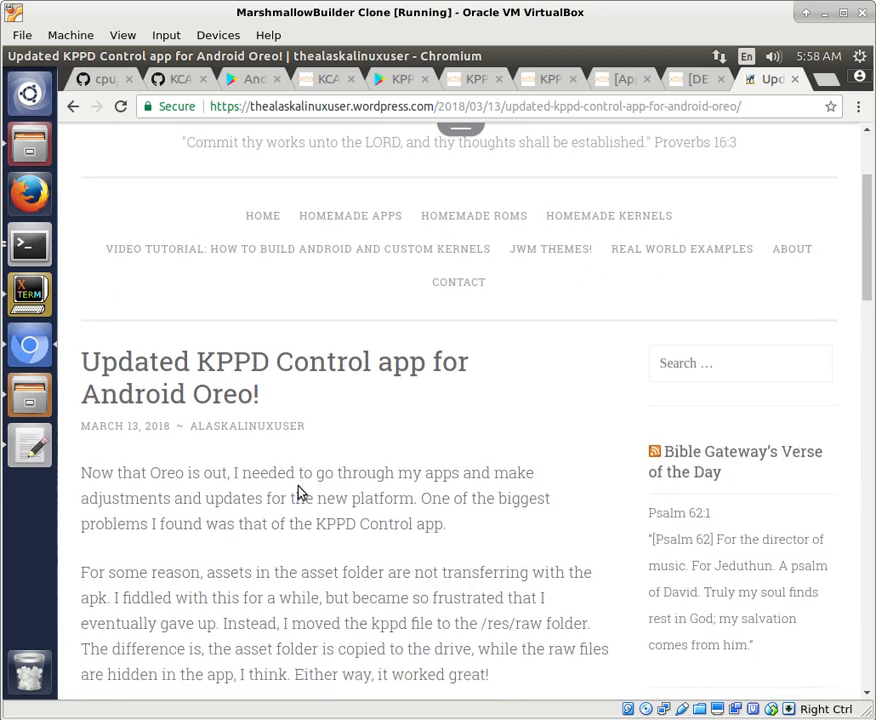
scroll("down", 3)
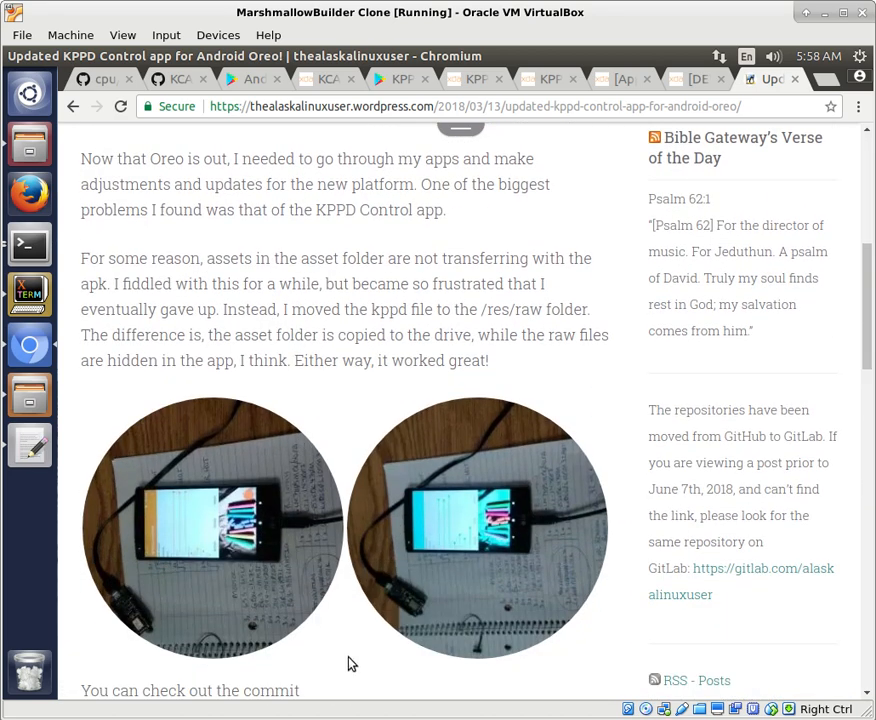
mouse_move(364, 634)
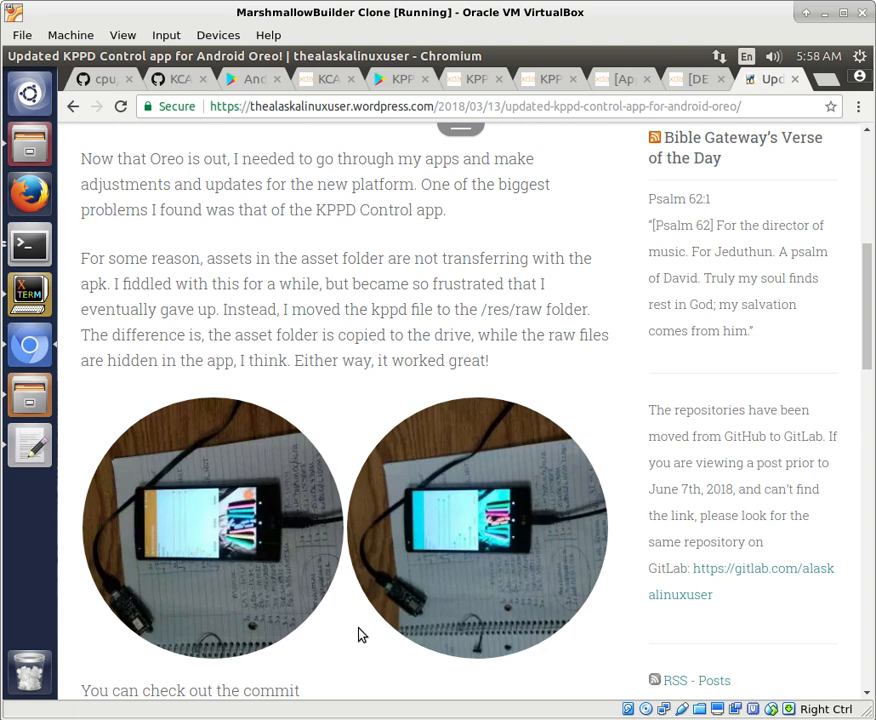
mouse_move(414, 420)
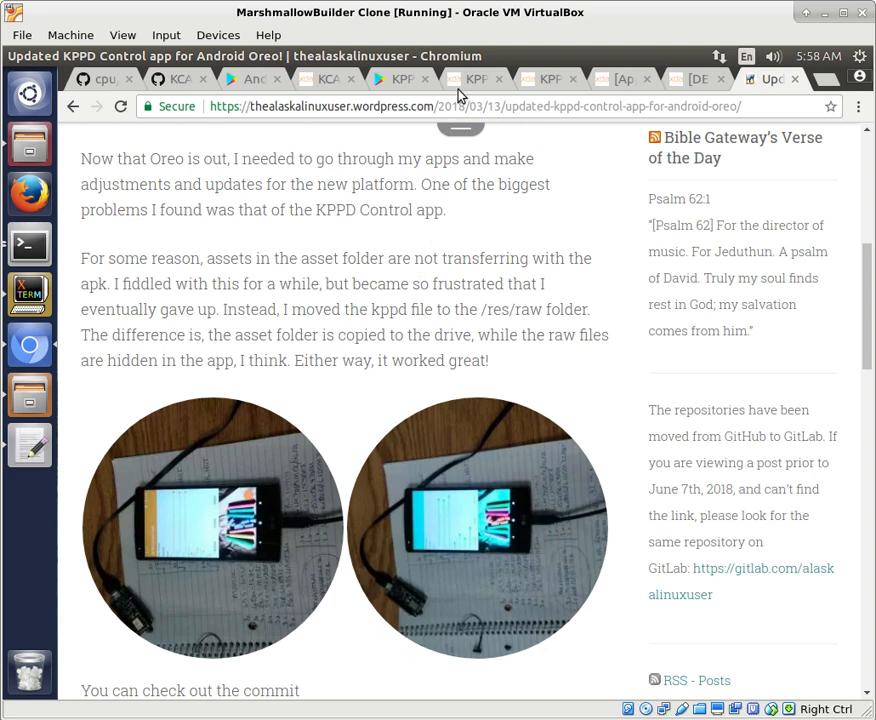
mouse_move(400, 78)
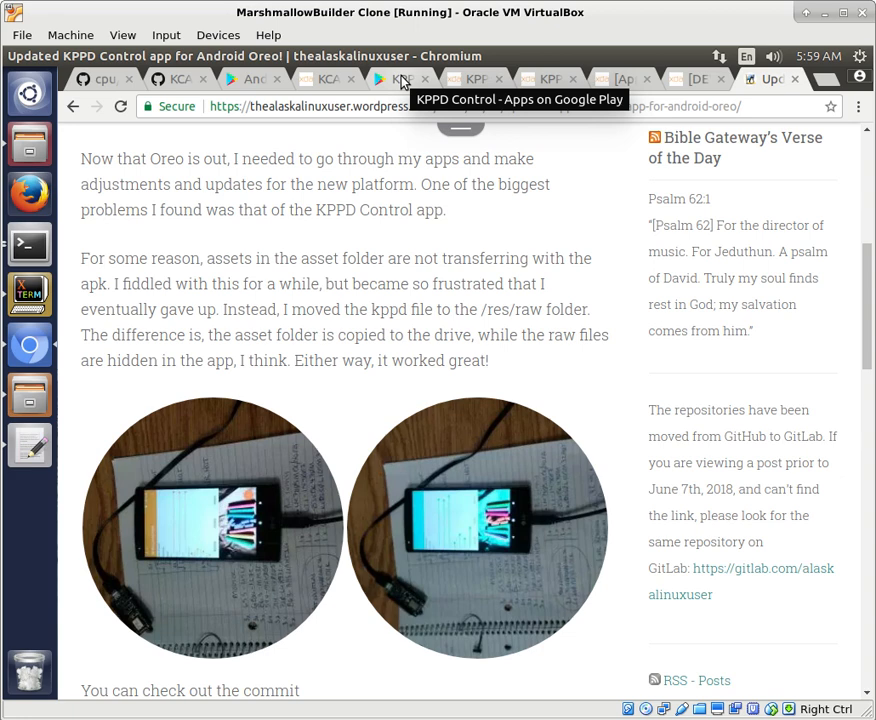
mouse_move(340, 90)
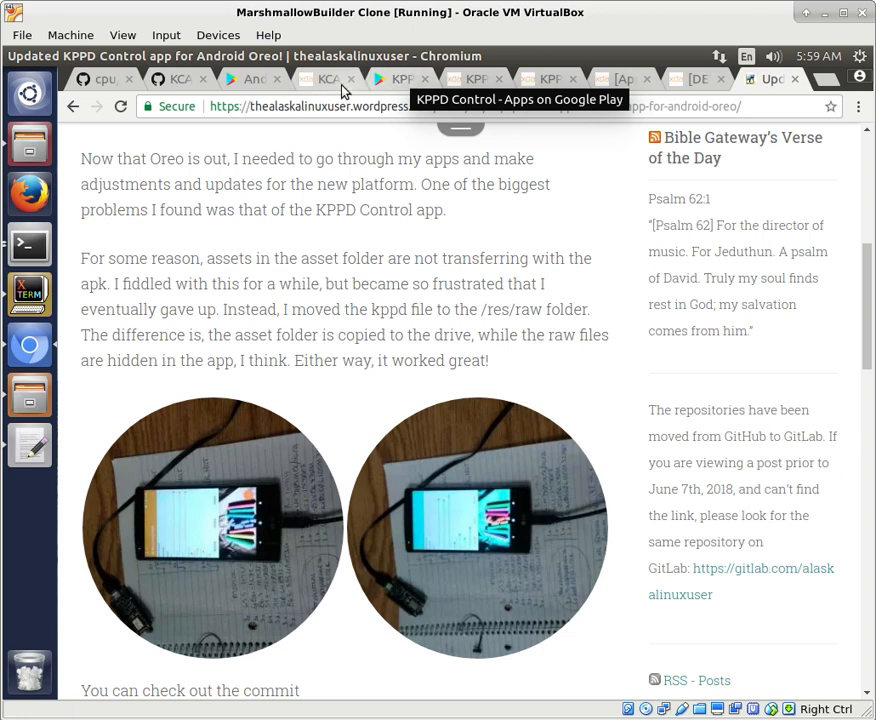
left_click(326, 80)
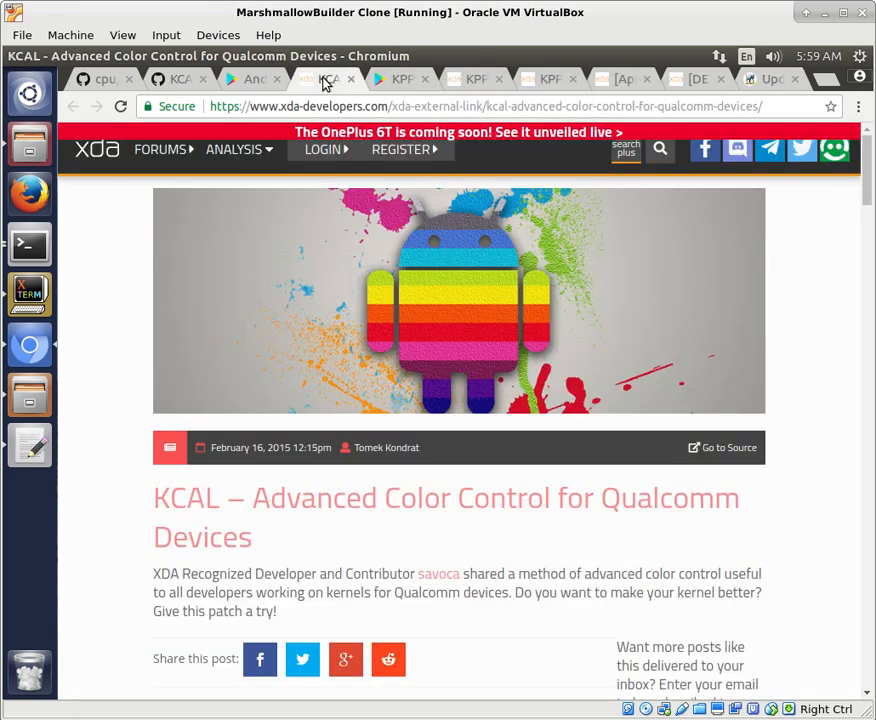
mouse_move(196, 516)
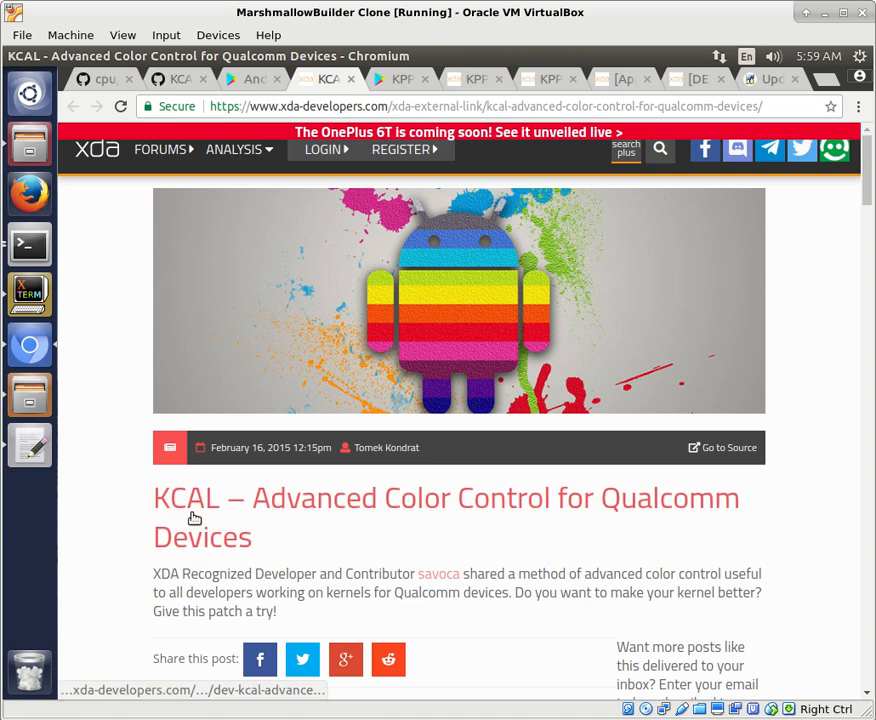
mouse_move(544, 96)
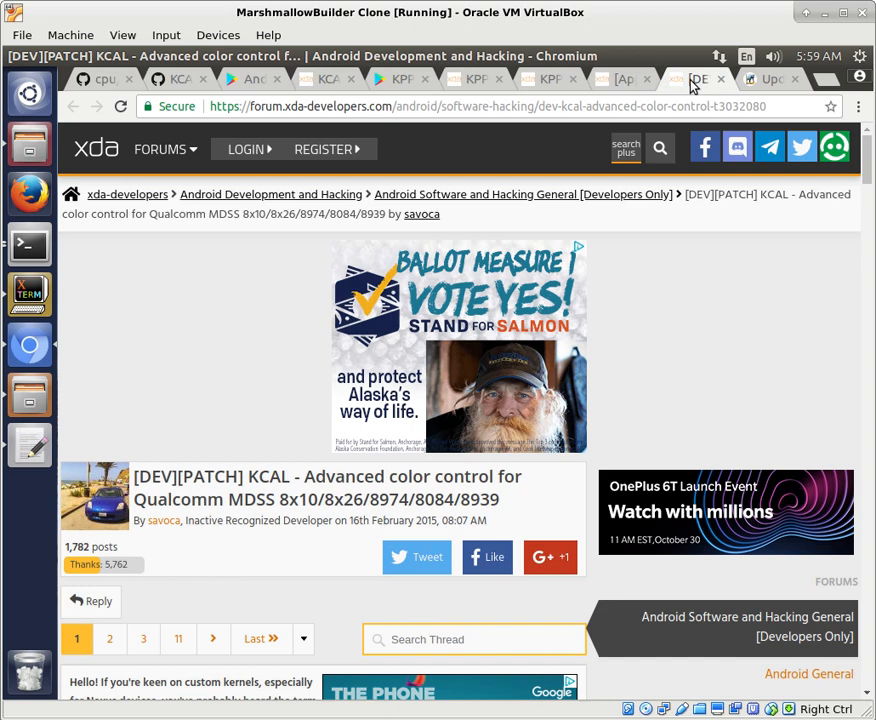
Scroll through the KCAL patch thread's first post to review its supported chipset list.
scroll("down", 3)
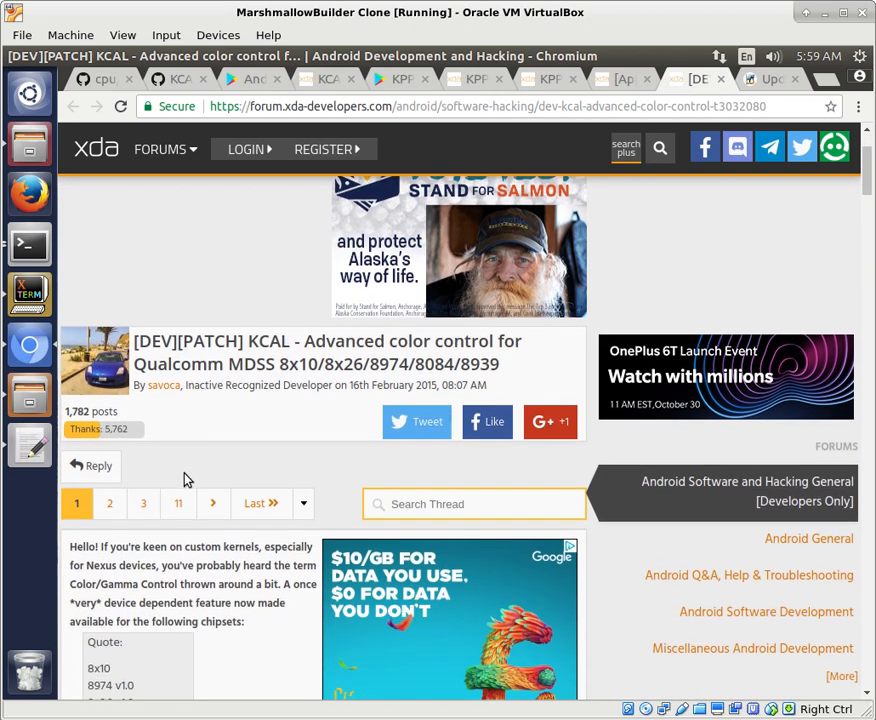
scroll("down", 3)
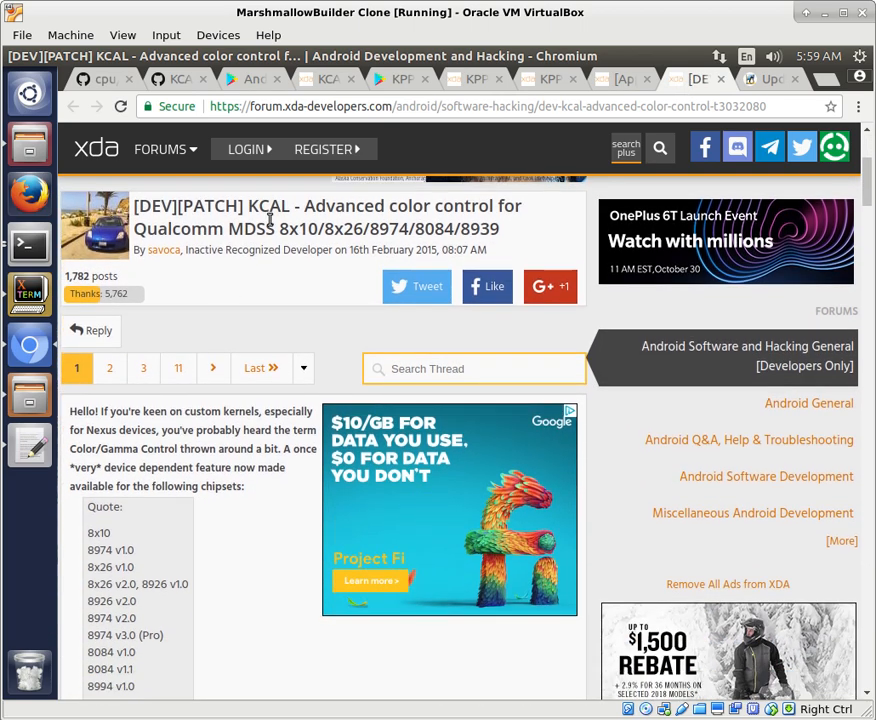
mouse_move(194, 272)
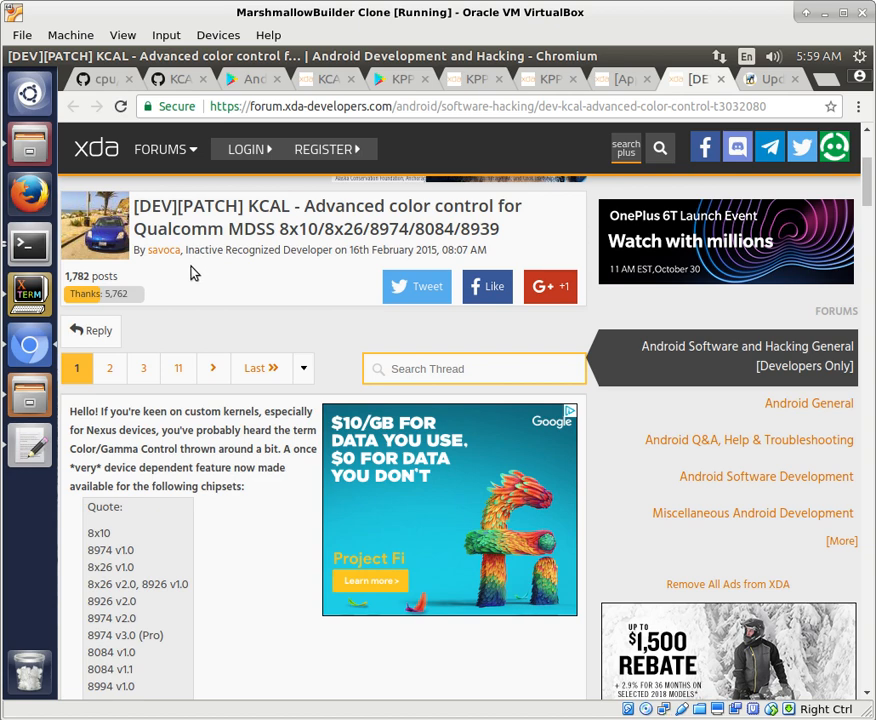
scroll("down", 3)
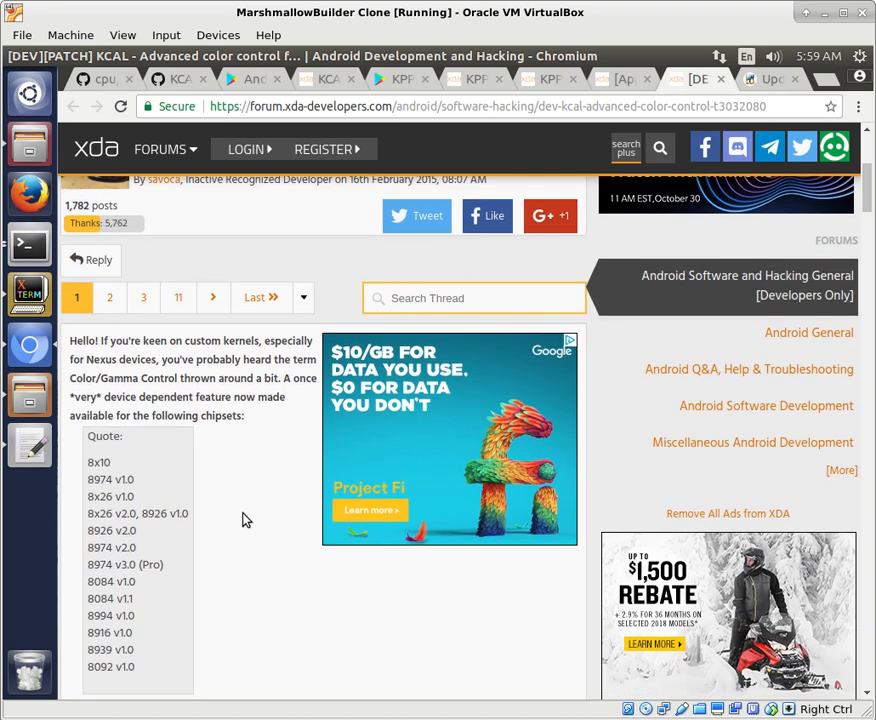
scroll("down", 3)
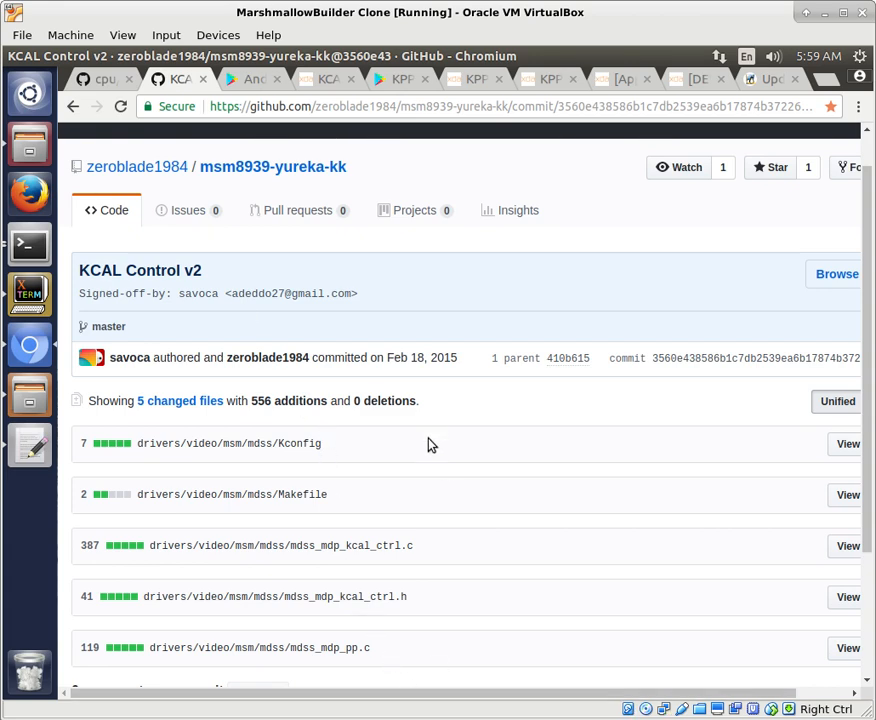
mouse_move(496, 90)
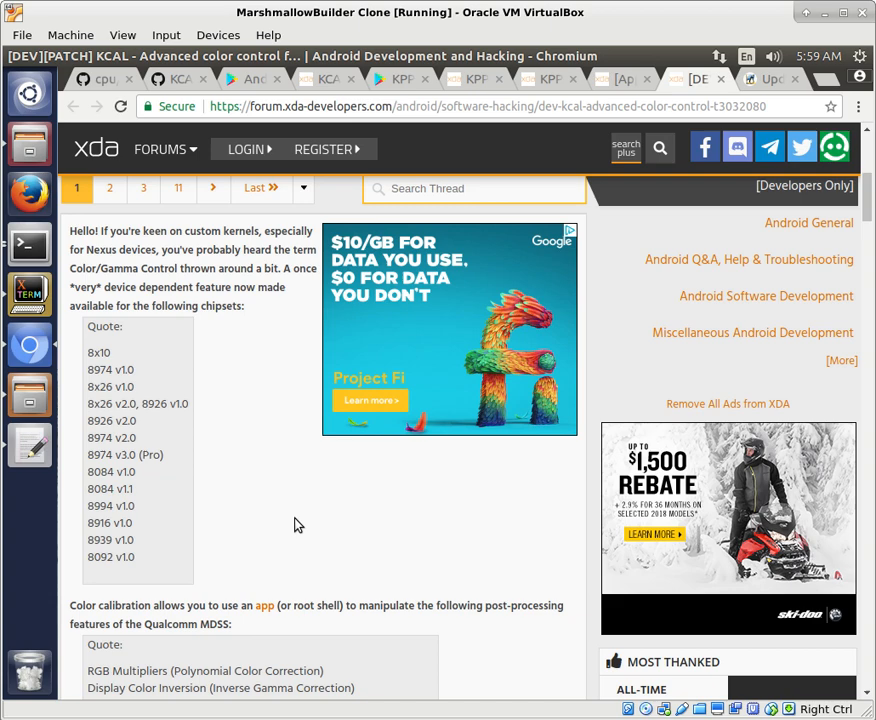
scroll("up", 3)
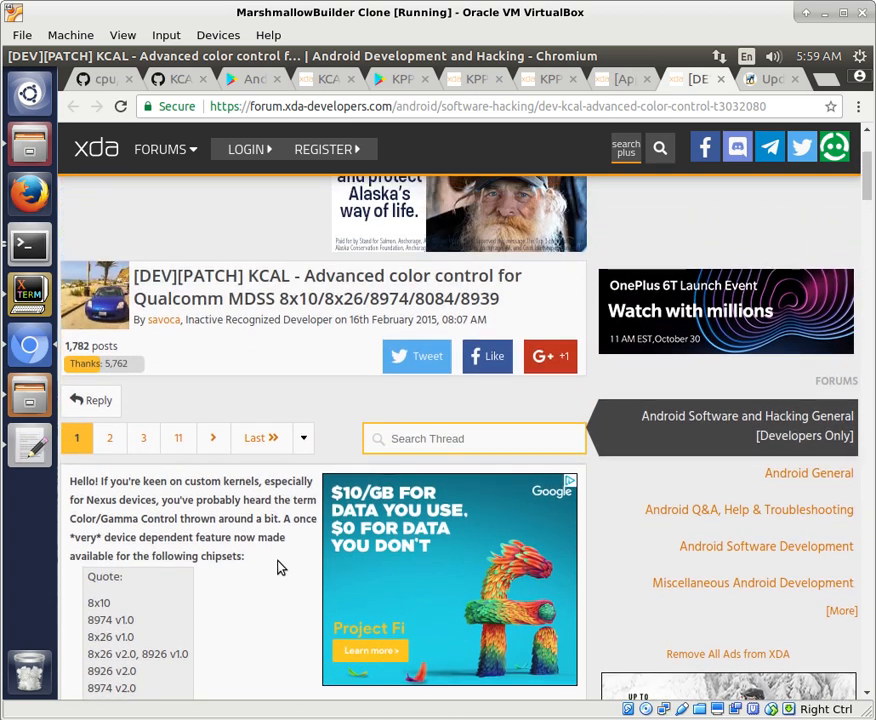
scroll("down", 3)
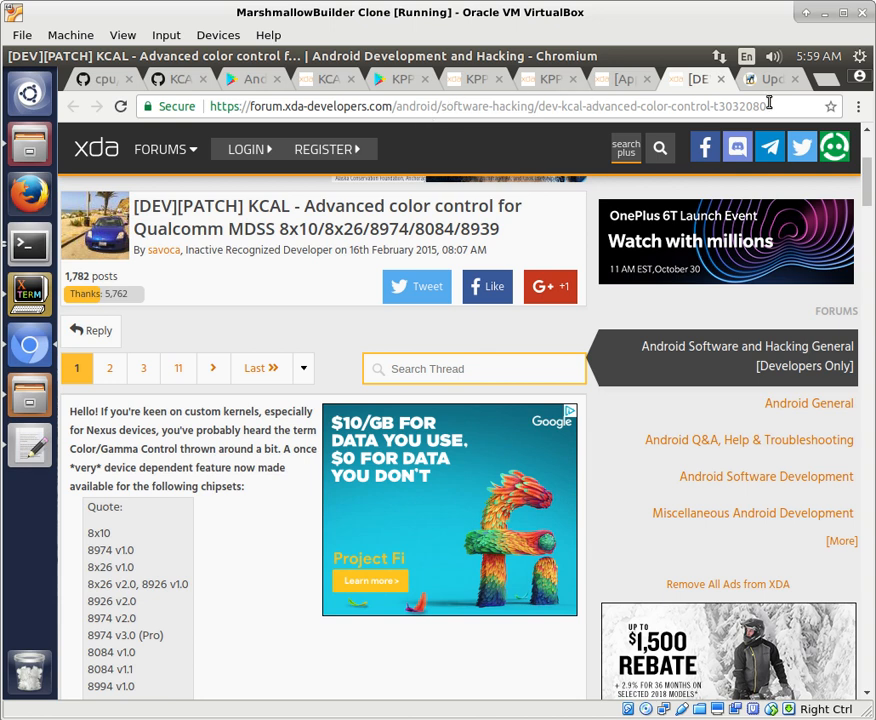
Return to the Updated KPPD Control app for Android Oreo blog post.
left_click(766, 78)
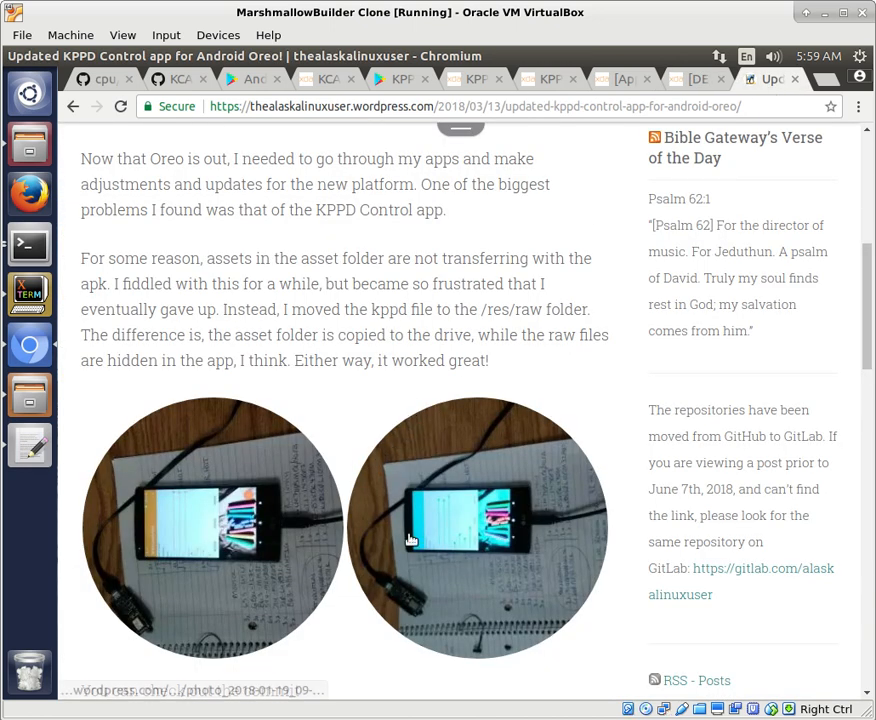
mouse_move(532, 520)
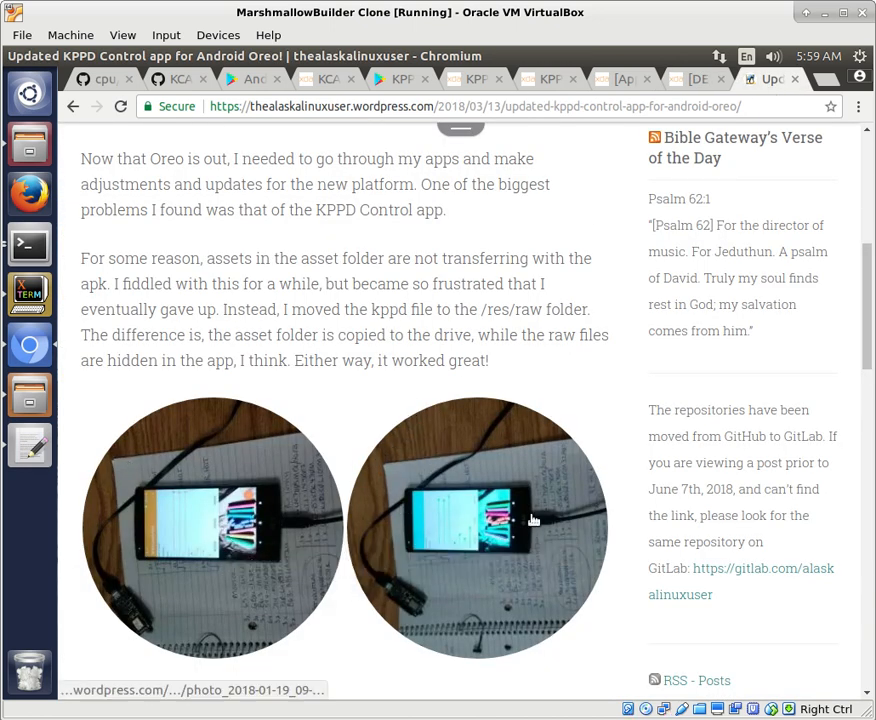
mouse_move(512, 578)
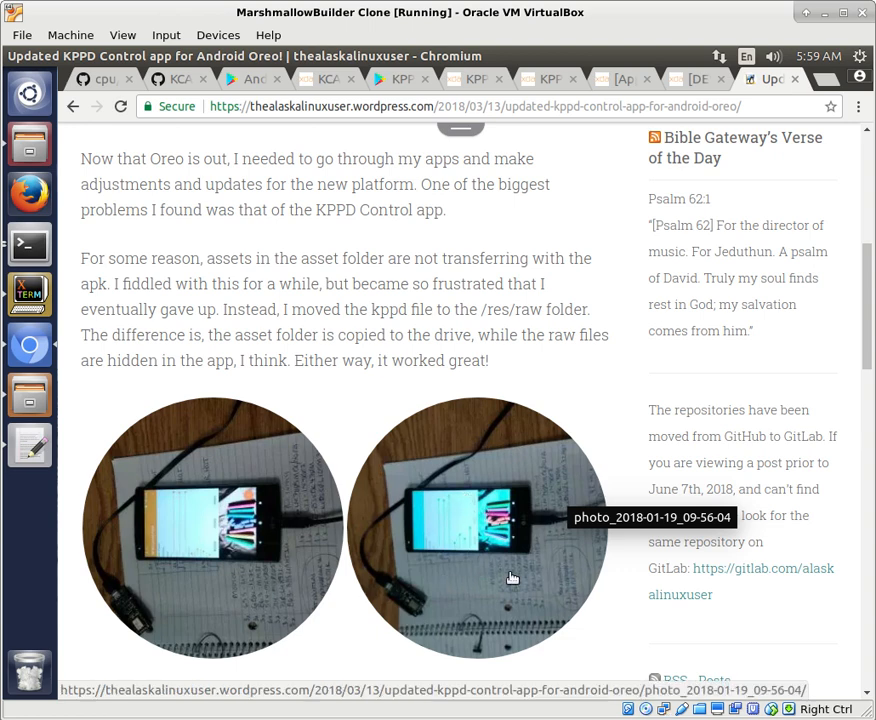
mouse_move(512, 570)
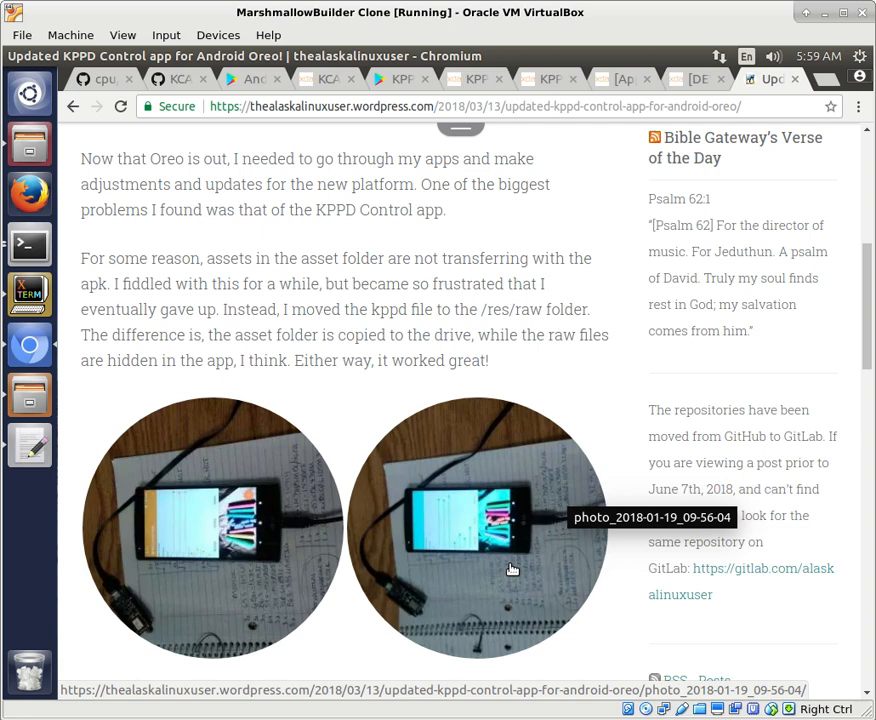
mouse_move(500, 492)
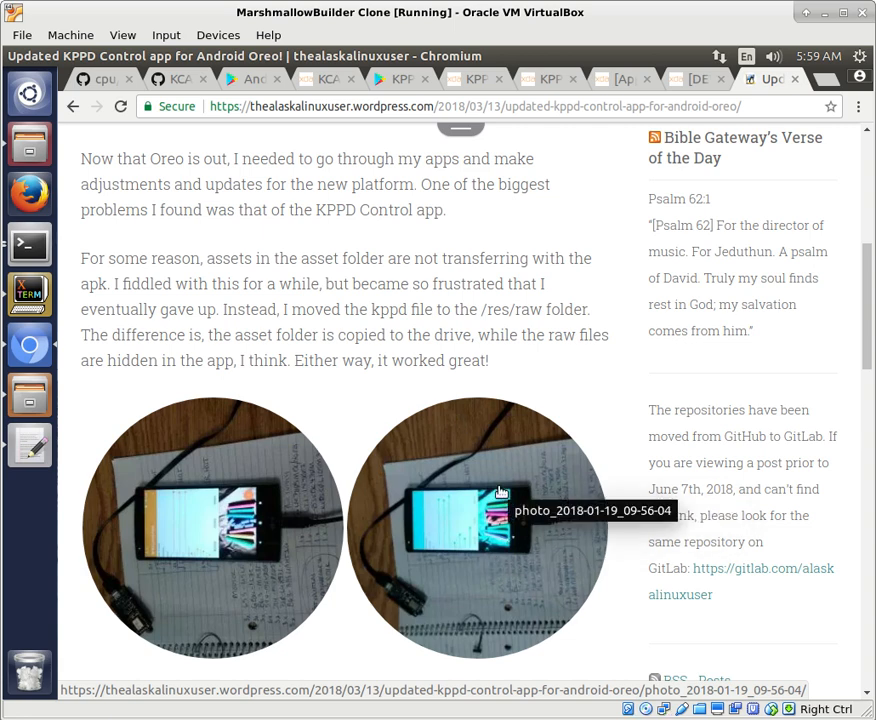
mouse_move(348, 398)
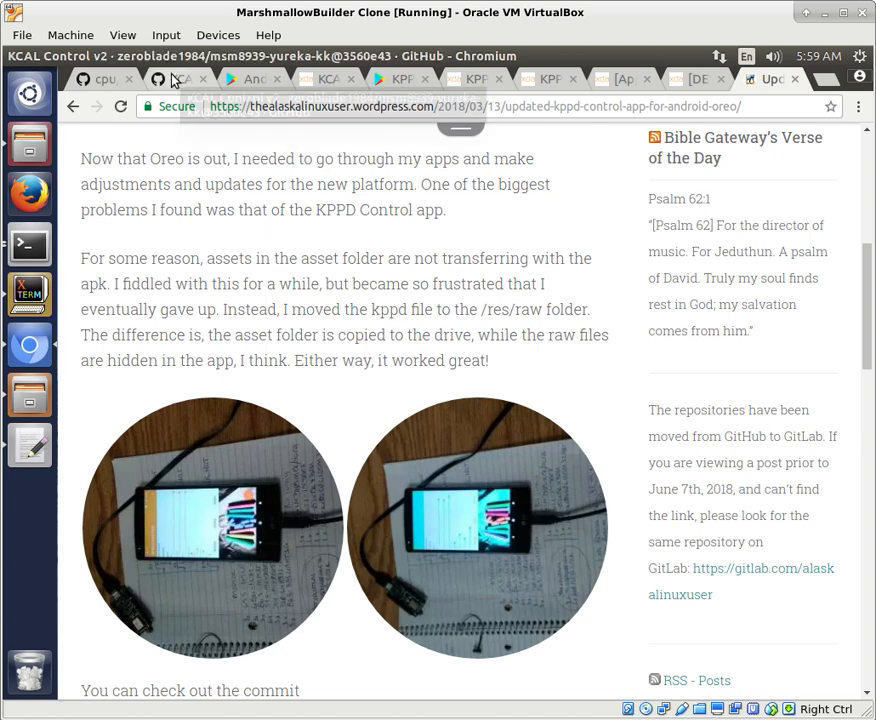
left_click(180, 78)
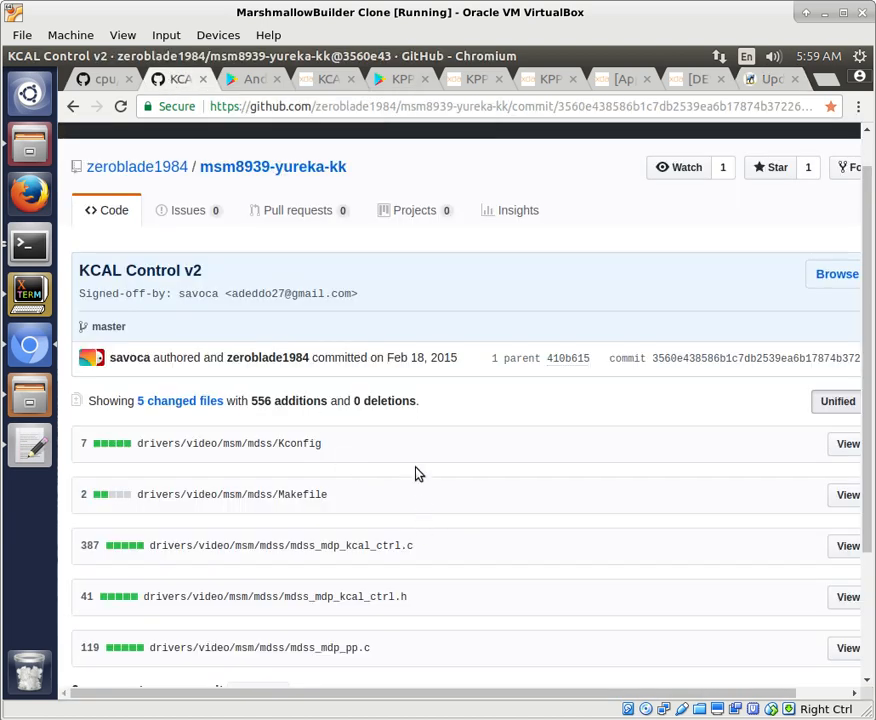
mouse_move(478, 76)
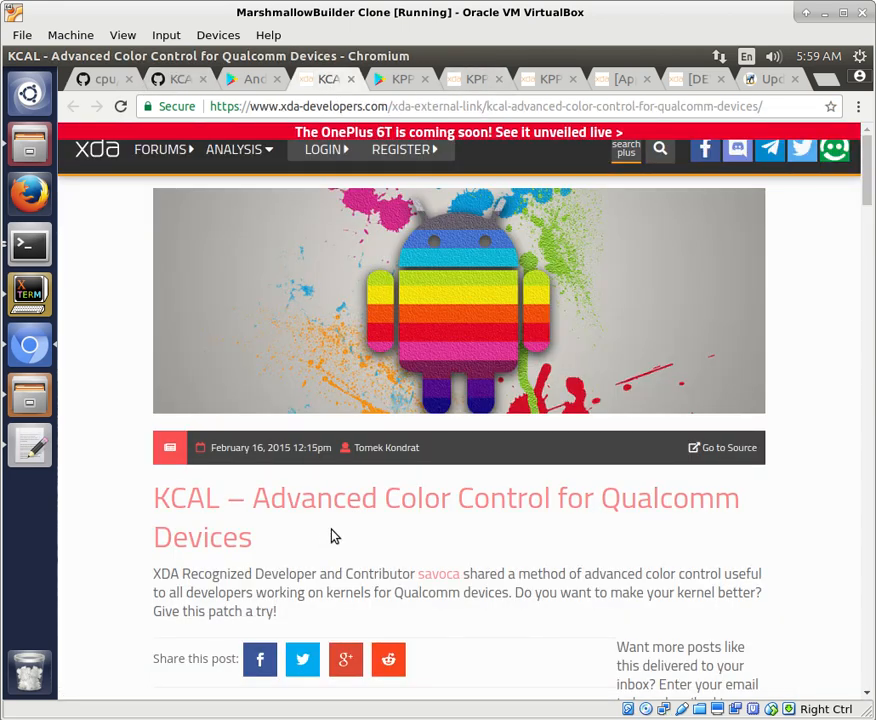
left_click(328, 78)
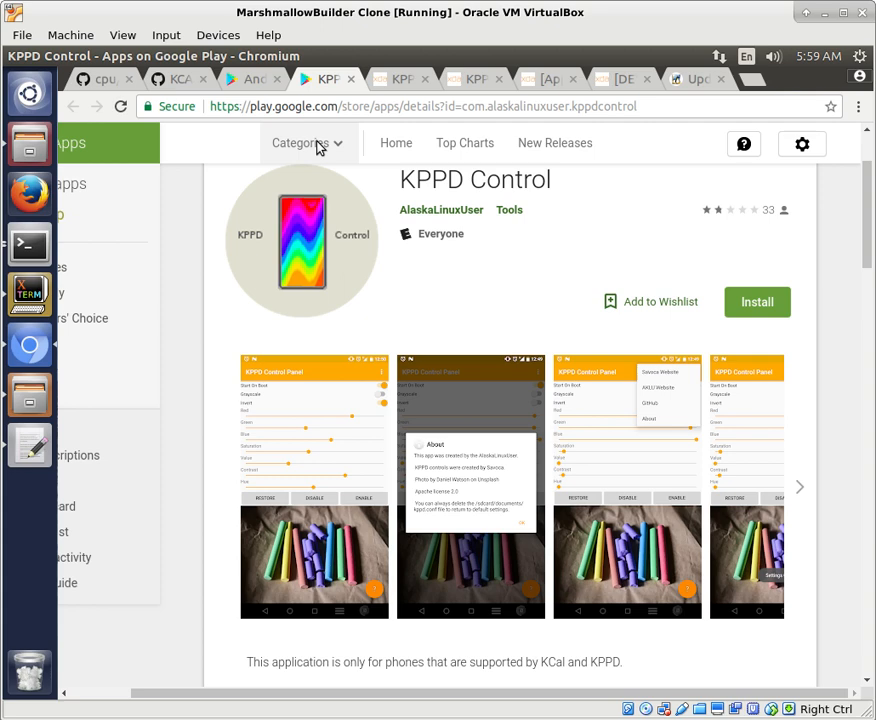
left_click(436, 78)
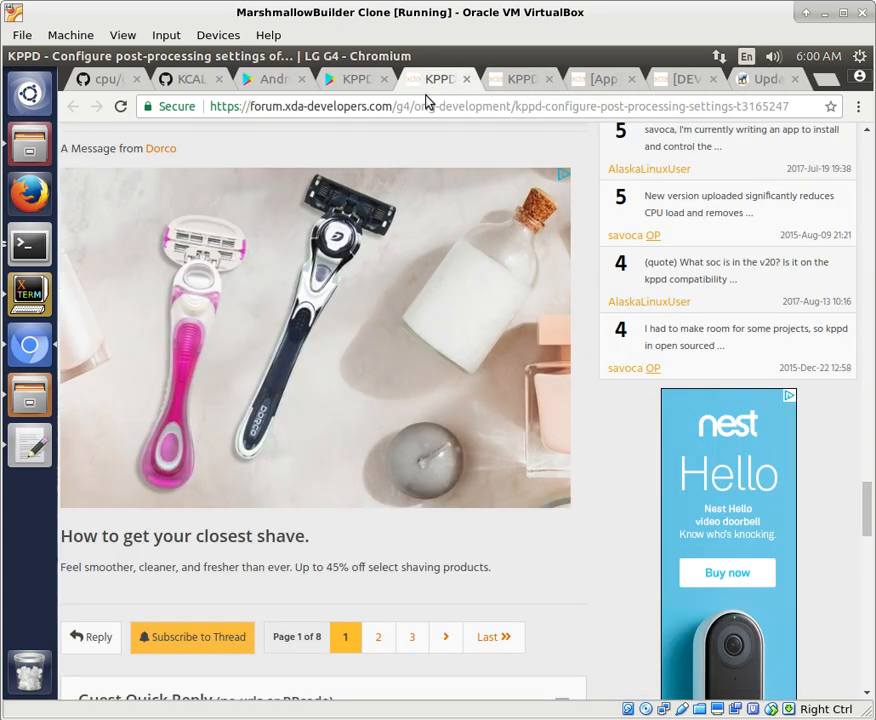
scroll("down", 3)
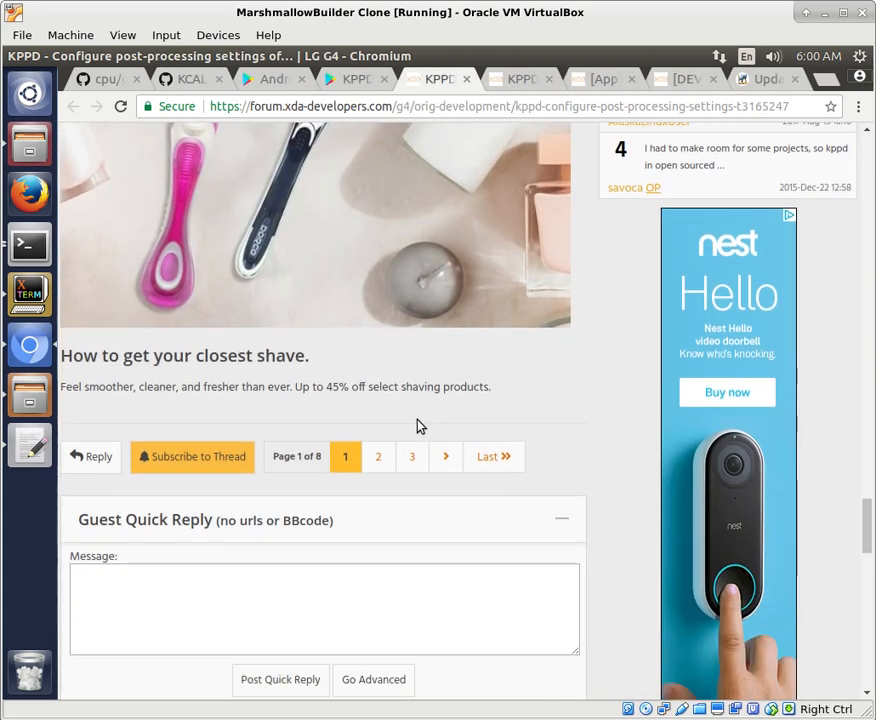
scroll("up", 3)
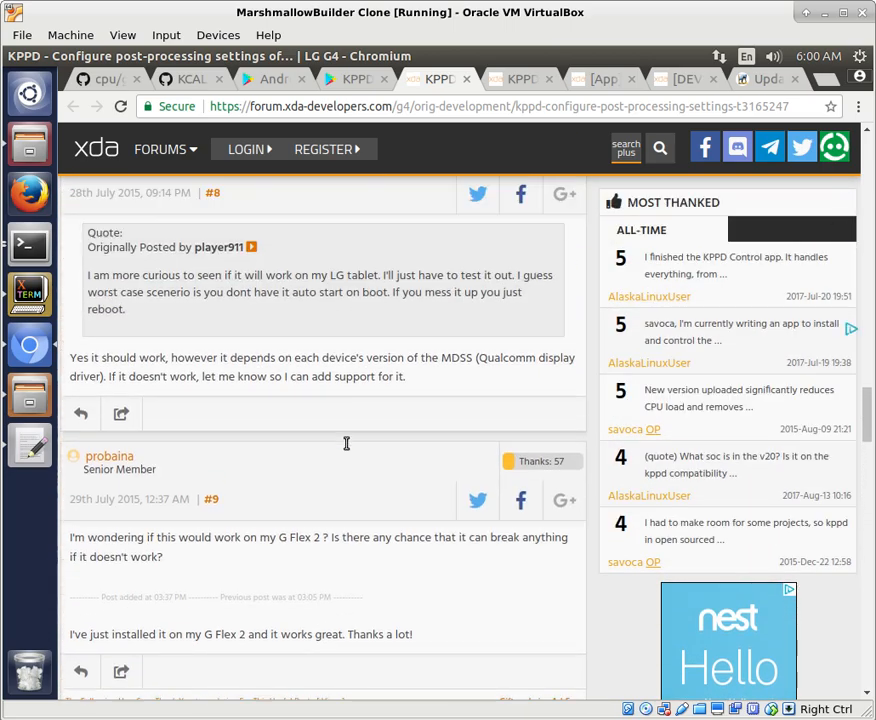
scroll("up", 3)
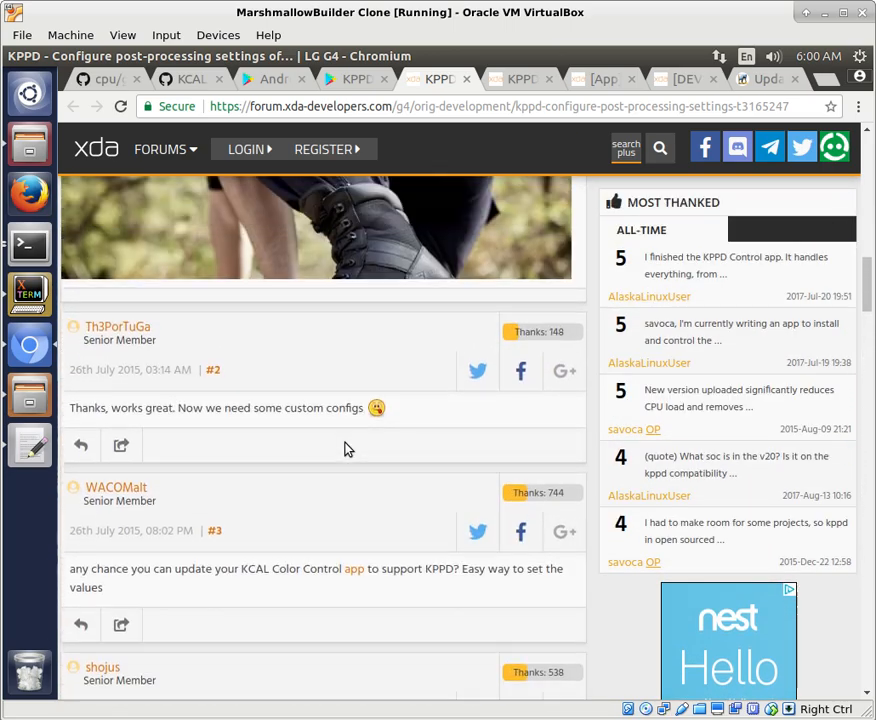
scroll("up", 3)
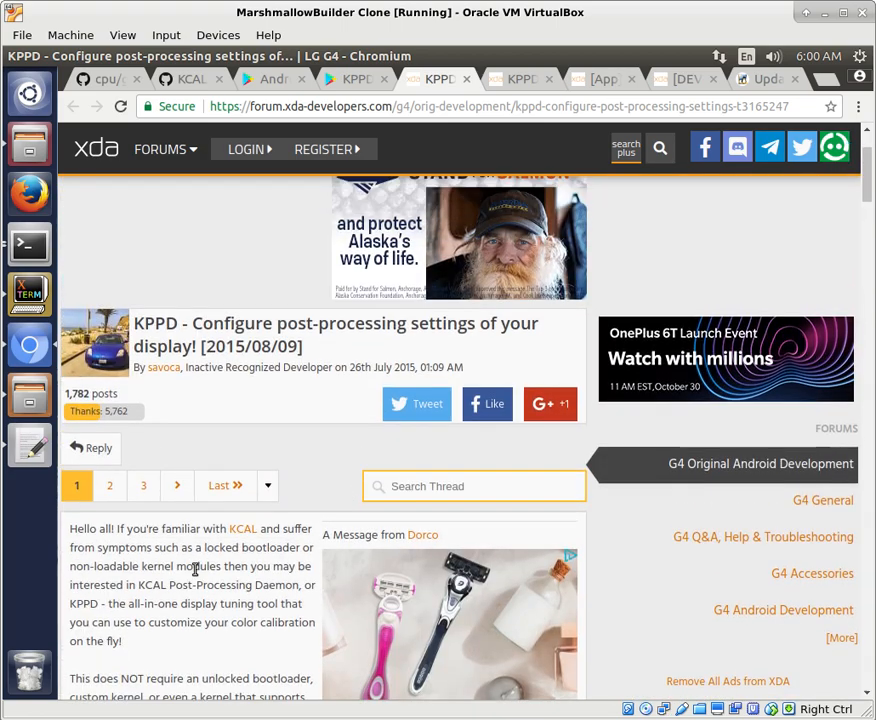
mouse_move(216, 584)
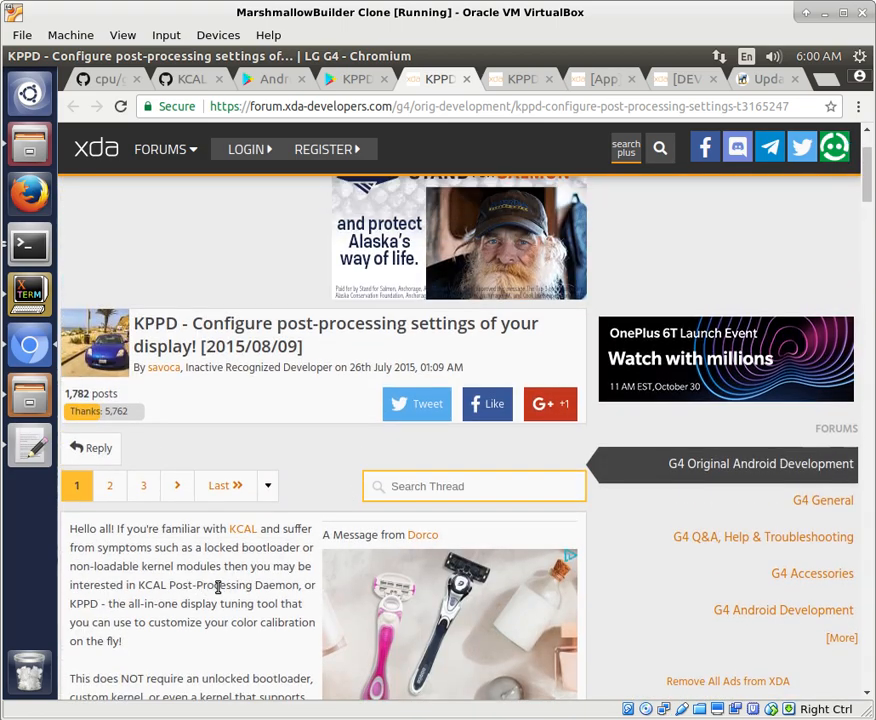
scroll("down", 3)
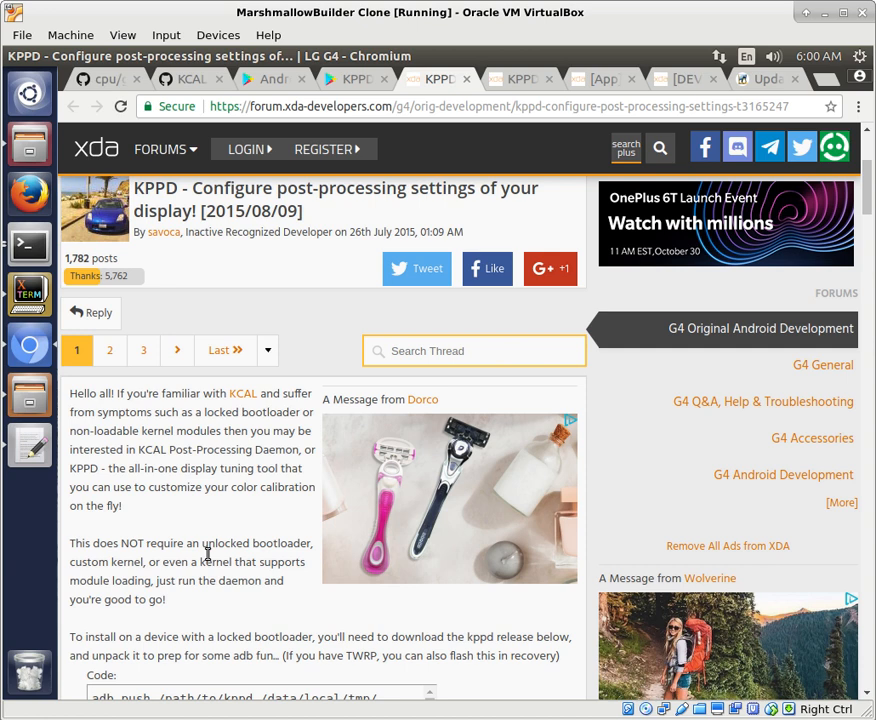
mouse_move(222, 540)
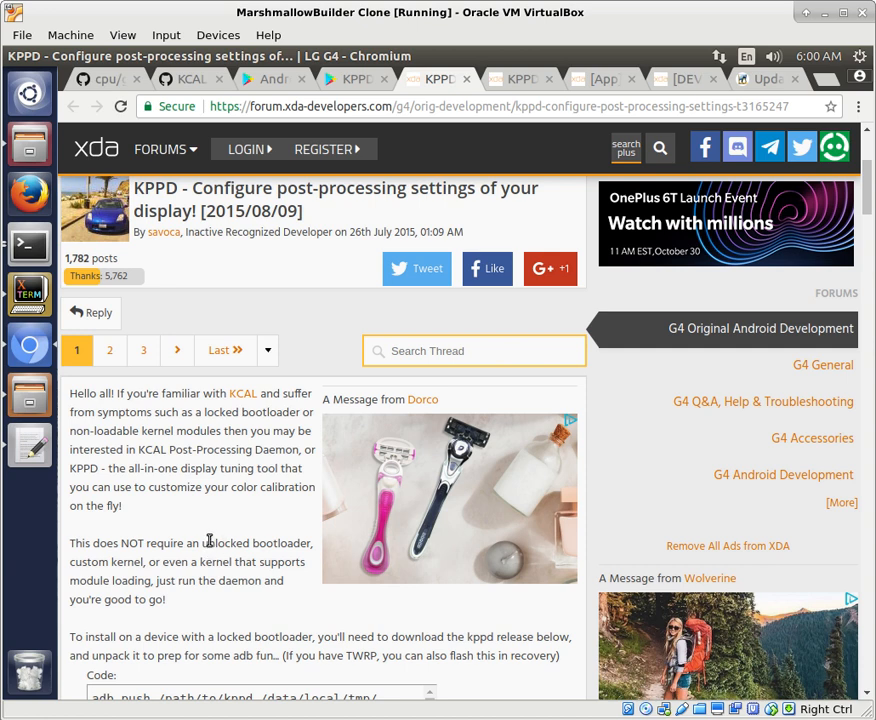
mouse_move(316, 388)
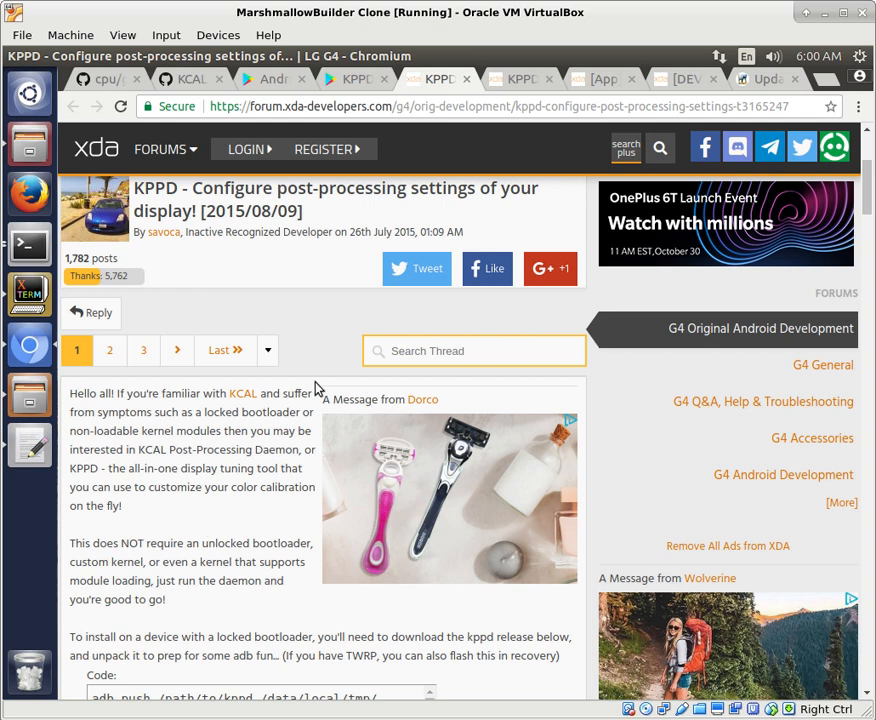
mouse_move(512, 78)
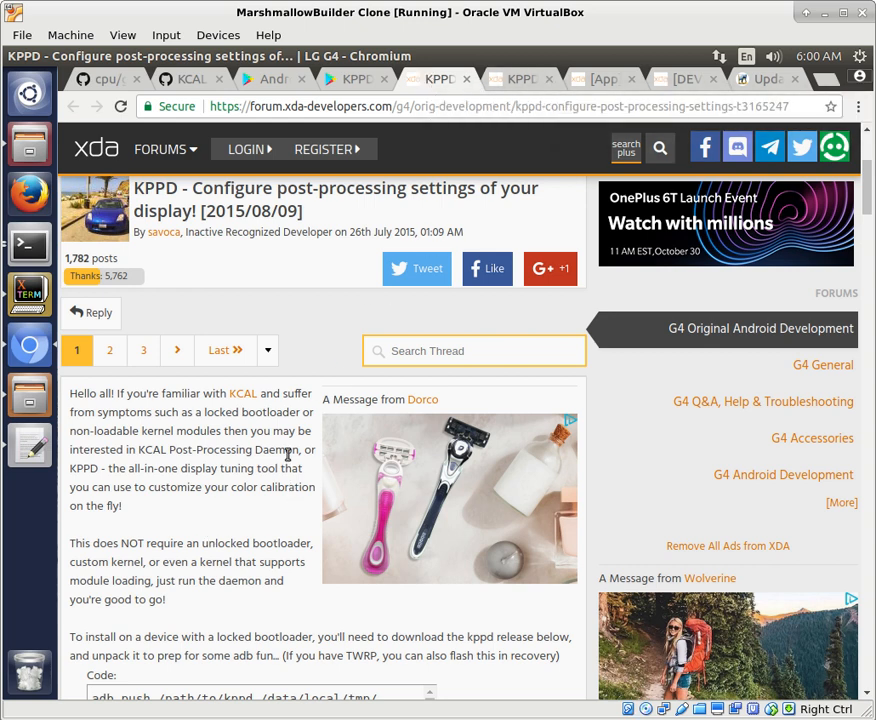
scroll("down", 3)
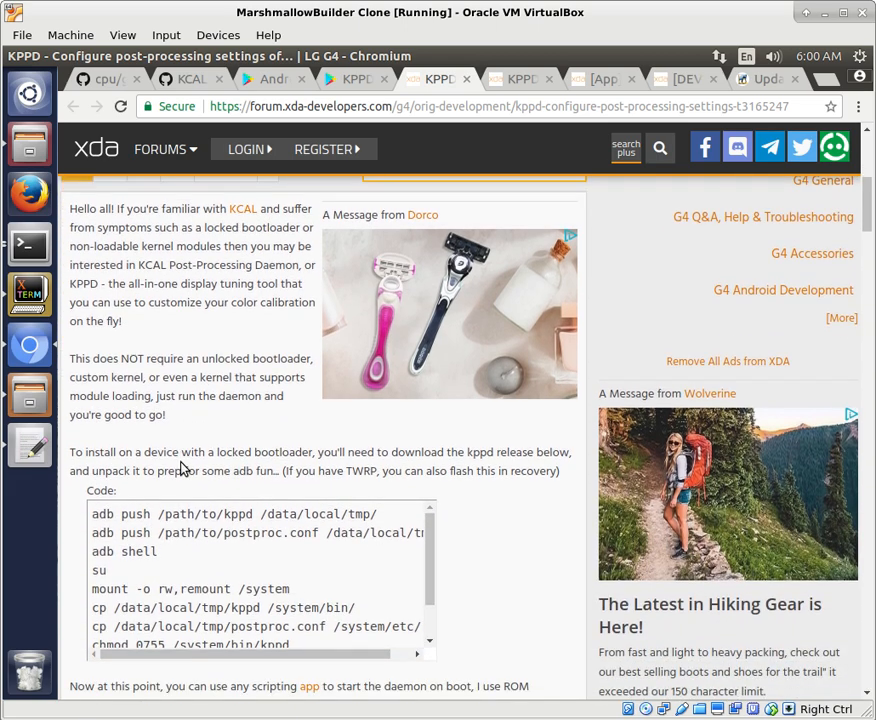
scroll("down", 3)
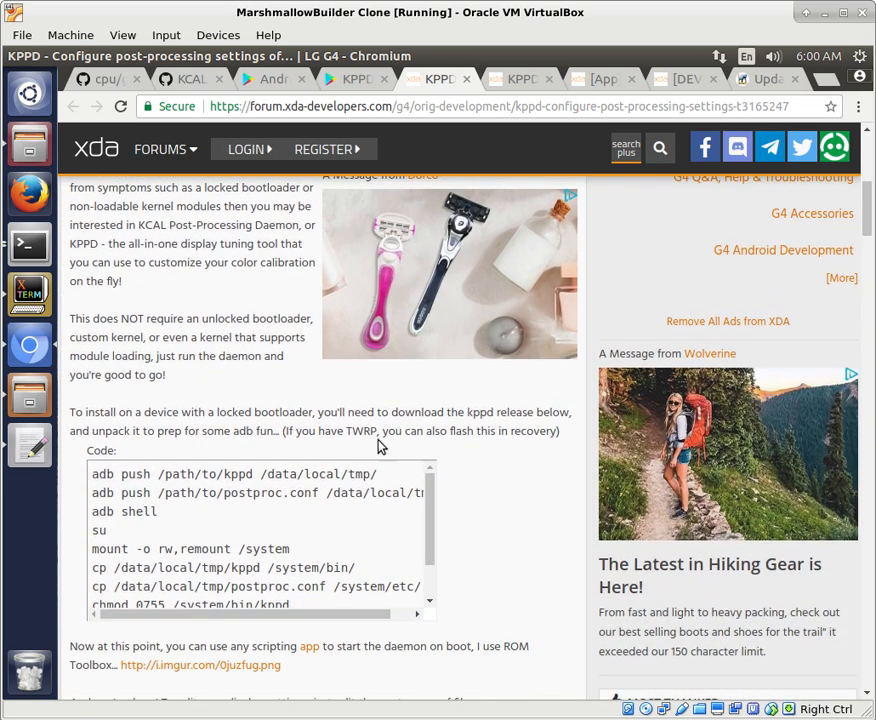
scroll("up", 3)
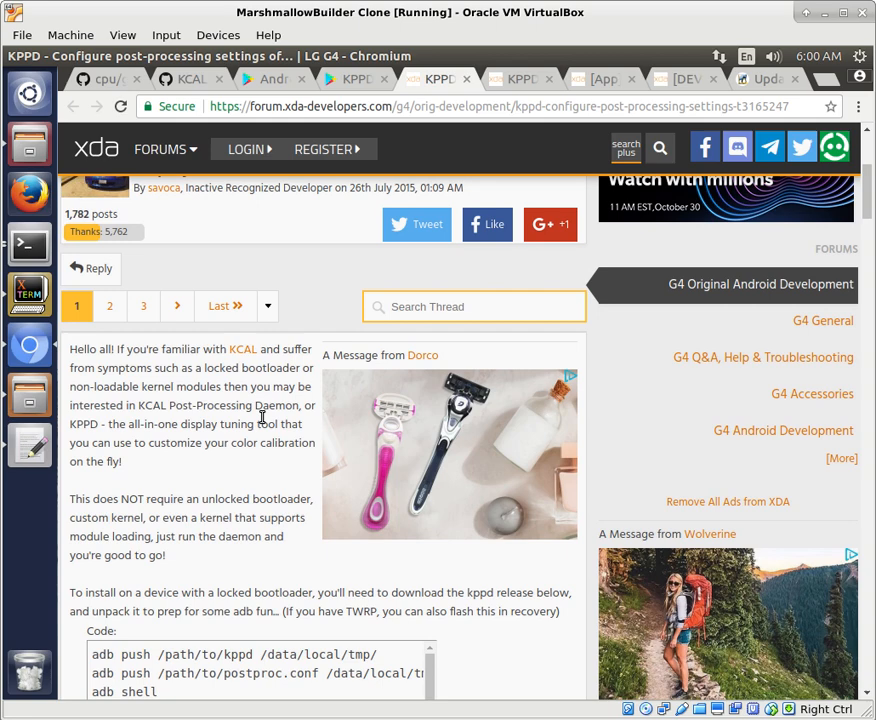
Read posts #64 to #66 on page 7 of the KPPD thread about the finished KPPD Control app.
left_click(520, 78)
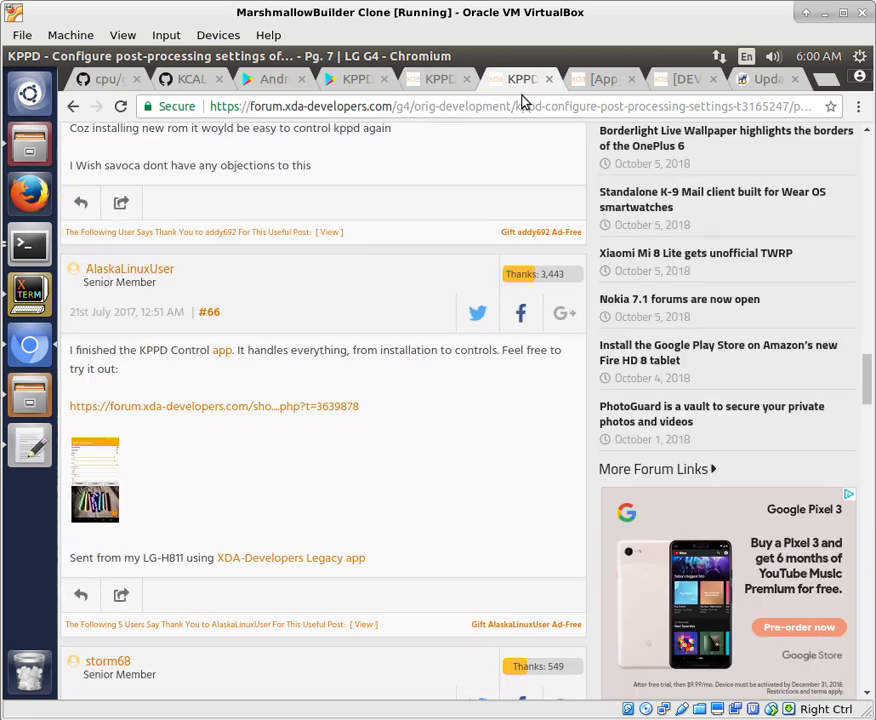
scroll("up", 3)
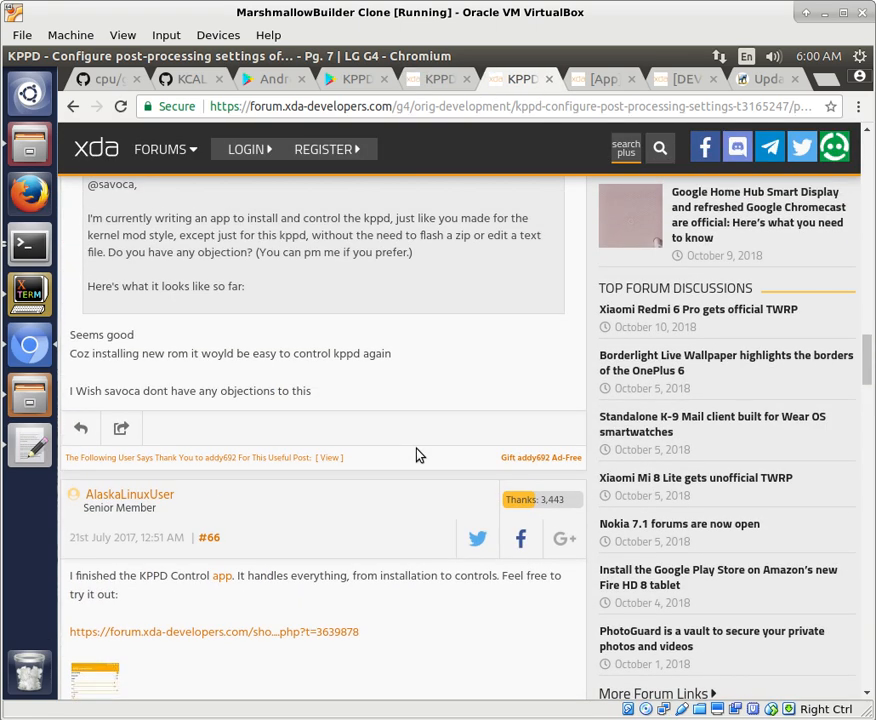
scroll("down", 3)
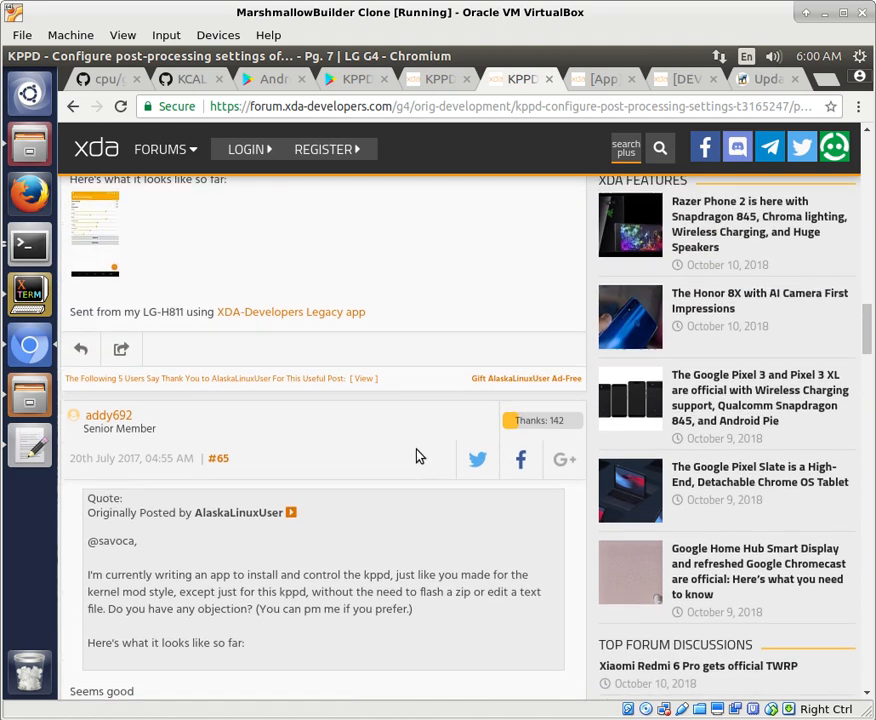
scroll("up", 3)
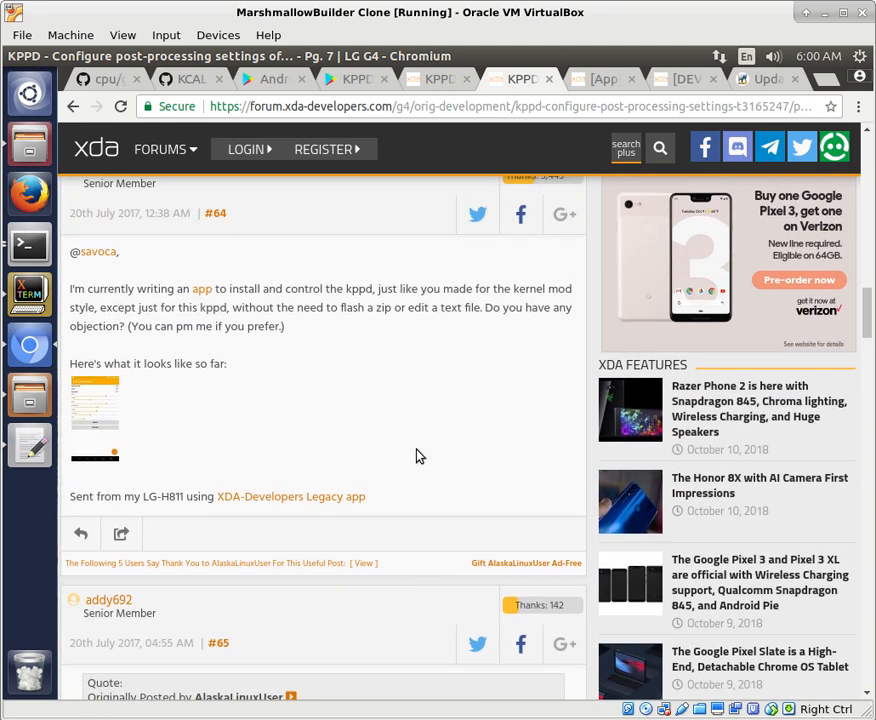
scroll("down", 3)
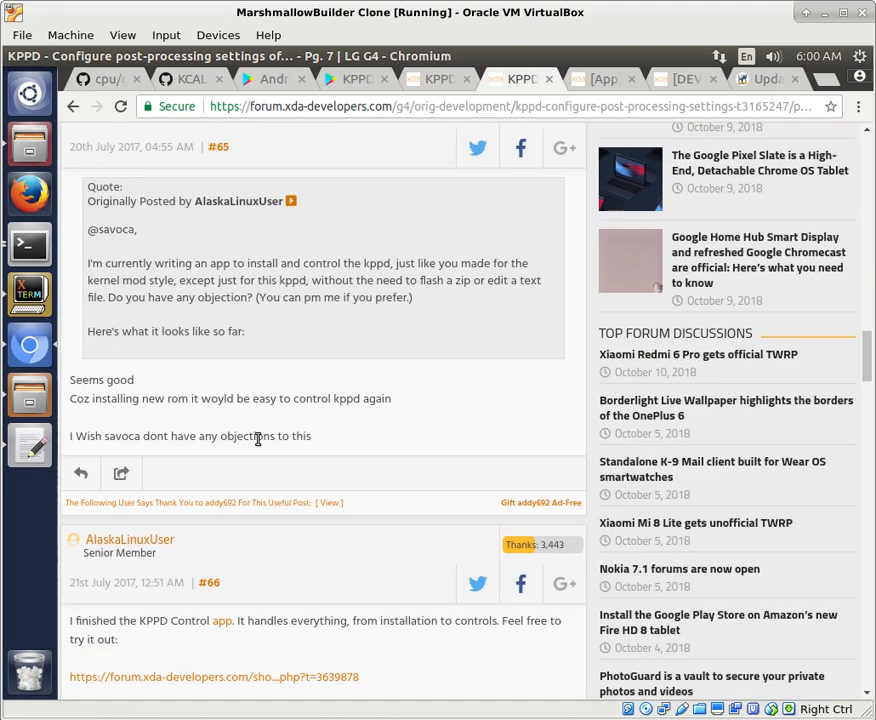
scroll("down", 3)
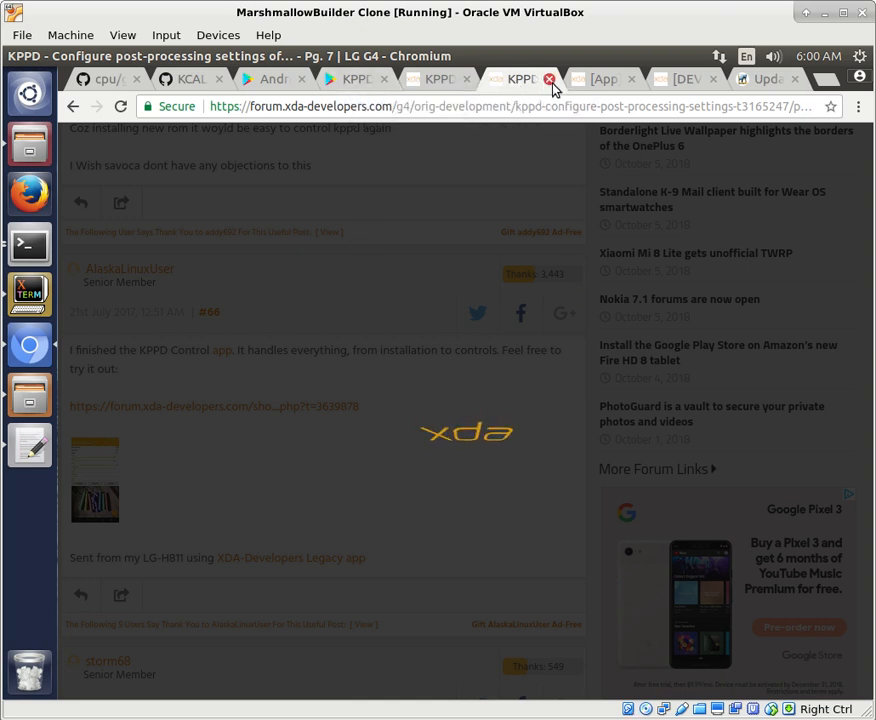
Close the KPPD thread's page 7 and look over the KPPD Control Google Play listing.
left_click(356, 80)
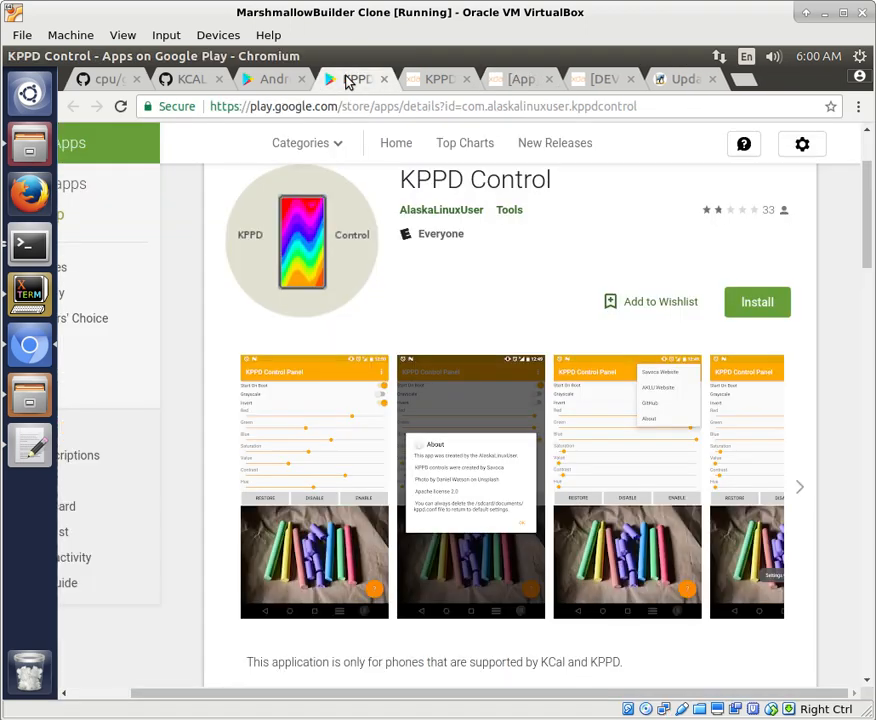
scroll("up", 3)
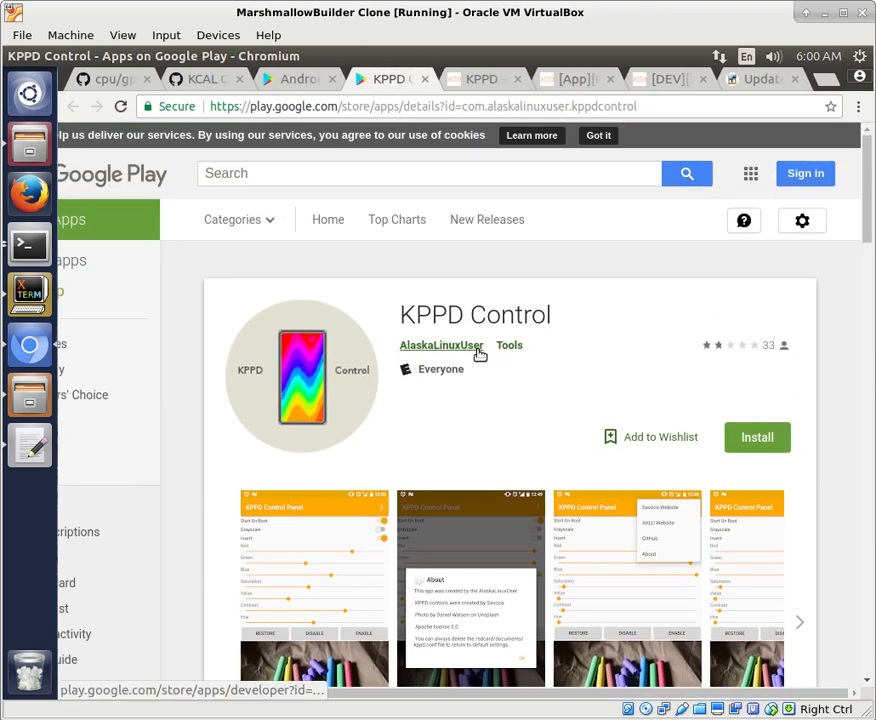
mouse_move(564, 456)
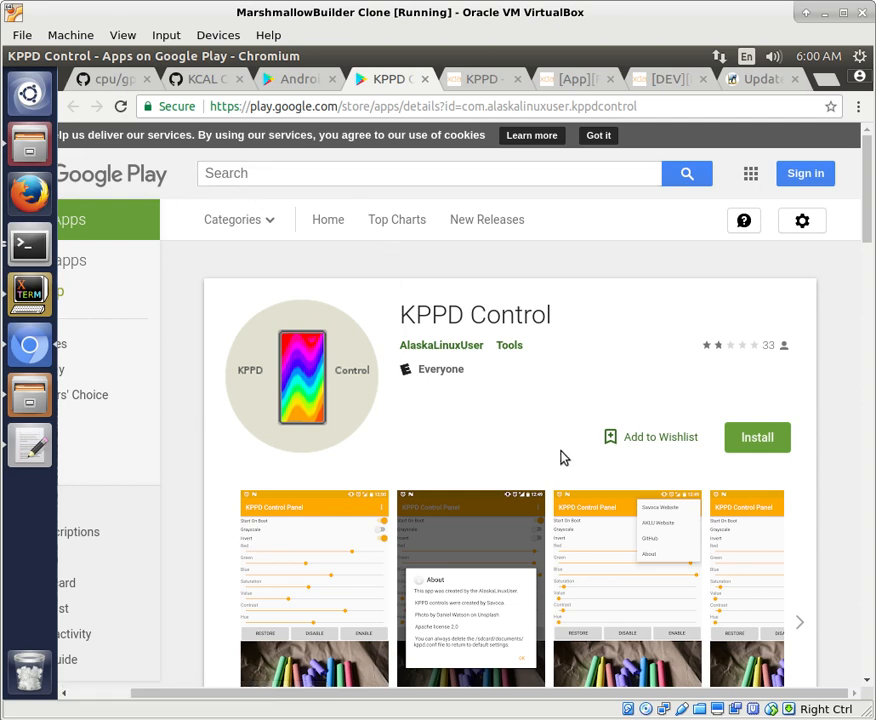
scroll("down", 3)
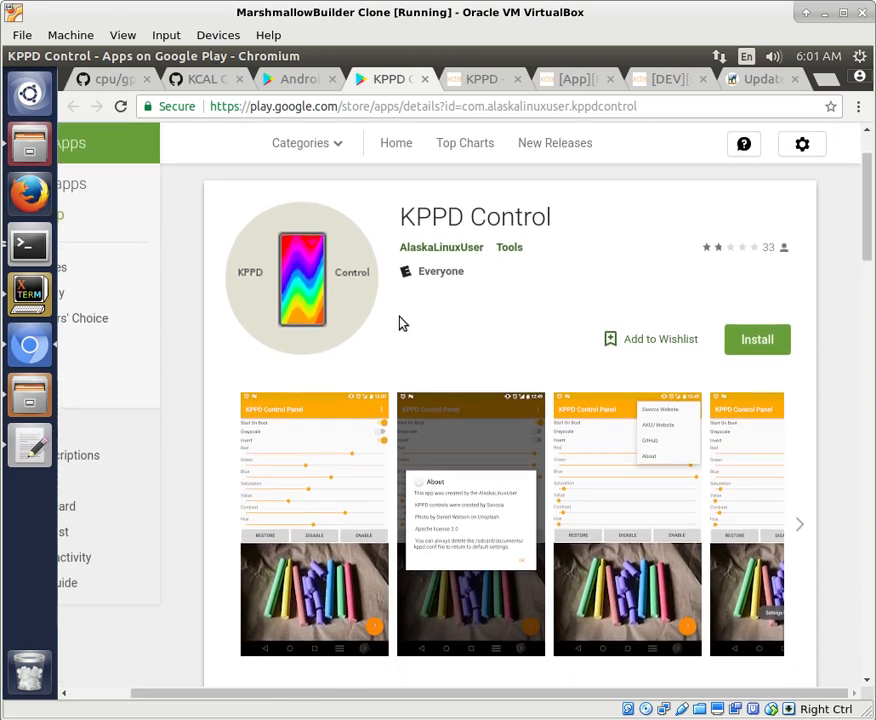
scroll("down", 3)
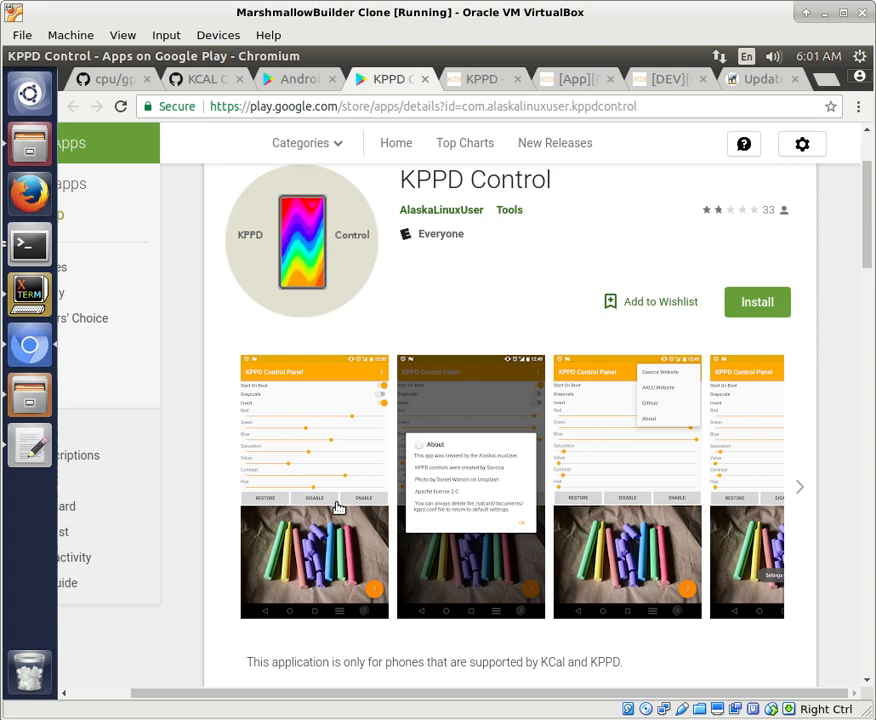
mouse_move(330, 530)
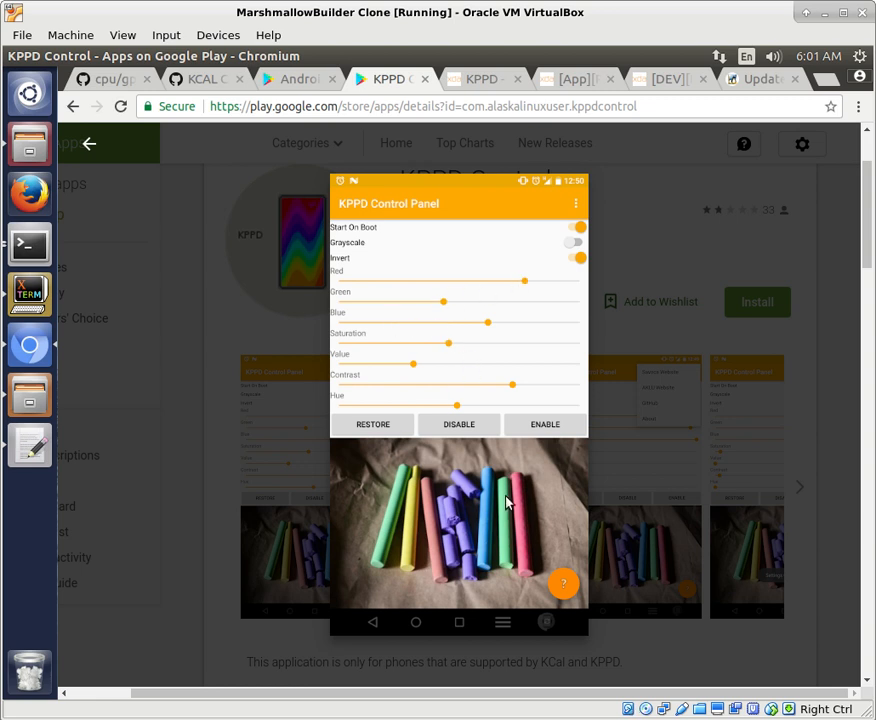
mouse_move(422, 432)
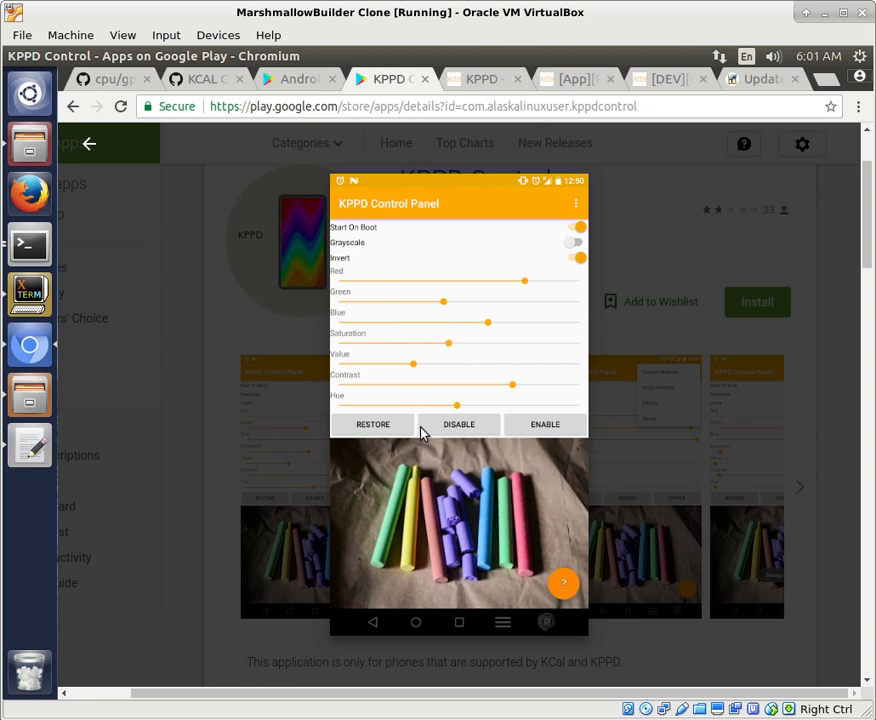
mouse_move(576, 348)
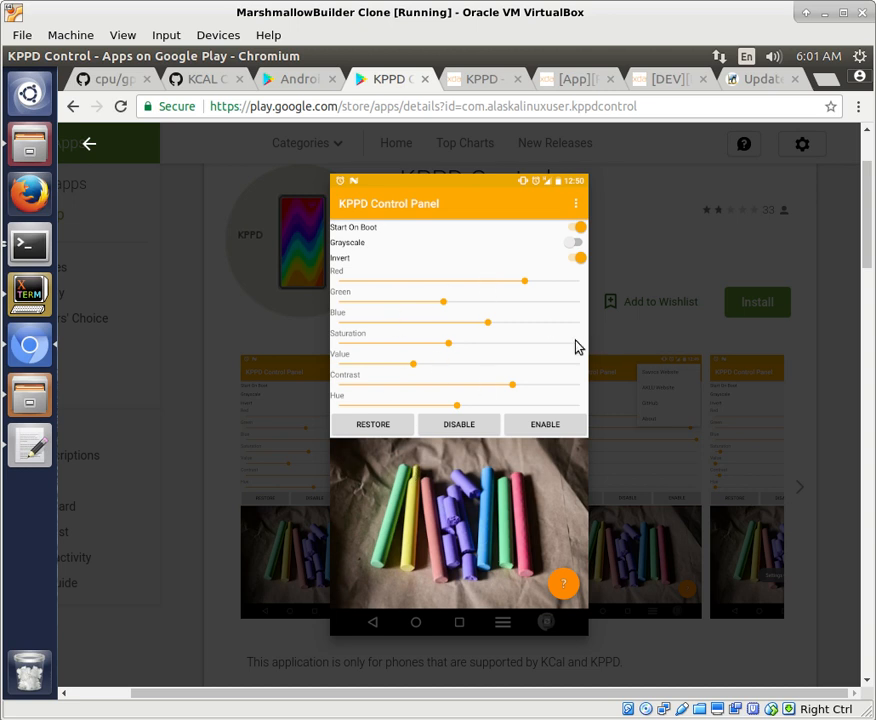
mouse_move(492, 512)
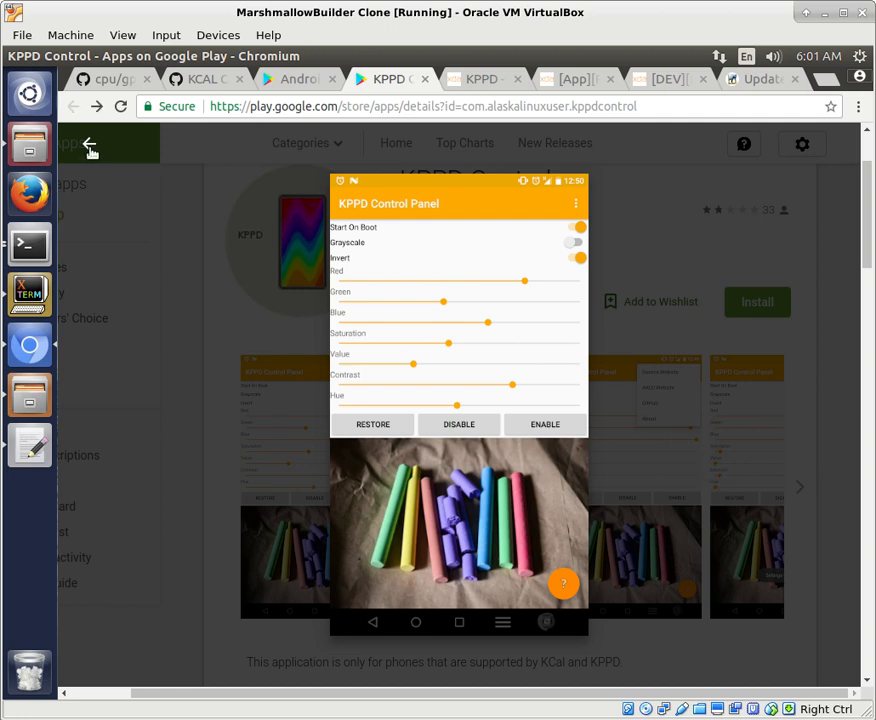
left_click(90, 144)
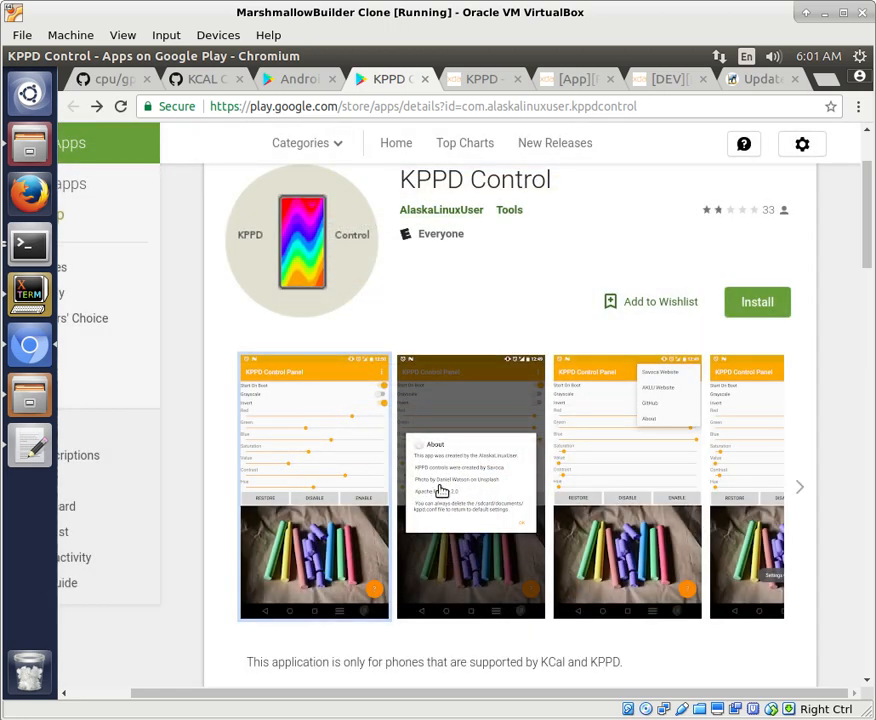
mouse_move(358, 504)
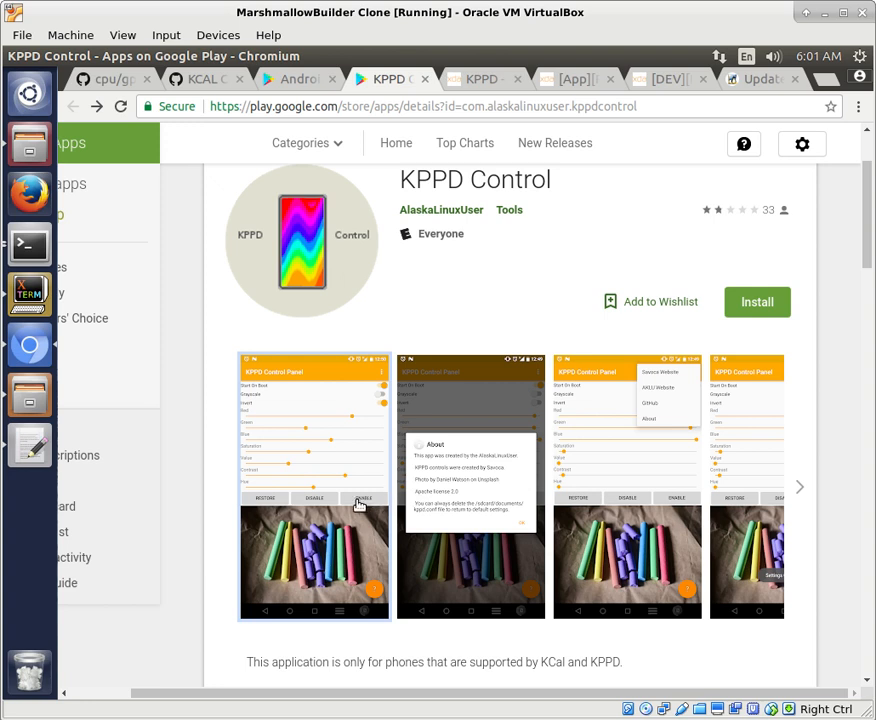
mouse_move(222, 564)
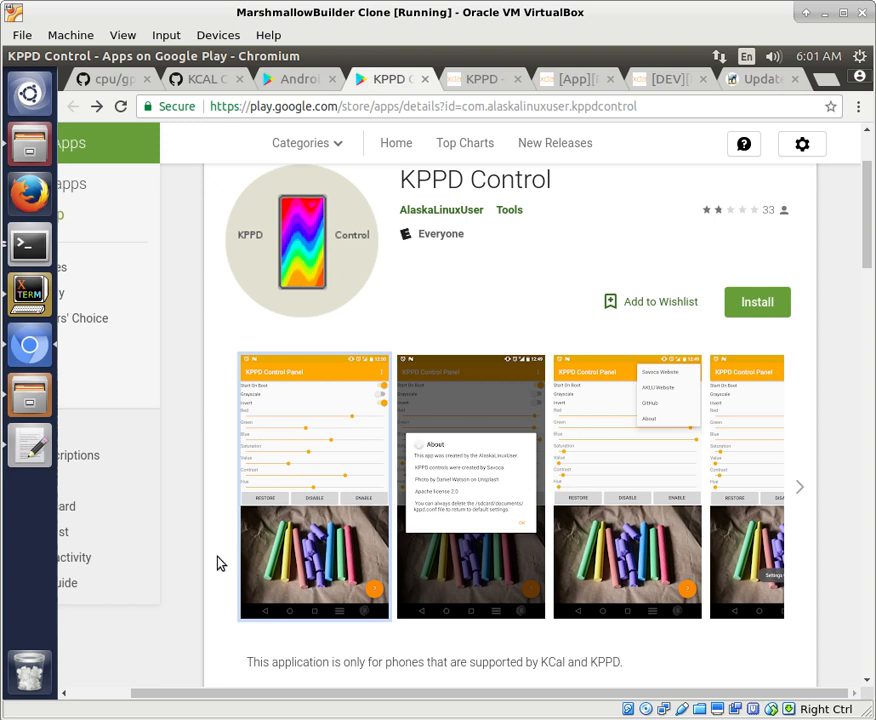
mouse_move(470, 236)
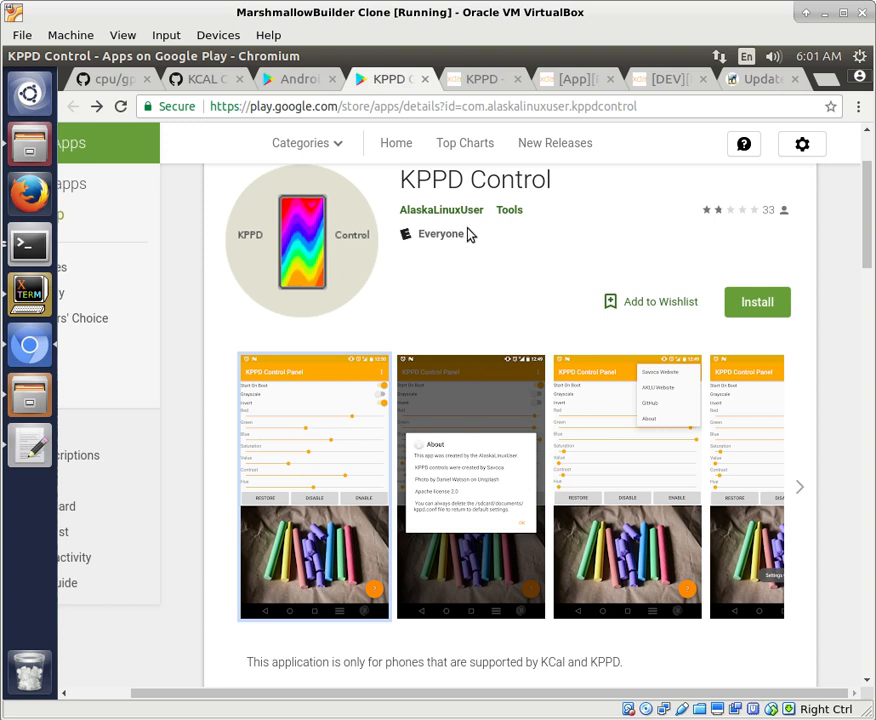
mouse_move(532, 360)
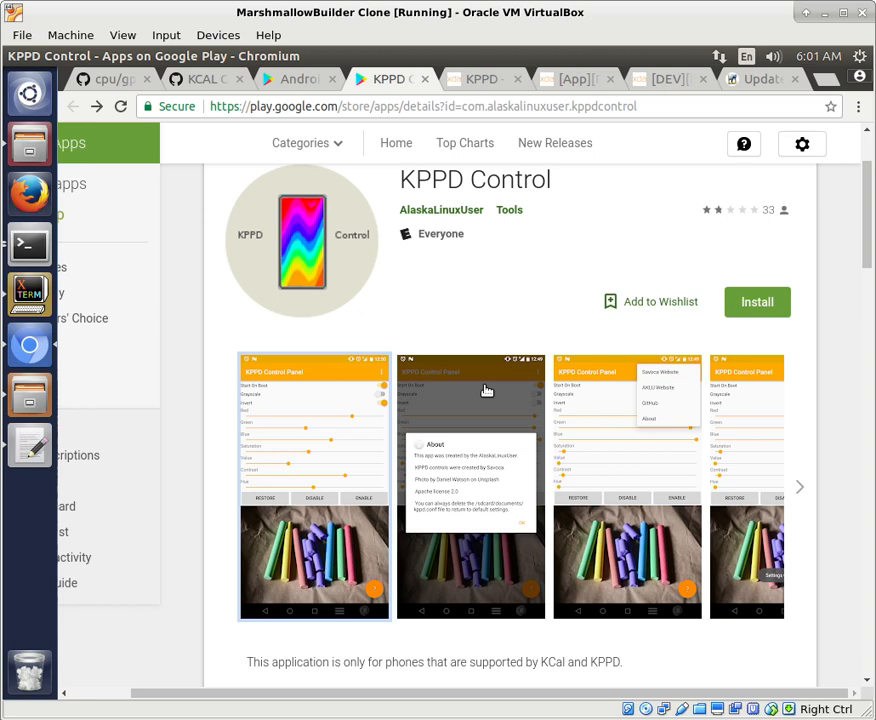
Read the KPPD Control listing's description, 1.9-star reviews and Oreo update notes, then return to the description.
scroll("down", 3)
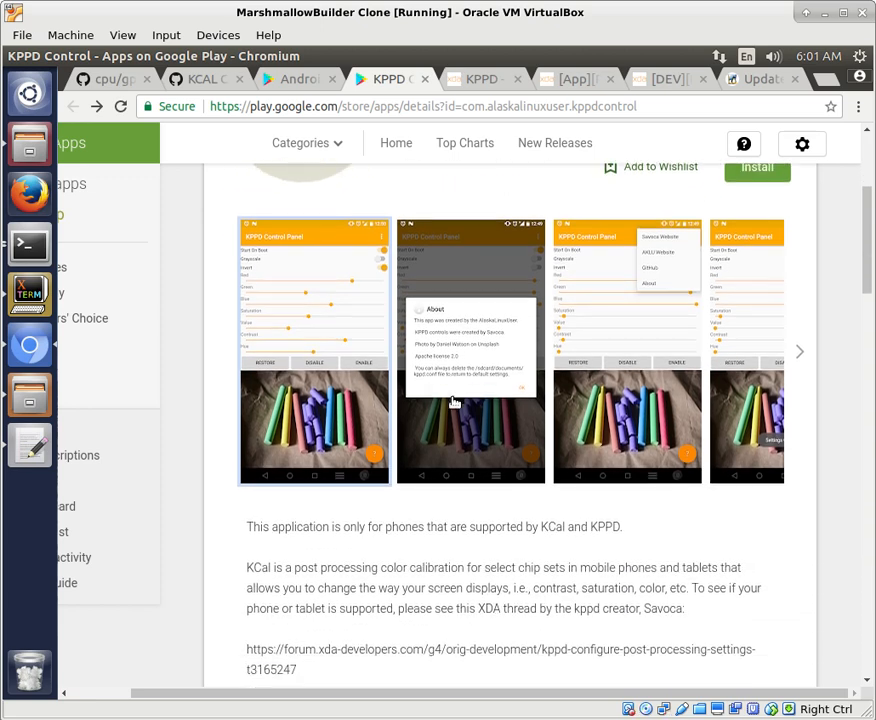
scroll("down", 3)
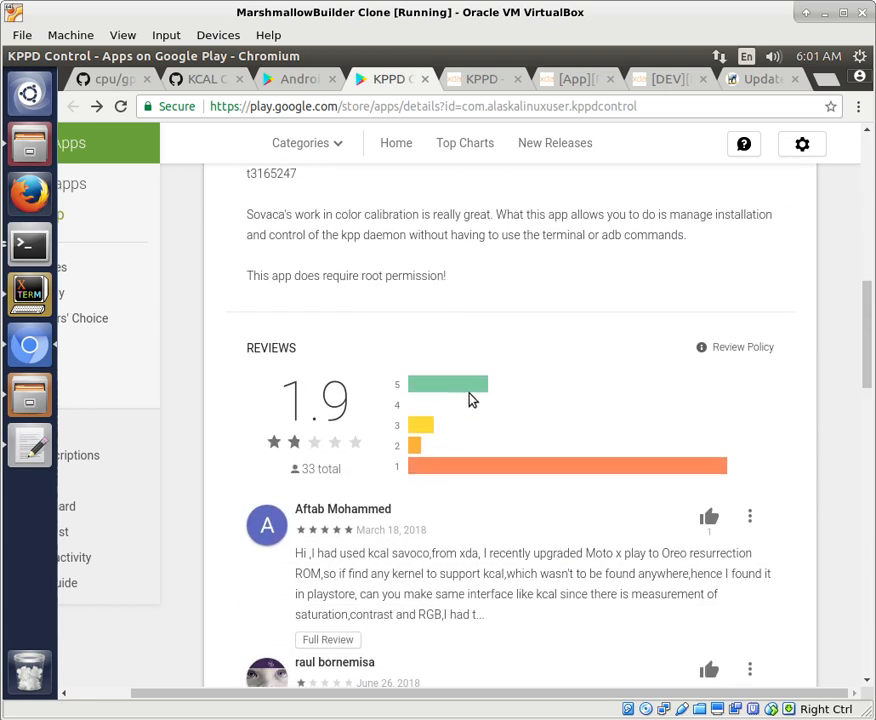
mouse_move(300, 432)
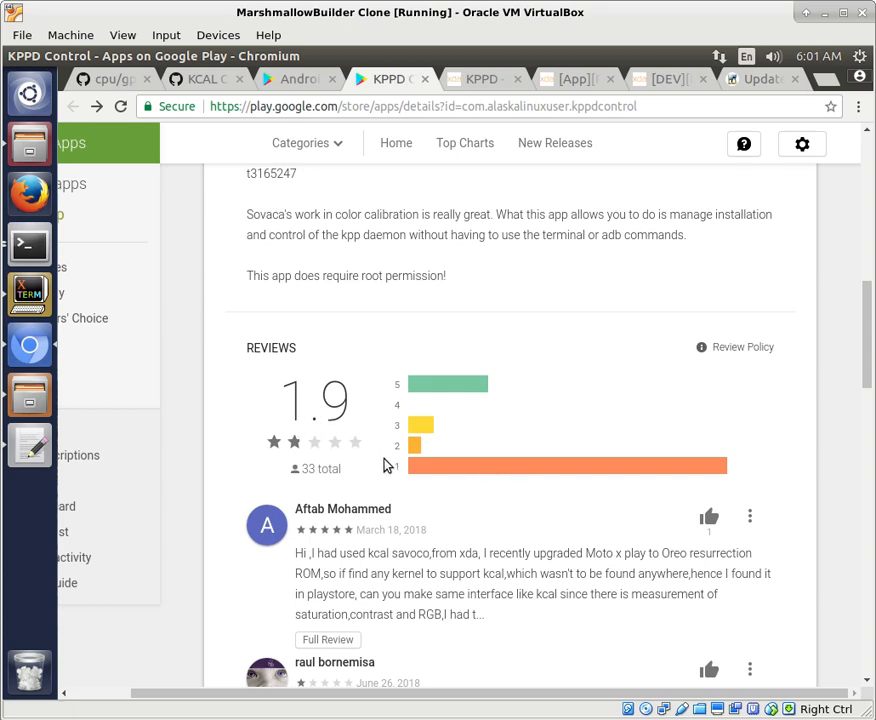
scroll("down", 3)
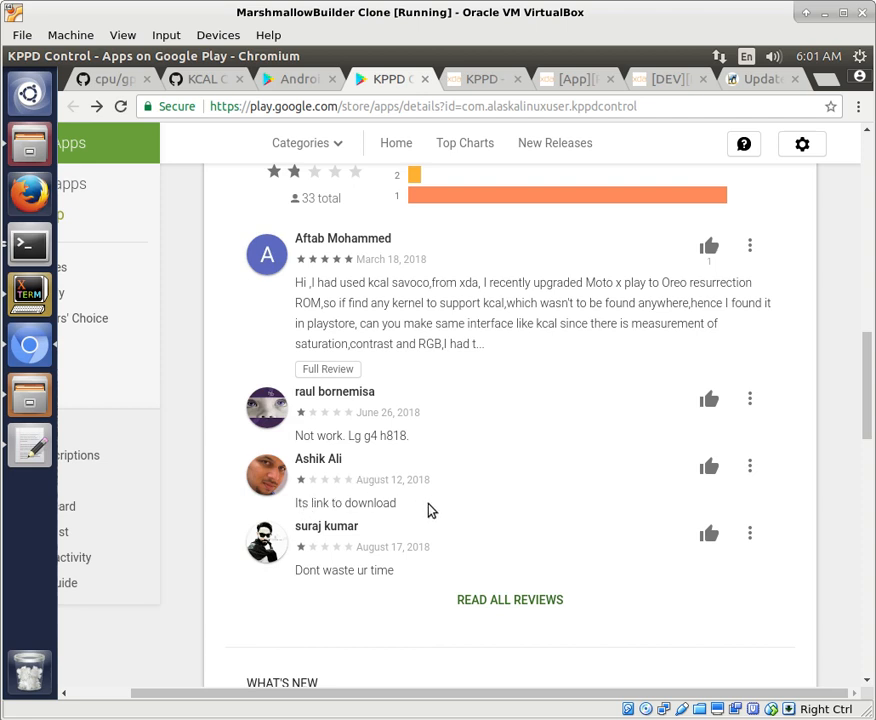
scroll("down", 3)
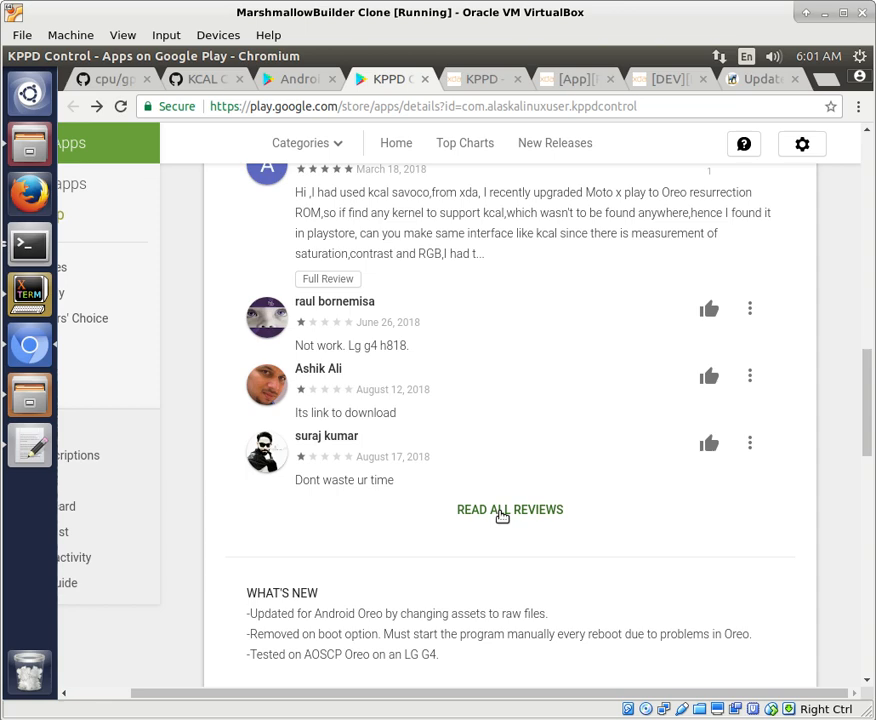
scroll("up", 3)
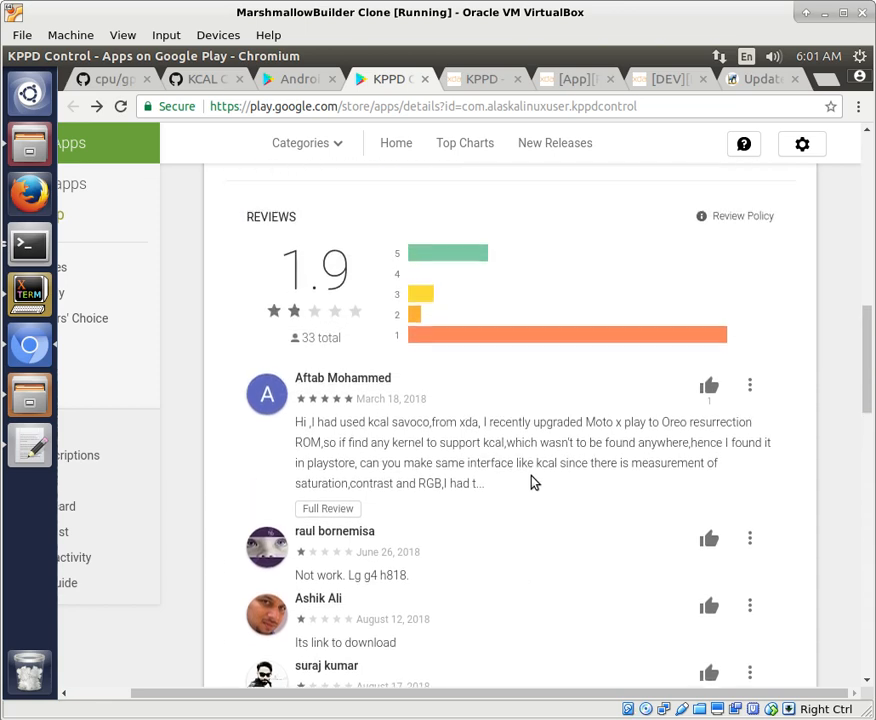
scroll("up", 3)
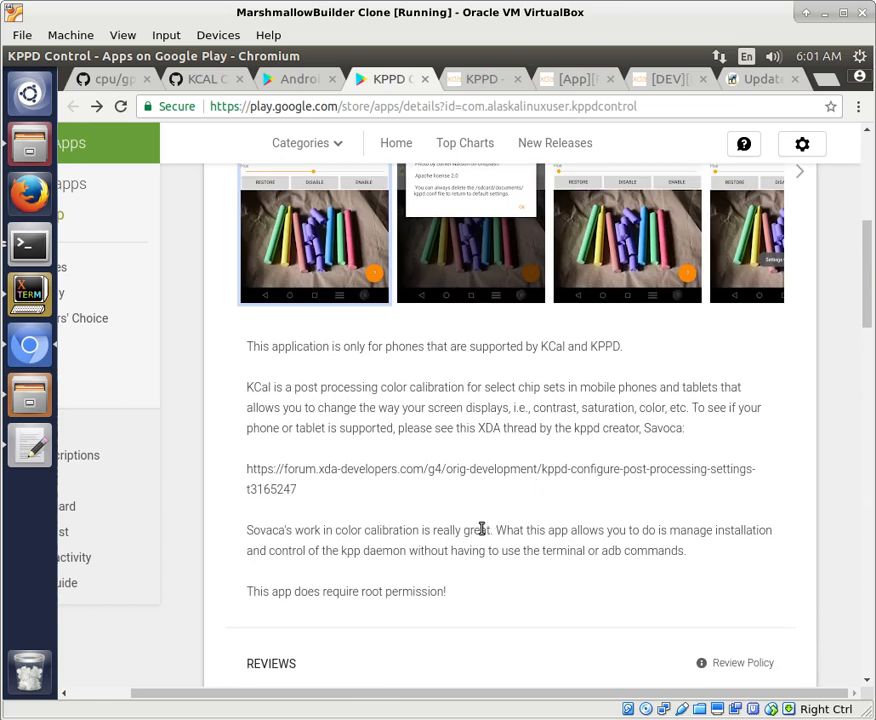
mouse_move(586, 504)
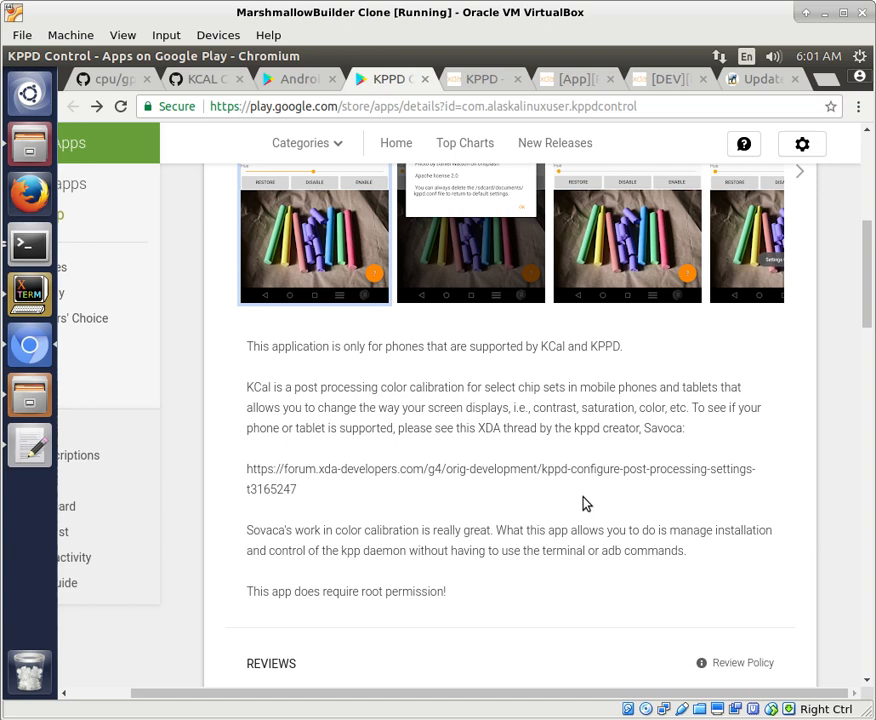
mouse_move(490, 80)
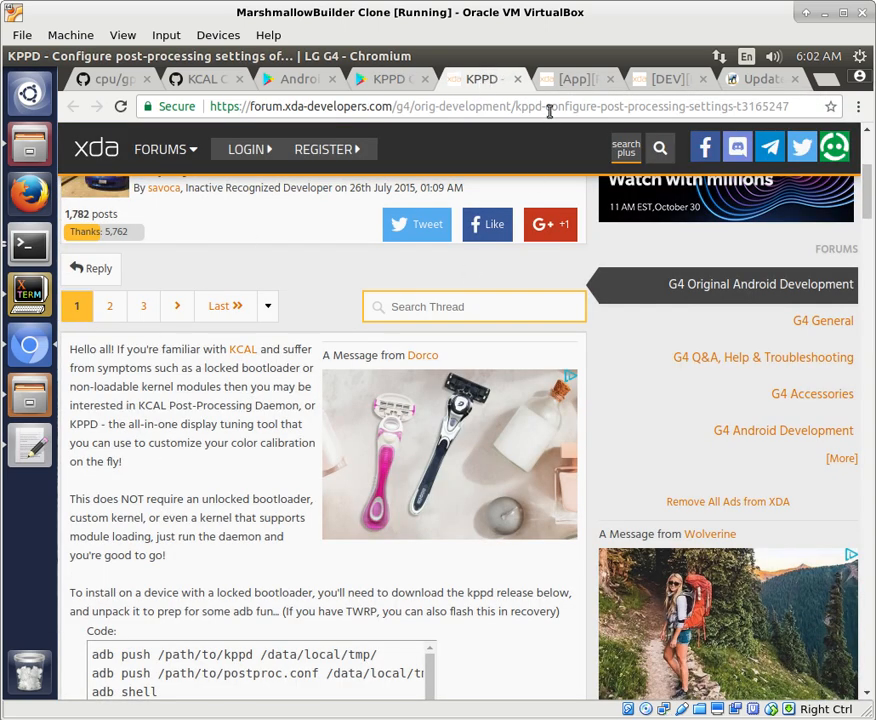
Bring up the [DEV][PATCH] KCAL thread via the KPPD Control tab and scroll through its chipset list.
left_click(576, 80)
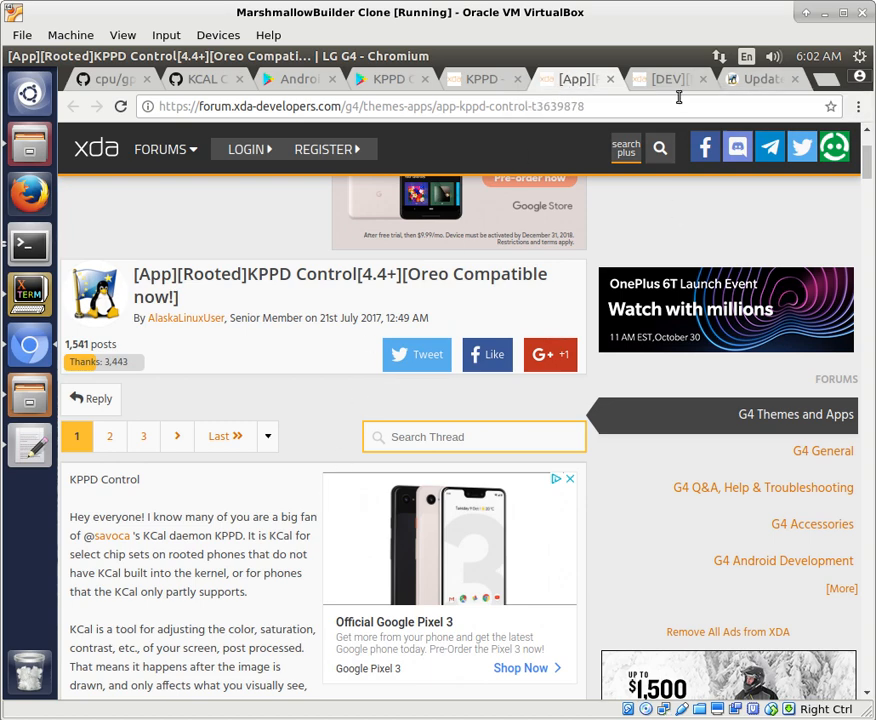
left_click(662, 80)
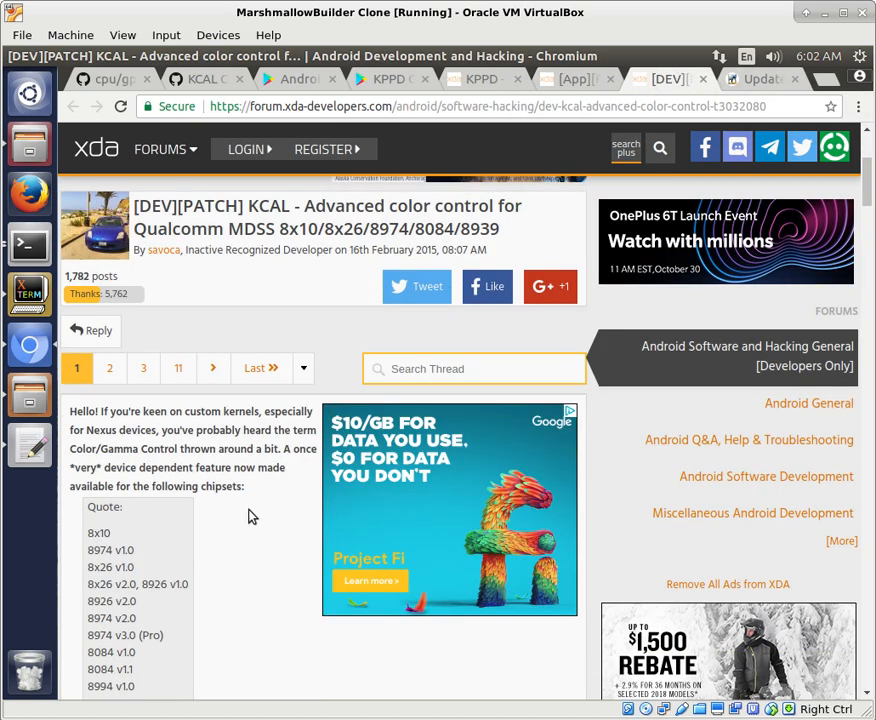
scroll("down", 3)
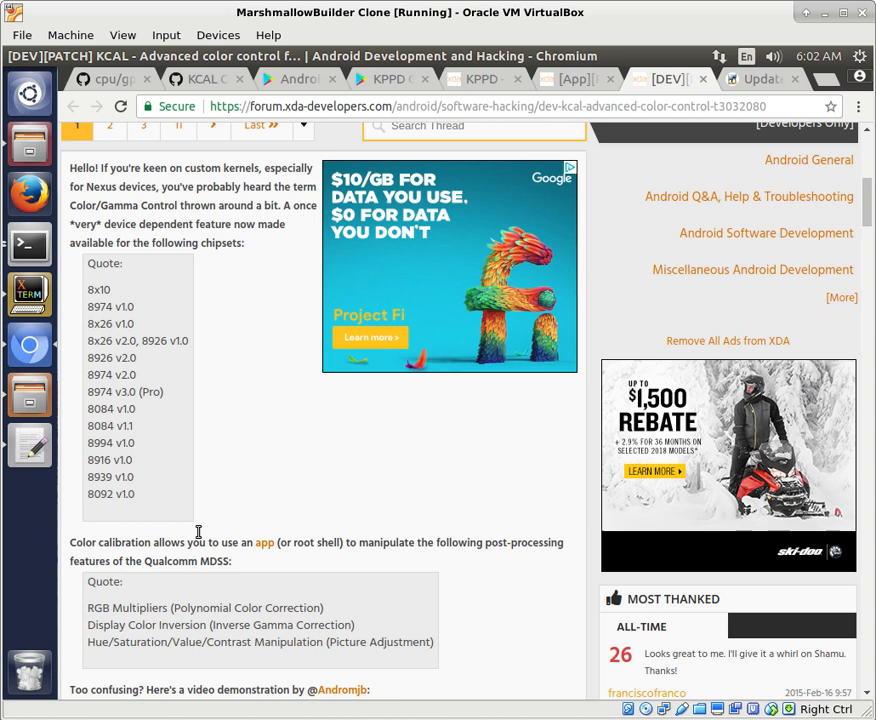
scroll("down", 3)
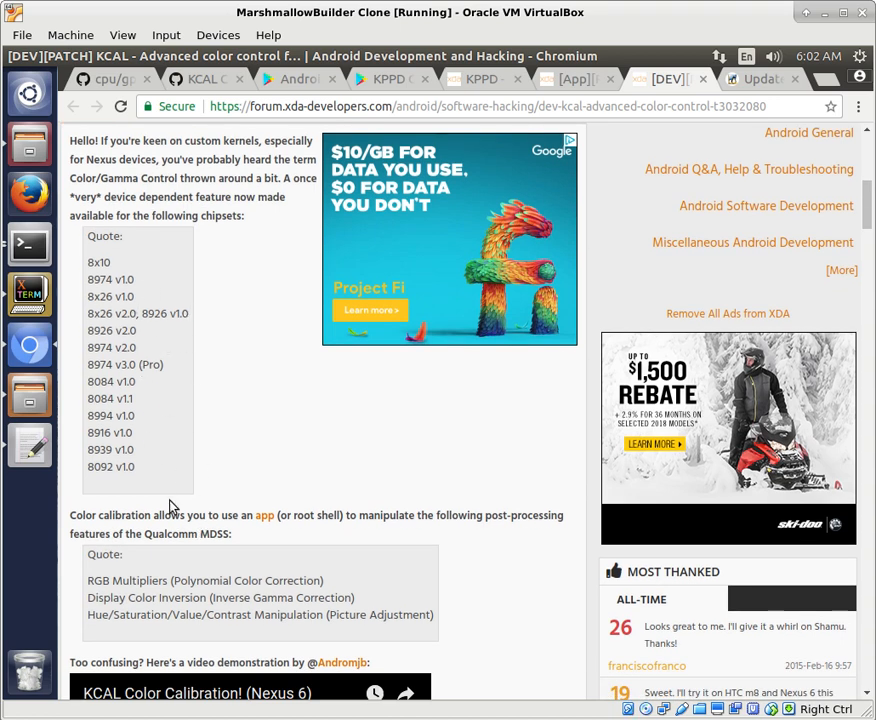
mouse_move(286, 452)
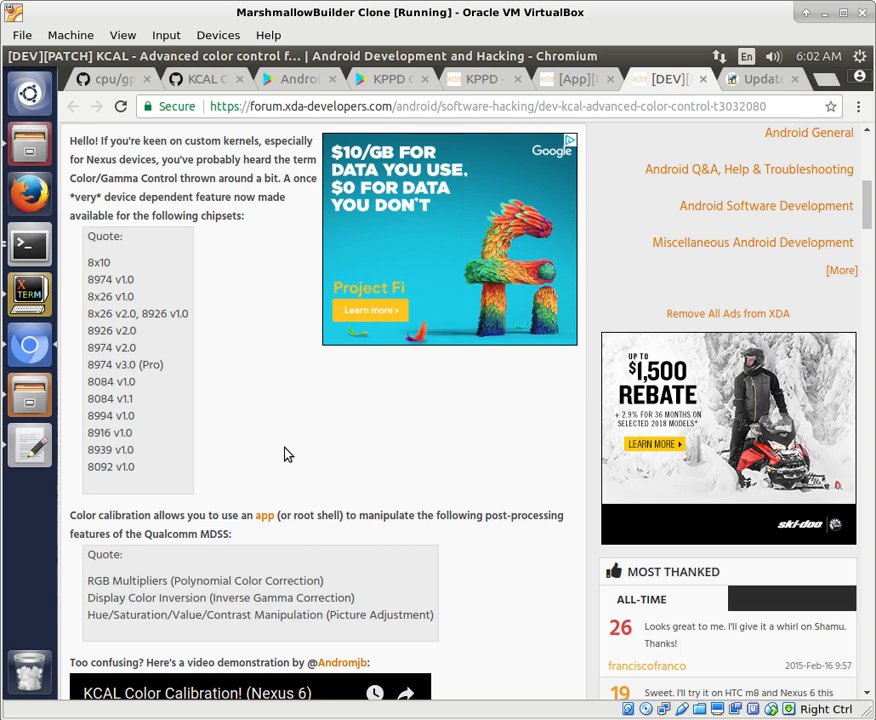
mouse_move(762, 78)
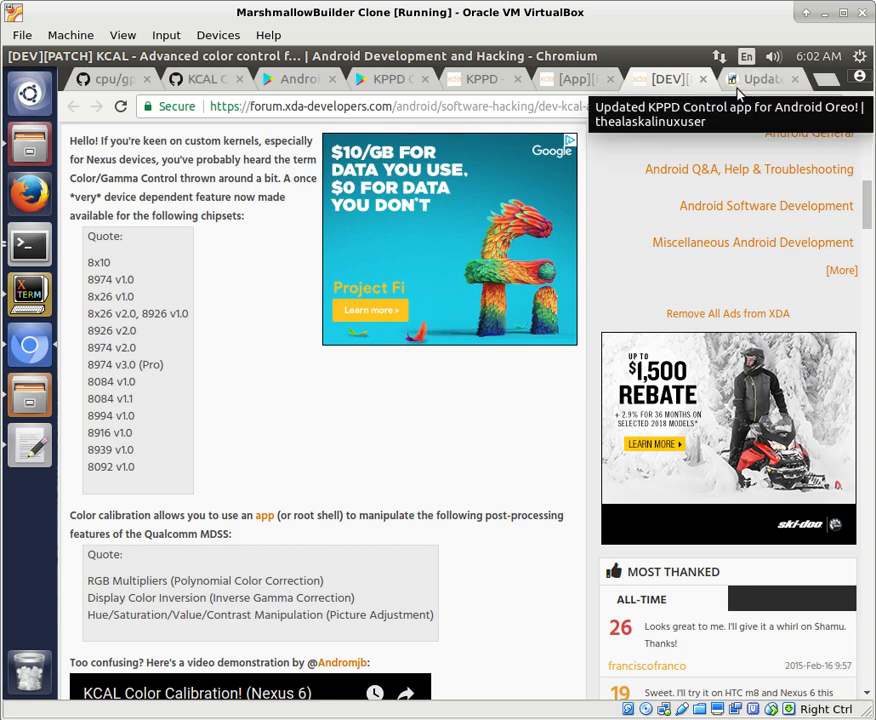
scroll("up", 3)
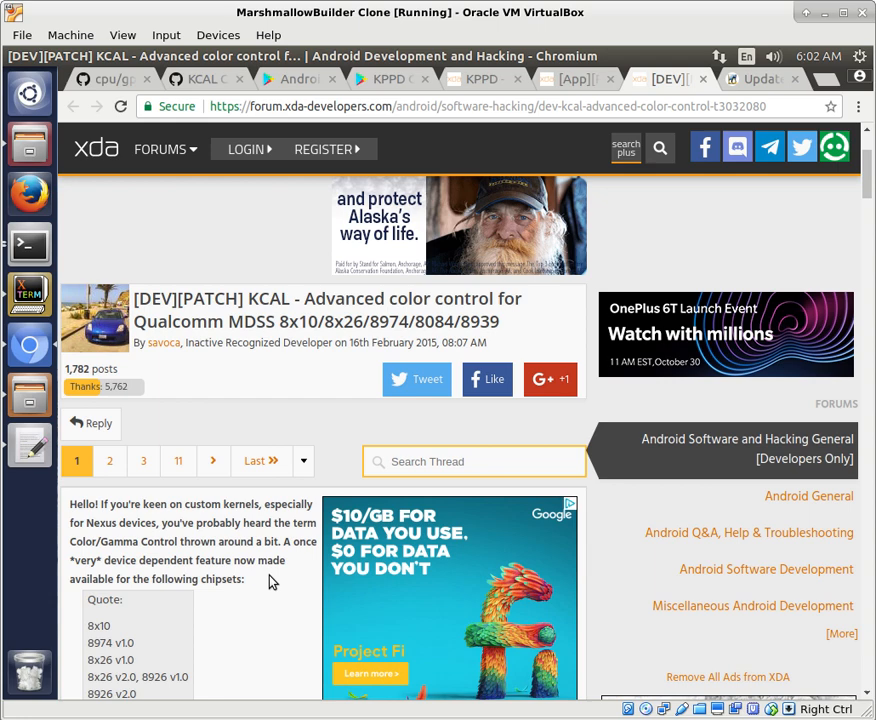
scroll("down", 3)
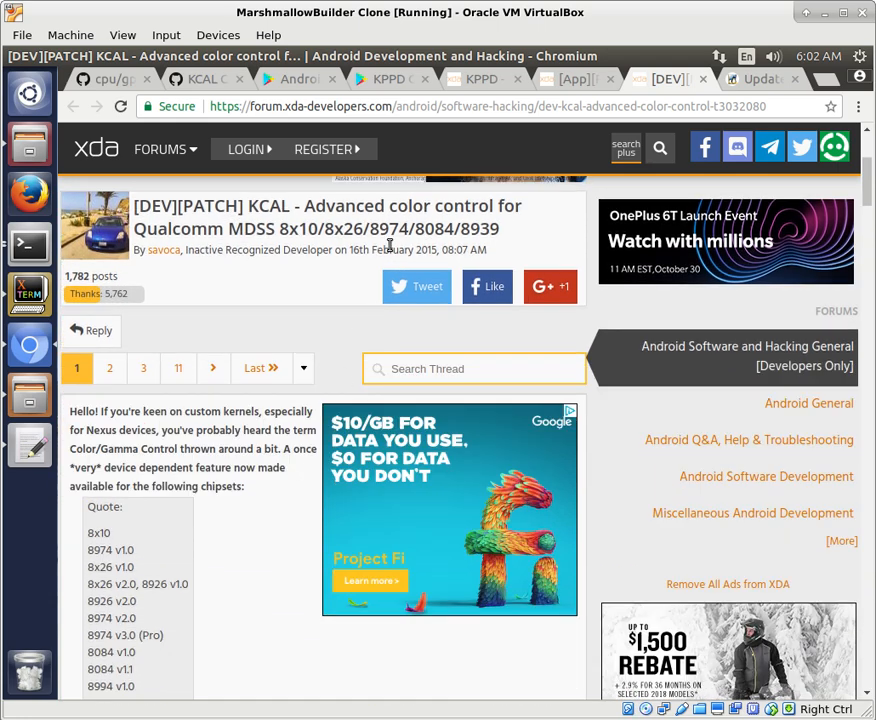
Select the XDA thread link in the KPPD Control description and scroll back to the app header.
left_click(480, 80)
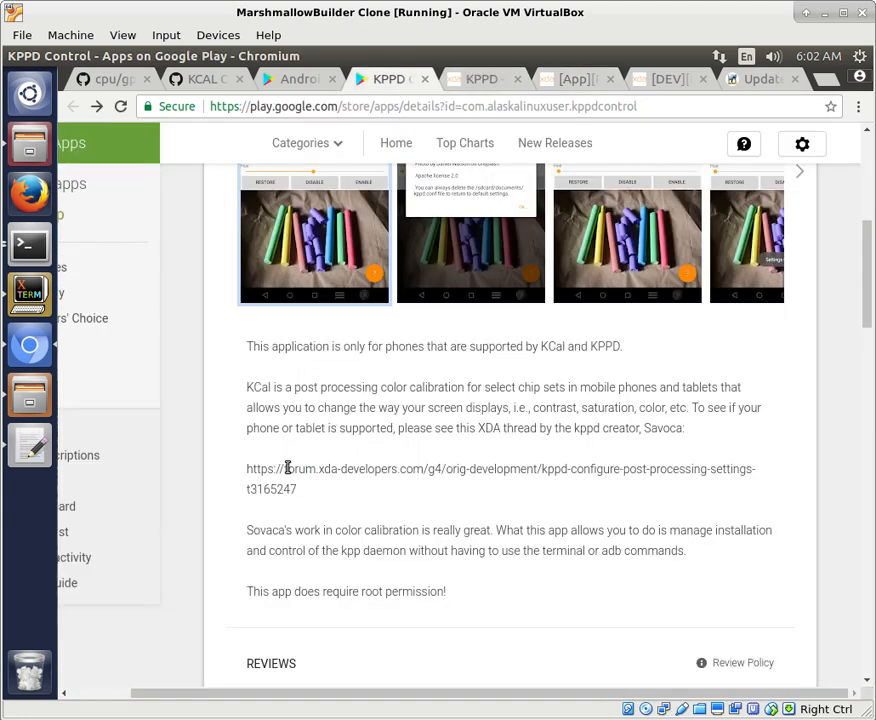
mouse_move(658, 668)
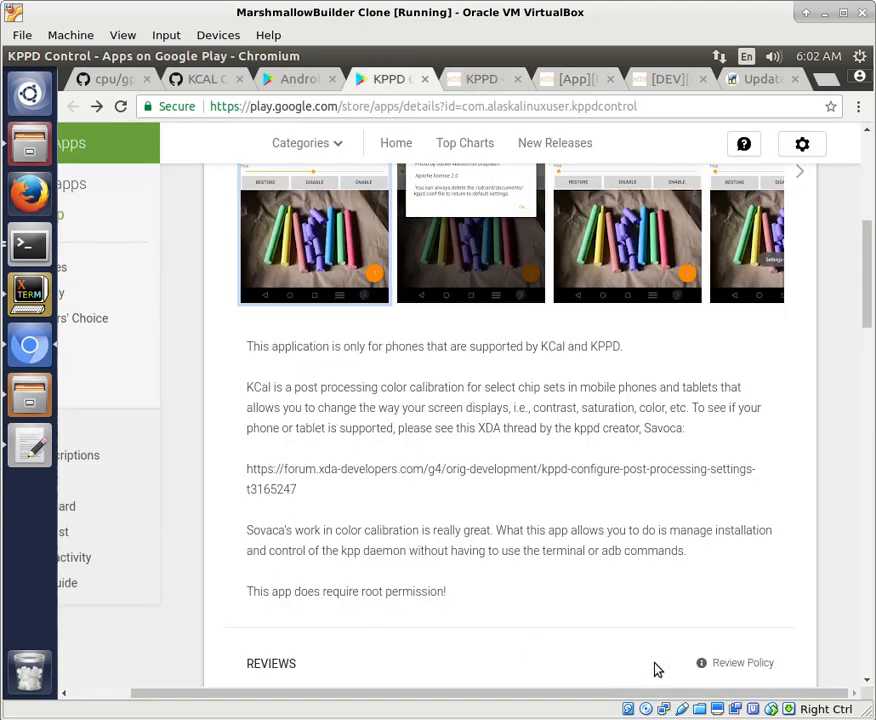
mouse_move(420, 364)
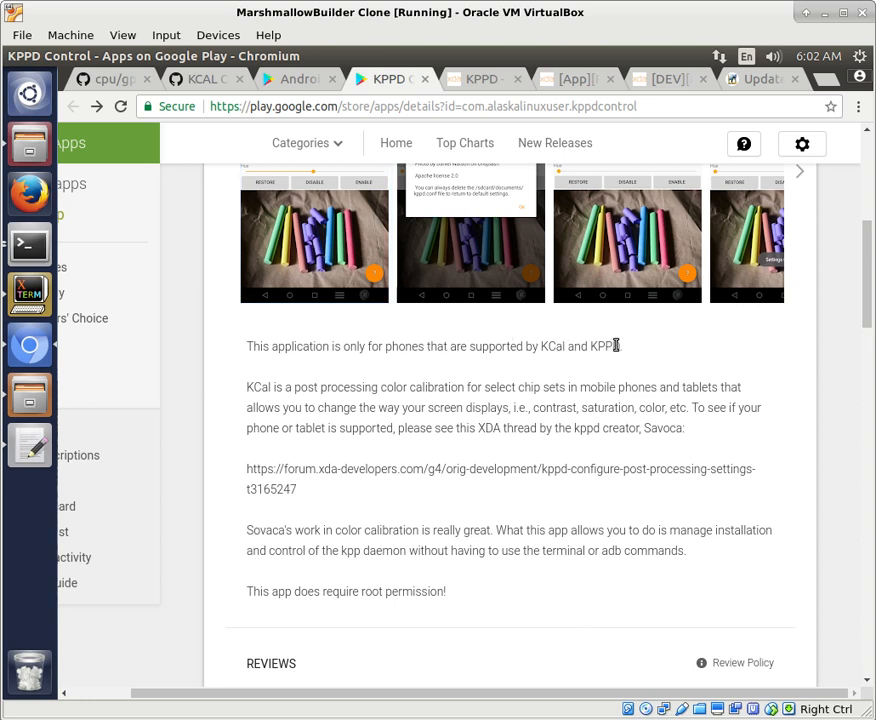
triple_click(430, 346)
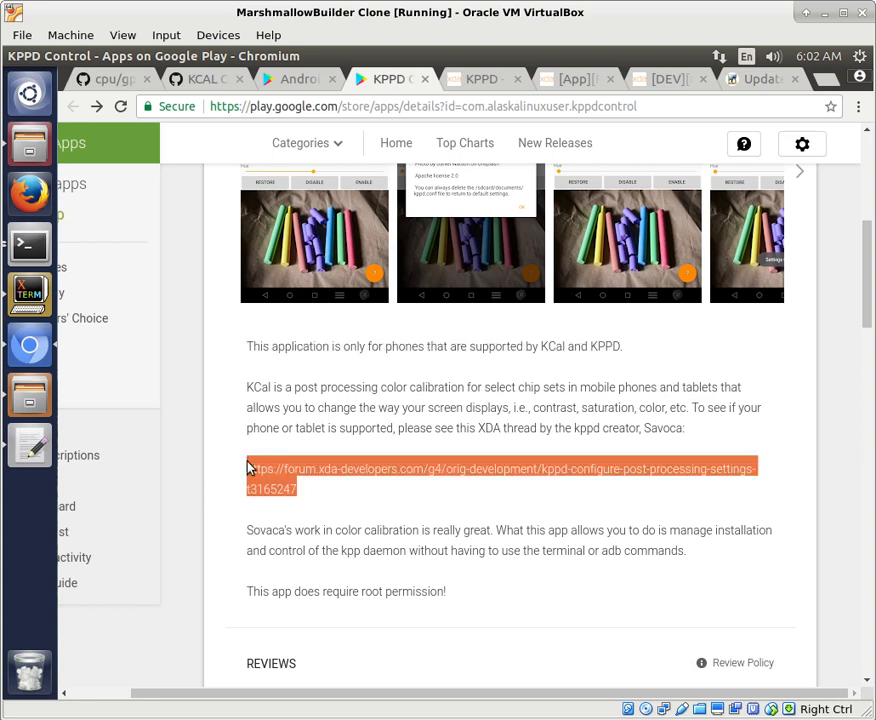
scroll("up", 3)
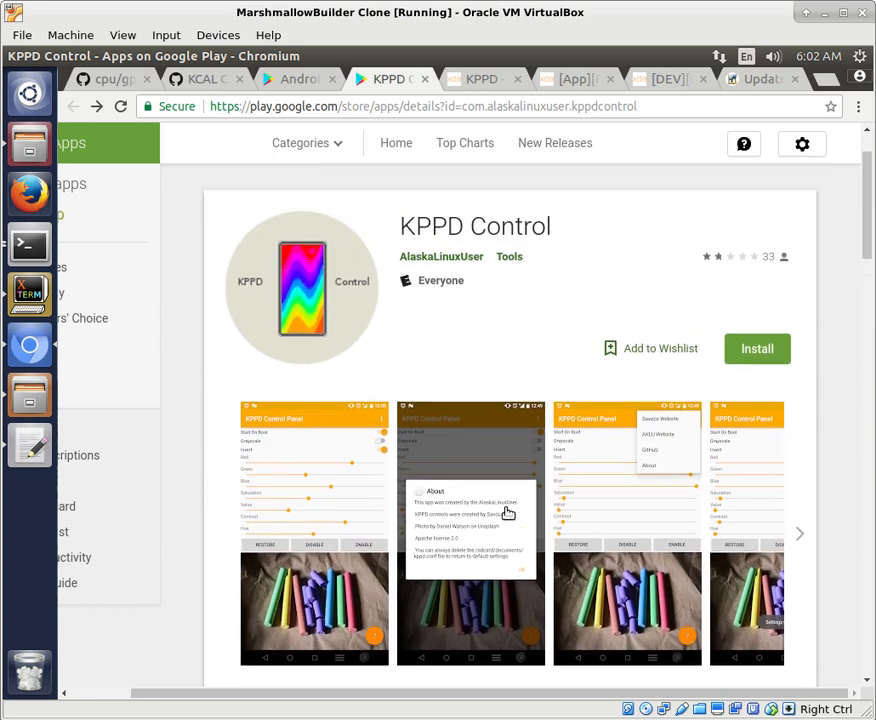
scroll("up", 3)
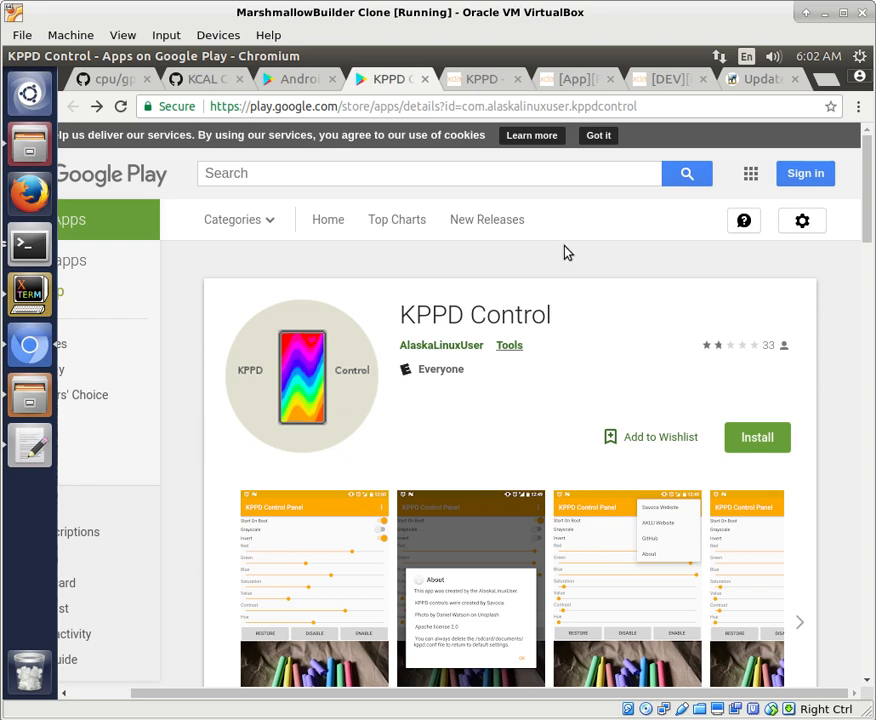
mouse_move(668, 80)
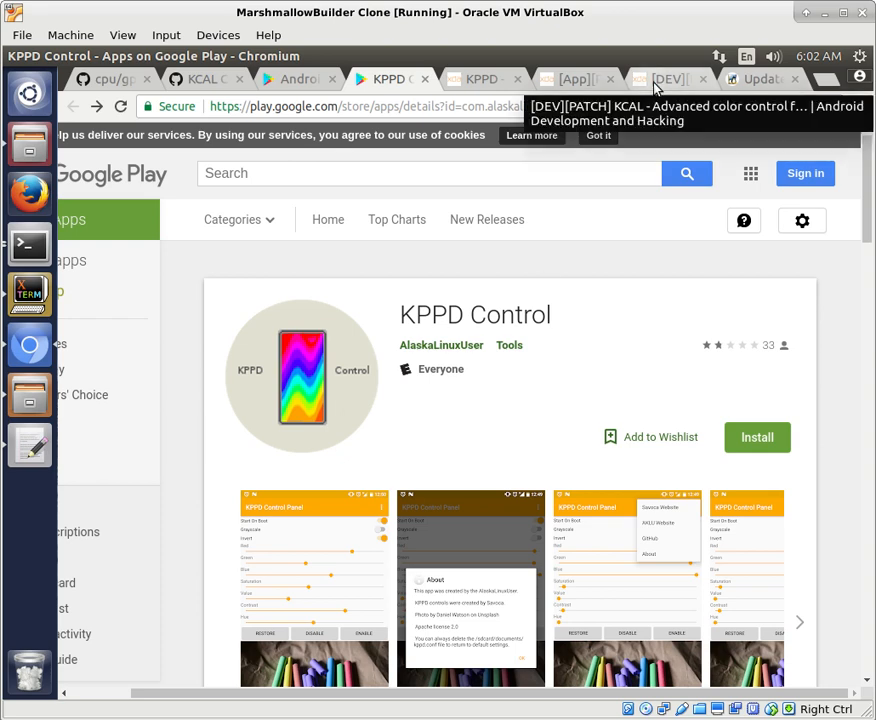
Review the rooted KPPD Control thread's introduction down to its 'read more about KCAL' link and back up.
left_click(664, 80)
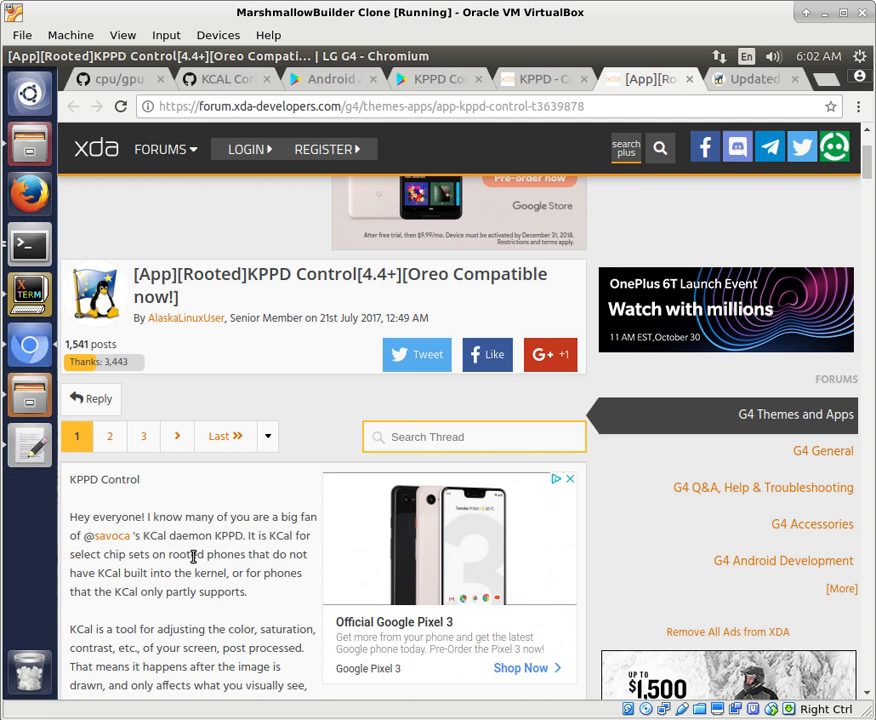
mouse_move(254, 308)
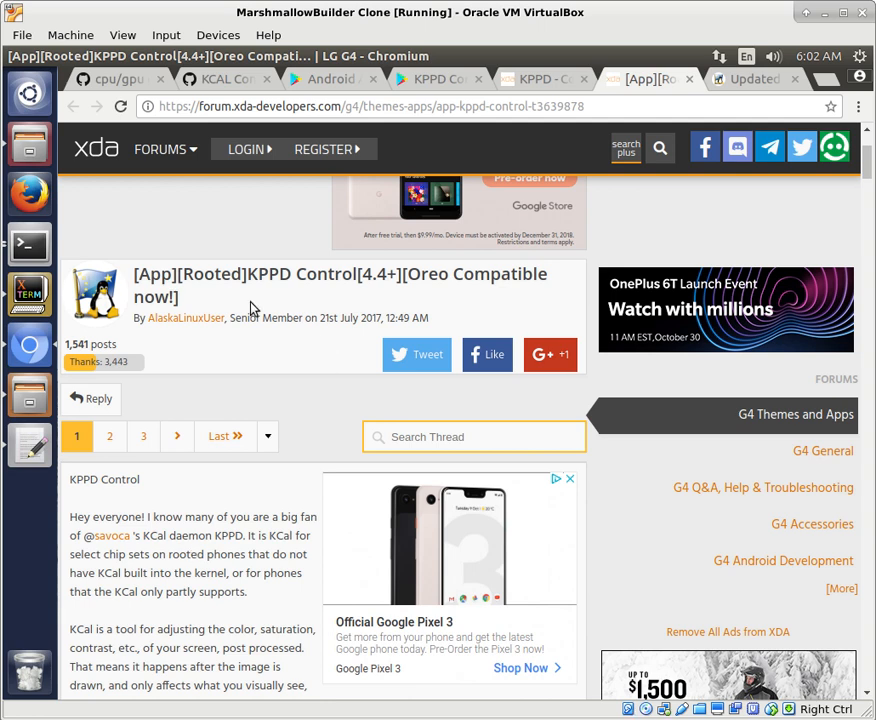
mouse_move(326, 324)
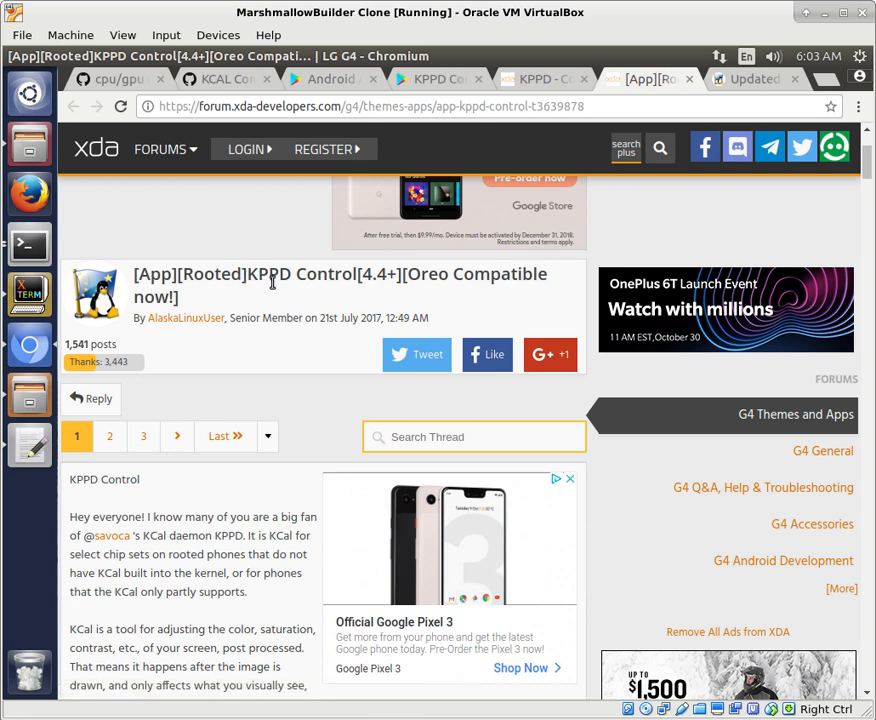
double_click(268, 274)
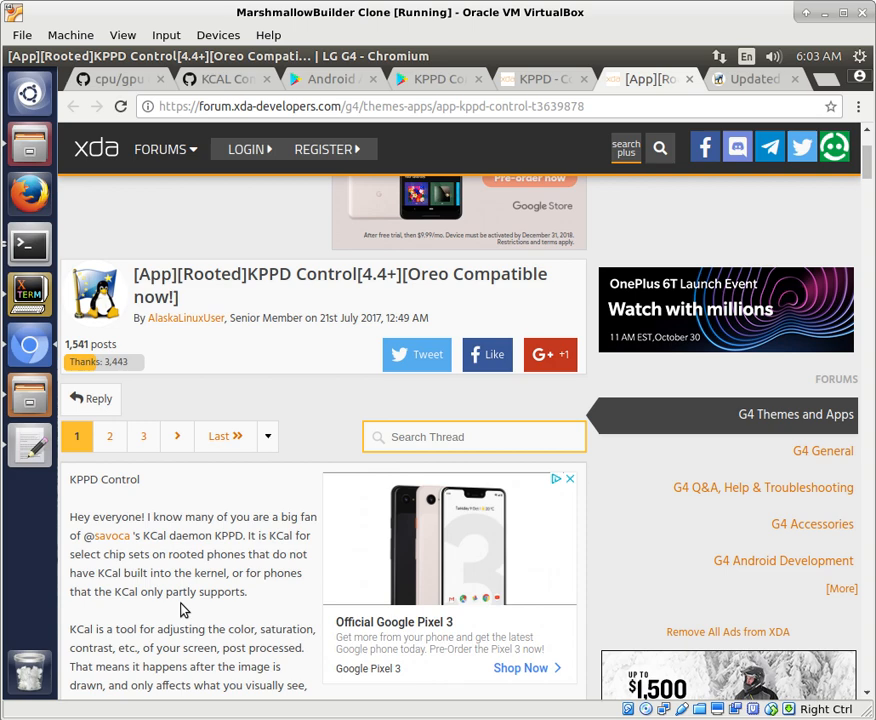
scroll("down", 3)
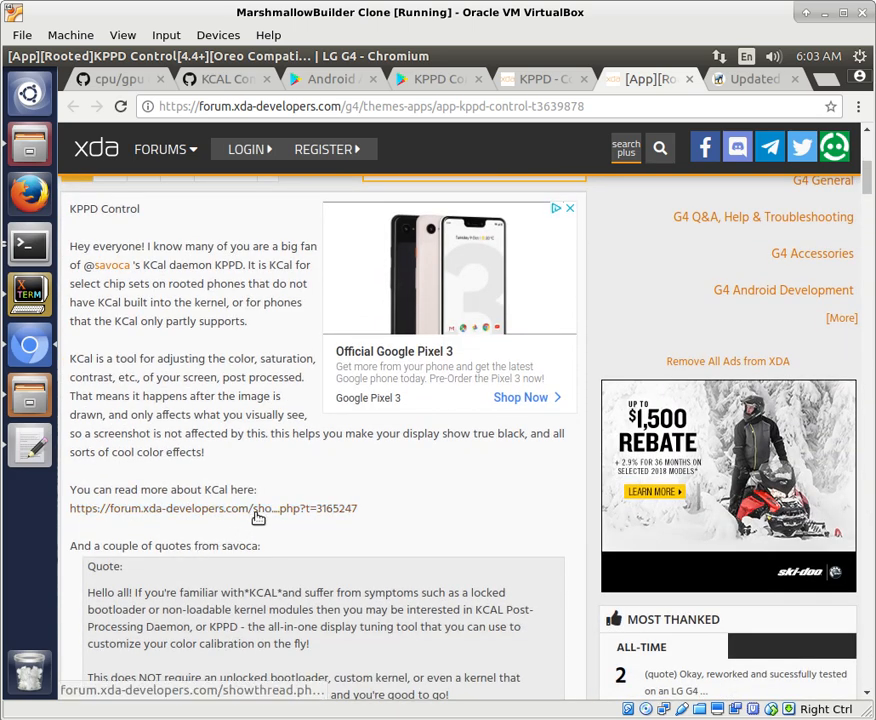
mouse_move(248, 464)
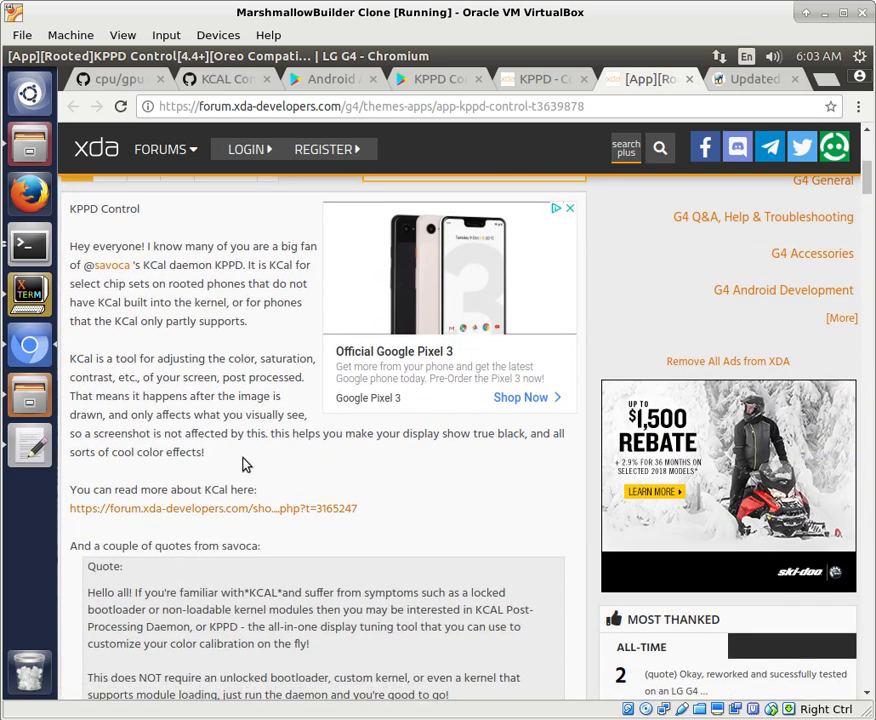
mouse_move(244, 456)
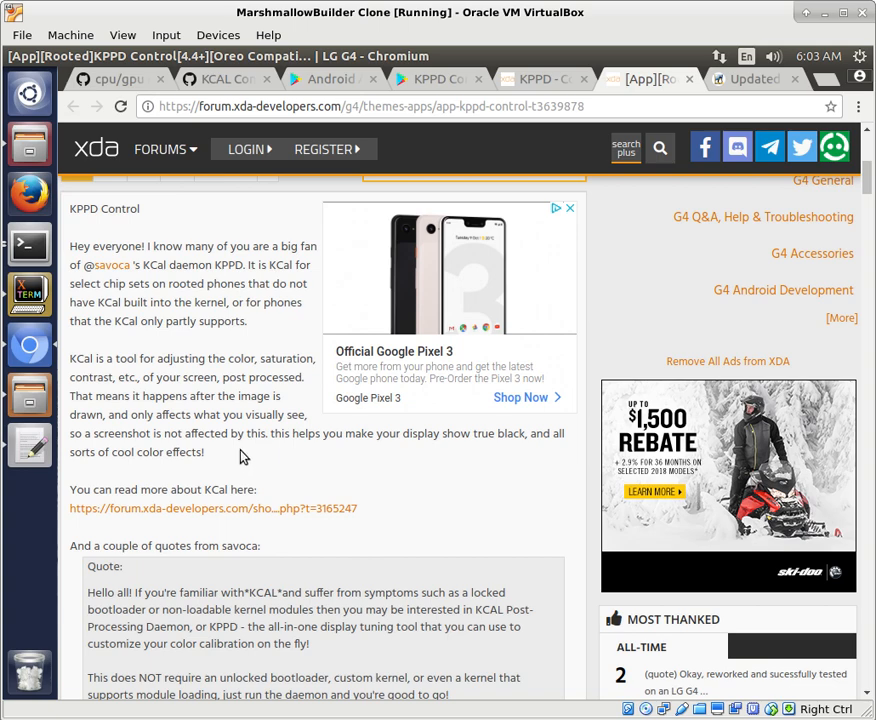
scroll("up", 3)
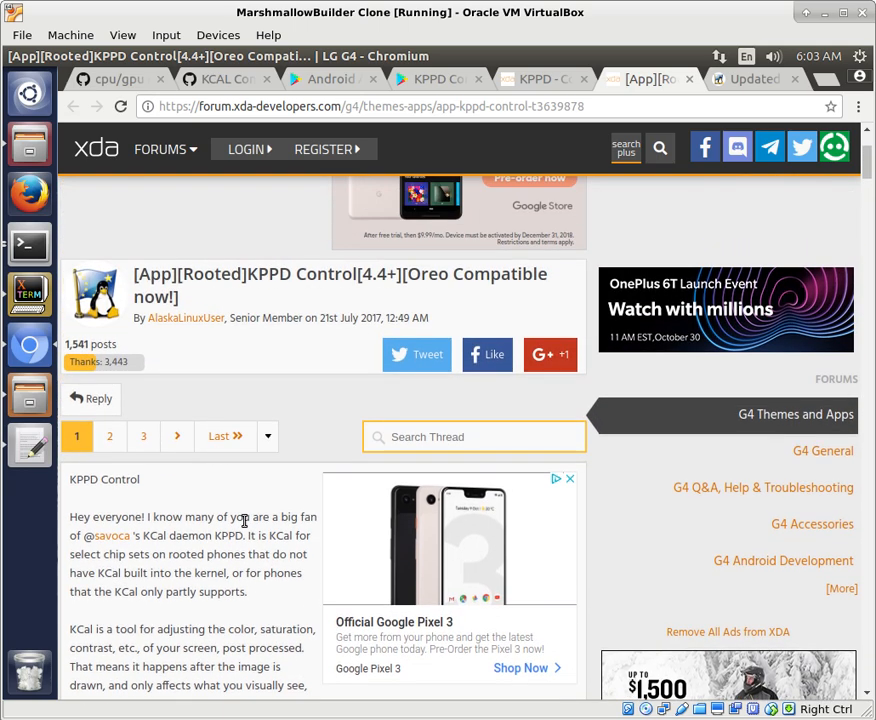
mouse_move(748, 80)
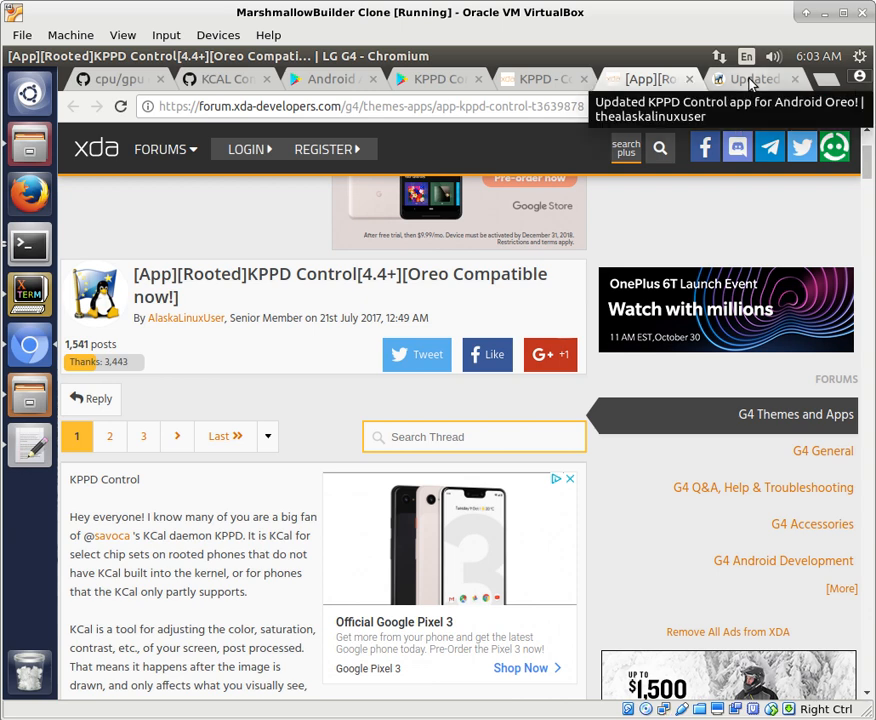
From the 'kcal' Play Store search results, move to the Android apps storefront home page.
left_click(744, 80)
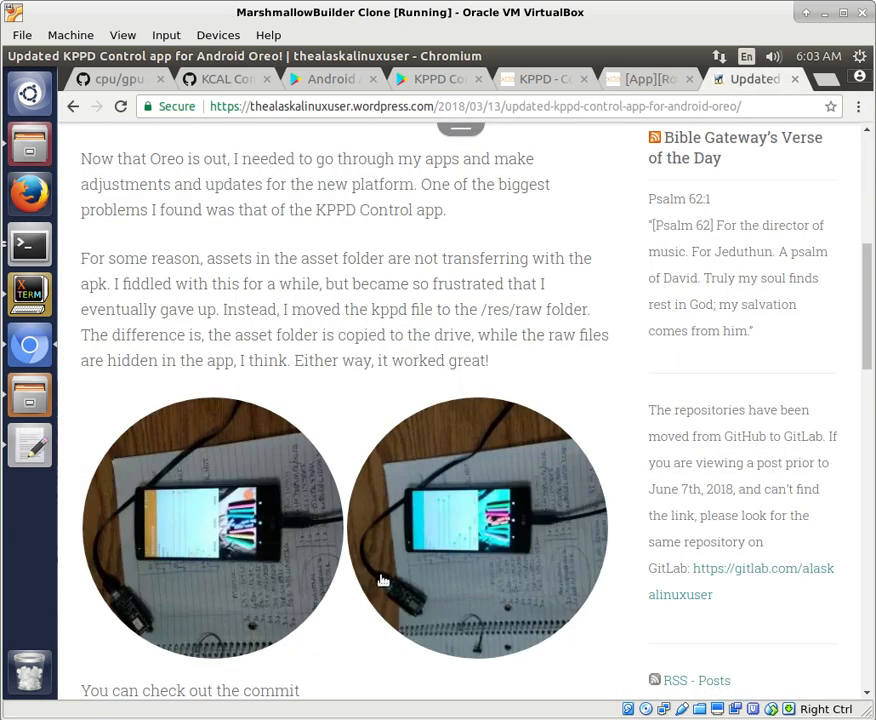
mouse_move(458, 556)
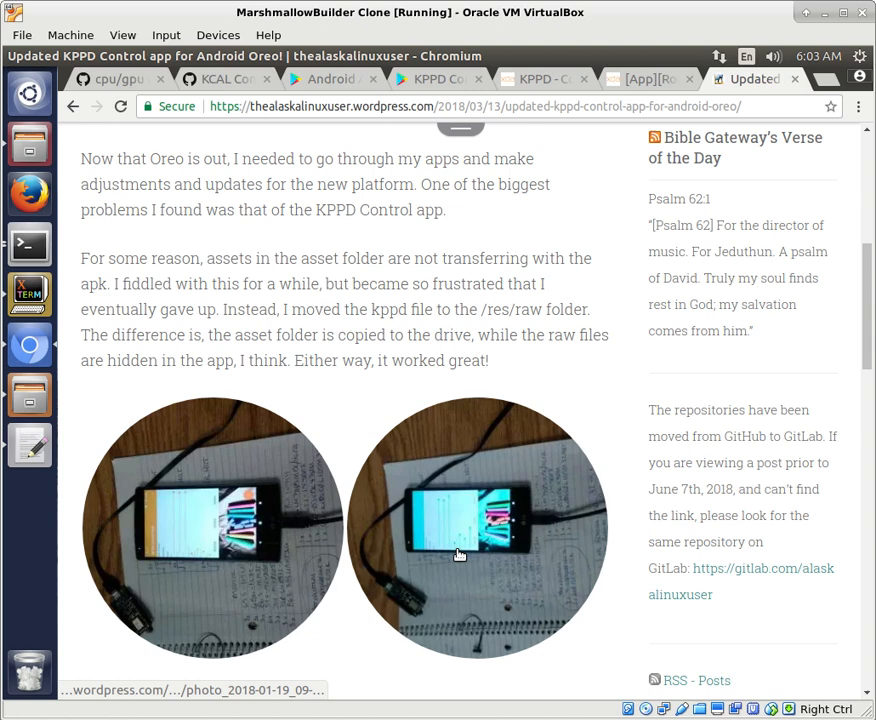
mouse_move(312, 550)
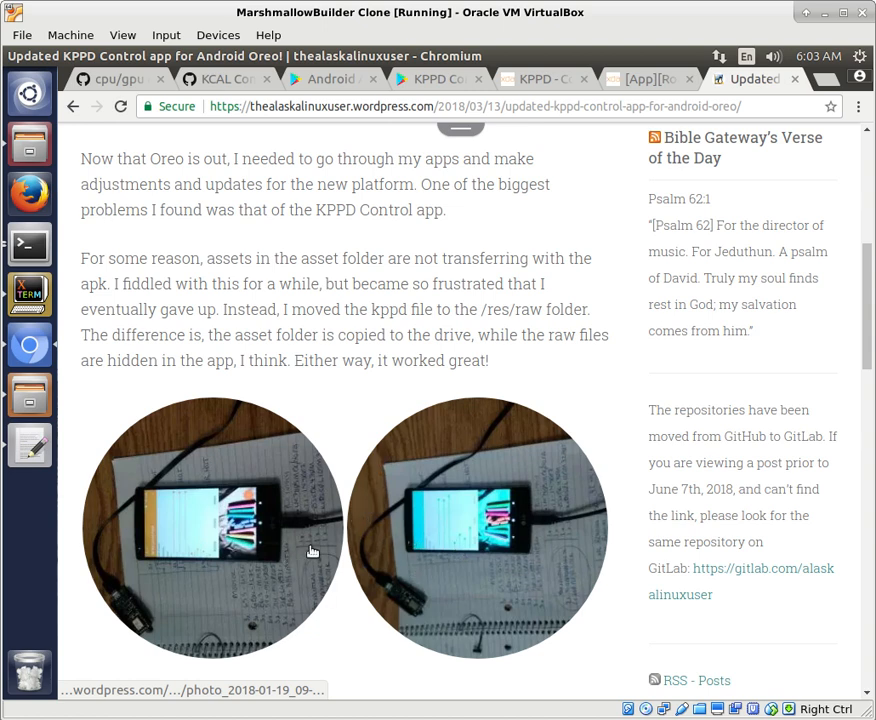
left_click(330, 80)
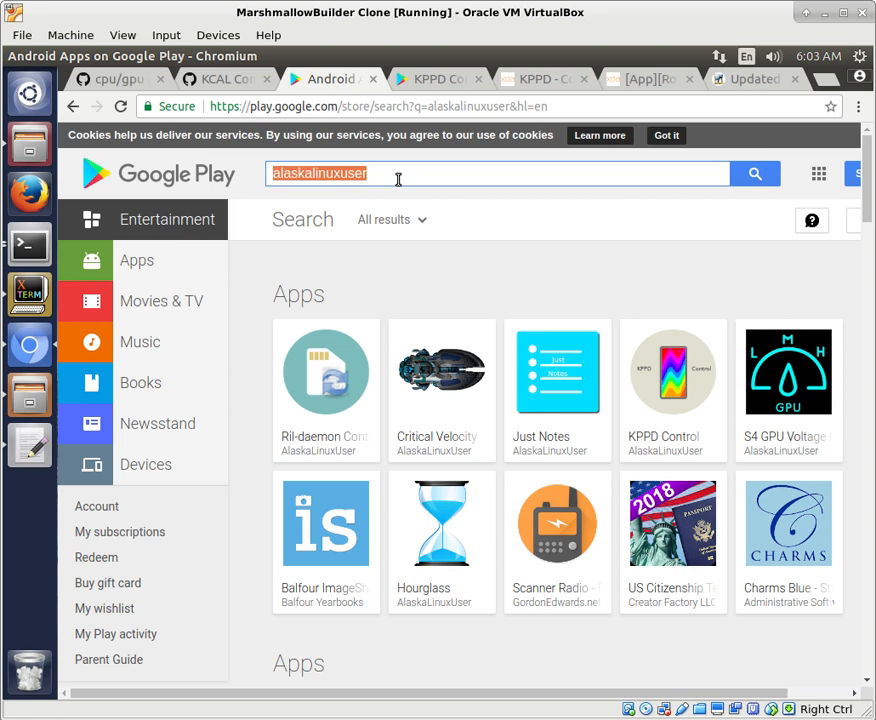
type("kcal")
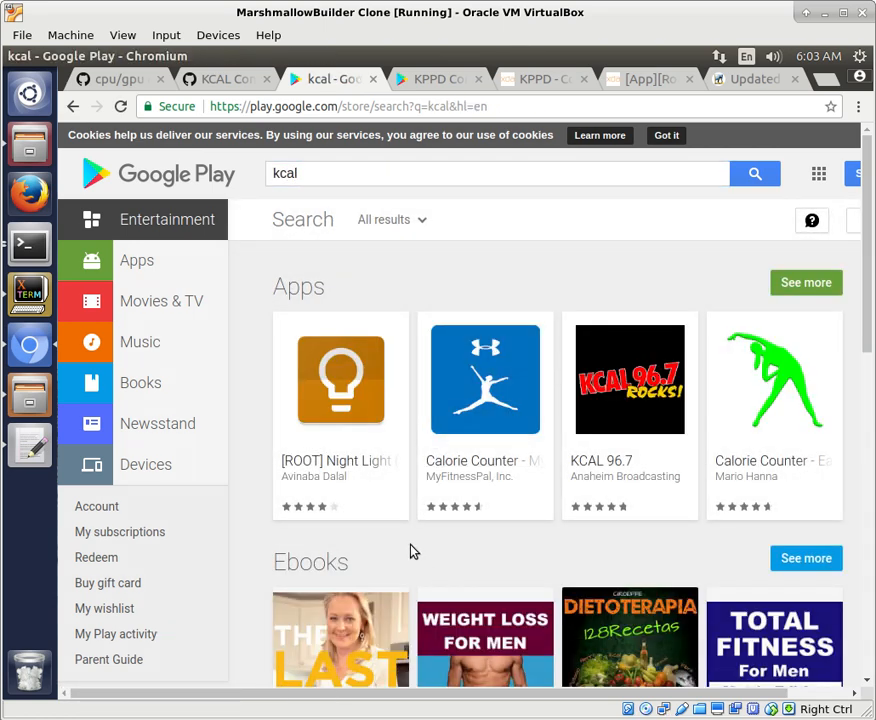
mouse_move(136, 260)
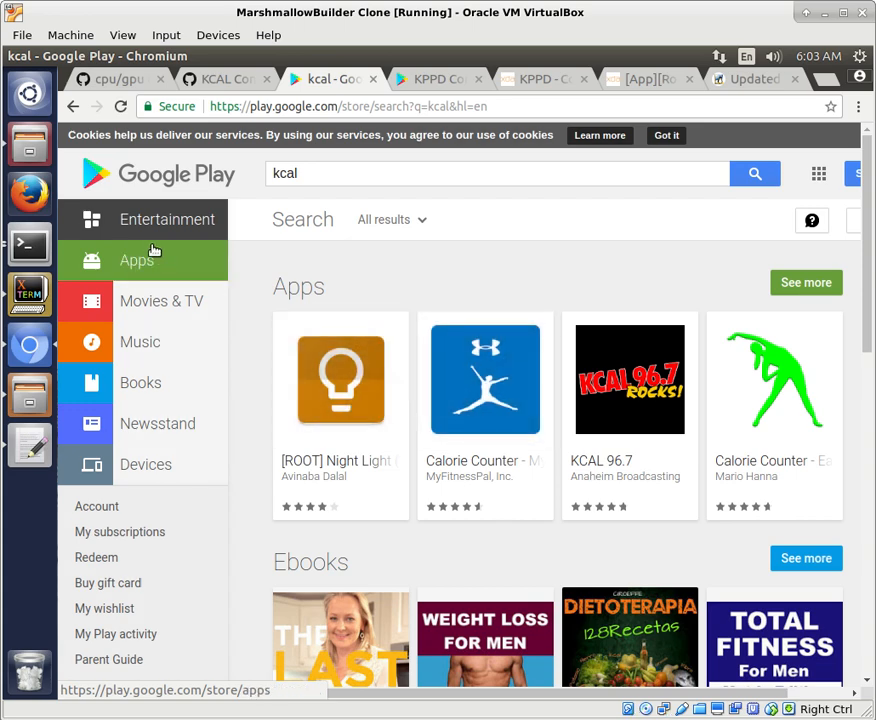
left_click(136, 260)
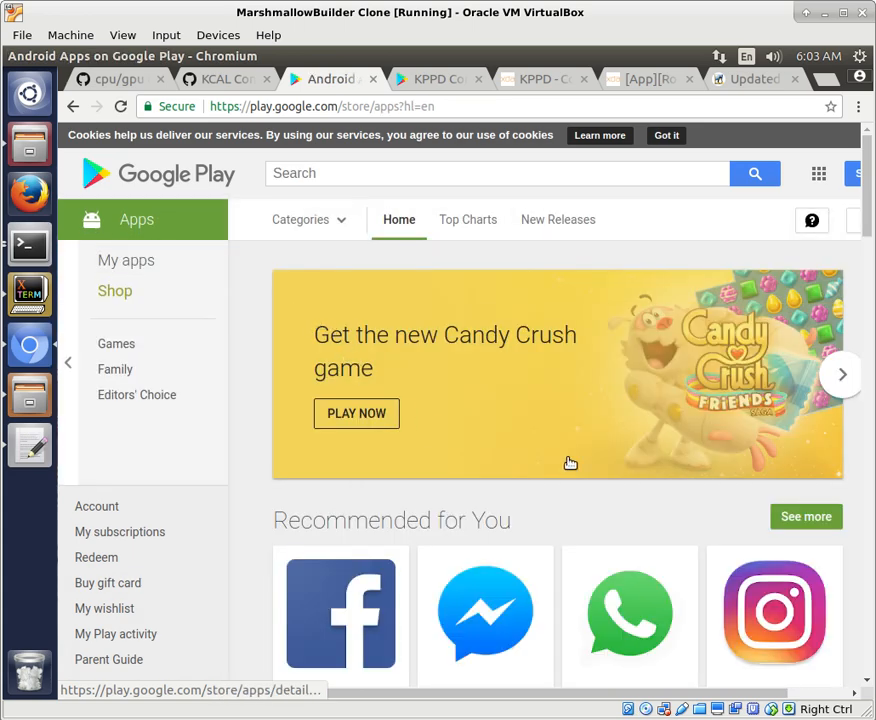
scroll("down", 3)
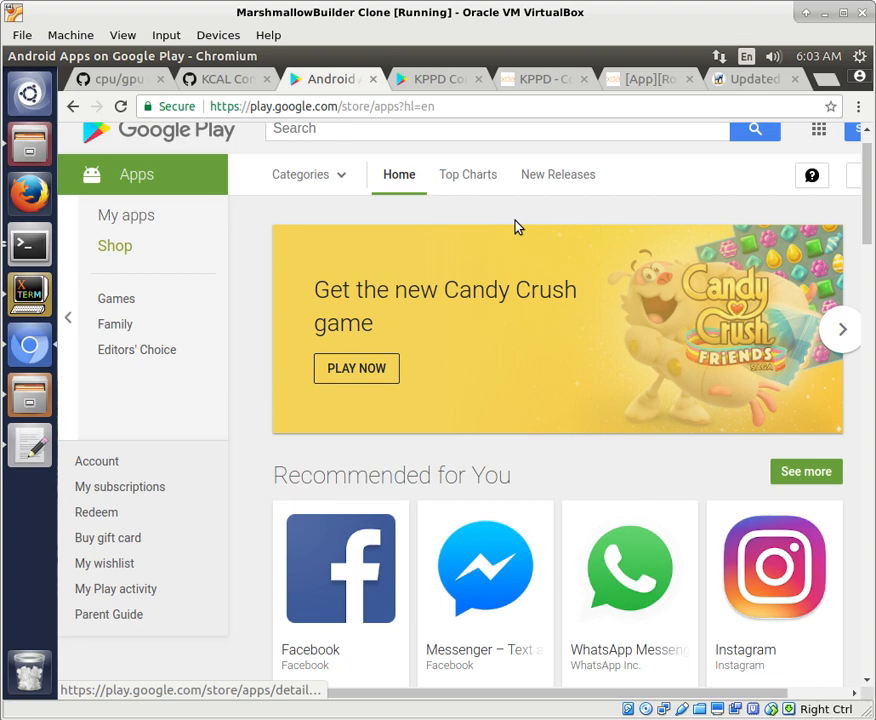
From the XDA KCAL thread's first post, follow the downloads.codefi.re/savoca/kcal link.
left_click(648, 80)
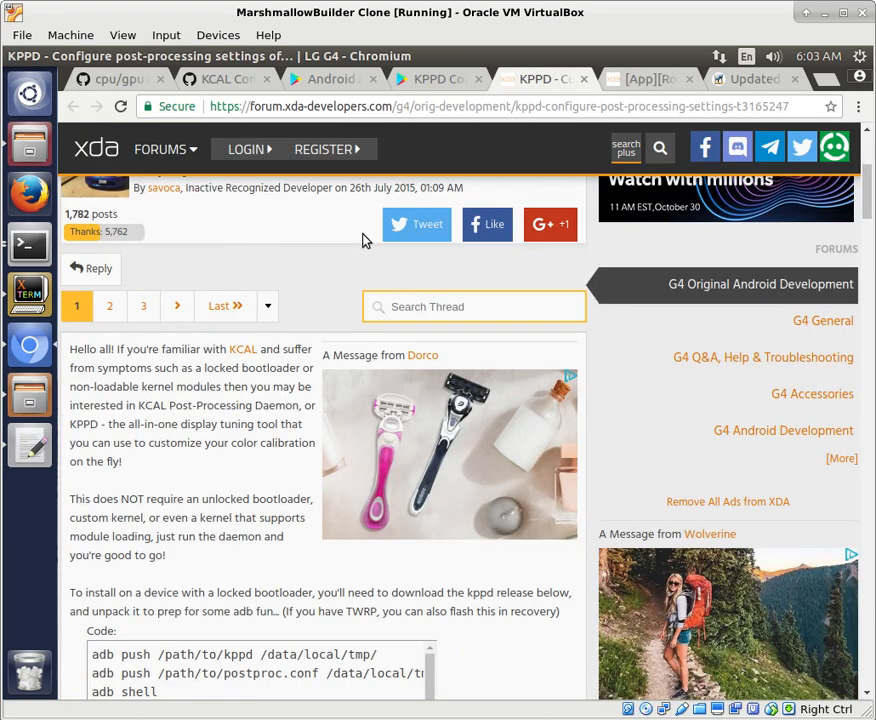
left_click(576, 80)
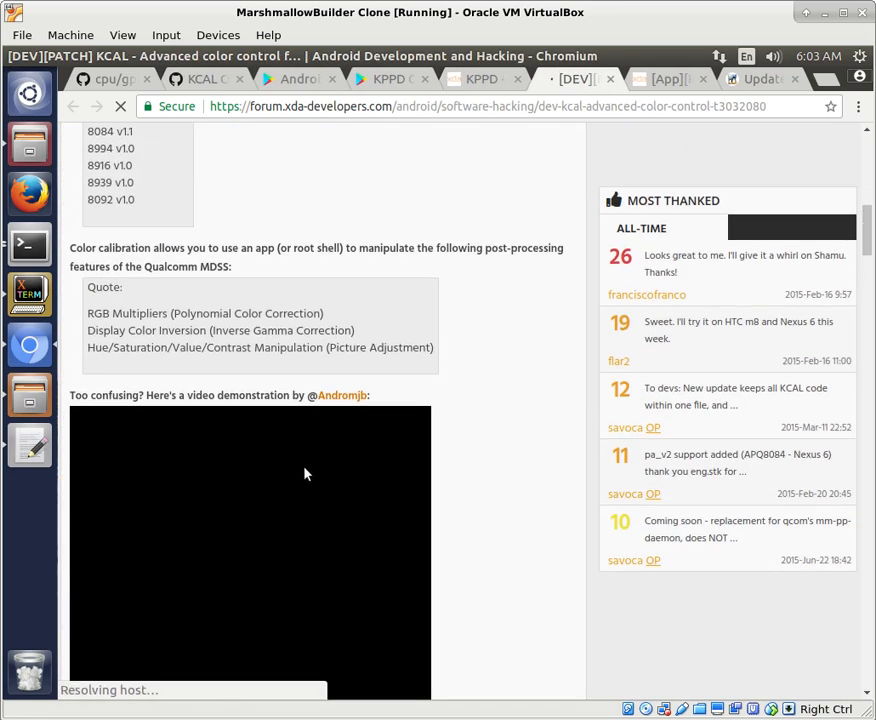
scroll("down", 3)
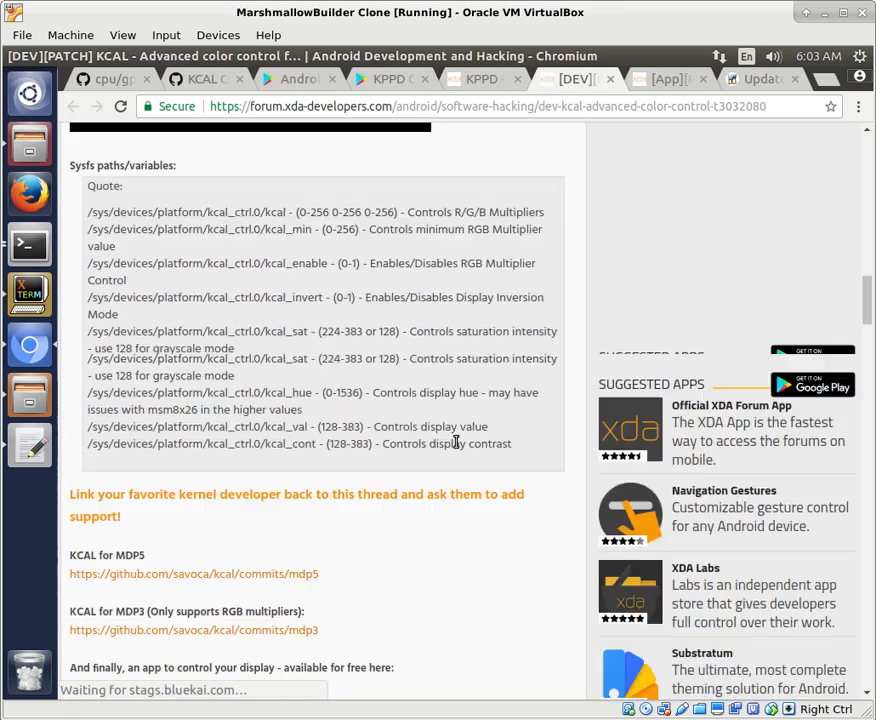
scroll("down", 3)
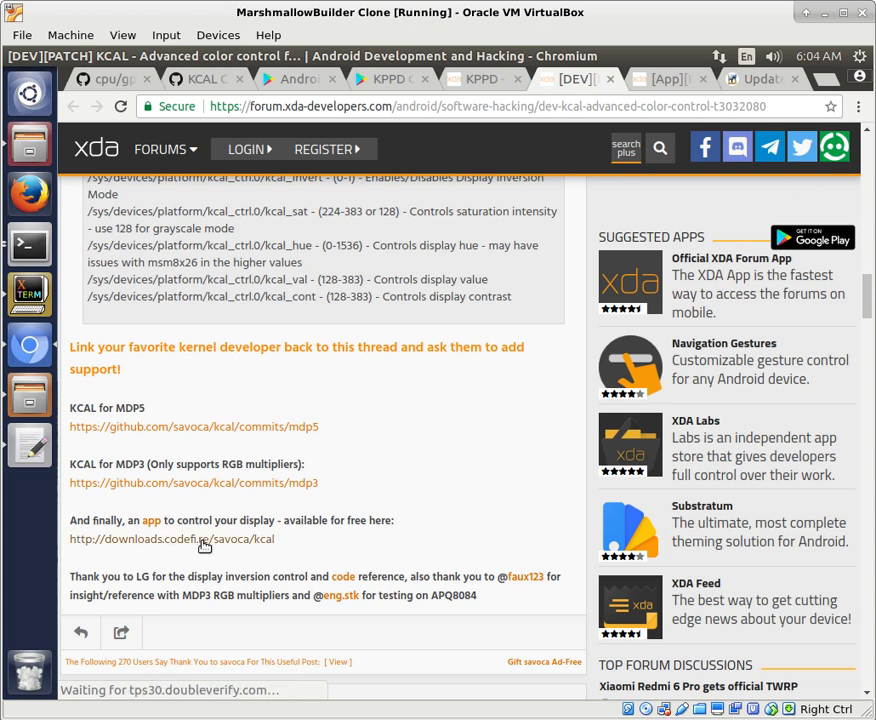
left_click(172, 540)
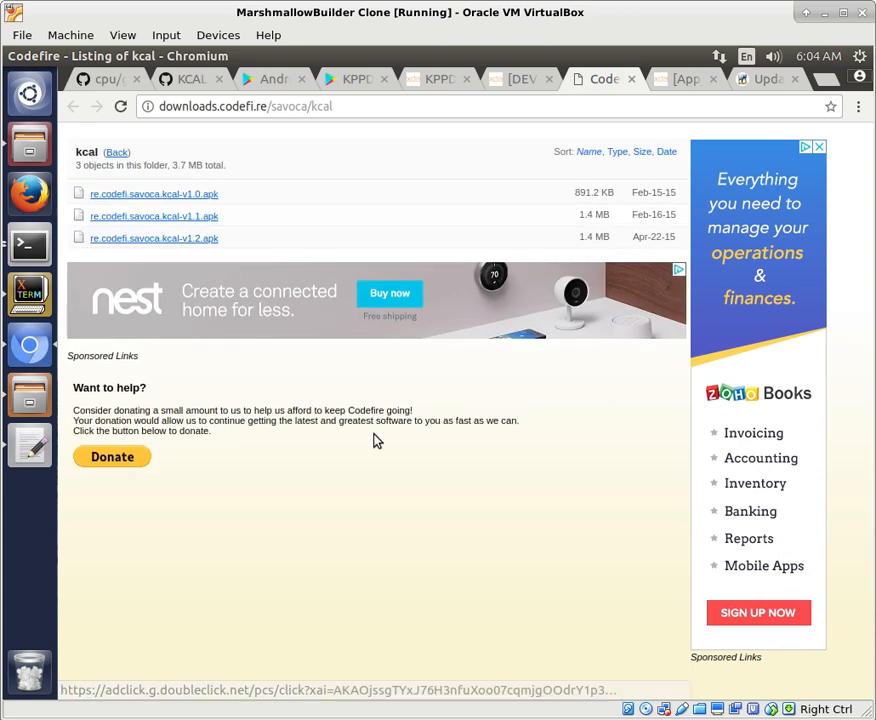
mouse_move(154, 238)
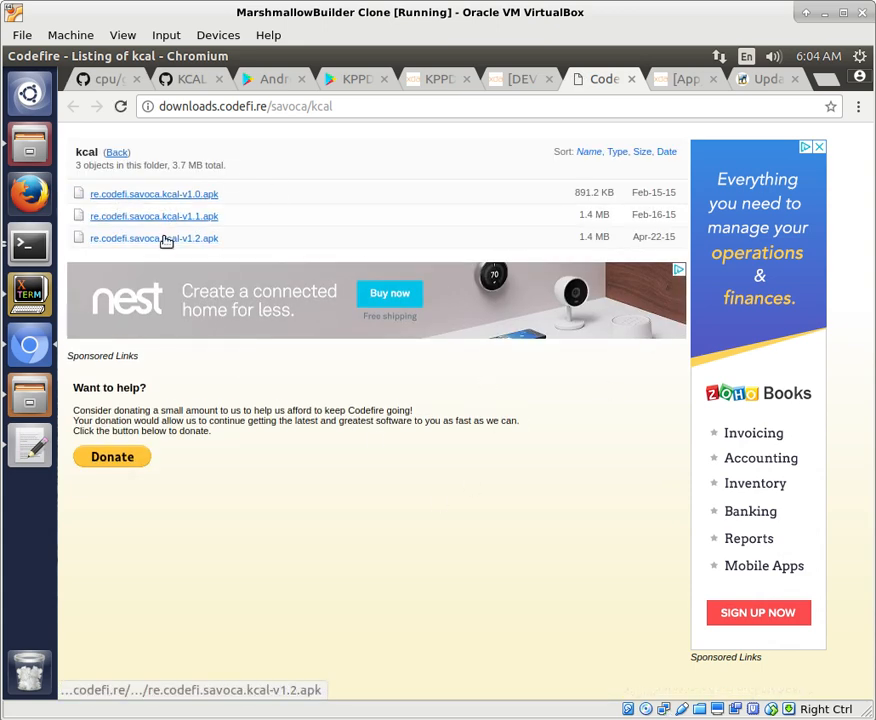
mouse_move(180, 188)
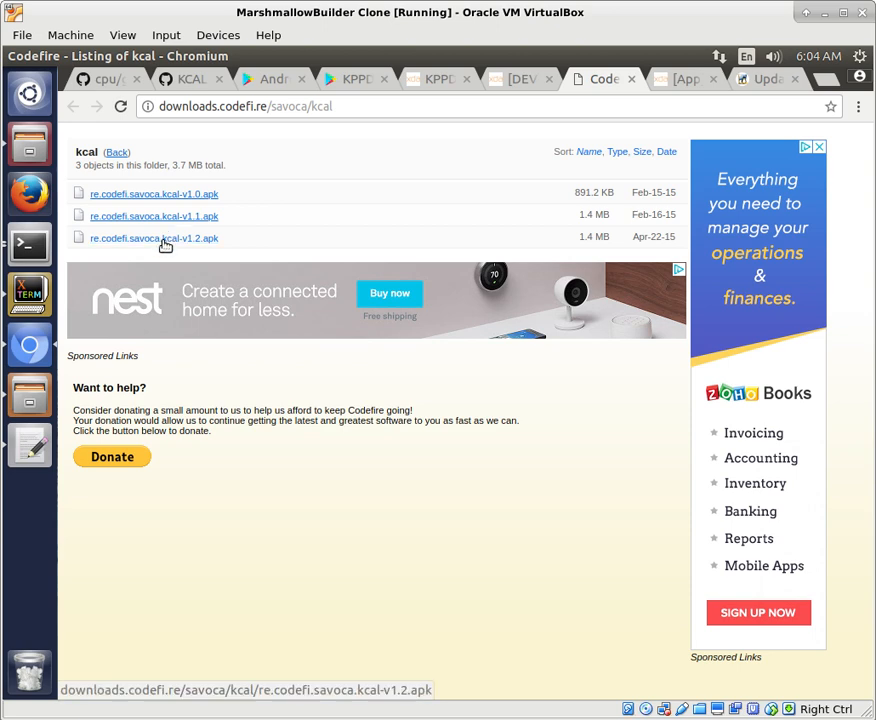
Return from the codefi.re kcal APK listing to the XDA KCAL thread.
left_click(518, 80)
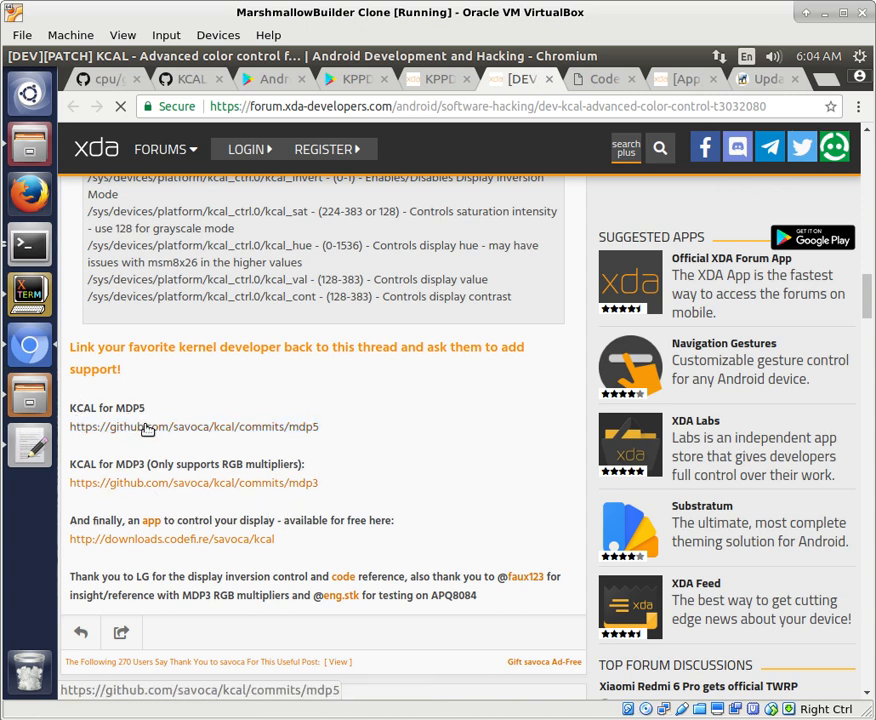
Open the KCAL GitHub commit pages for MDP5 and MDP3 from the thread's links.
left_click(194, 426)
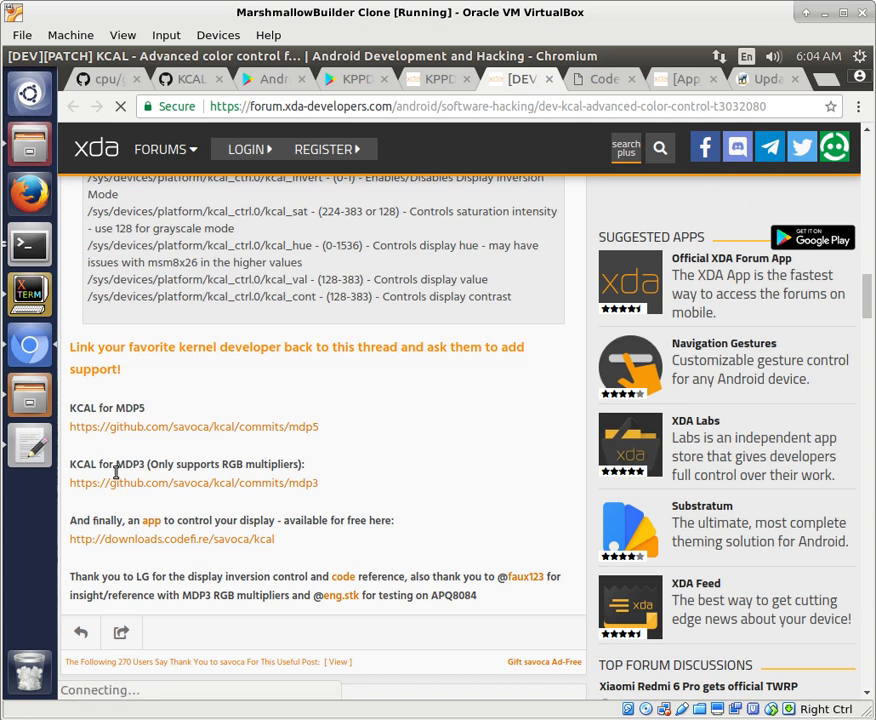
mouse_move(192, 482)
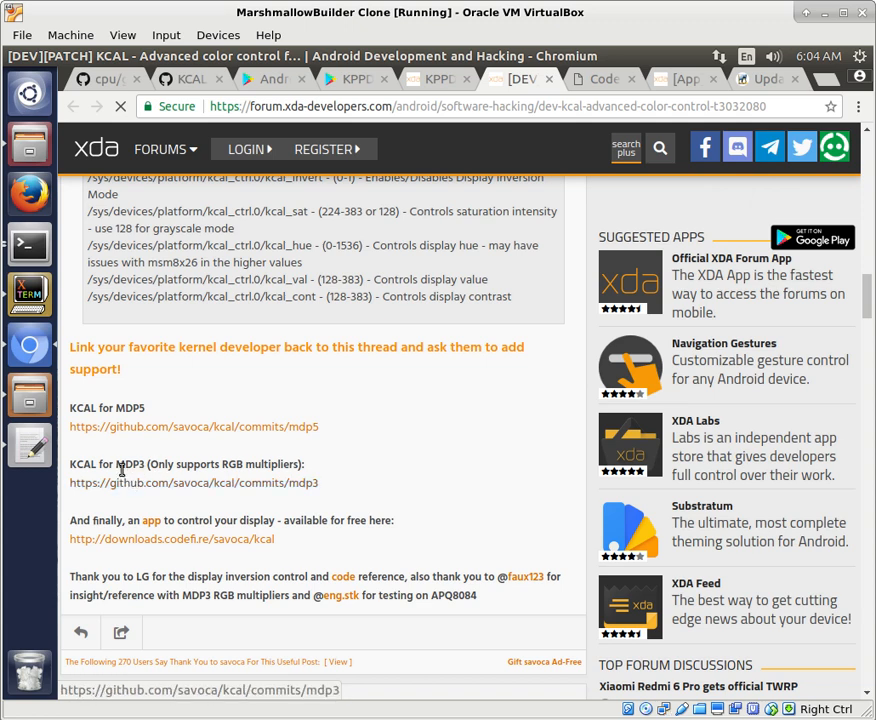
left_click(194, 482)
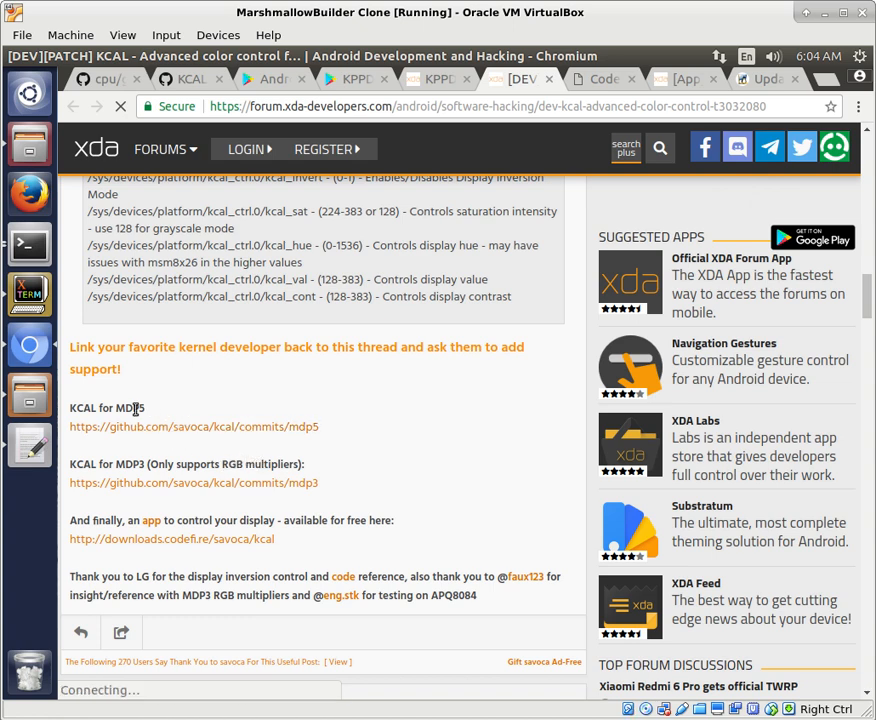
mouse_move(288, 418)
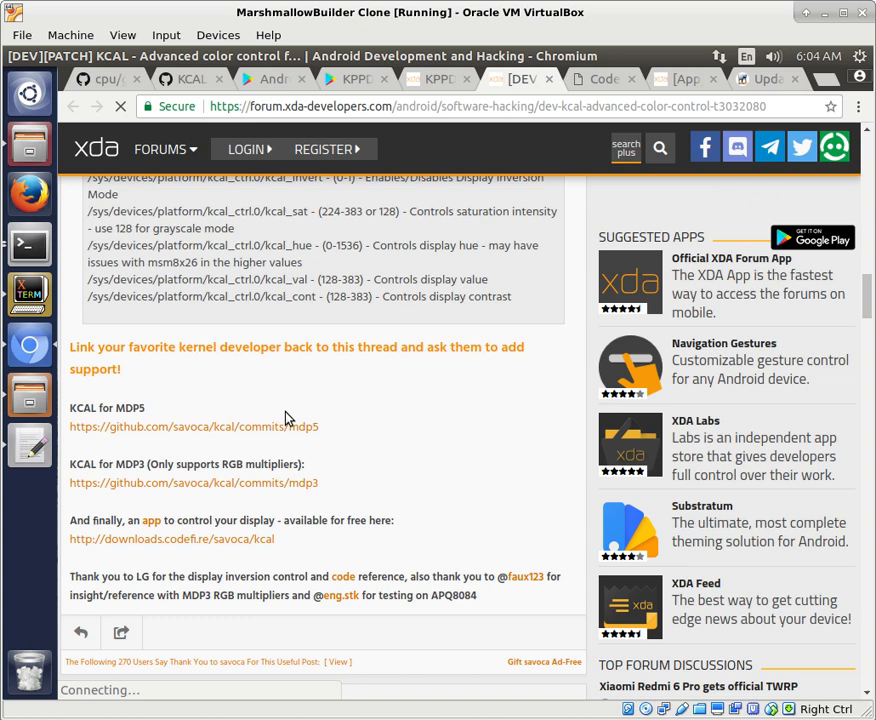
mouse_move(342, 492)
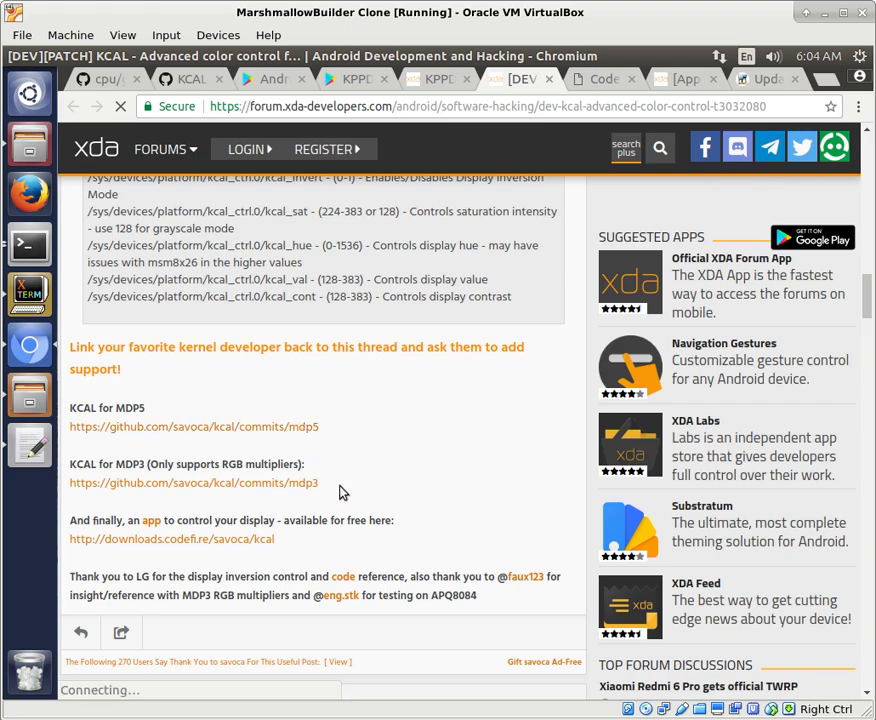
mouse_move(436, 482)
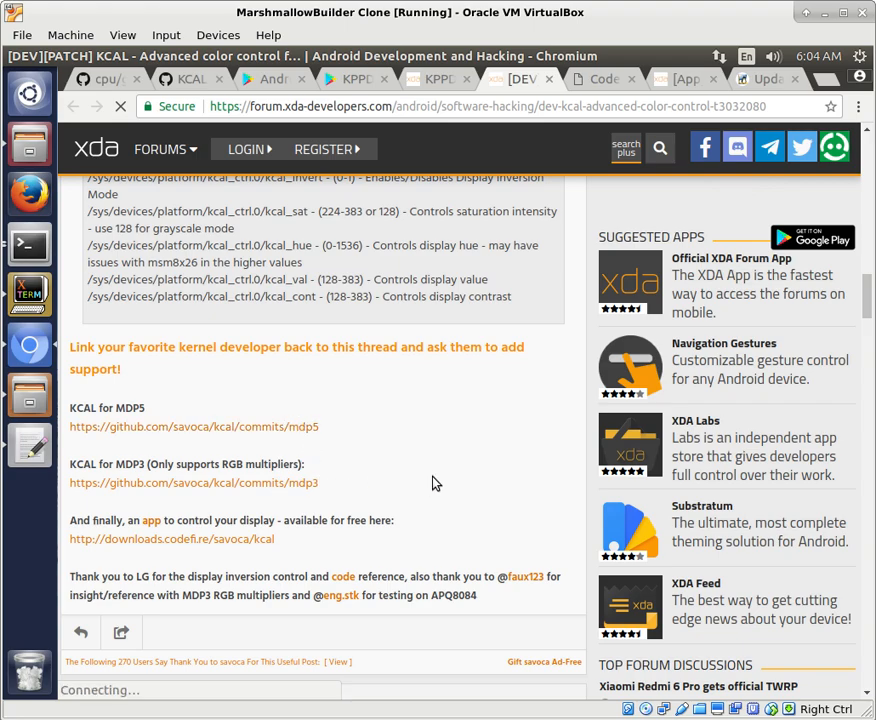
scroll("up", 3)
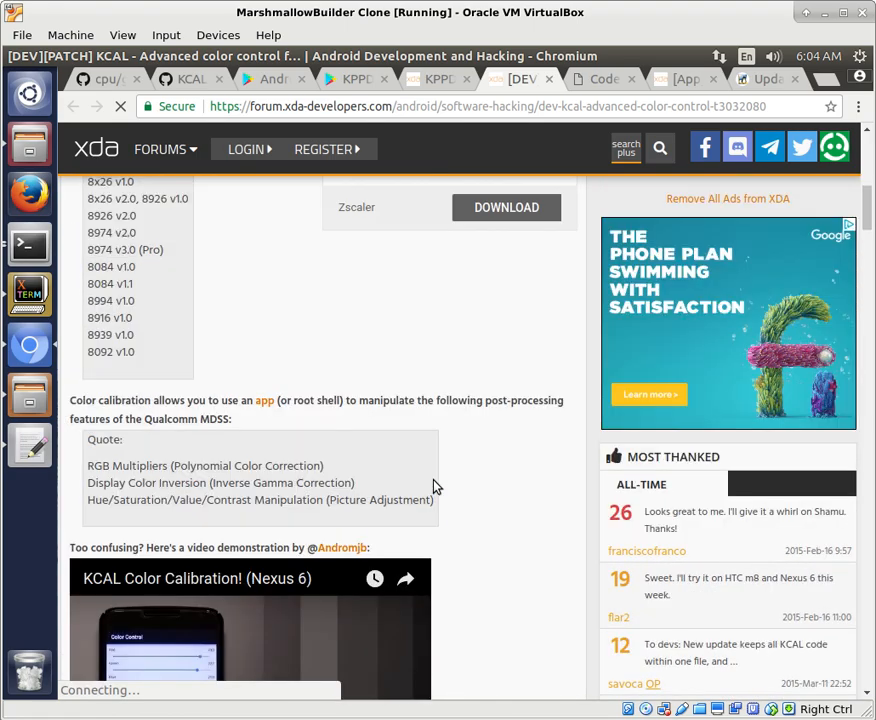
Scroll through the KCAL thread's opening post and its sysfs paths.
scroll("up", 3)
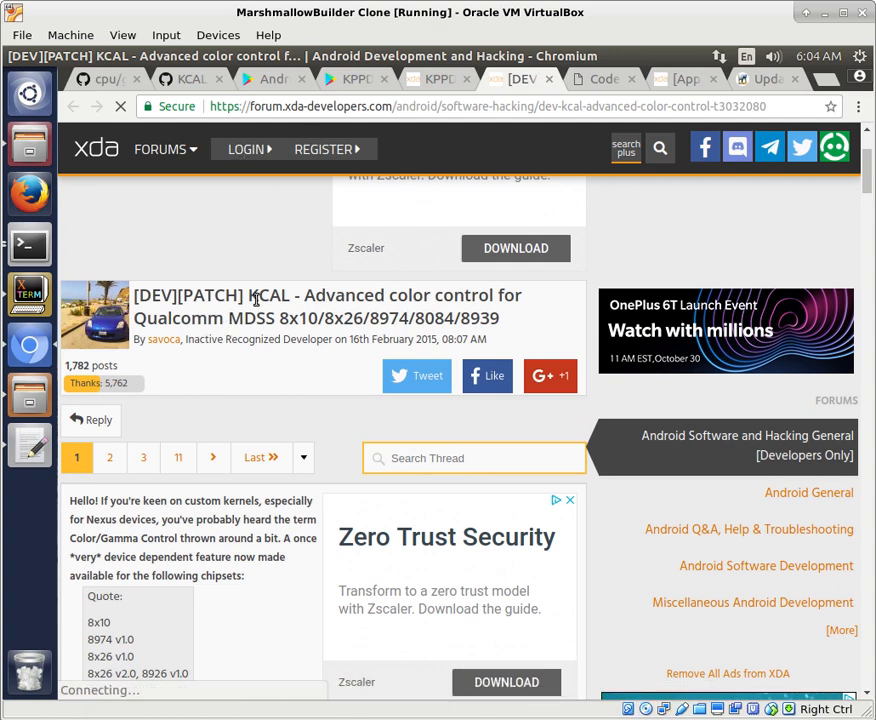
mouse_move(124, 250)
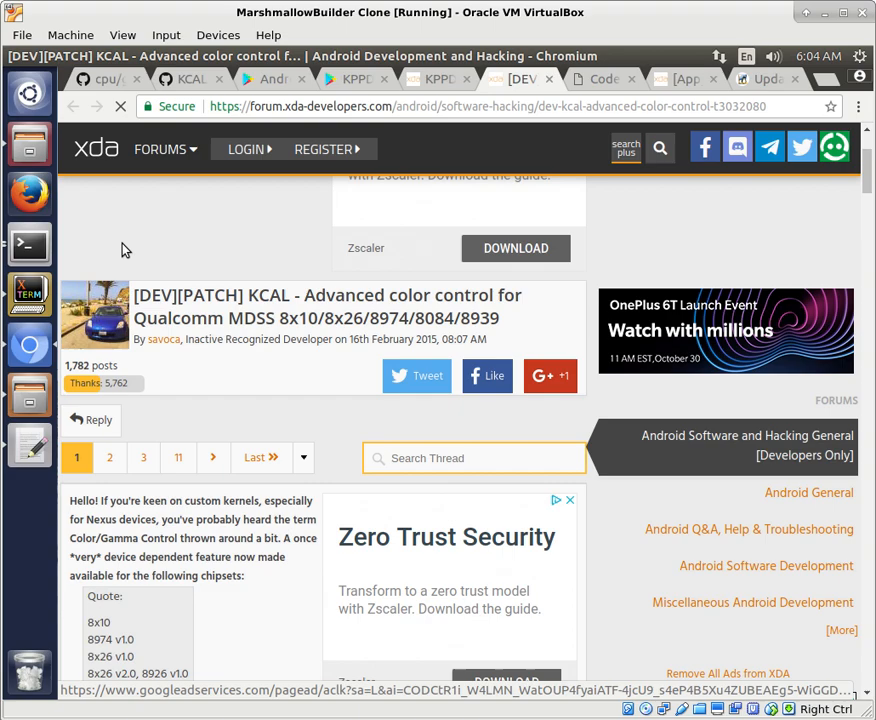
scroll("down", 3)
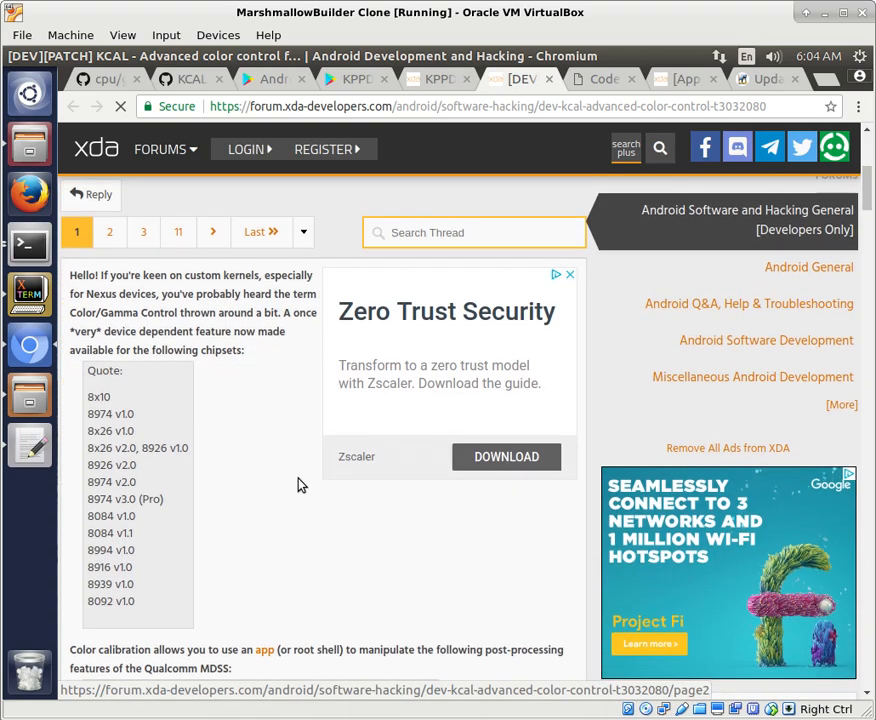
scroll("down", 3)
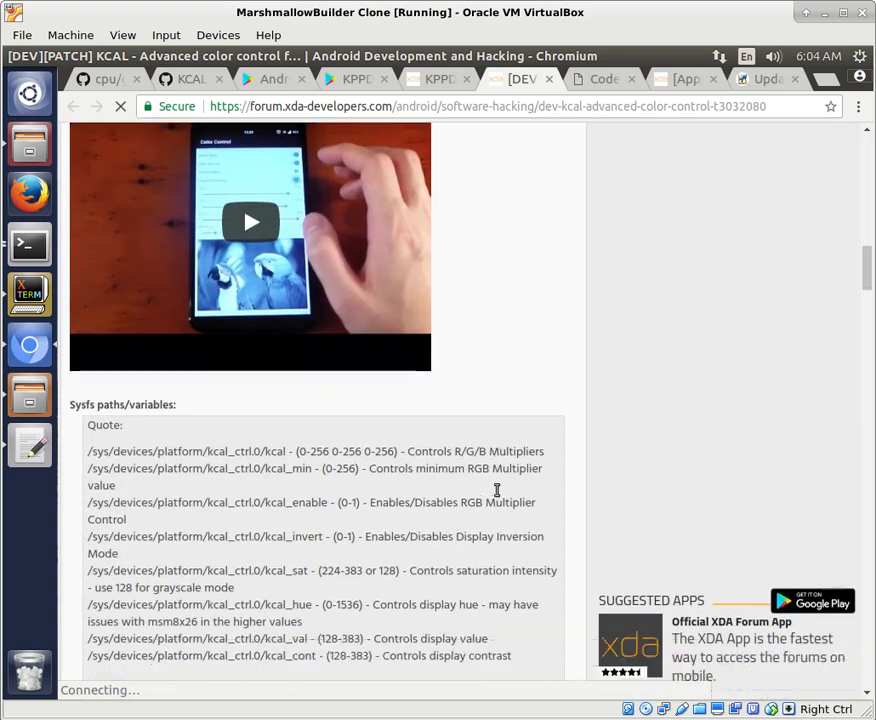
scroll("down", 3)
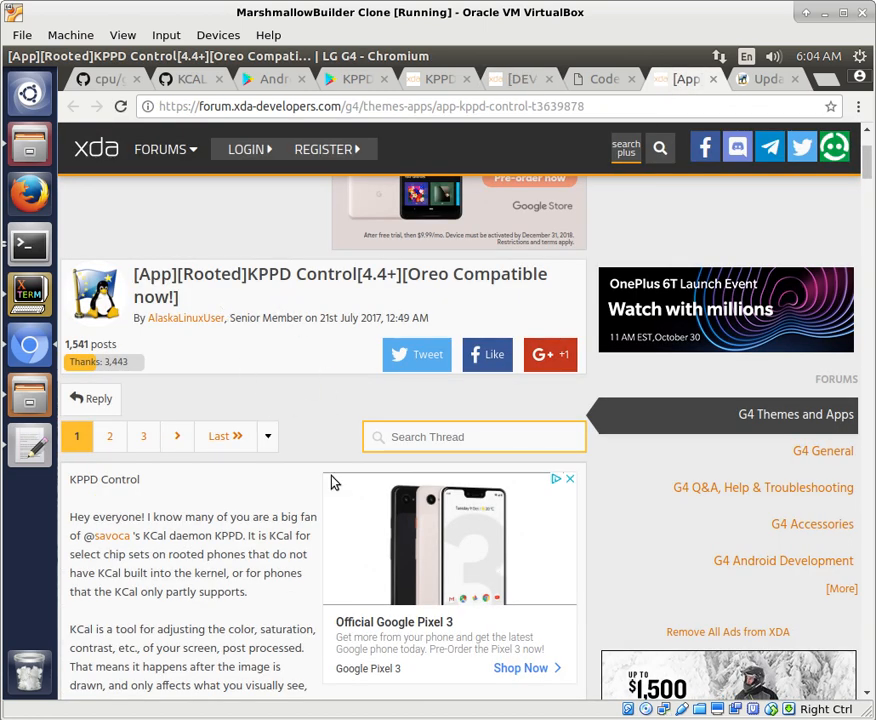
mouse_move(260, 280)
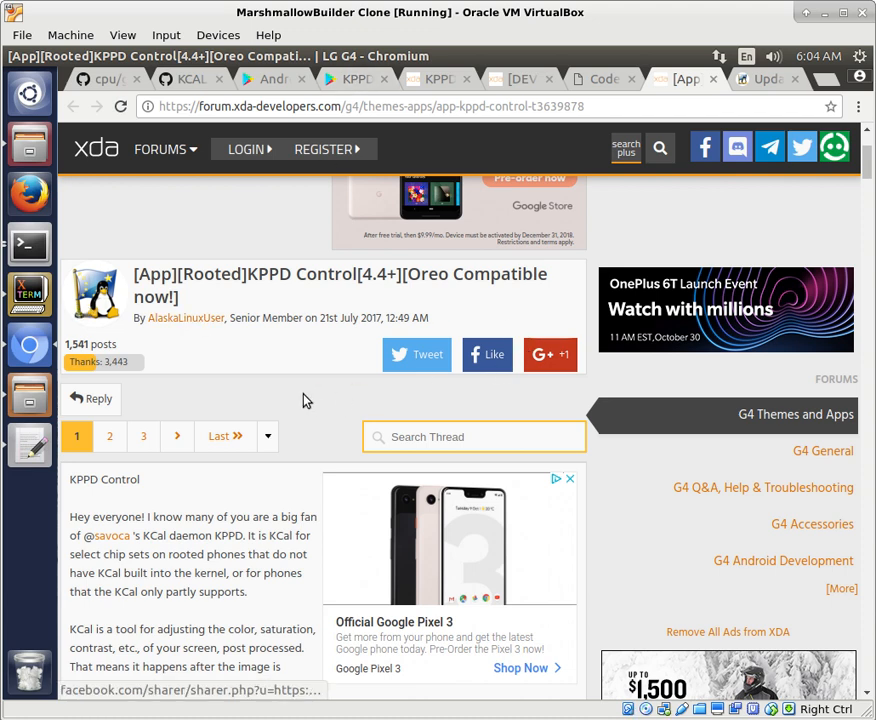
View KPPD Control on Google Play, then bring up the KCAL Control v2 GitHub commit.
left_click(348, 80)
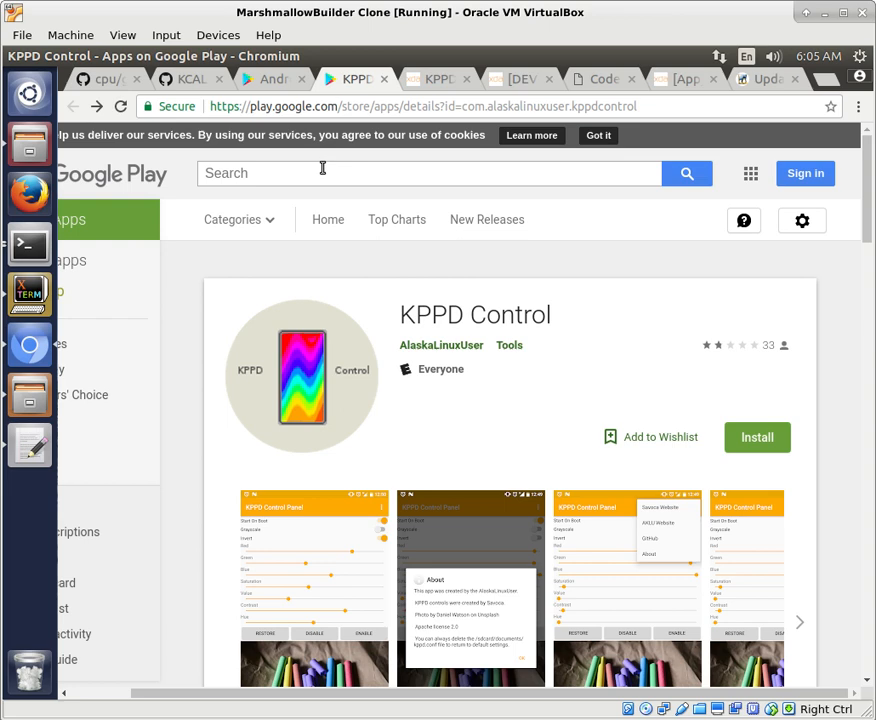
mouse_move(190, 78)
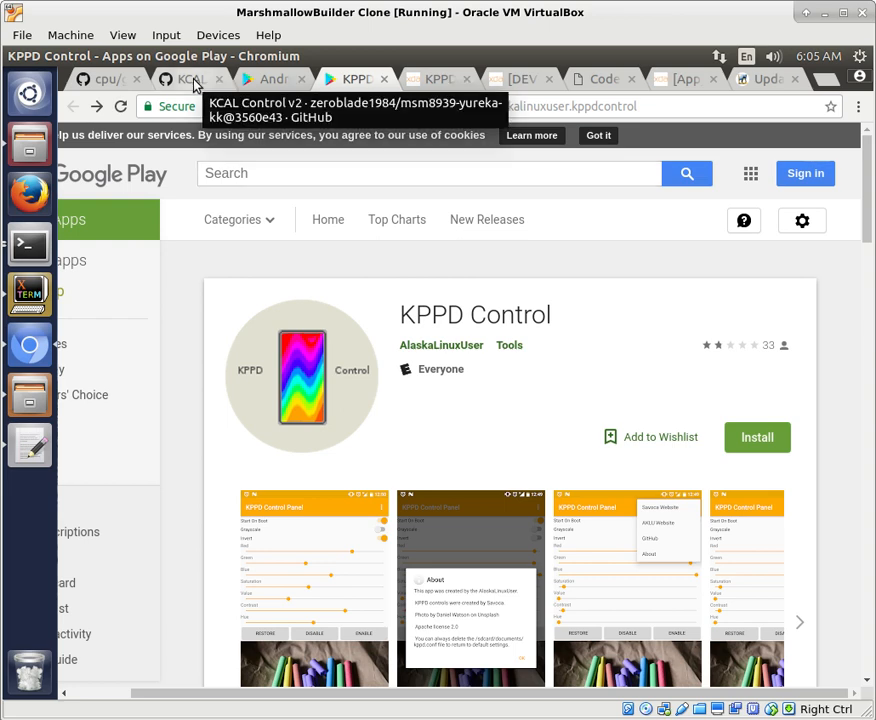
left_click(188, 80)
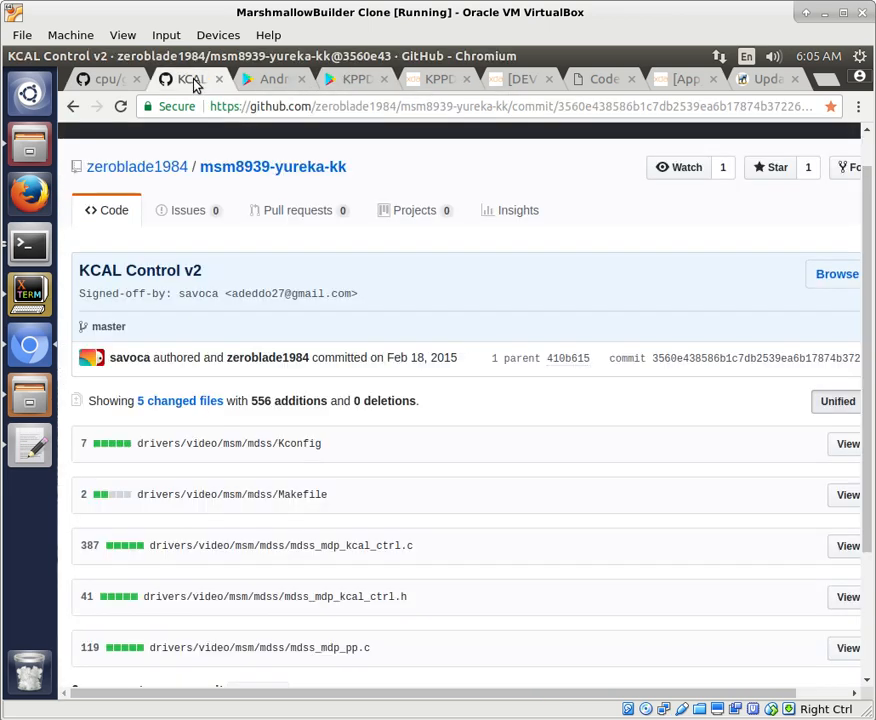
mouse_move(556, 456)
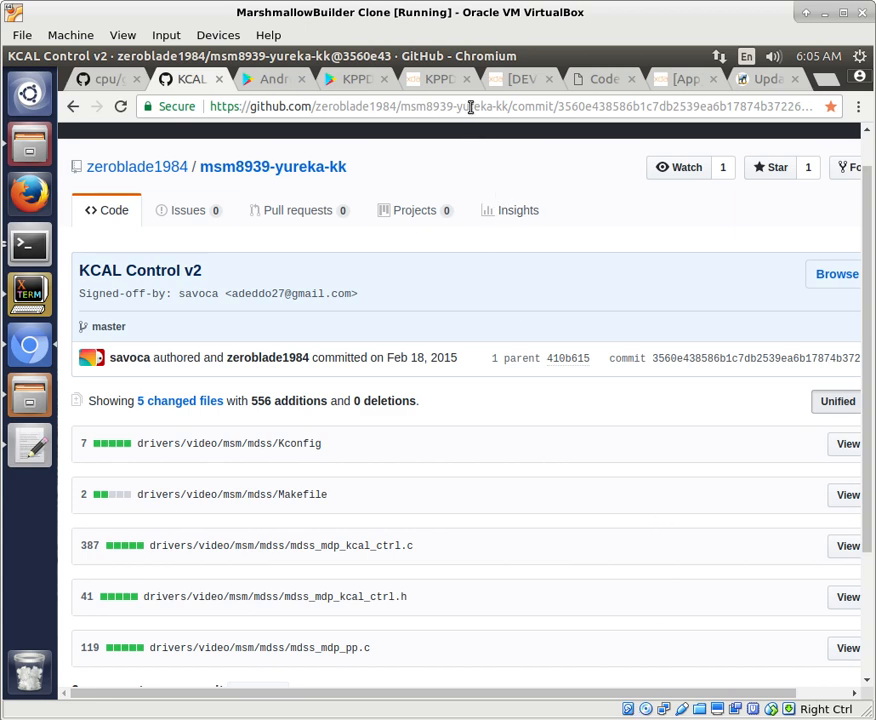
Switch from the KCAL Control v2 commit to the KPPD post-processing XDA thread.
left_click(438, 80)
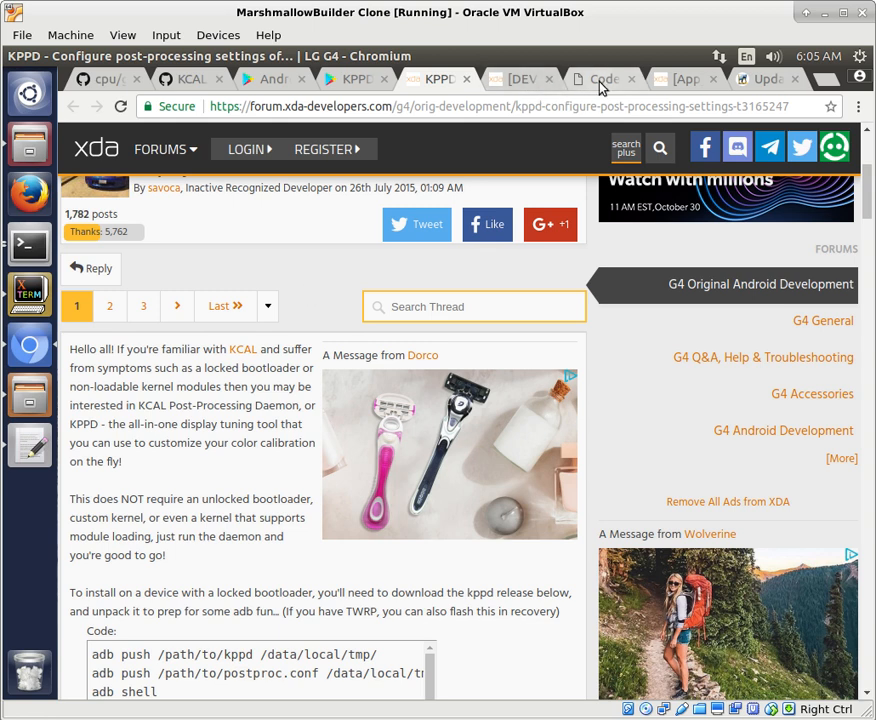
Visit the KPPD Control app thread, then return to the KCAL Control v2 commit page.
left_click(684, 80)
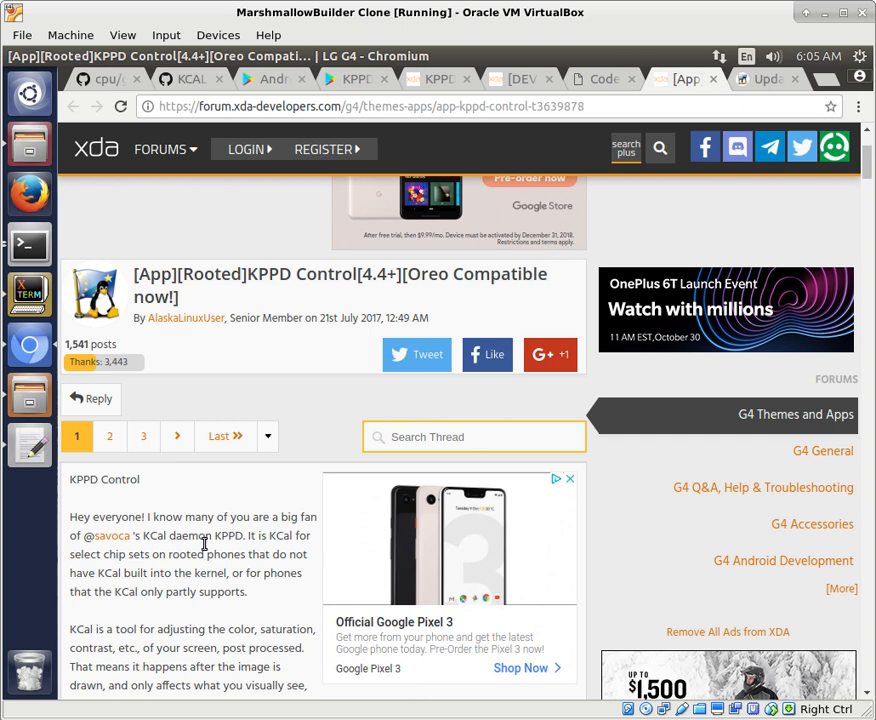
mouse_move(258, 198)
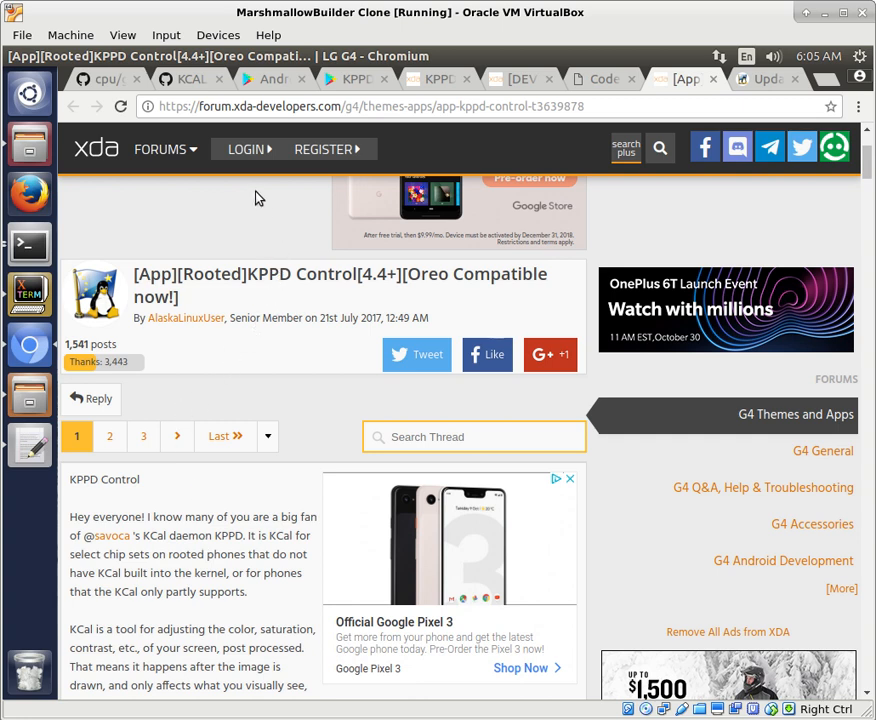
mouse_move(220, 236)
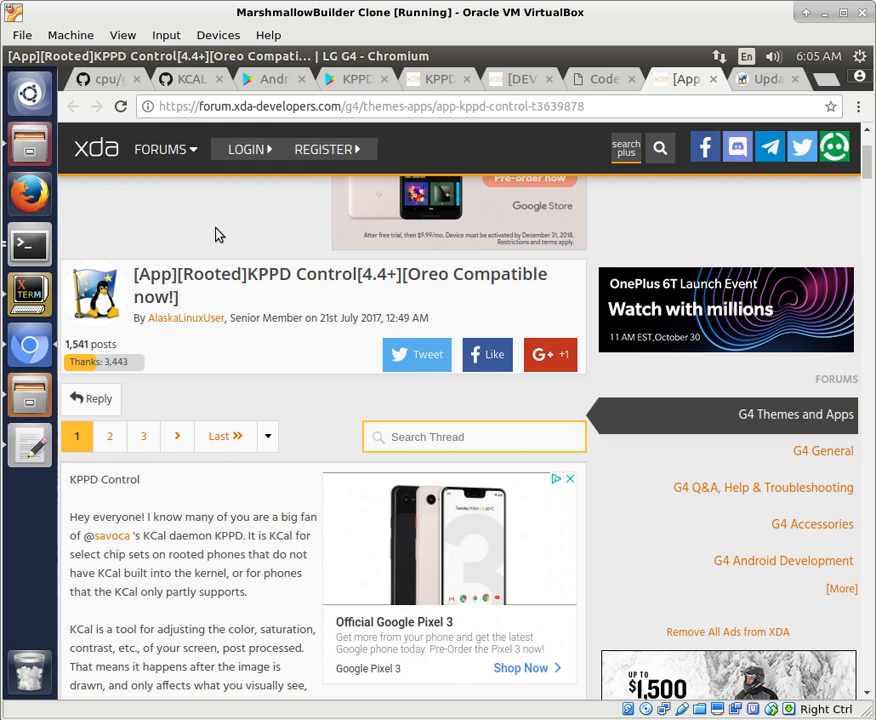
mouse_move(238, 92)
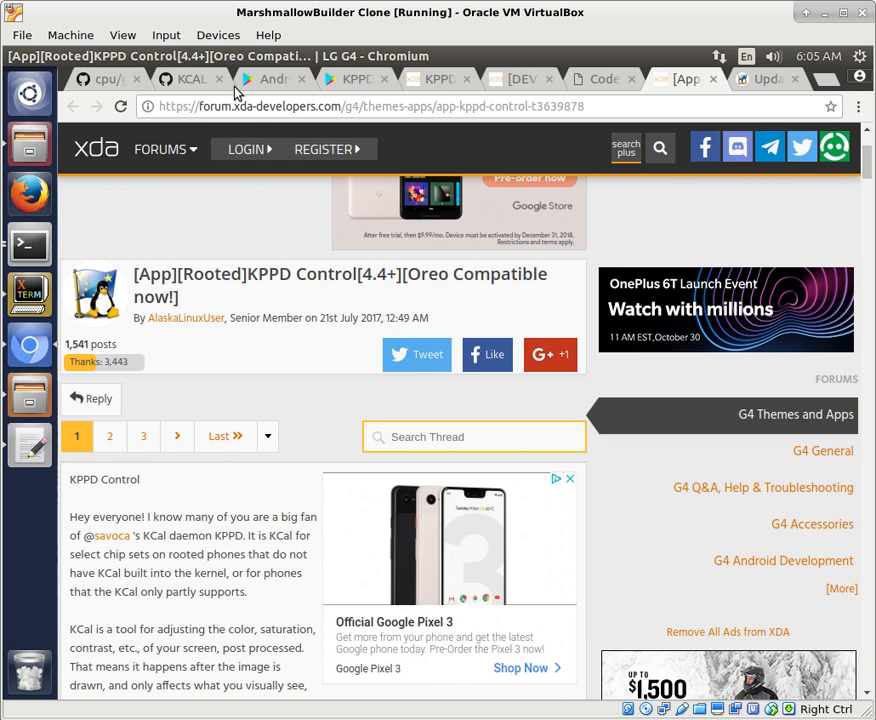
mouse_move(272, 78)
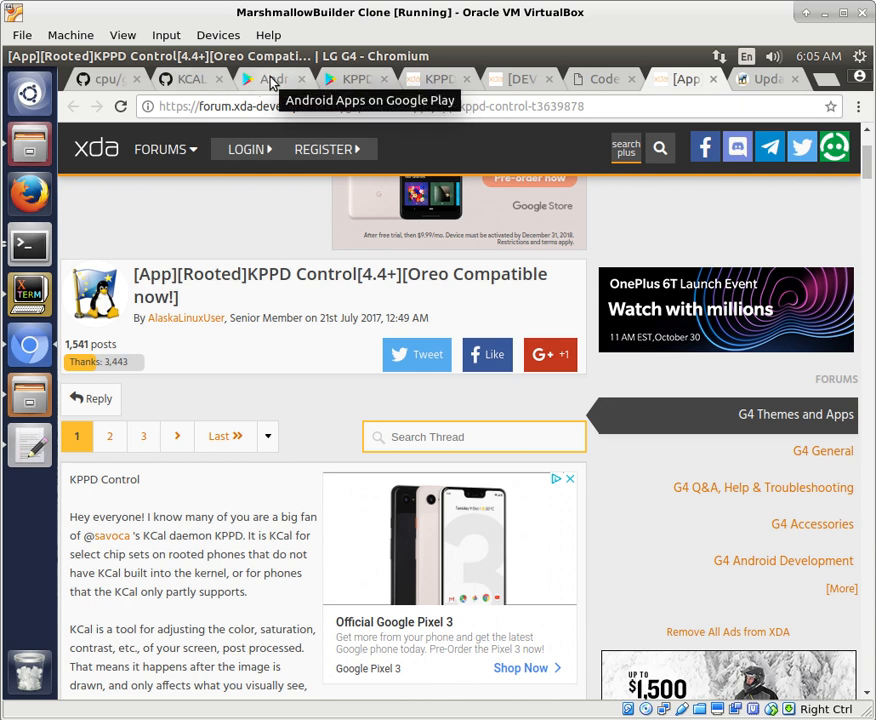
mouse_move(310, 596)
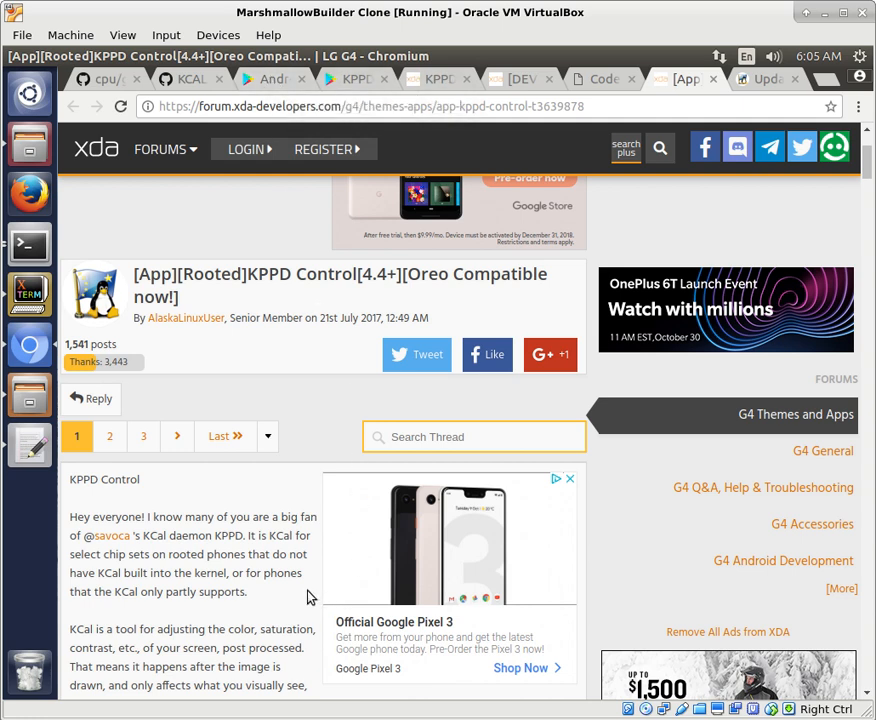
mouse_move(292, 582)
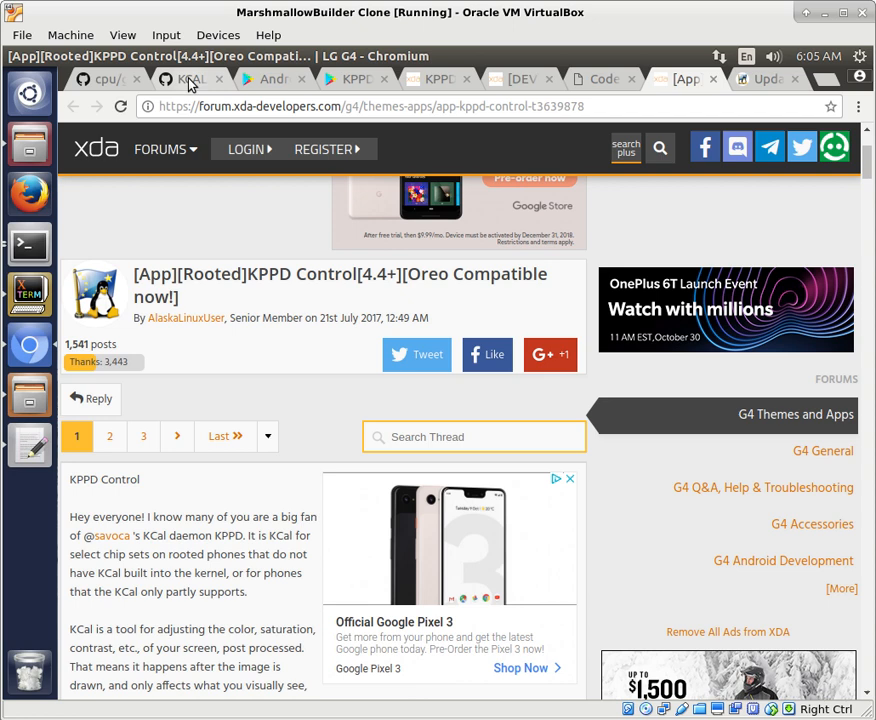
left_click(190, 80)
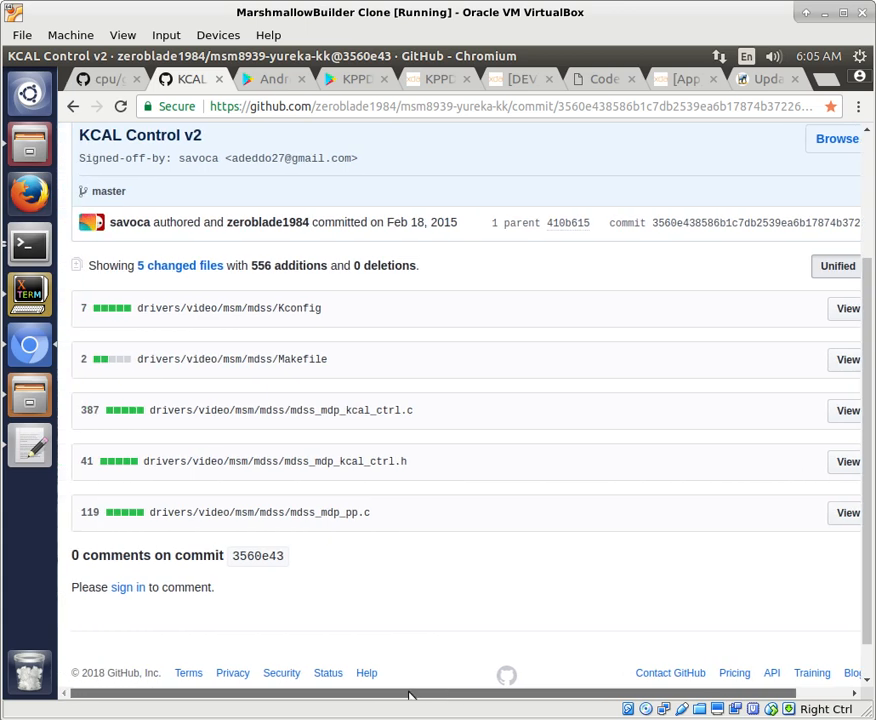
mouse_move(150, 272)
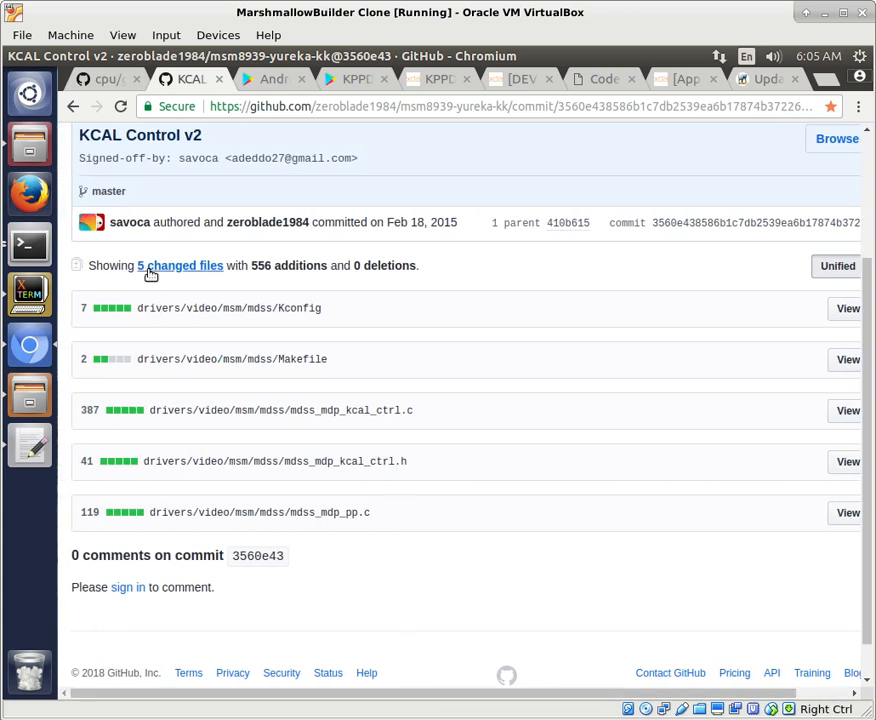
mouse_move(312, 634)
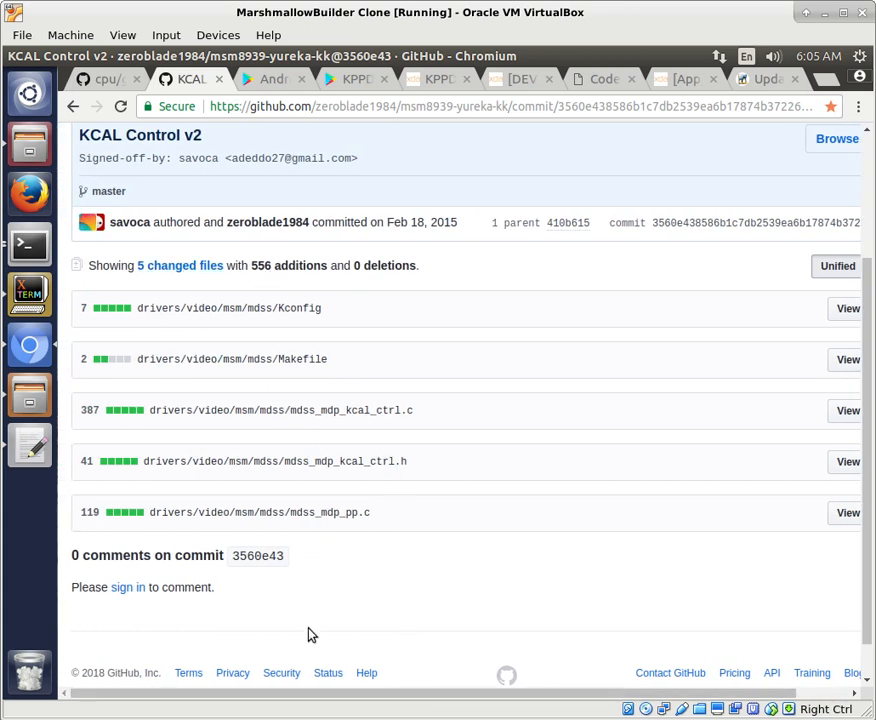
mouse_move(160, 322)
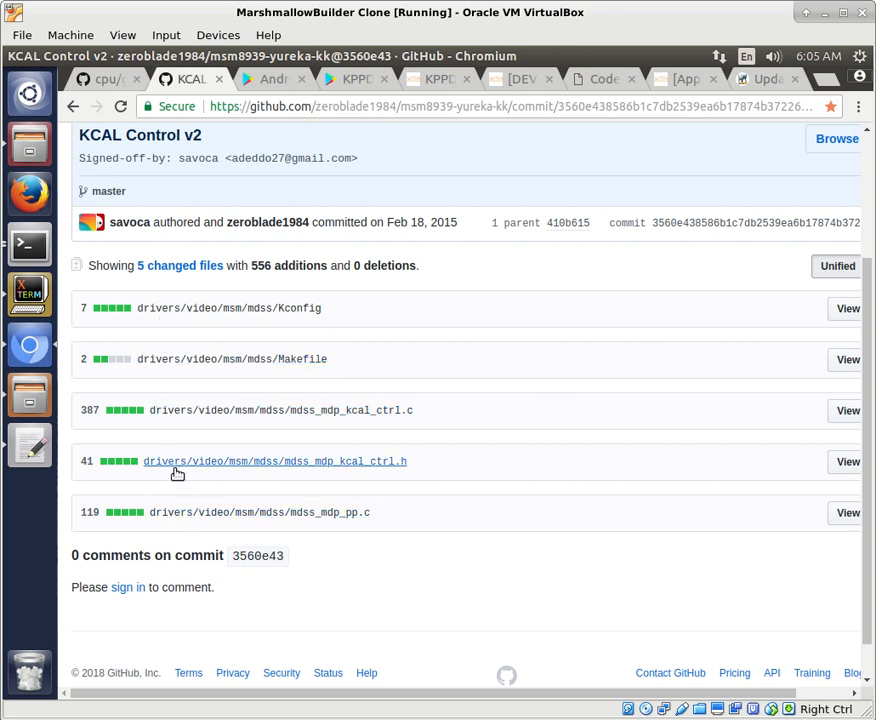
mouse_move(236, 312)
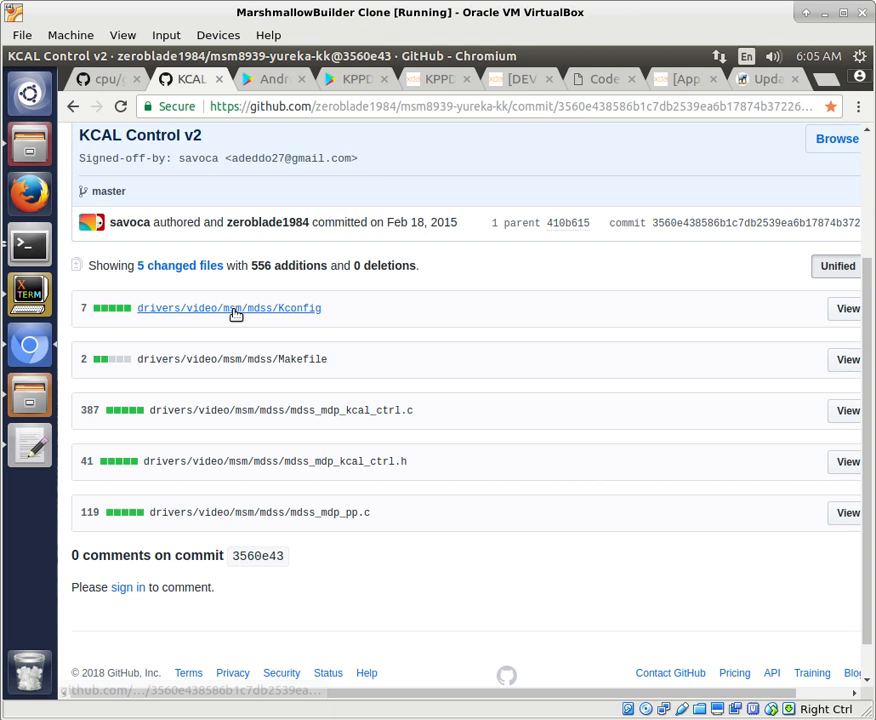
mouse_move(268, 492)
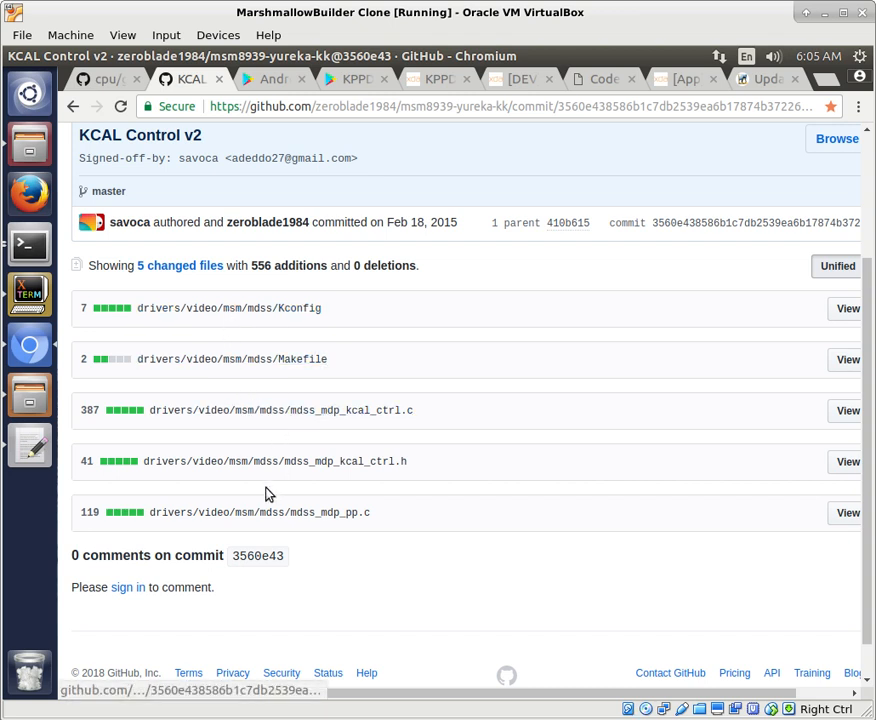
mouse_move(28, 392)
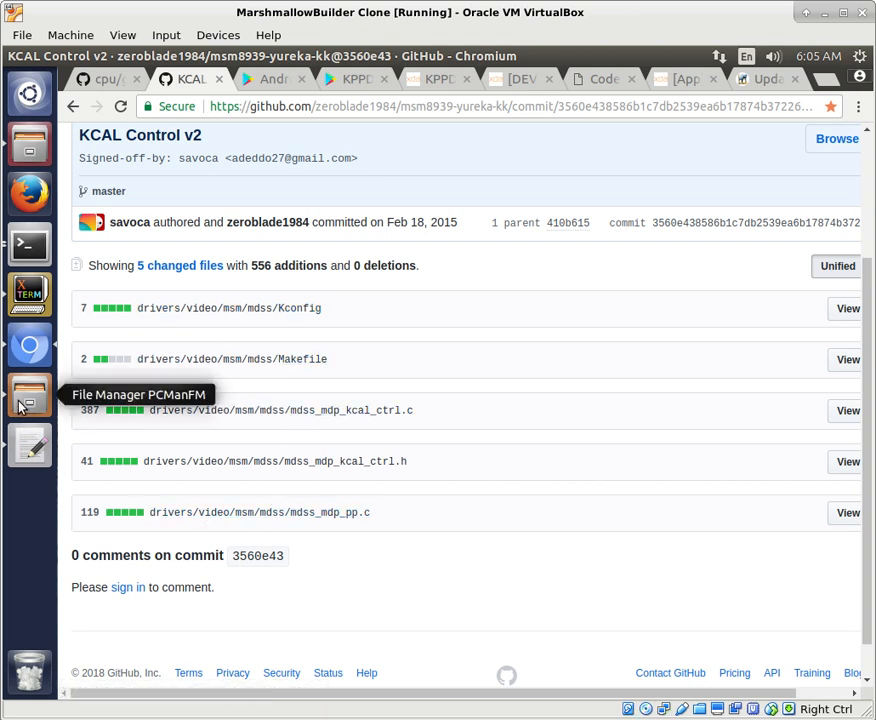
mouse_move(284, 460)
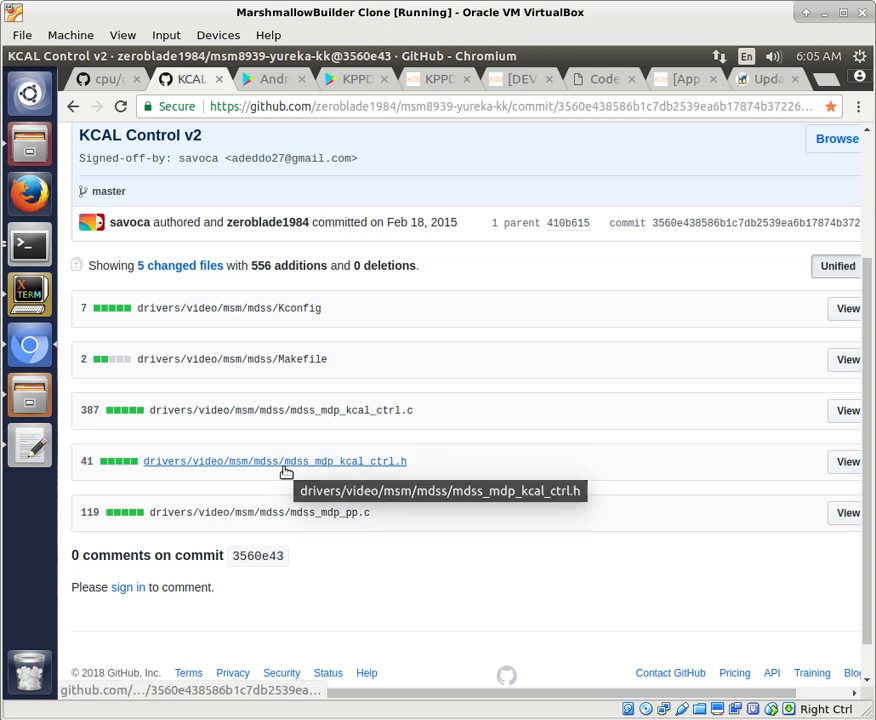
mouse_move(128, 476)
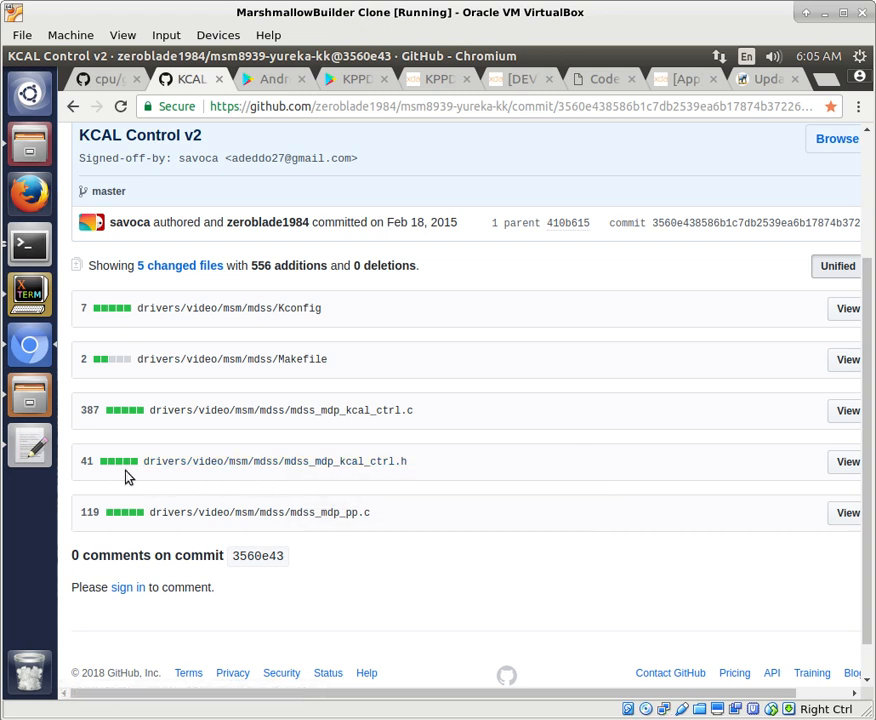
mouse_move(148, 476)
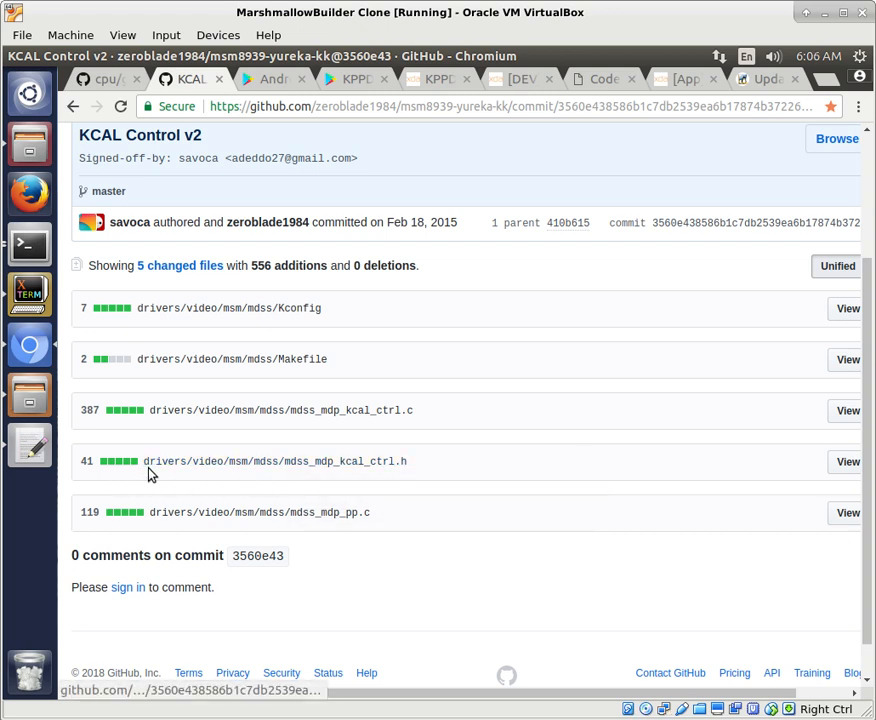
mouse_move(276, 460)
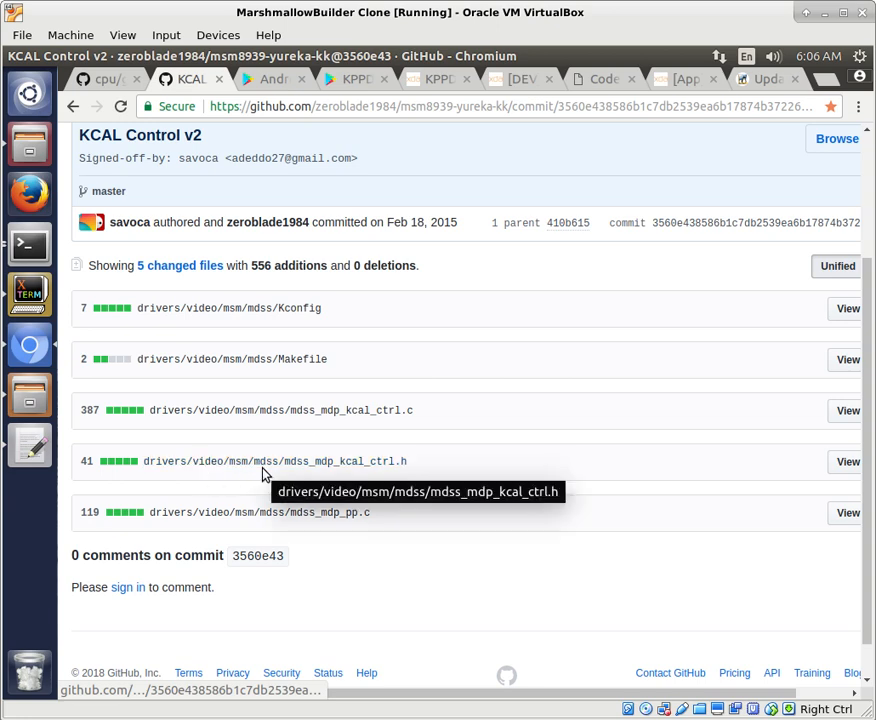
mouse_move(36, 164)
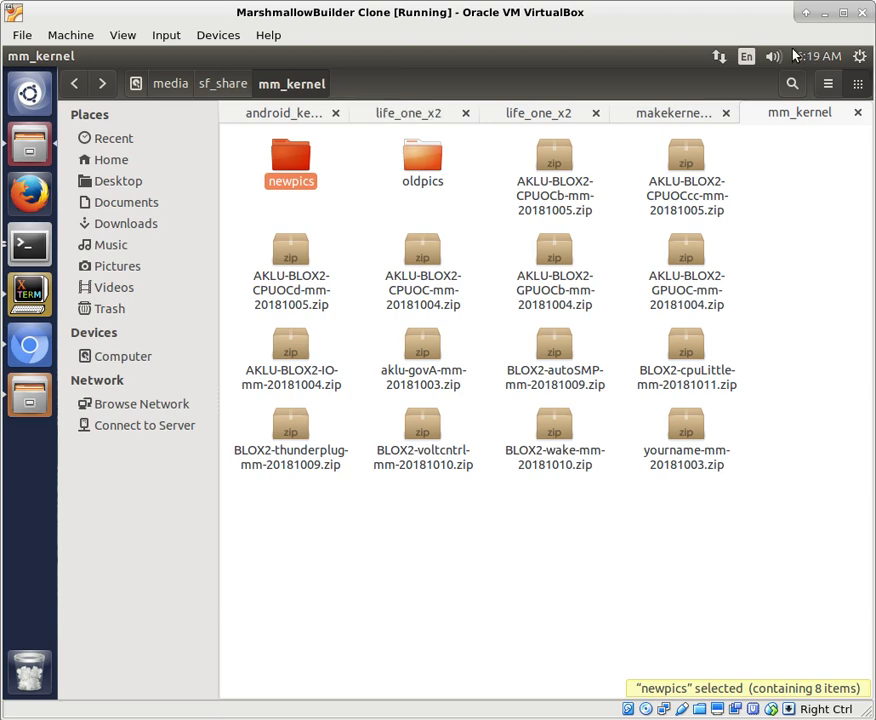
mouse_move(370, 664)
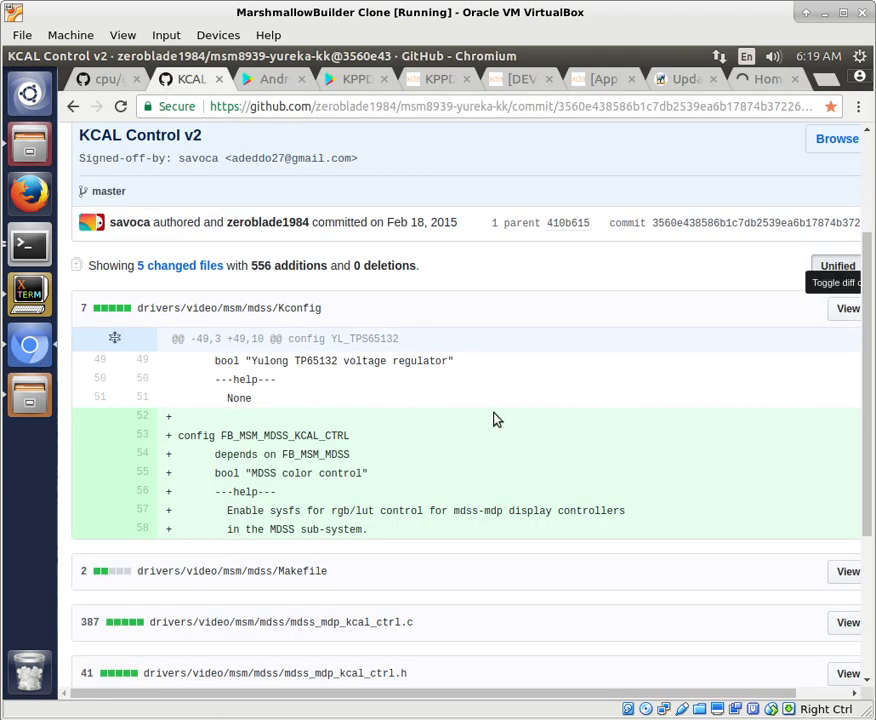
mouse_move(164, 308)
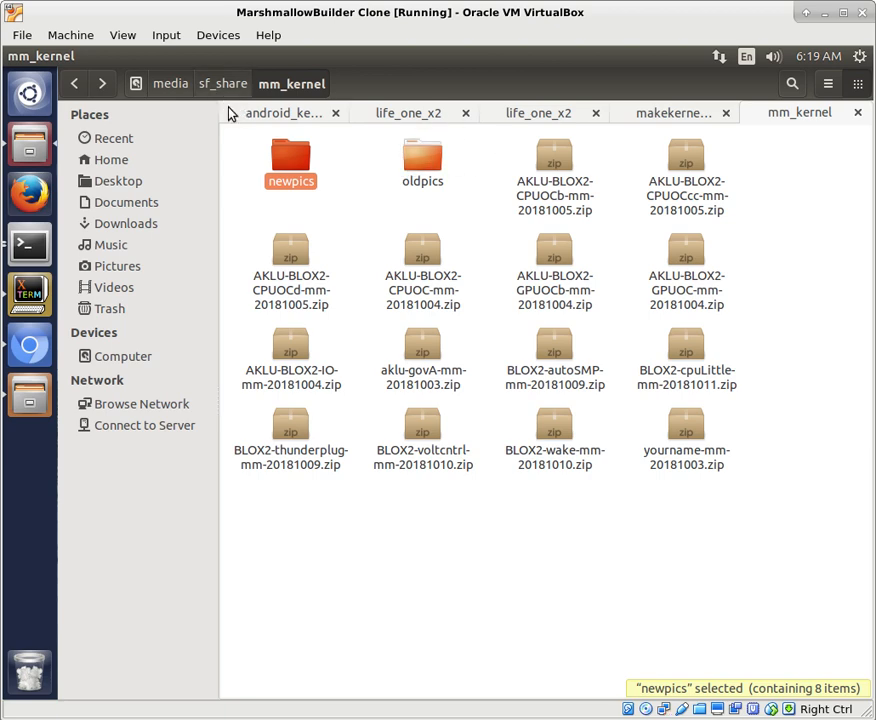
In the life_one_x2 kernel source, navigate into drivers and then the video folder.
left_click(408, 112)
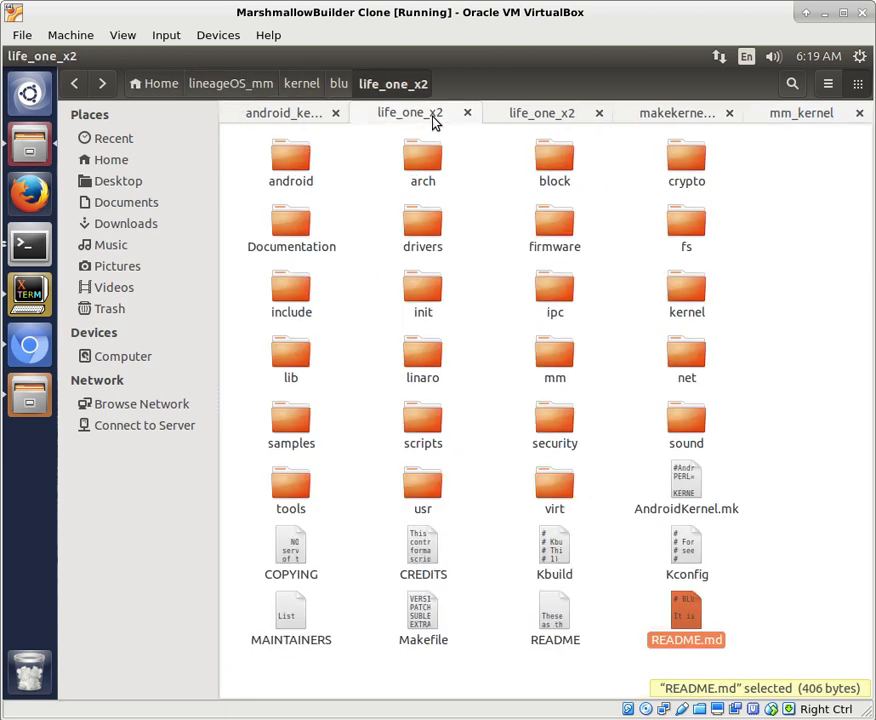
double_click(424, 218)
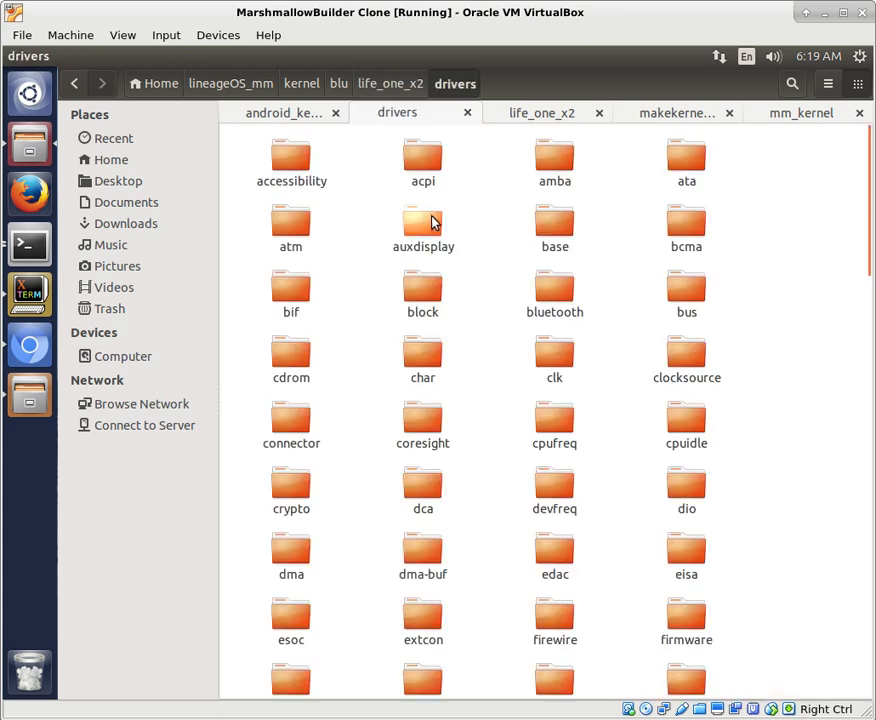
mouse_move(464, 470)
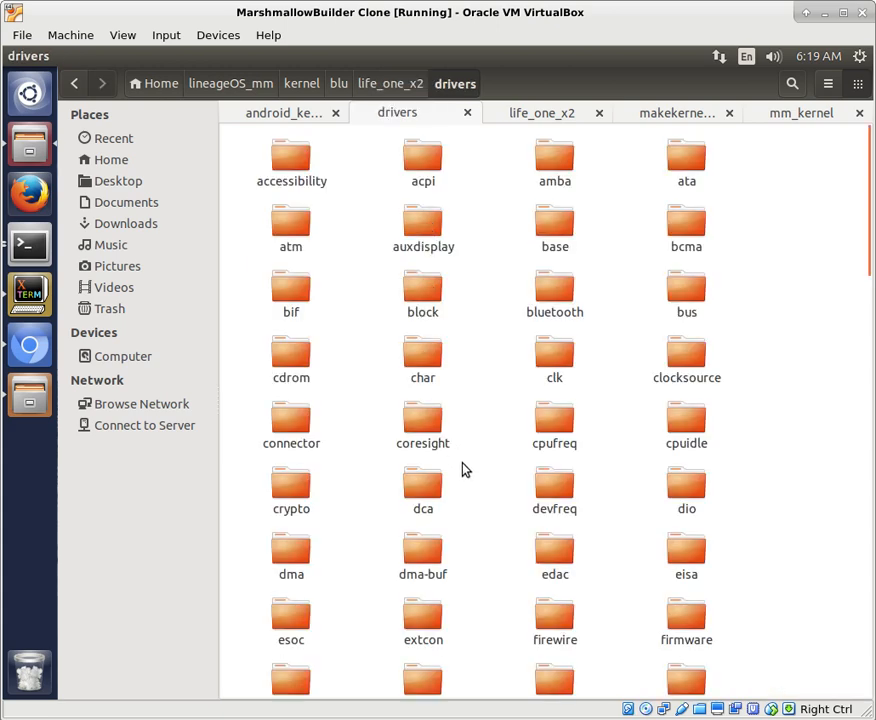
scroll("down", 3)
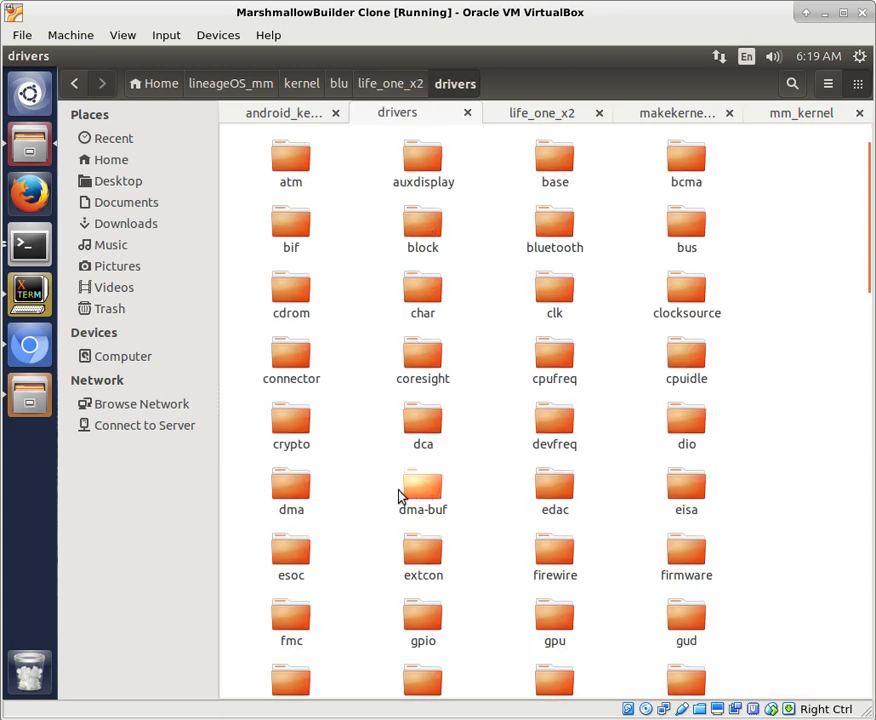
mouse_move(344, 560)
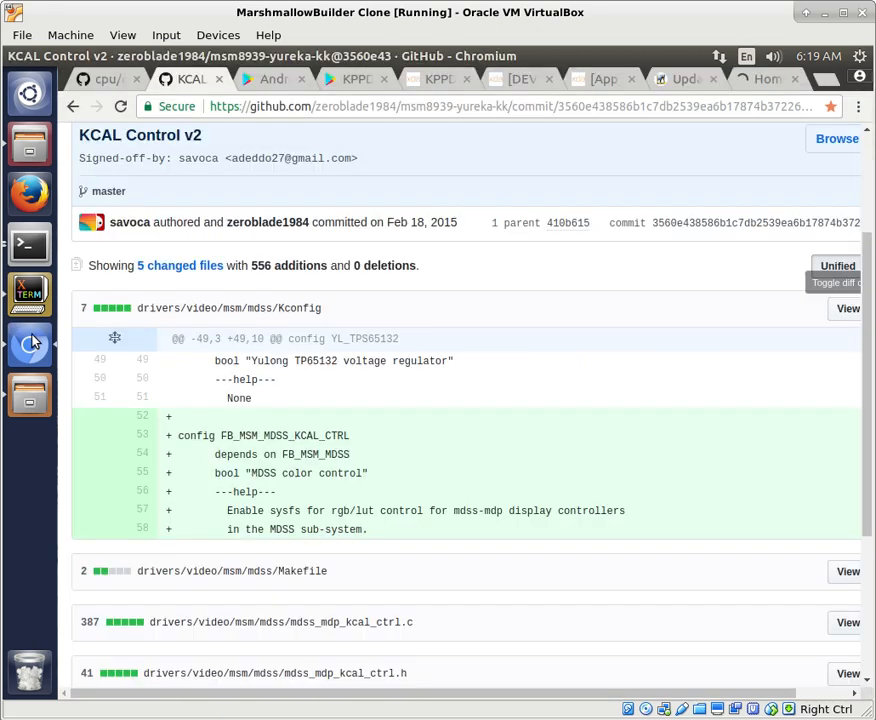
mouse_move(28, 144)
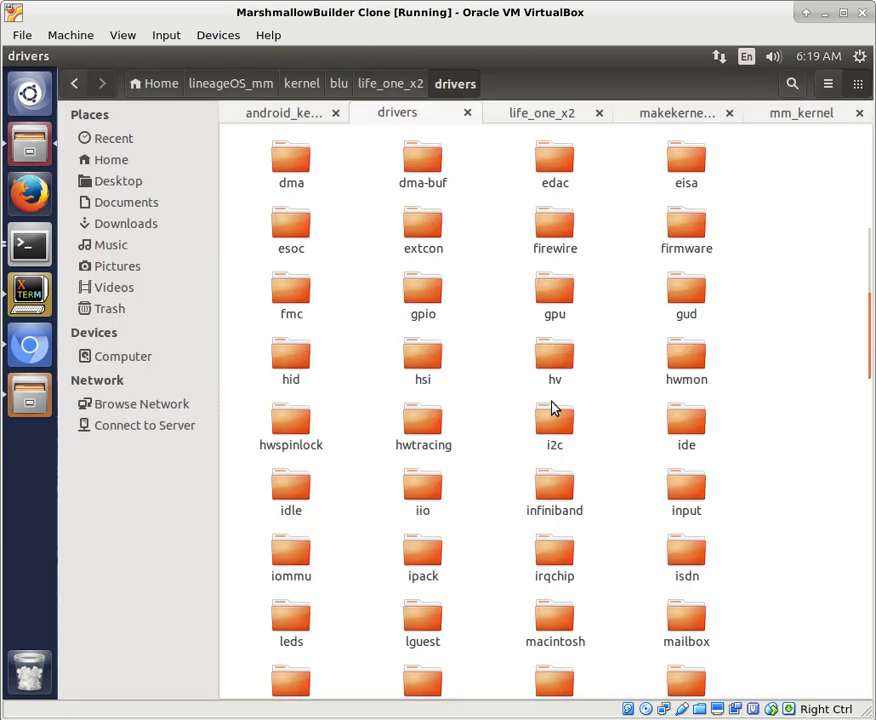
scroll("down", 3)
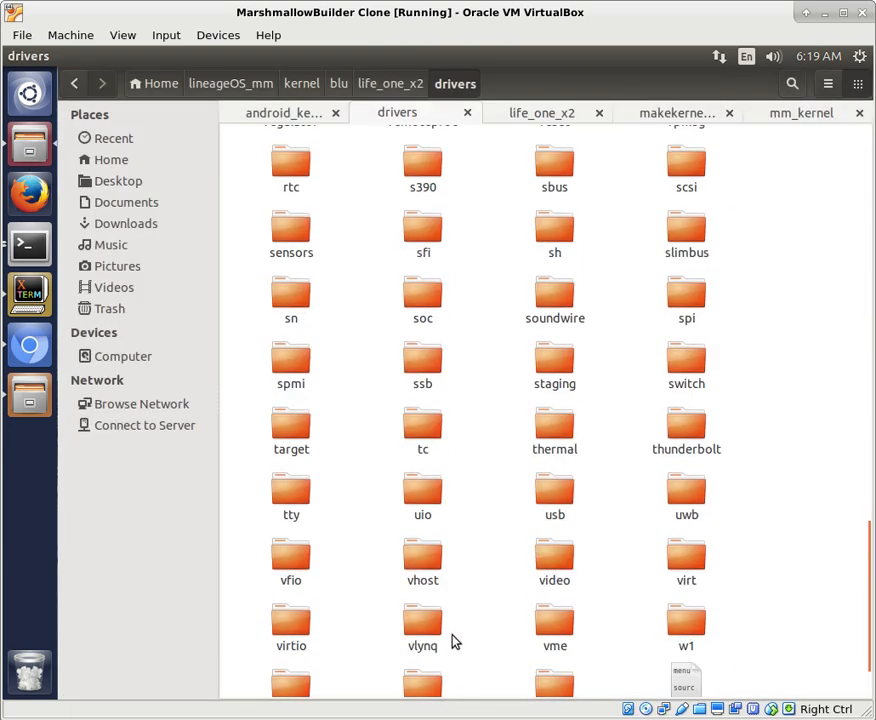
scroll("down", 3)
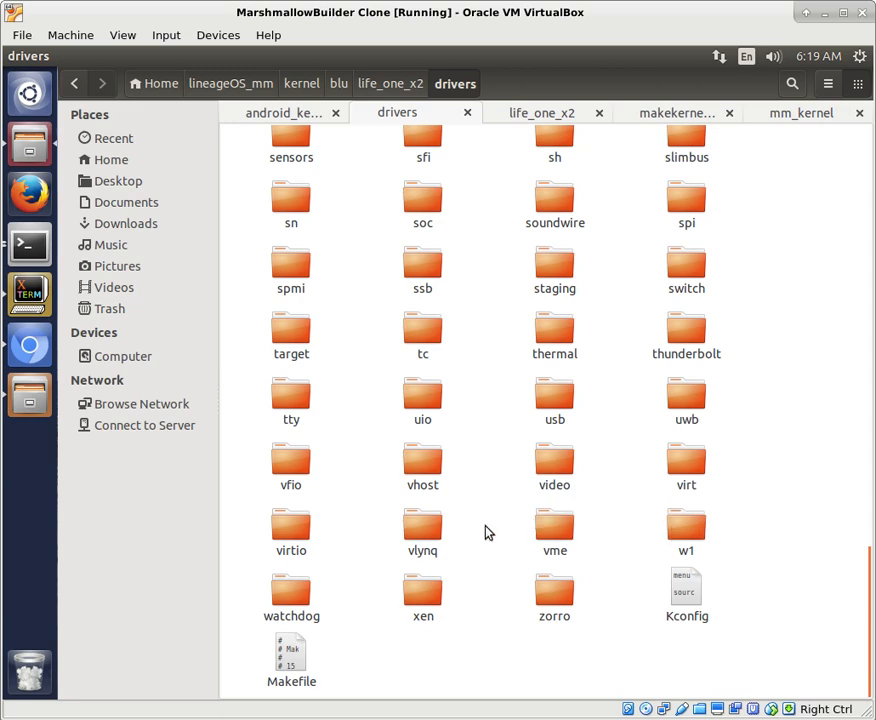
double_click(554, 464)
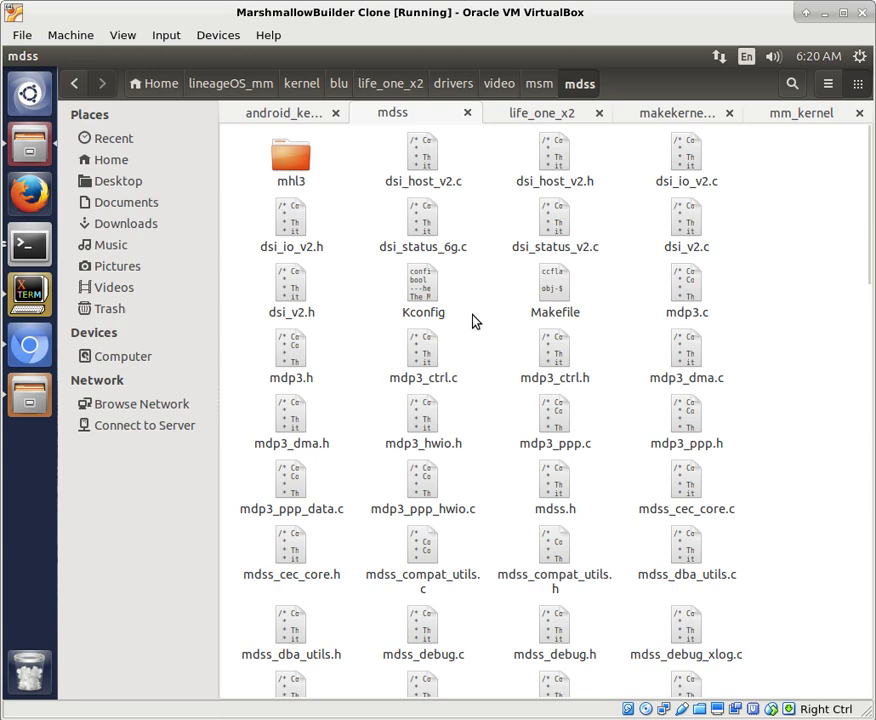
Open the Kconfig file in drivers/video/msm/mdss for editing.
left_click(422, 290)
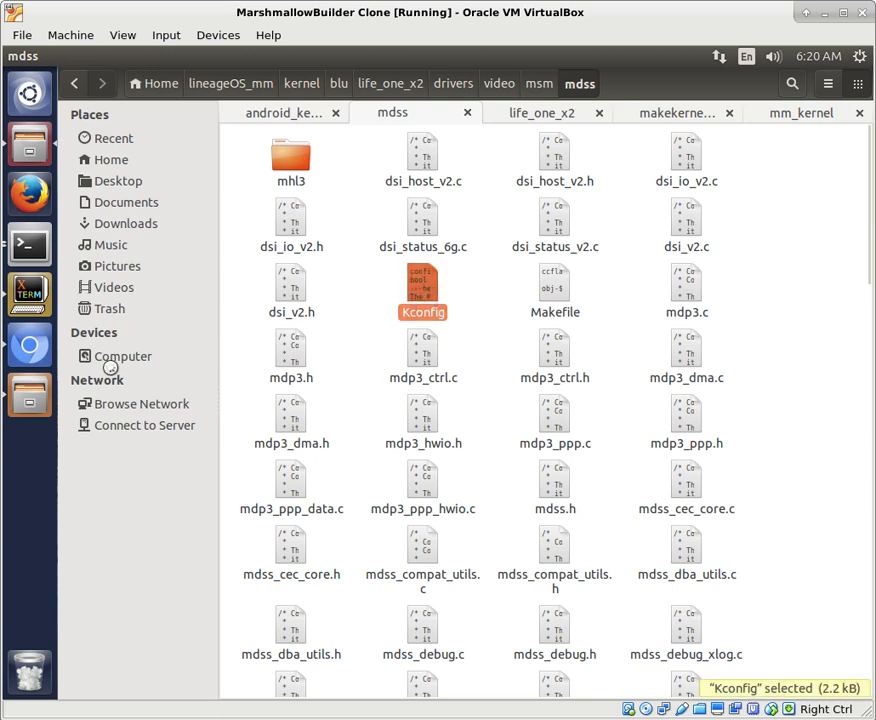
double_click(424, 292)
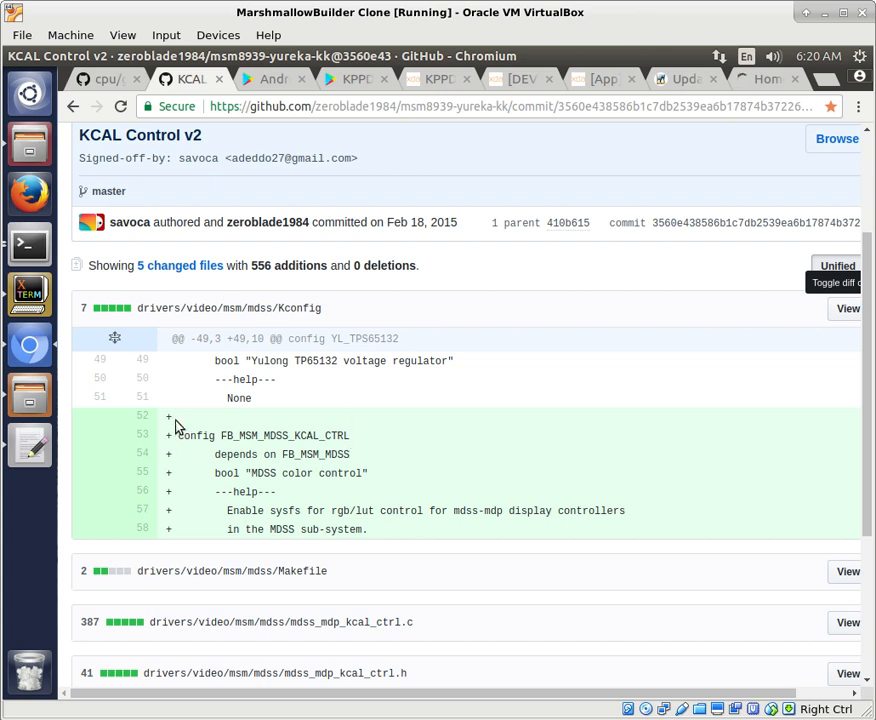
mouse_move(378, 538)
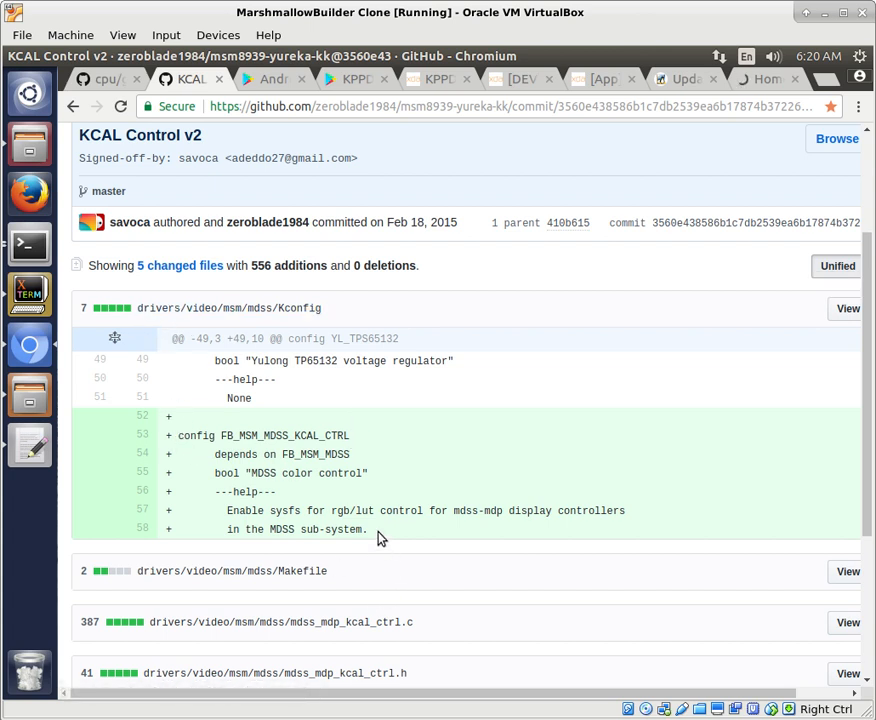
Select the added FB_MSM_MDSS_KCAL_CTRL config lines in the commit's Kconfig diff.
left_click_drag(178, 436, 368, 528)
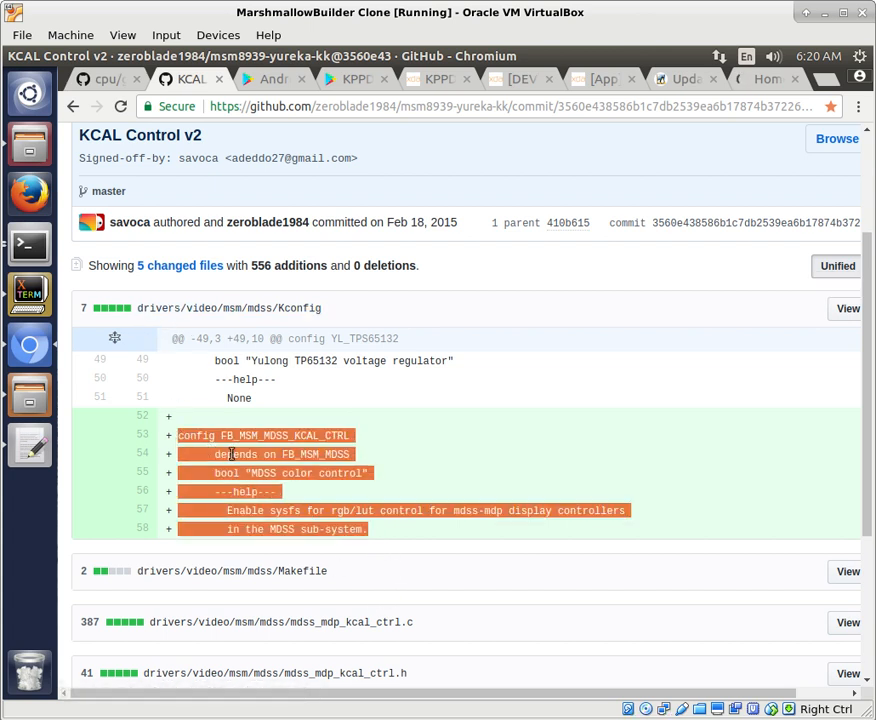
mouse_move(280, 448)
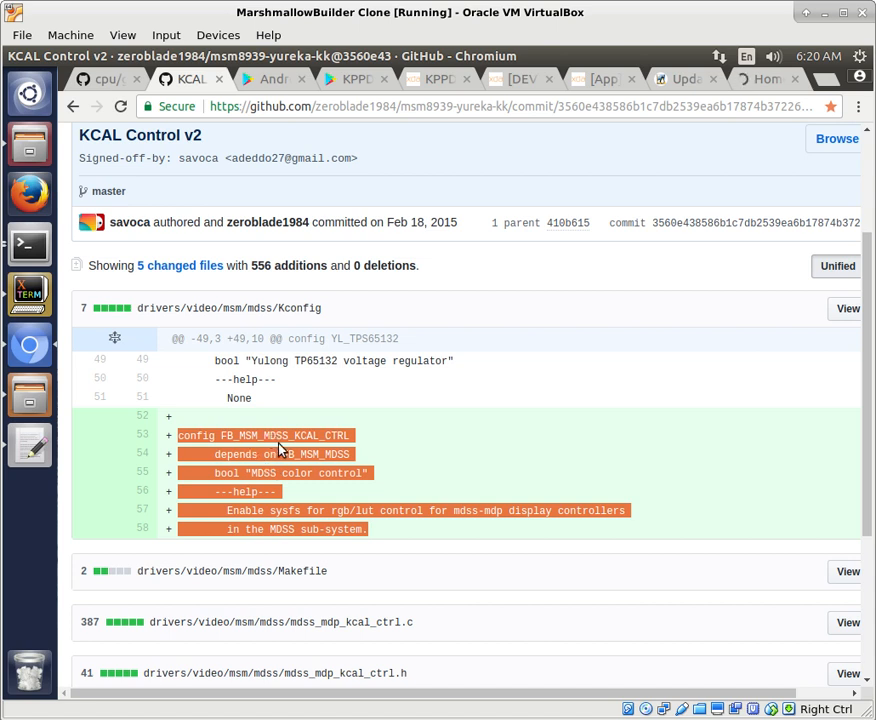
mouse_move(352, 472)
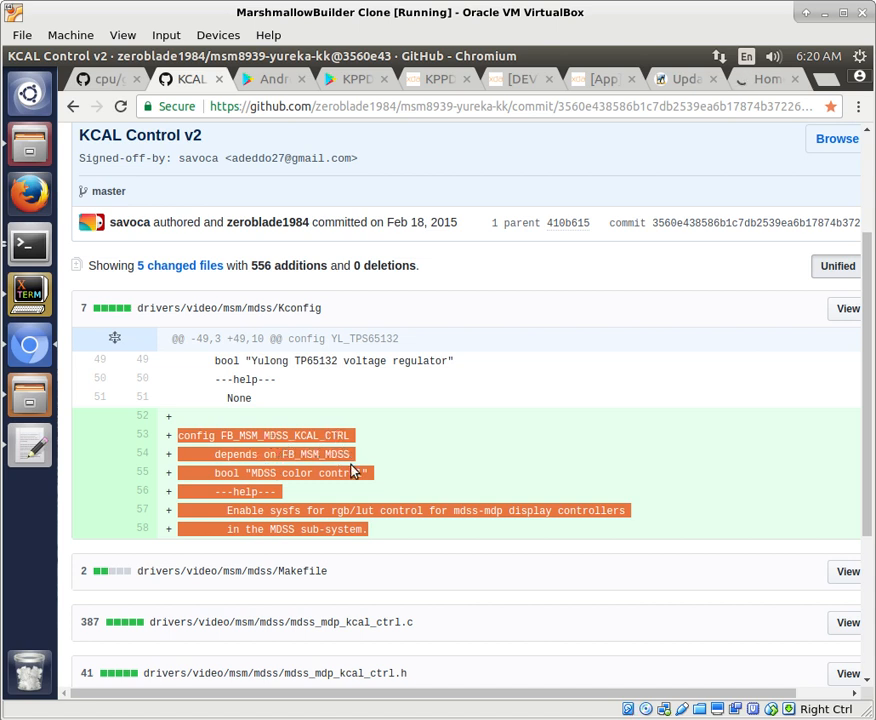
mouse_move(204, 624)
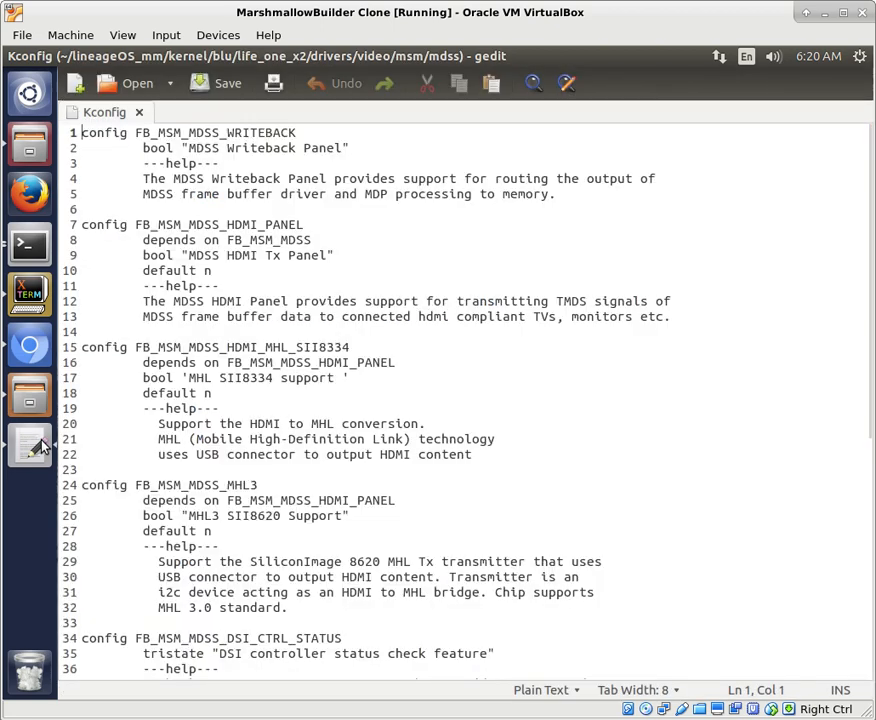
Paste the FB_MSM_MDSS_KCAL_CTRL config block after Kconfig's last line, then return to Chromium.
scroll("down", 3)
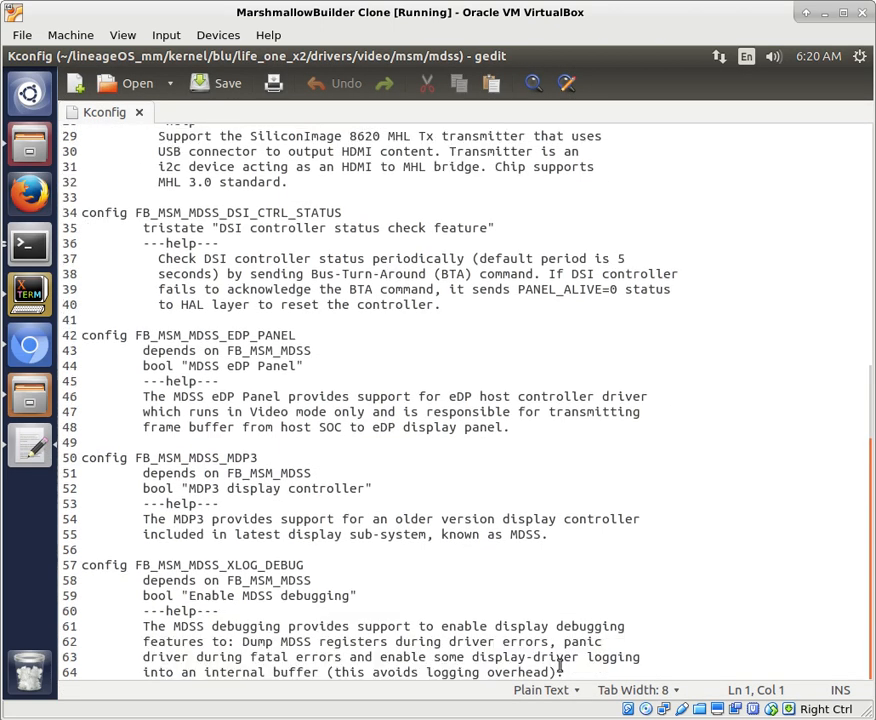
left_click(560, 672)
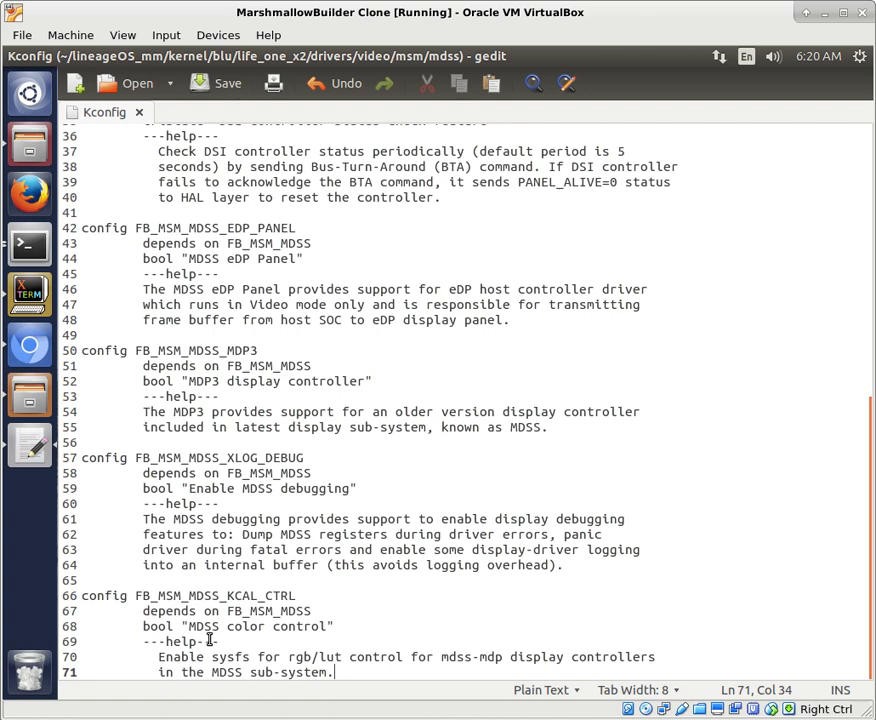
mouse_move(358, 628)
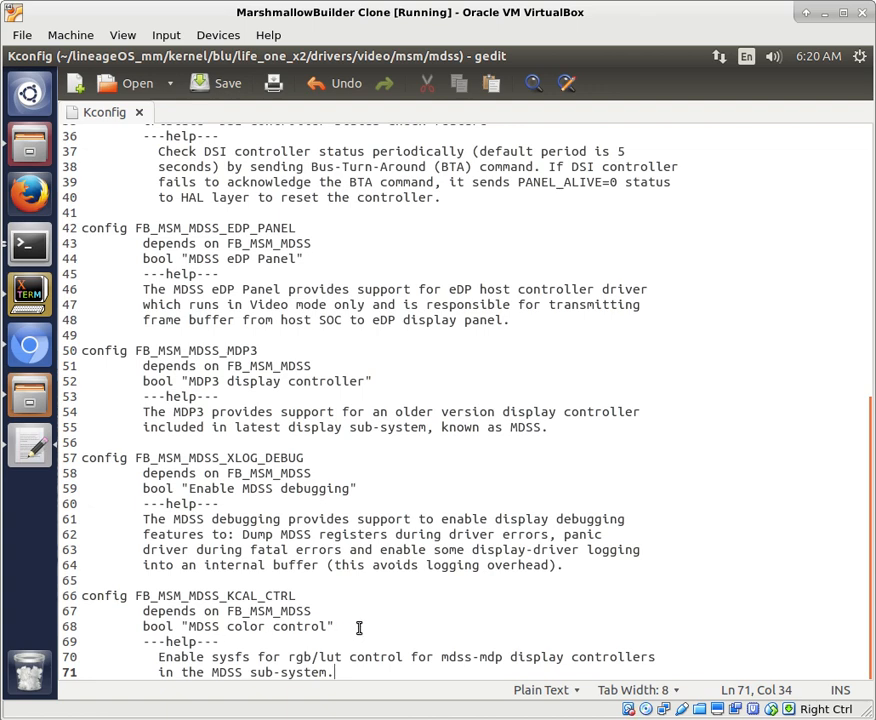
mouse_move(304, 554)
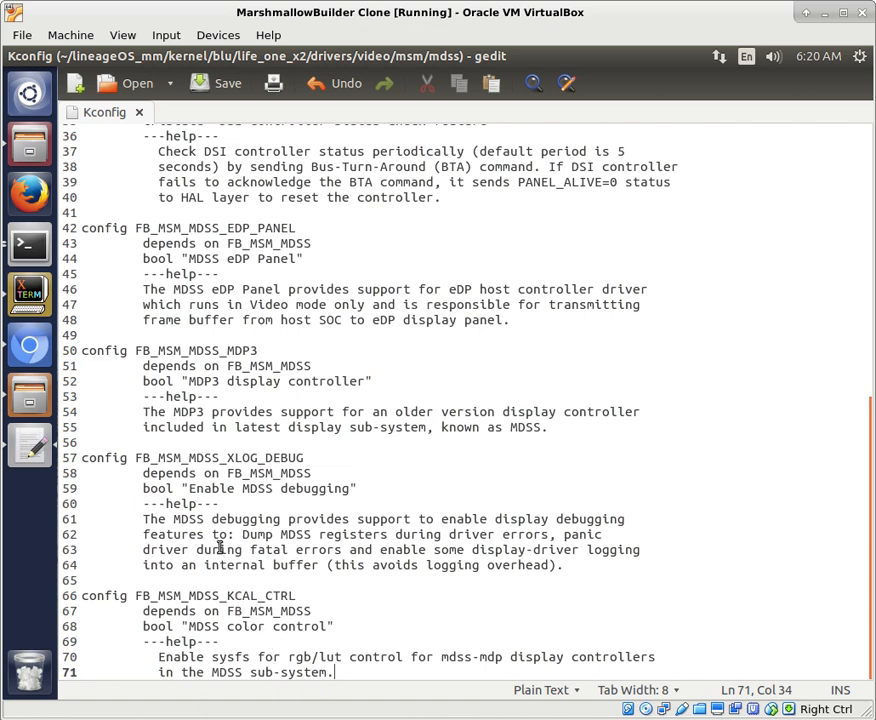
mouse_move(62, 460)
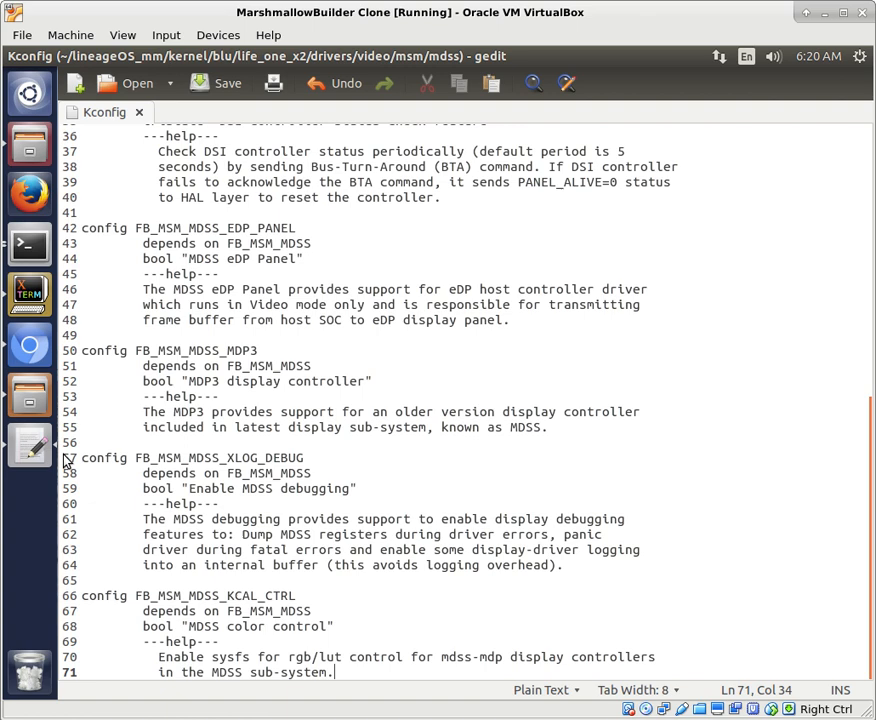
mouse_move(30, 344)
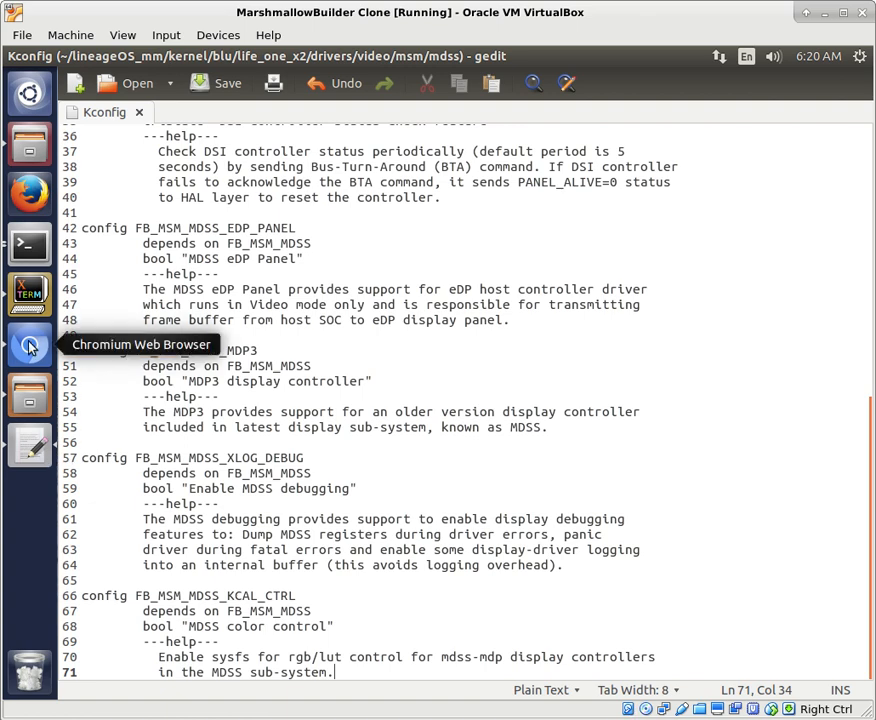
left_click(30, 344)
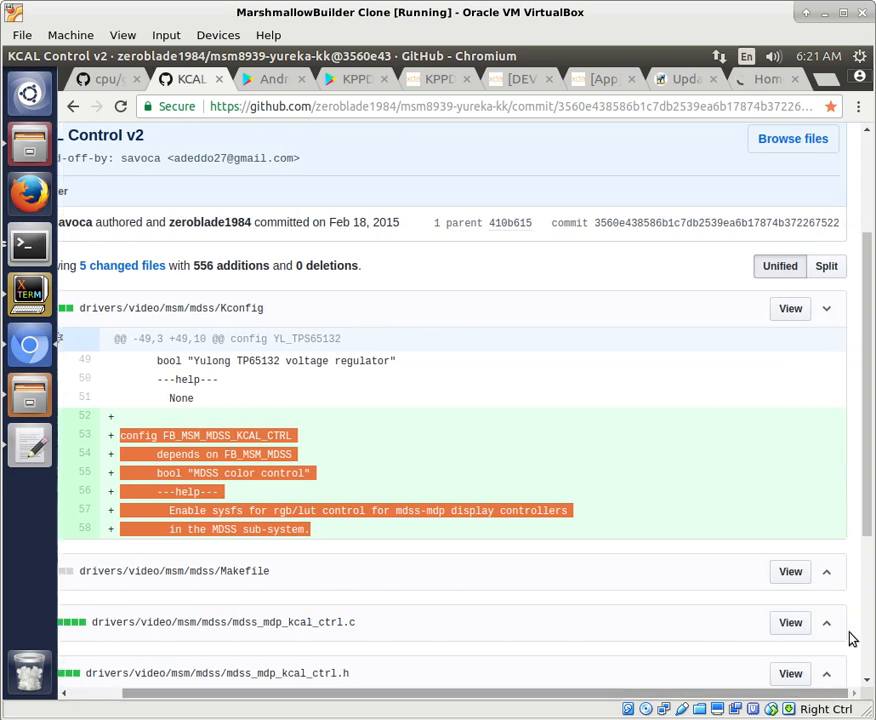
Collapse the Kconfig diff and expand the Makefile diff in the KCAL commit.
left_click(826, 308)
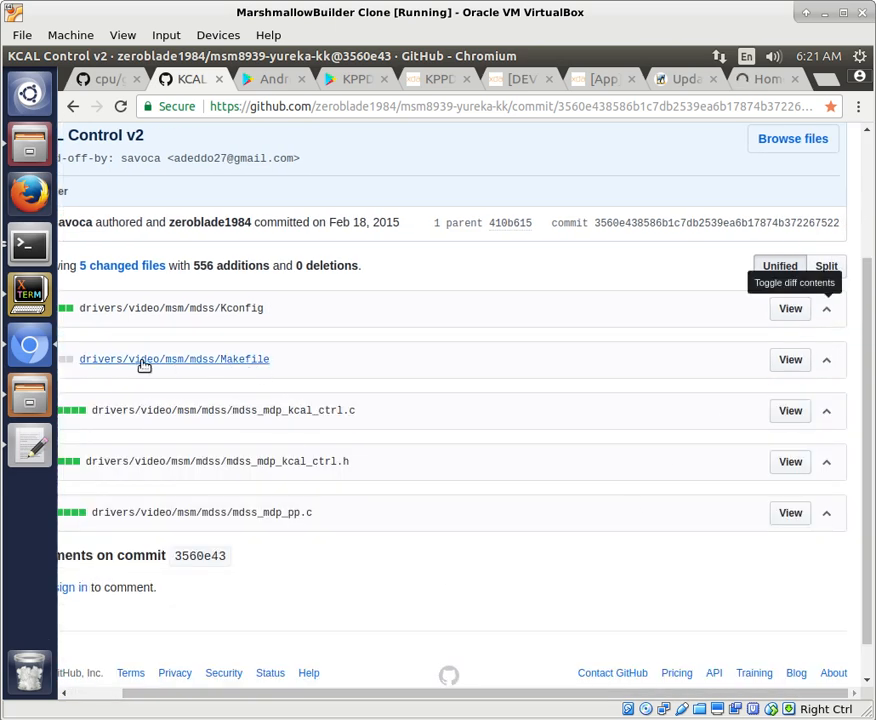
left_click(826, 360)
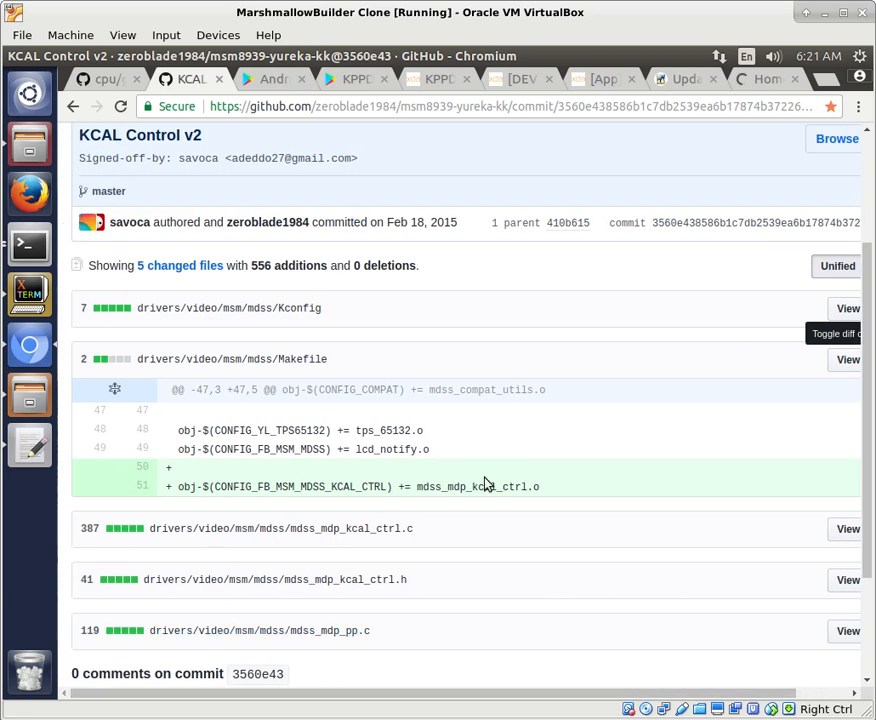
mouse_move(540, 490)
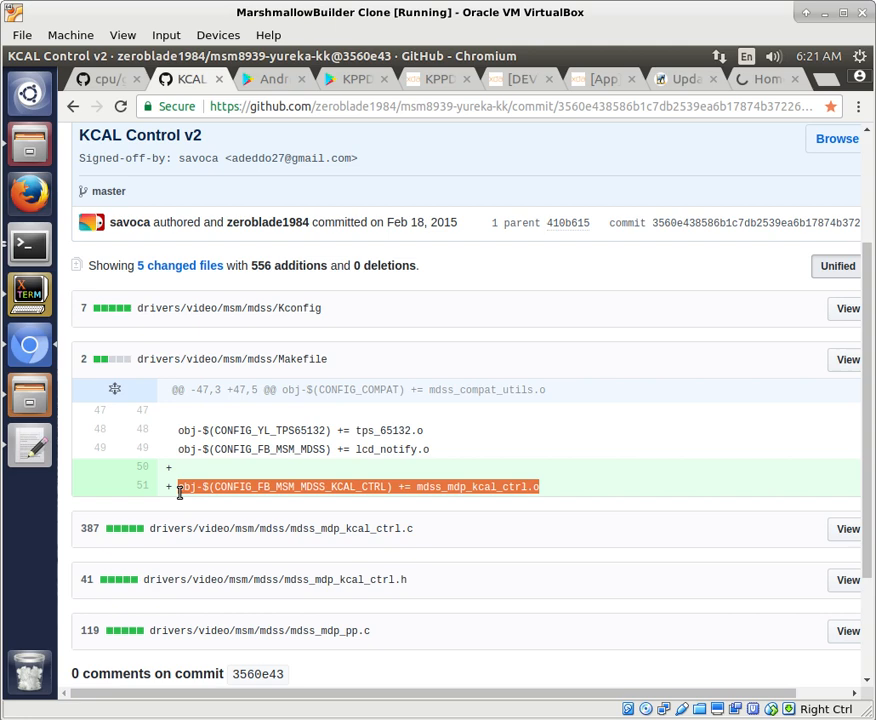
mouse_move(290, 378)
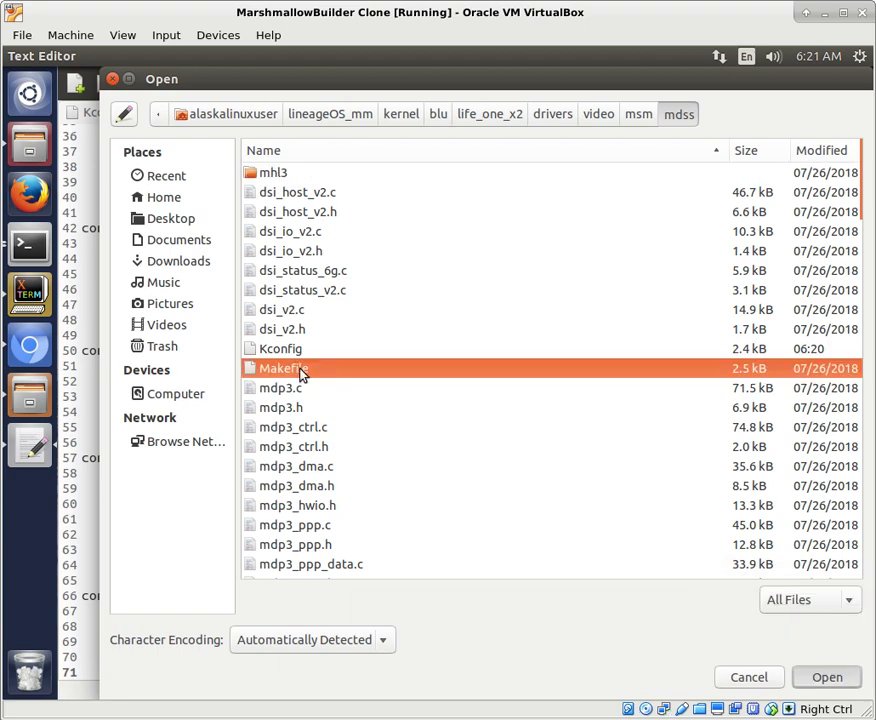
Append 'obj-$(CONFIG_FB_MSM_MDSS_KCAL_CTRL) += mdss_mdp_kcal_ctrl.o' to the mdss Makefile and save it.
left_click(826, 676)
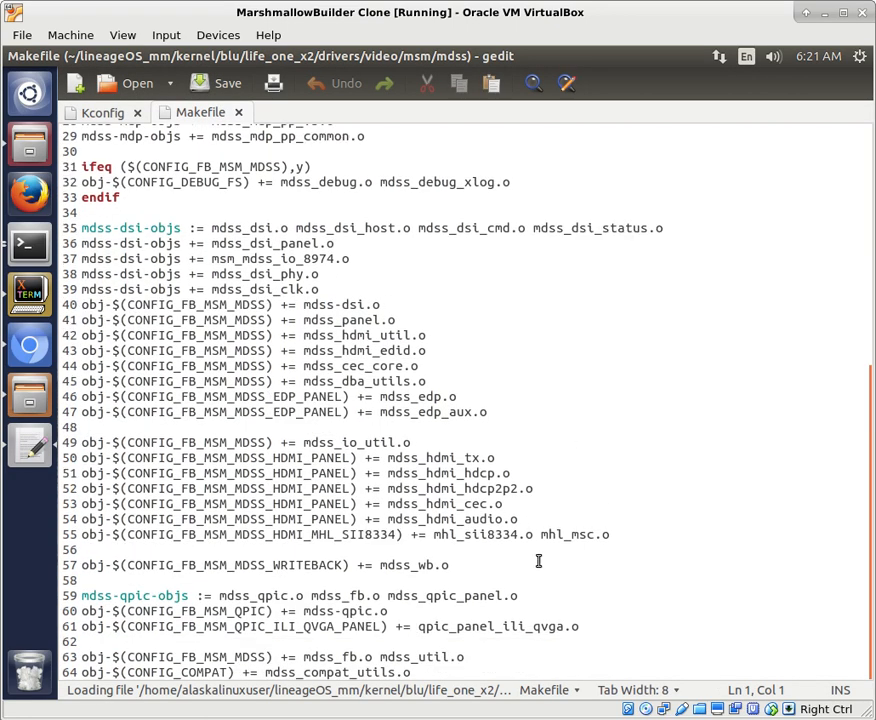
type("obj-$(CONFIG_FB_MSM_MDSS_KCAL_CTRL) += mdss_mdp_kcal_ctrl.o")
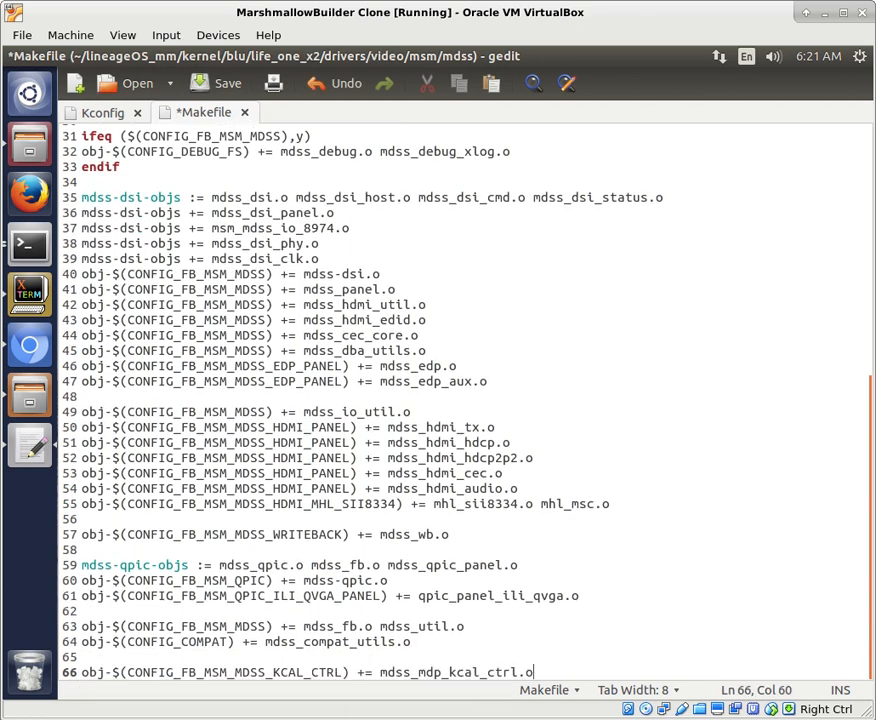
key("ctrl+s")
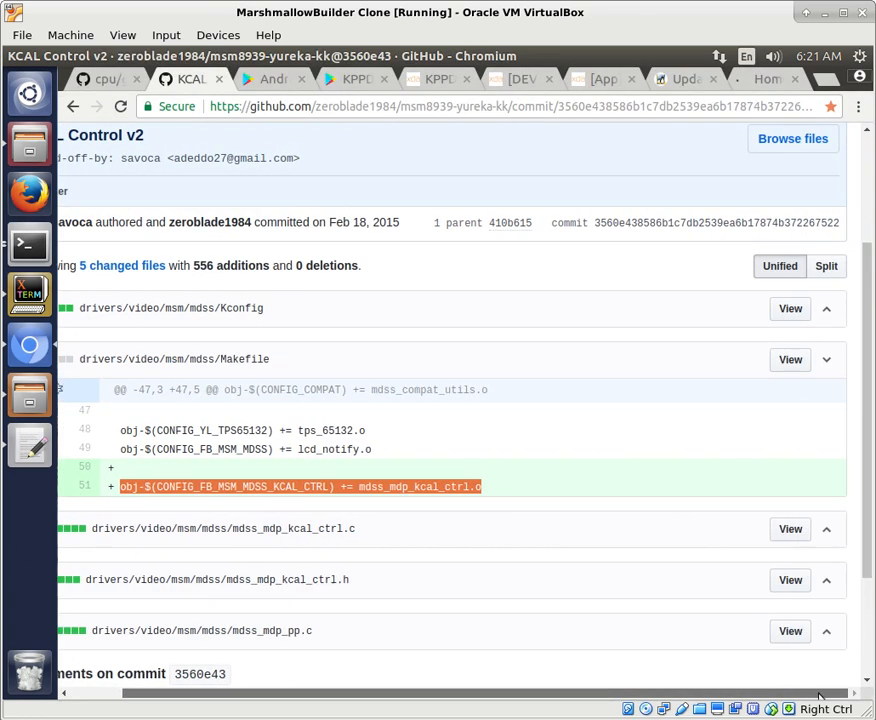
left_click(826, 360)
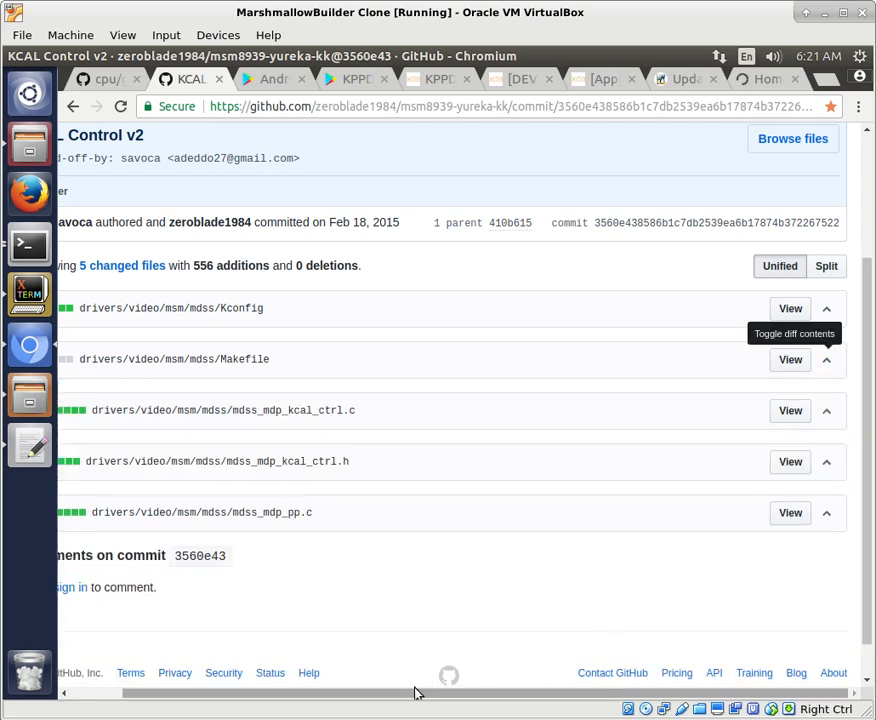
left_click(826, 410)
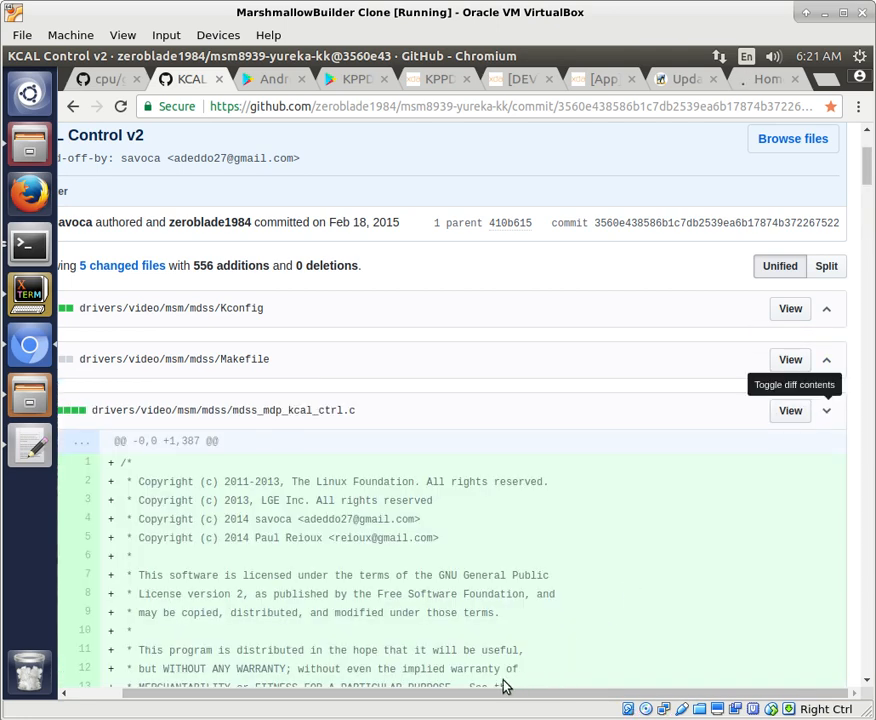
mouse_move(360, 464)
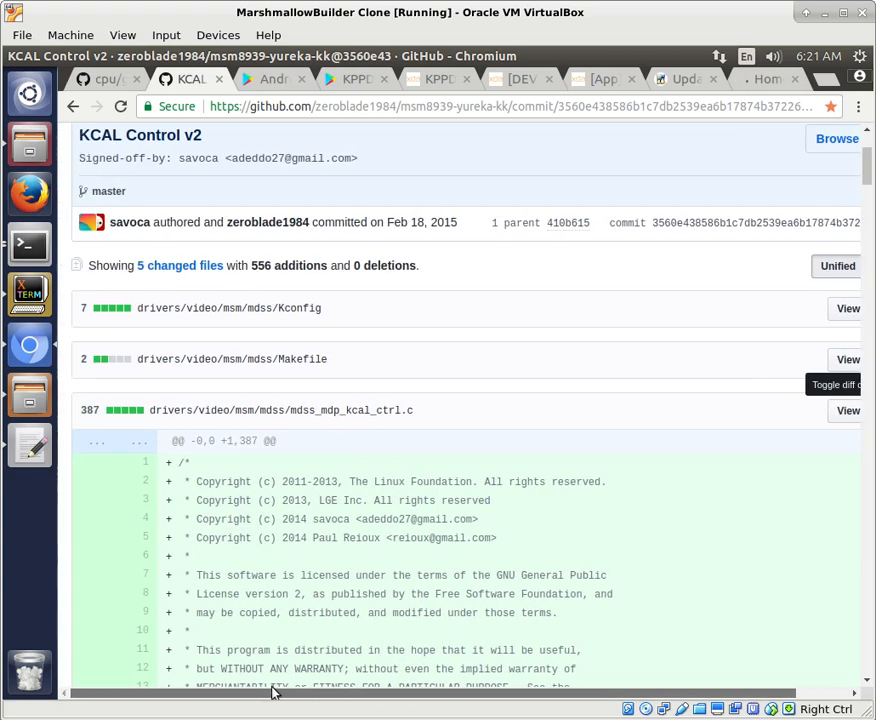
scroll("down", 3)
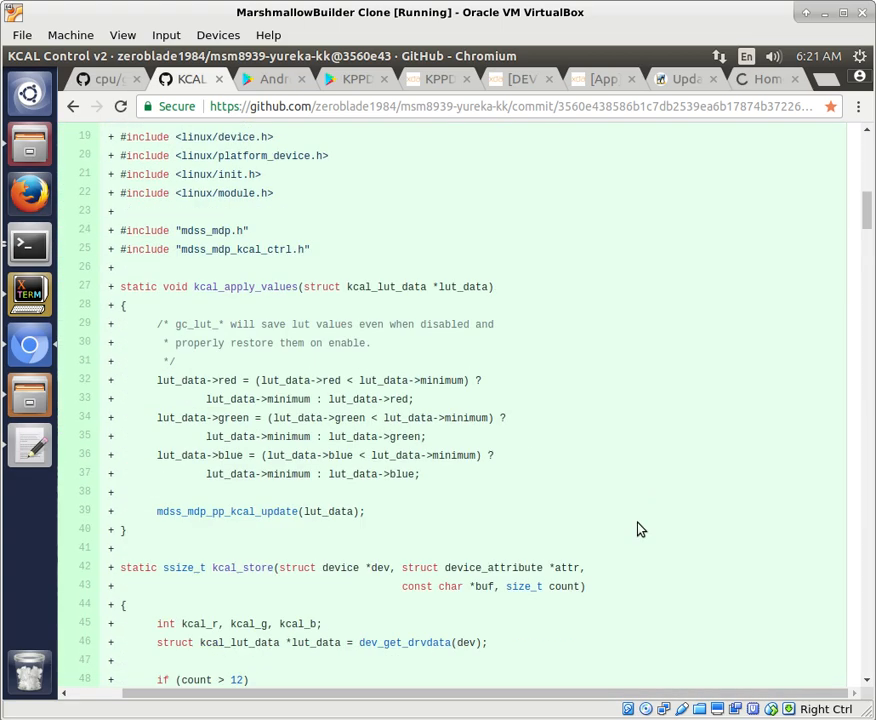
scroll("down", 3)
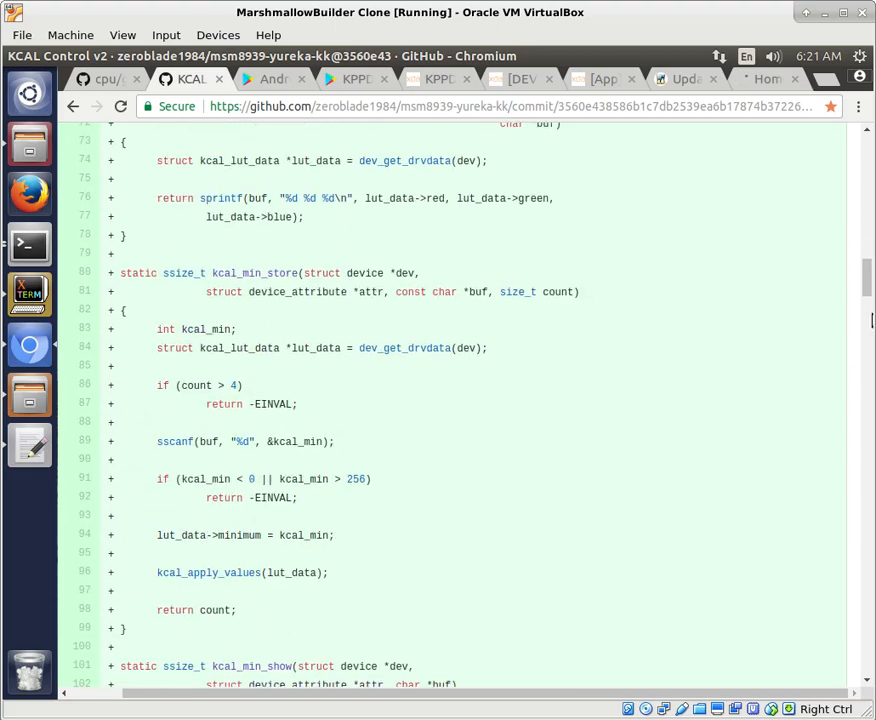
scroll("down", 3)
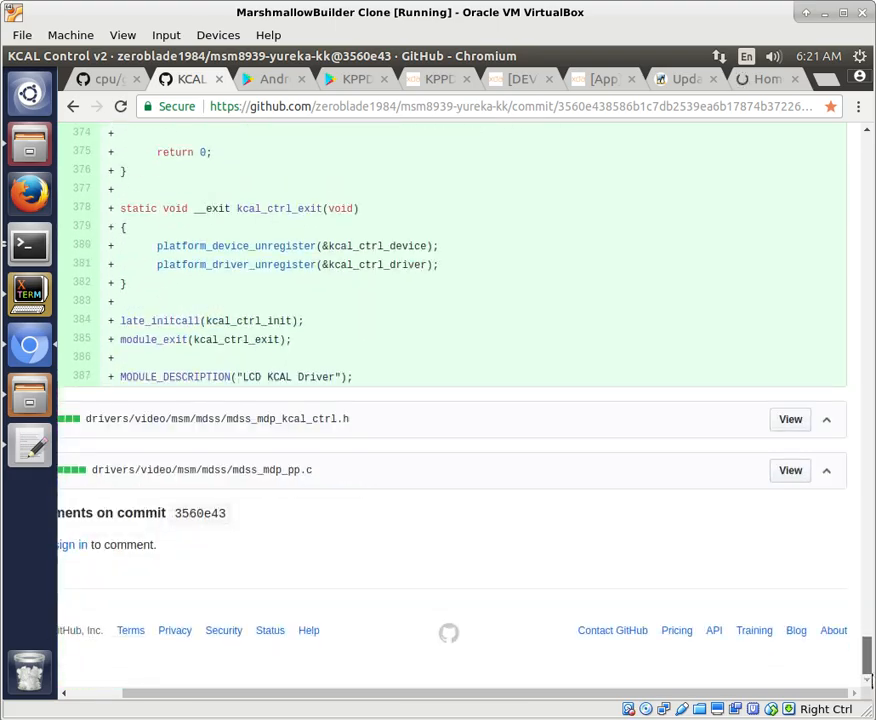
scroll("up", 3)
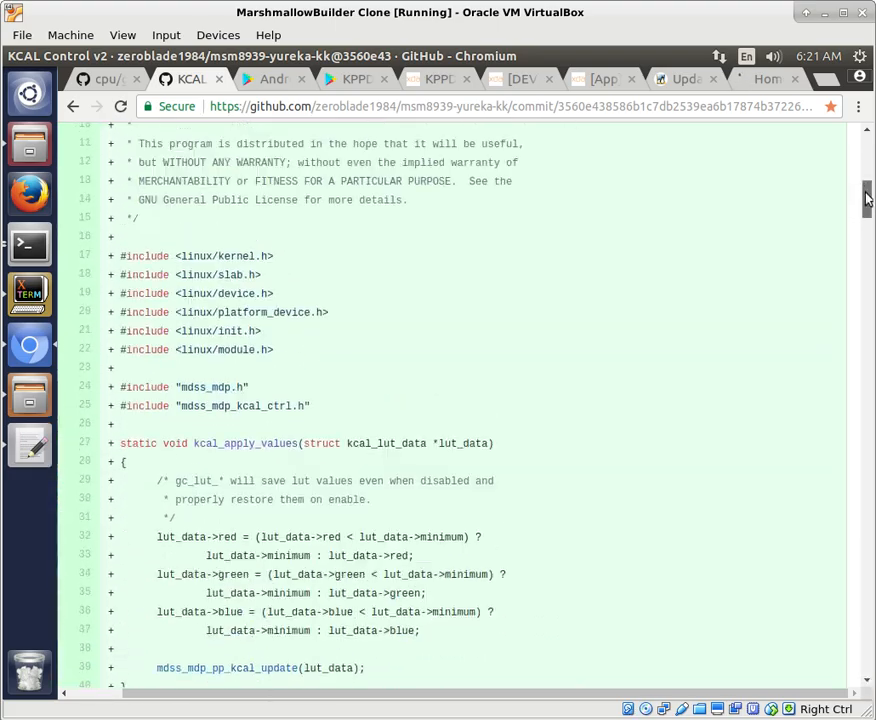
scroll("up", 3)
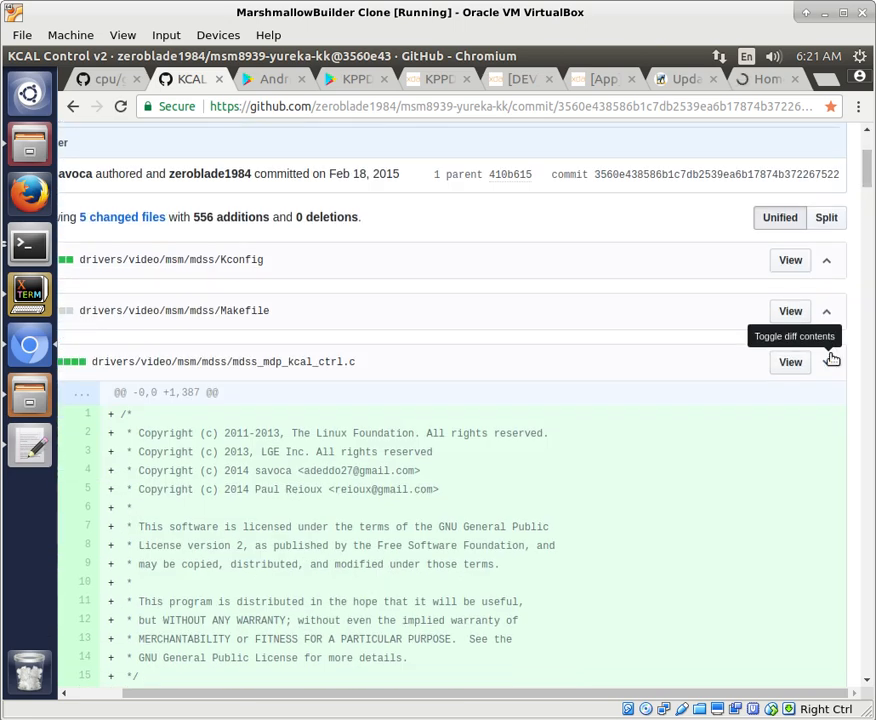
left_click(826, 360)
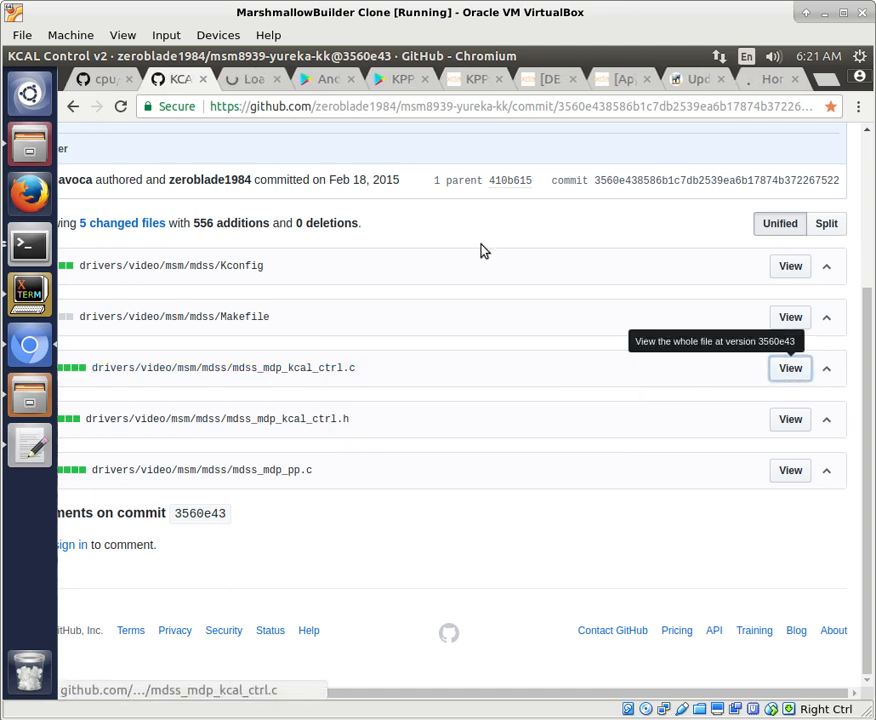
Start saving raw mdss_mdp_kcal_ctrl.c, navigating through lineageOS_mm, kernel and blu folders.
left_click(790, 368)
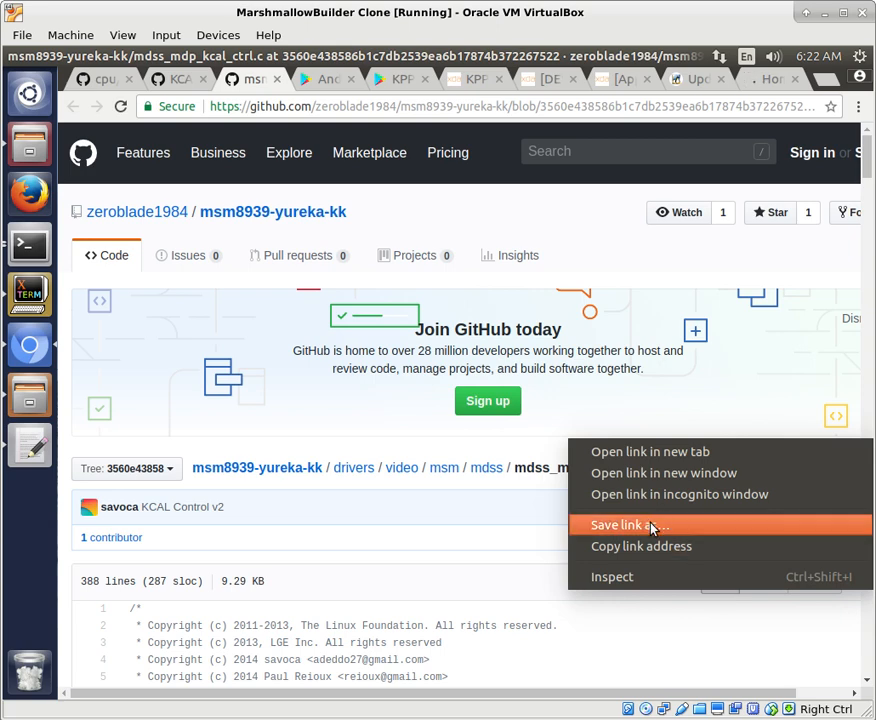
left_click(628, 524)
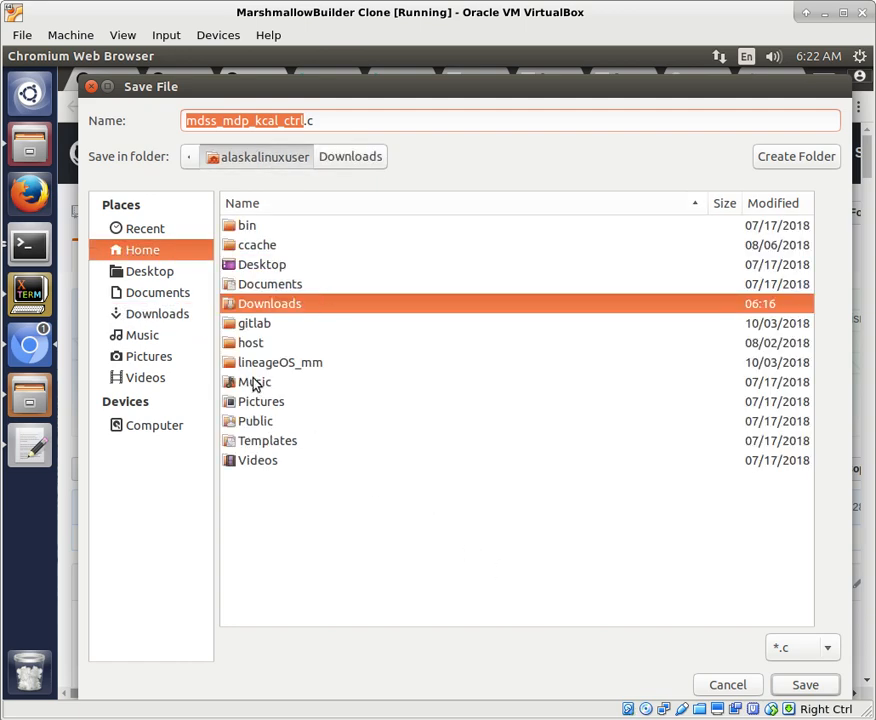
double_click(280, 362)
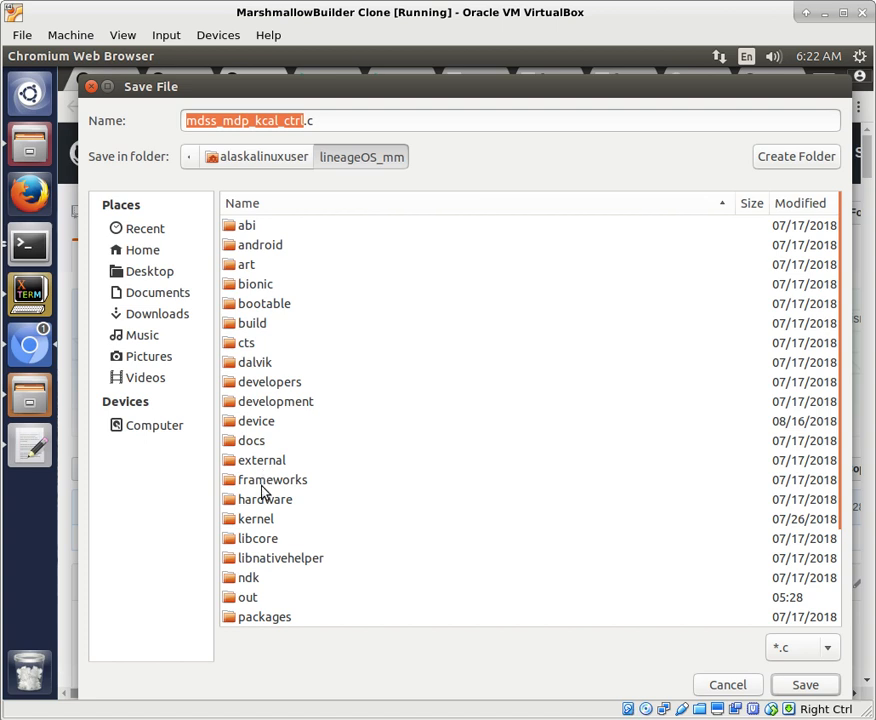
double_click(256, 518)
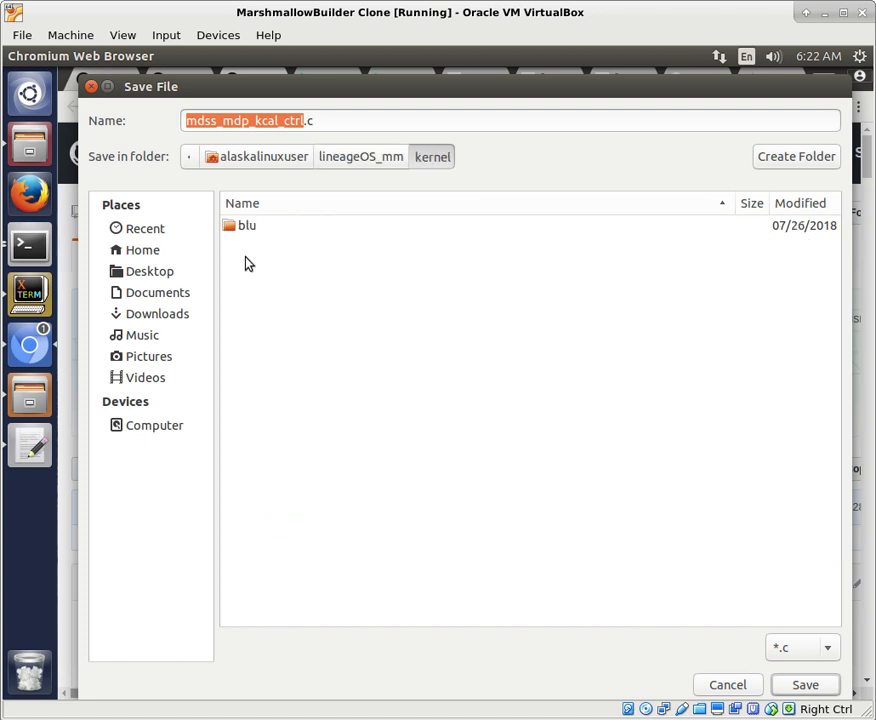
double_click(248, 224)
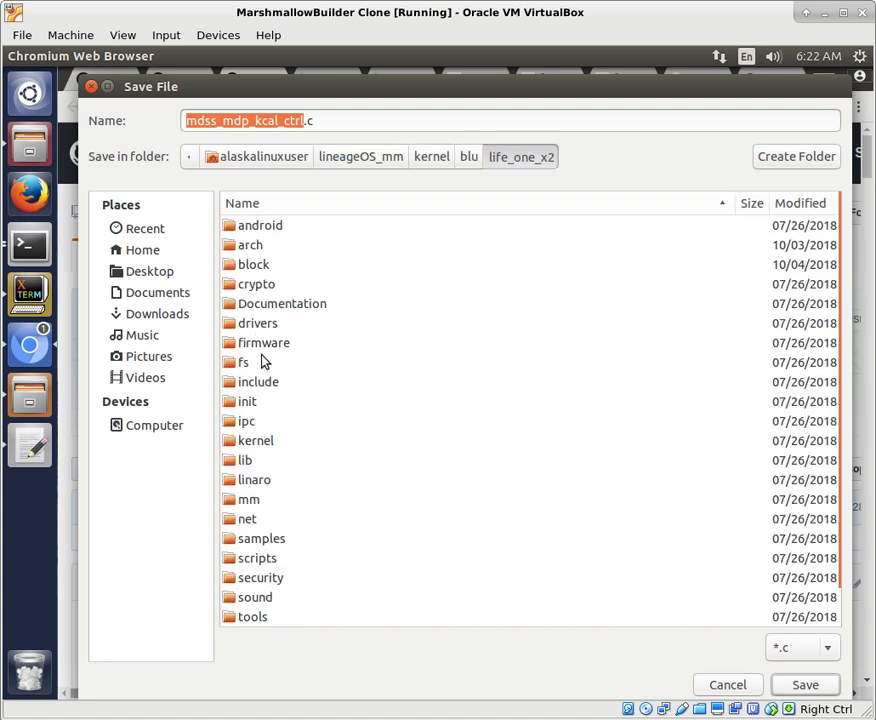
mouse_move(276, 372)
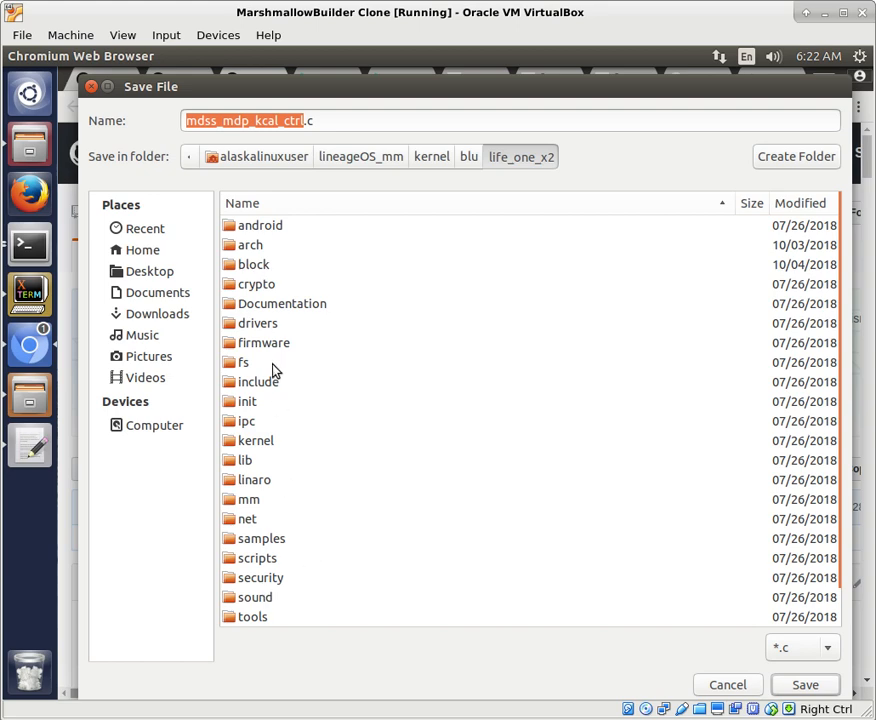
mouse_move(248, 310)
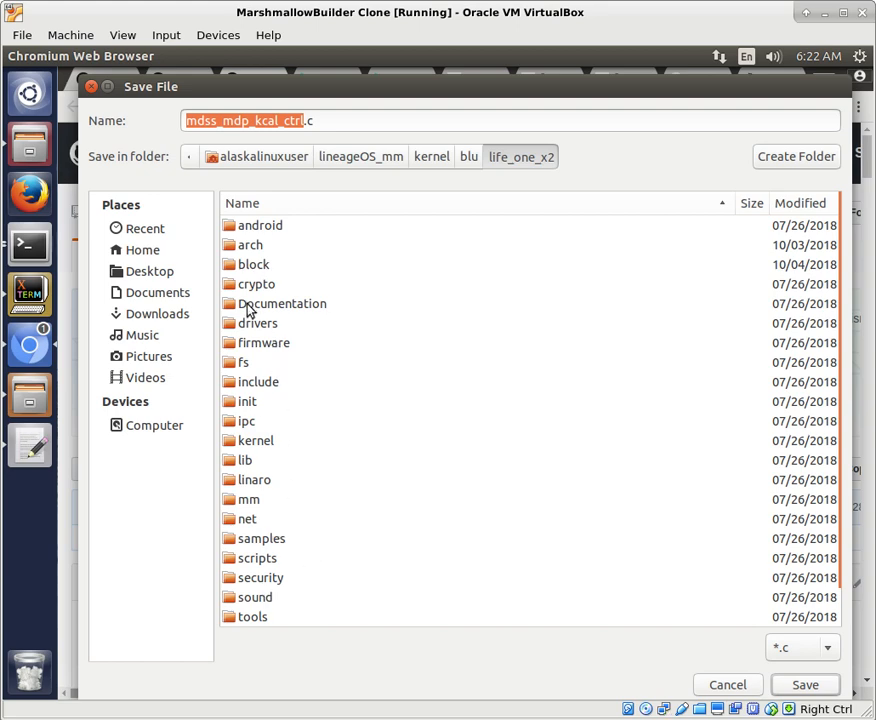
Continue into the kernel's drivers, video and msm mdss driver folders for the save.
double_click(284, 304)
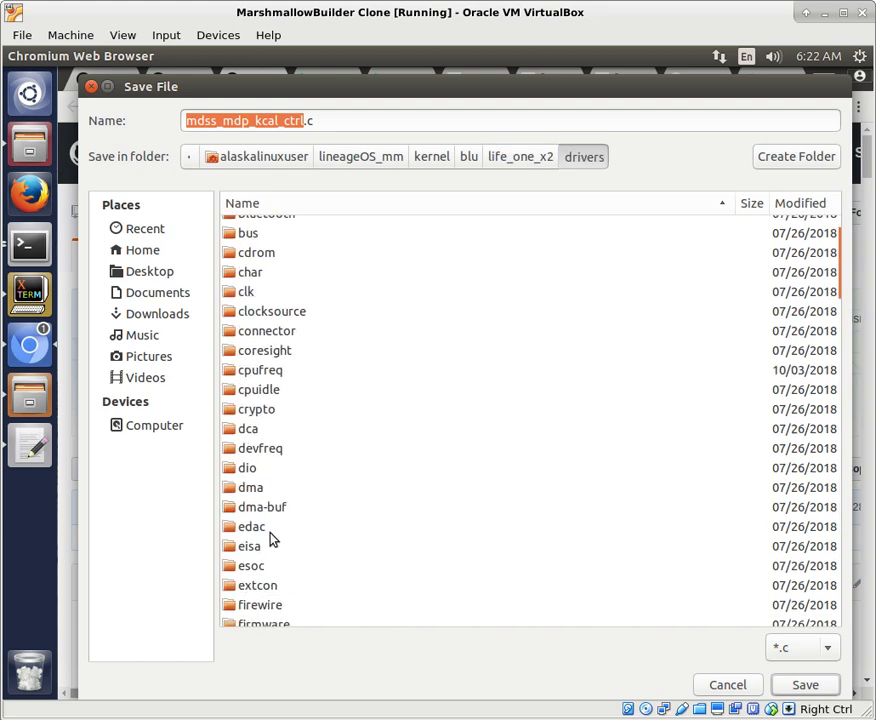
scroll("down", 3)
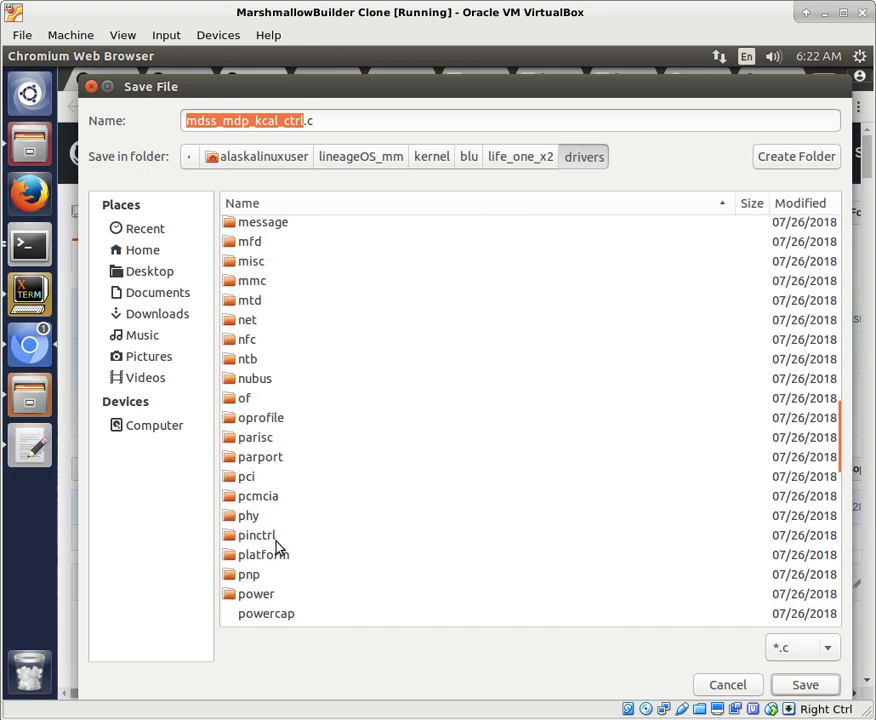
scroll("down", 3)
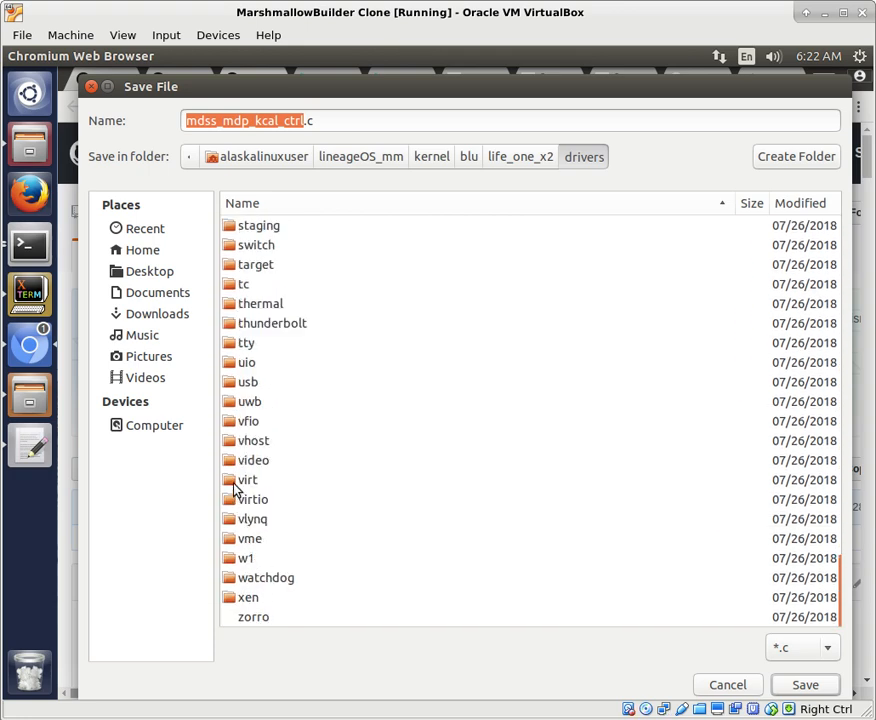
double_click(254, 460)
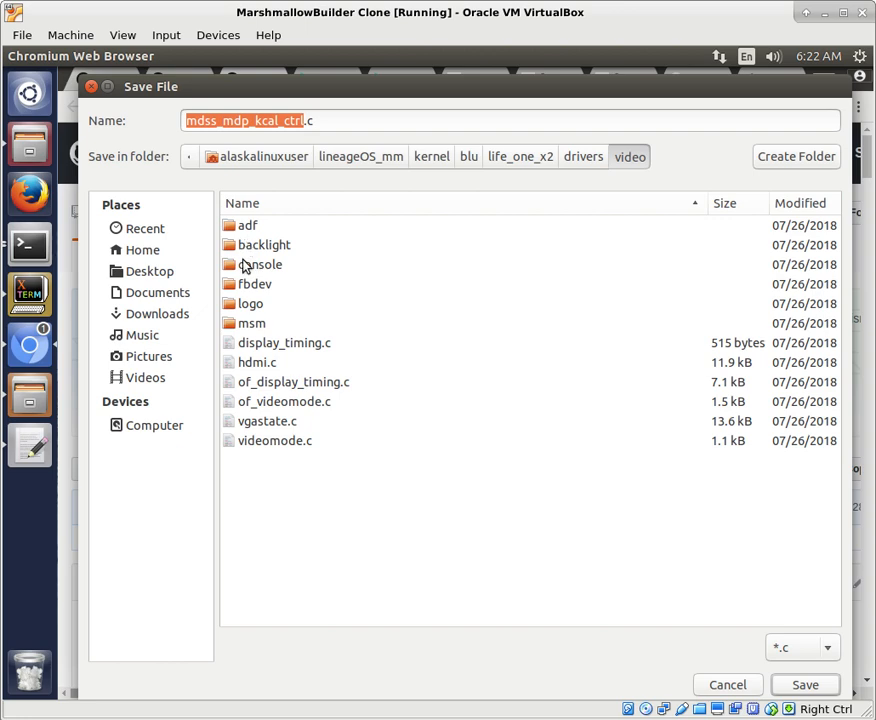
double_click(252, 324)
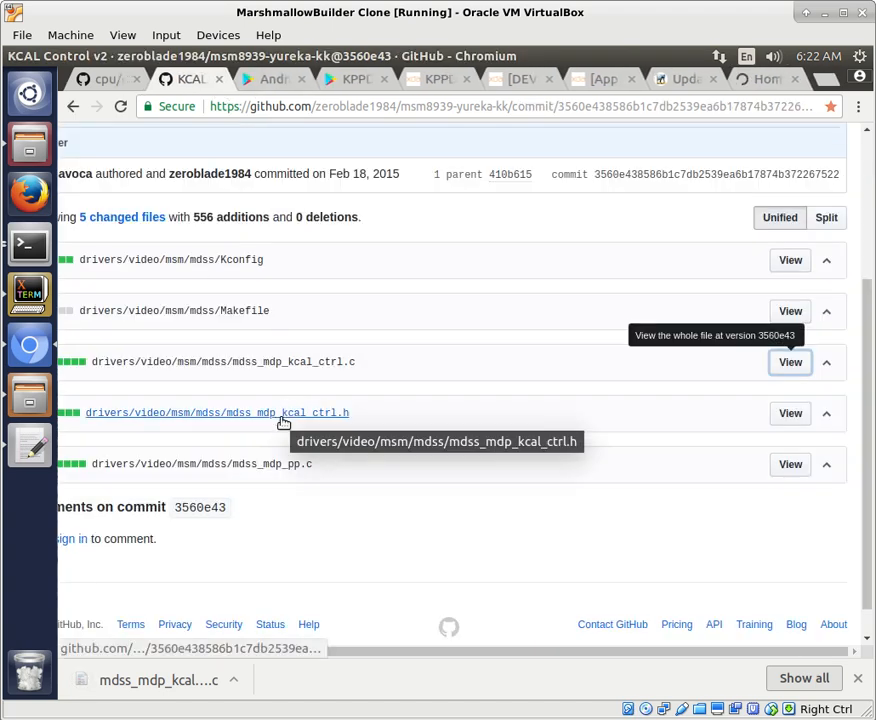
mouse_move(630, 438)
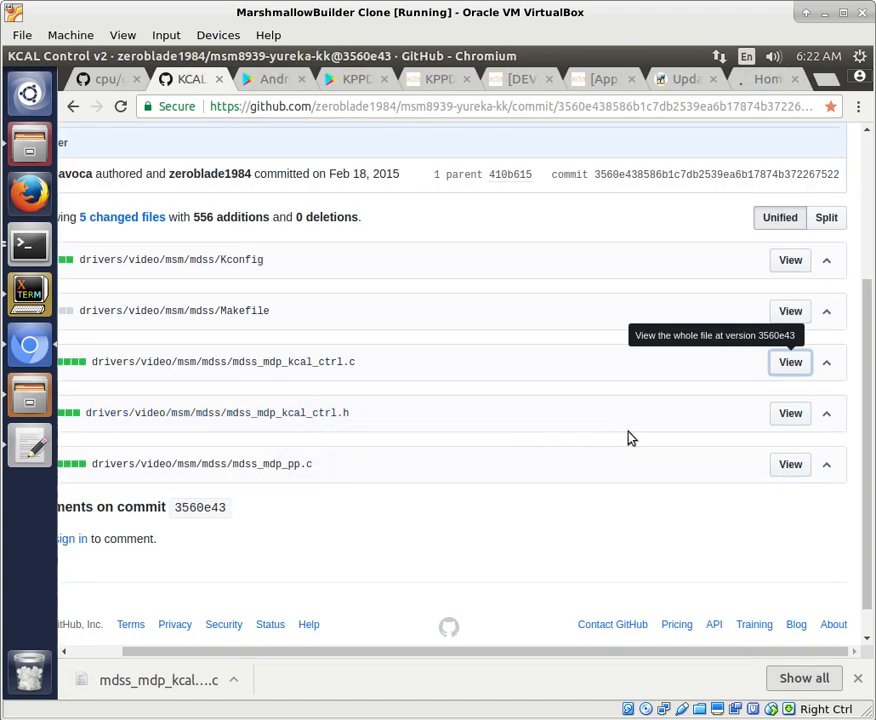
Read the mdss_mdp_kcal_ctrl.h diff, collapse it, and fetch the complete header file.
left_click(826, 412)
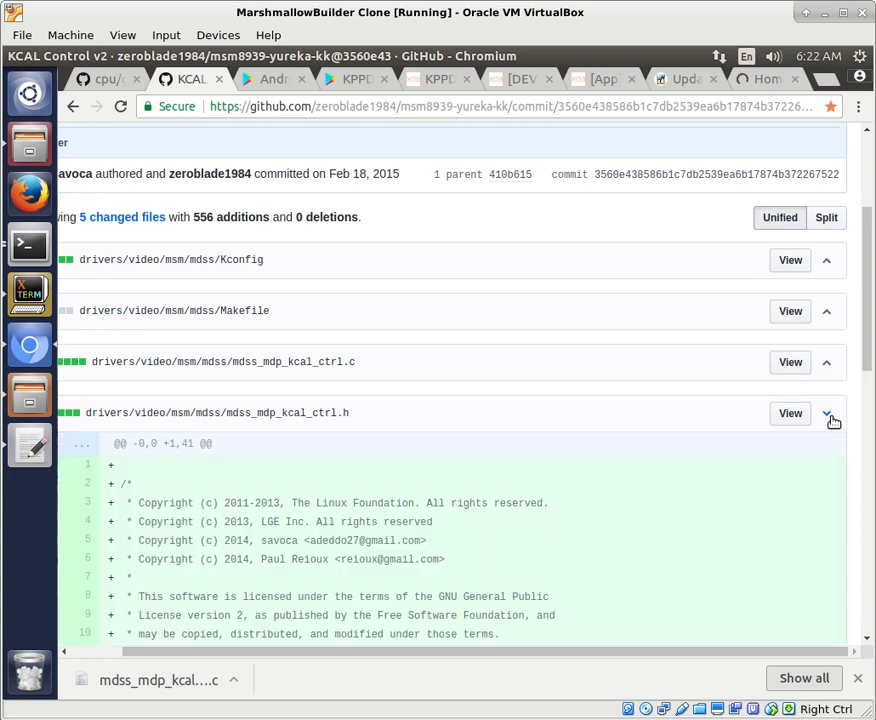
scroll("down", 3)
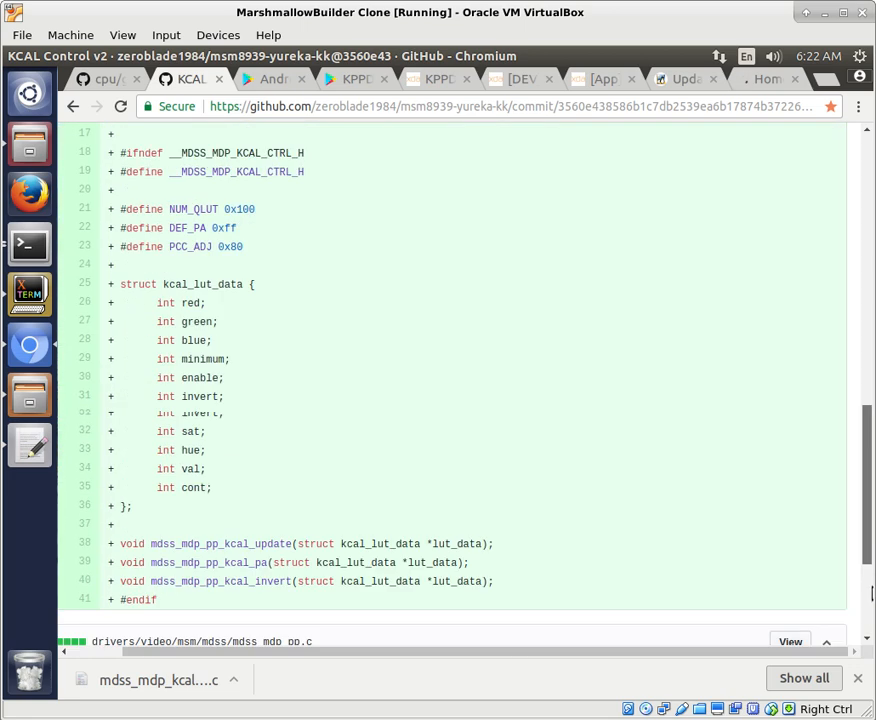
scroll("up", 3)
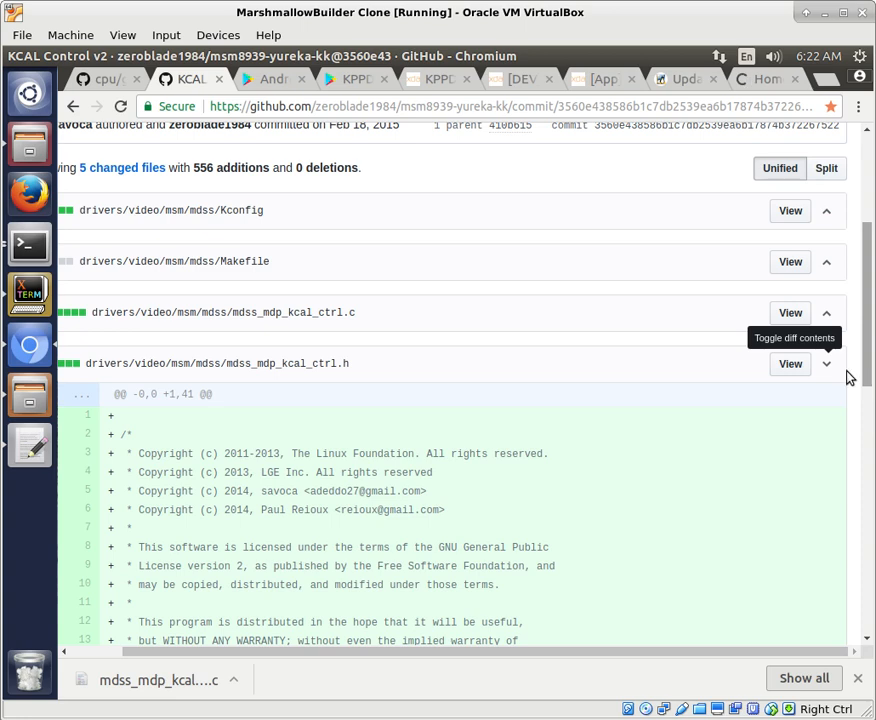
left_click(826, 364)
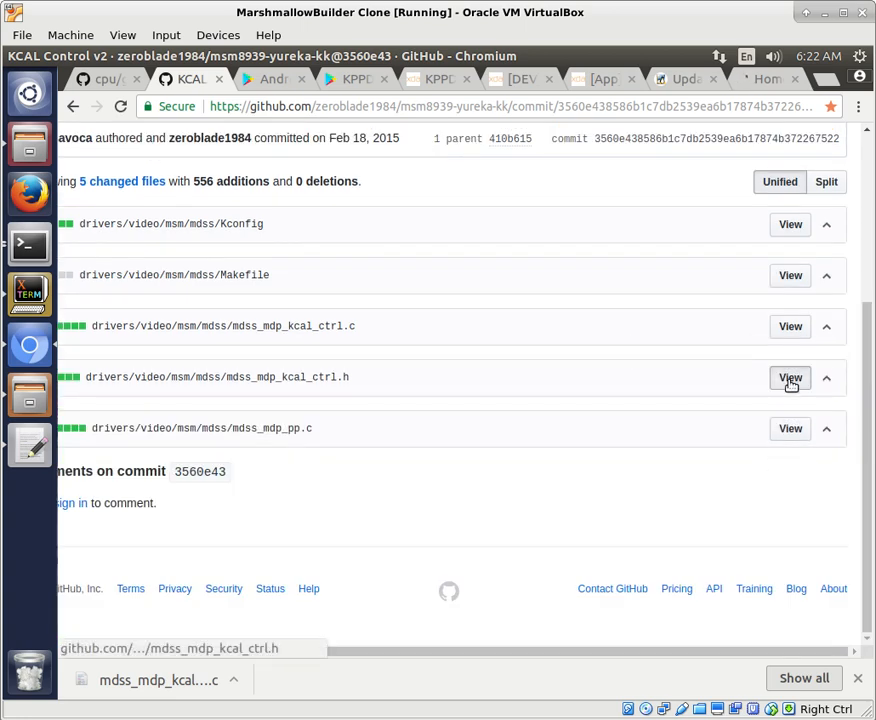
left_click(790, 378)
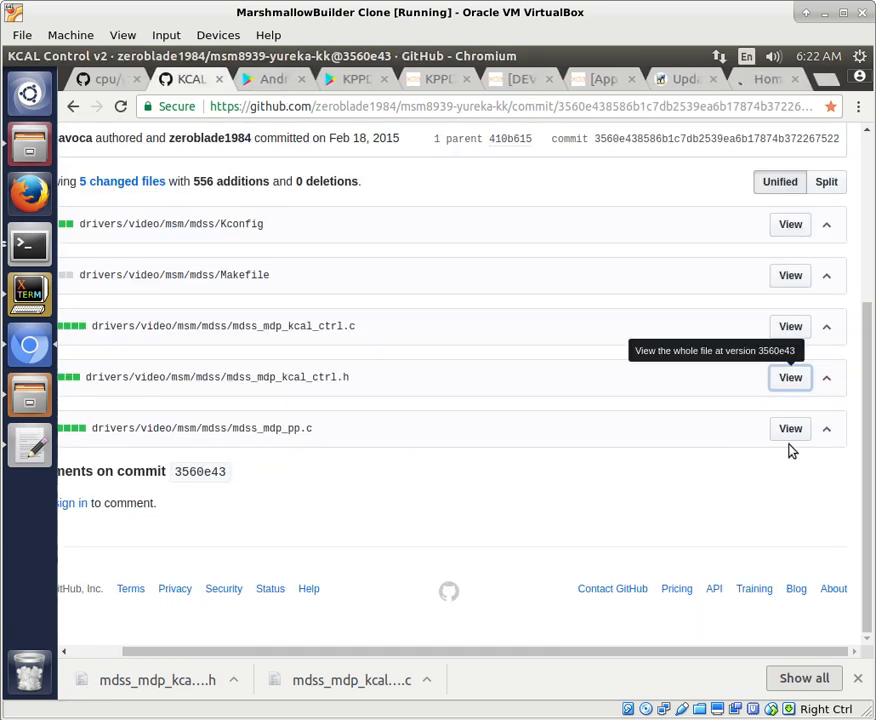
Expand the mdss_mdp_pp.c diff and scroll through its added KCAL lines.
left_click(826, 428)
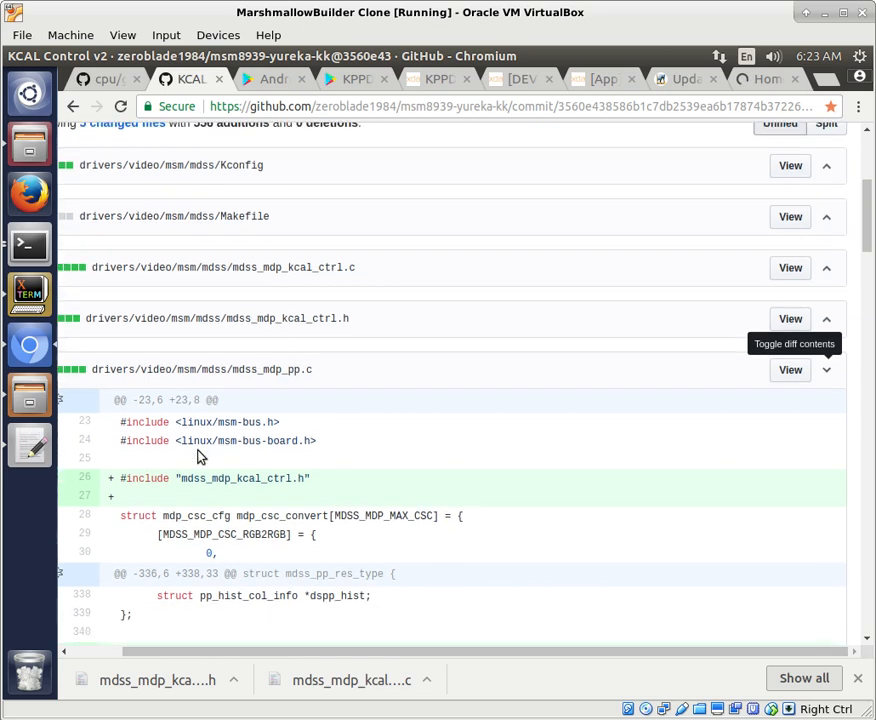
scroll("down", 3)
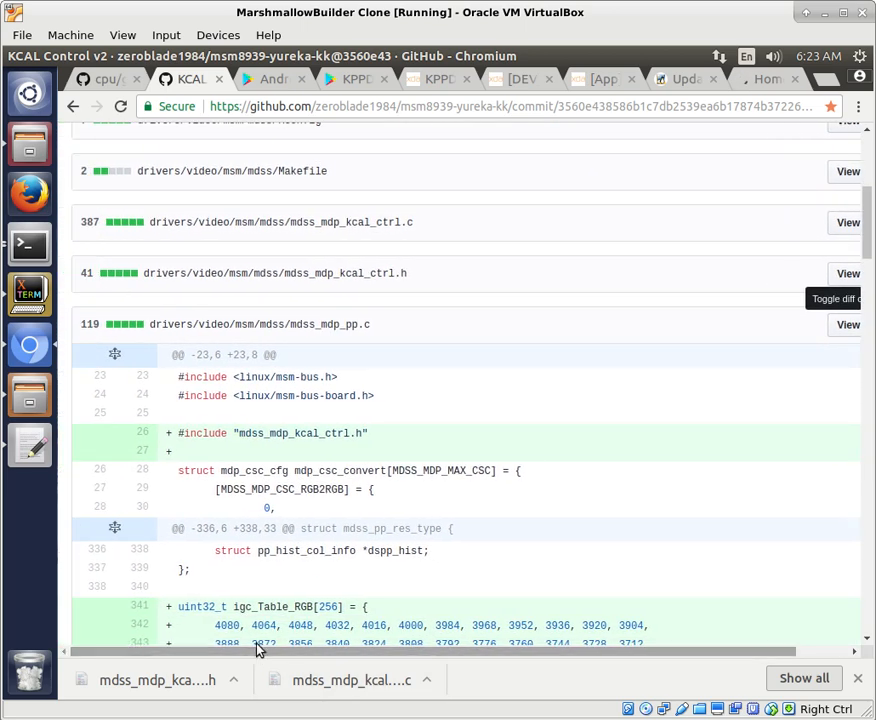
mouse_move(324, 348)
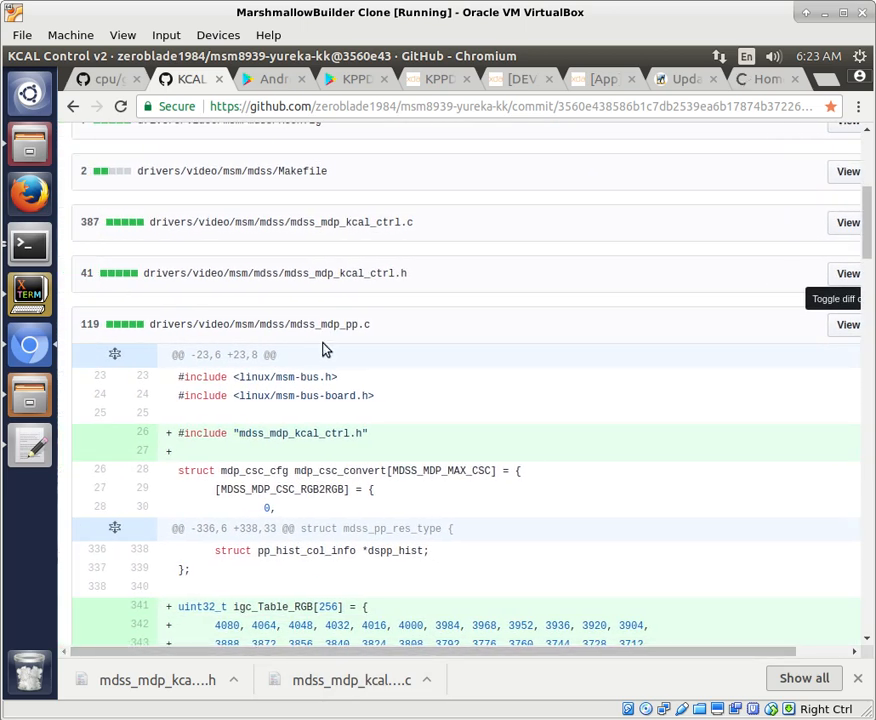
scroll("down", 3)
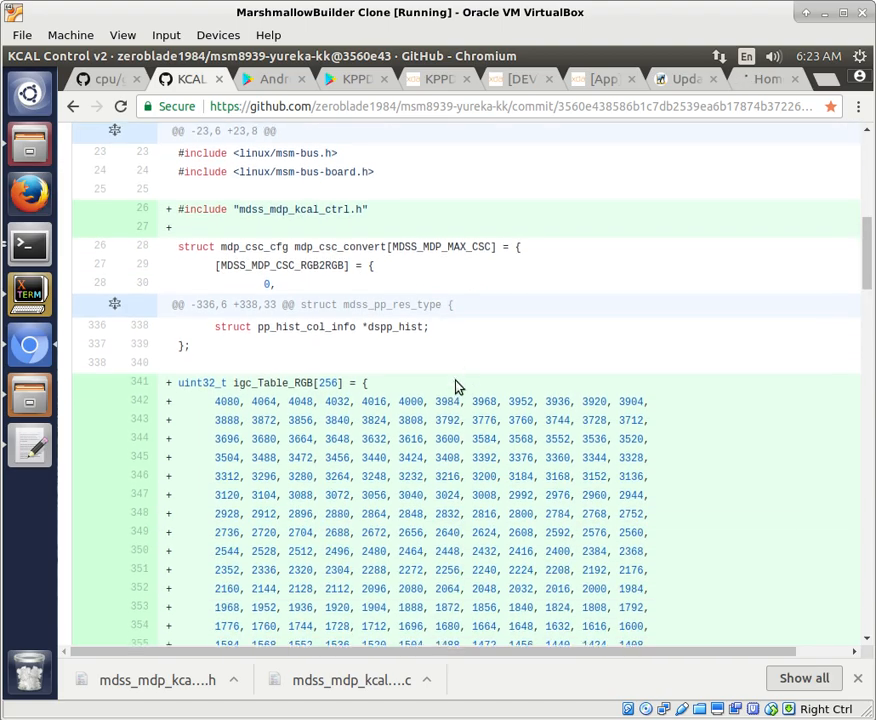
scroll("down", 3)
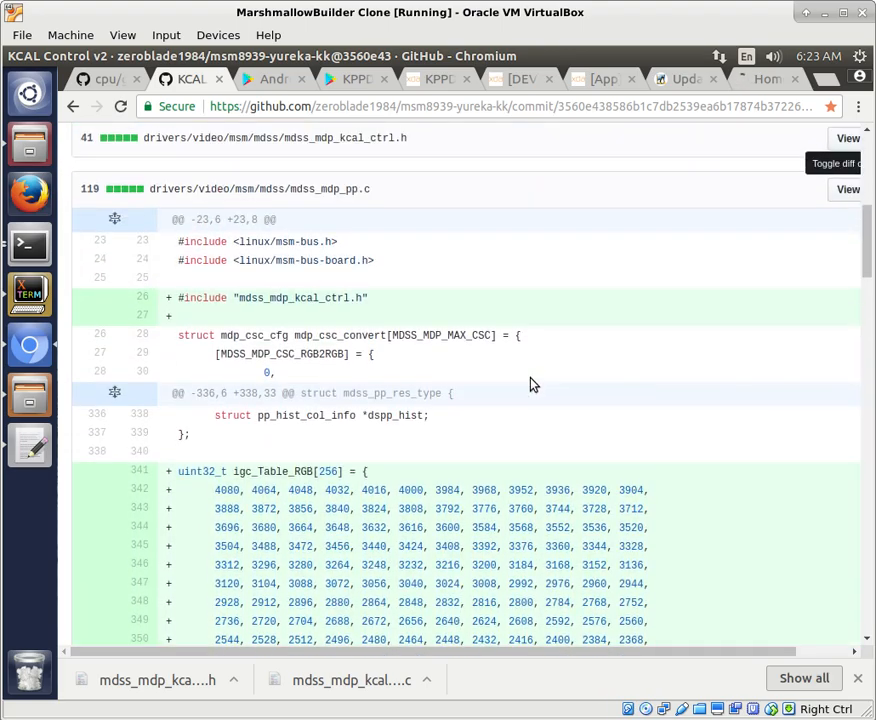
scroll("up", 3)
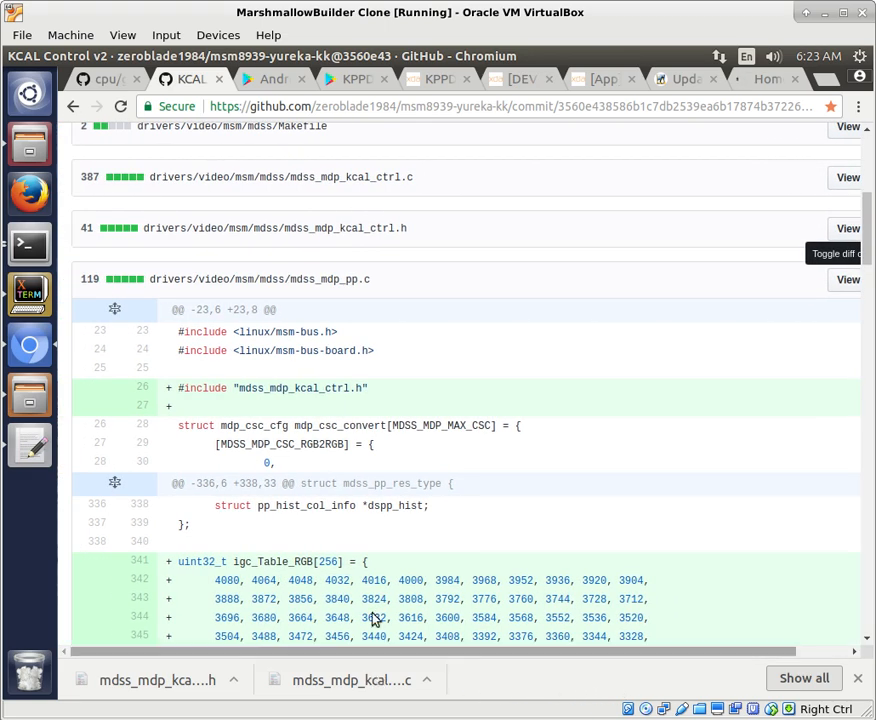
scroll("down", 3)
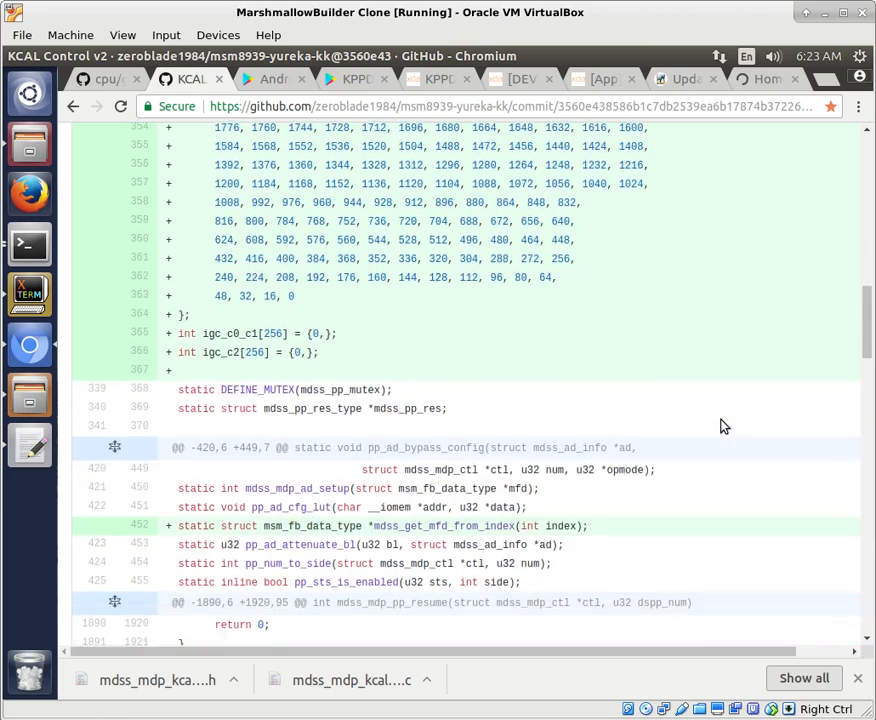
scroll("down", 3)
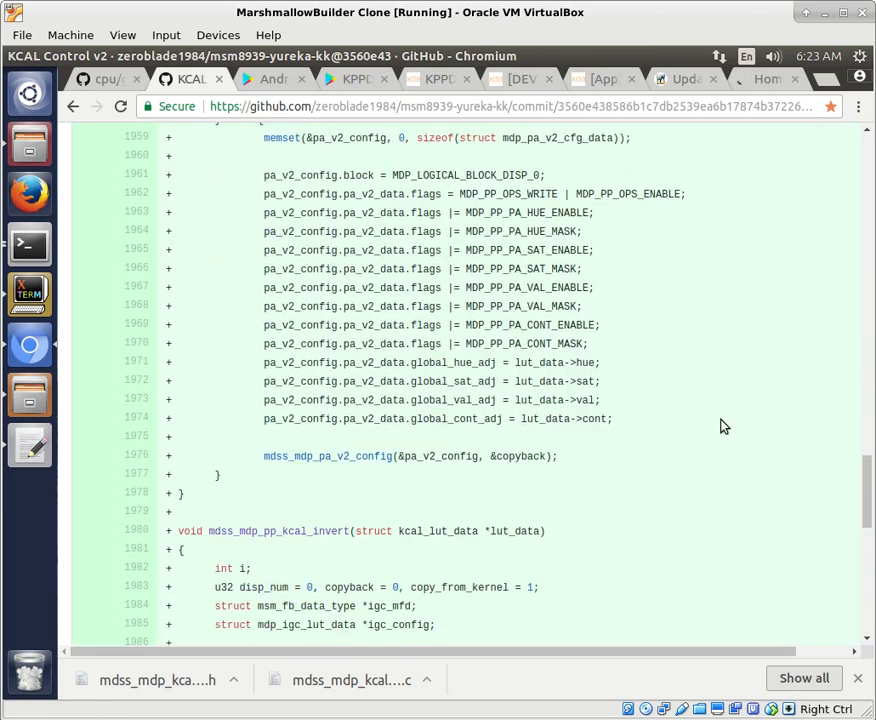
scroll("down", 3)
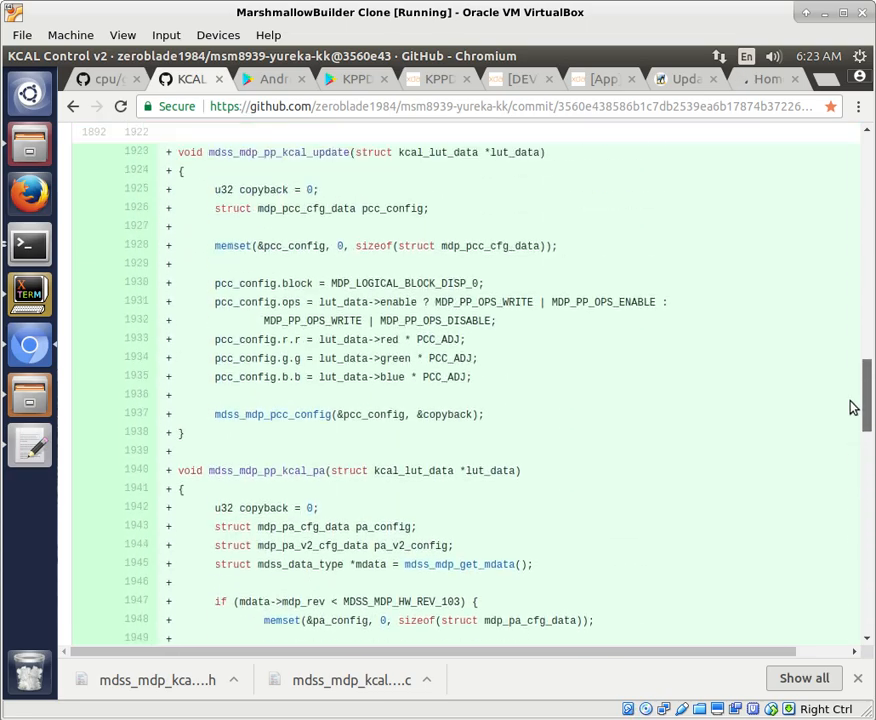
scroll("up", 3)
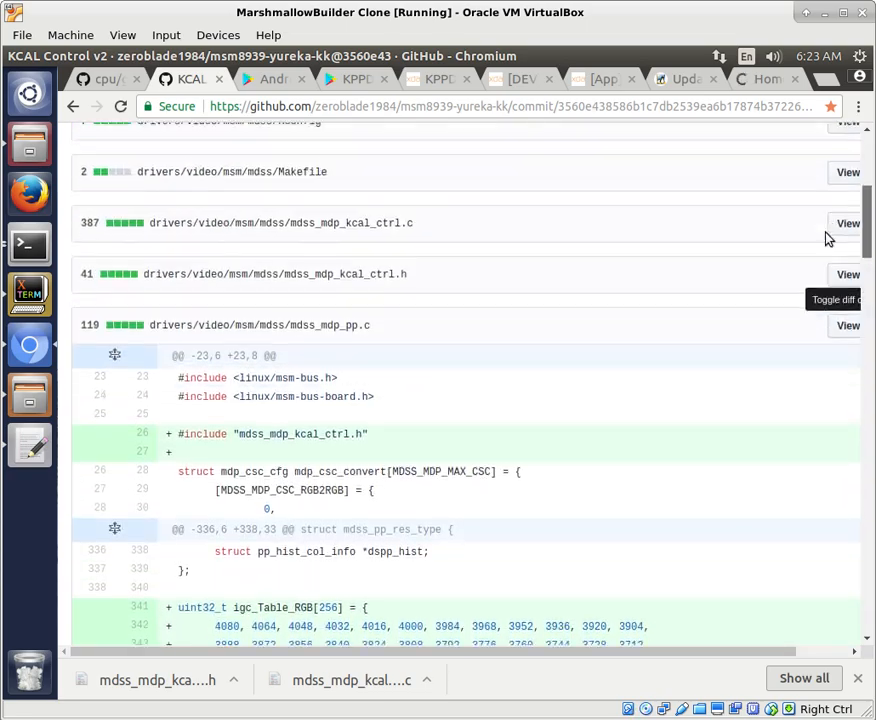
scroll("down", 3)
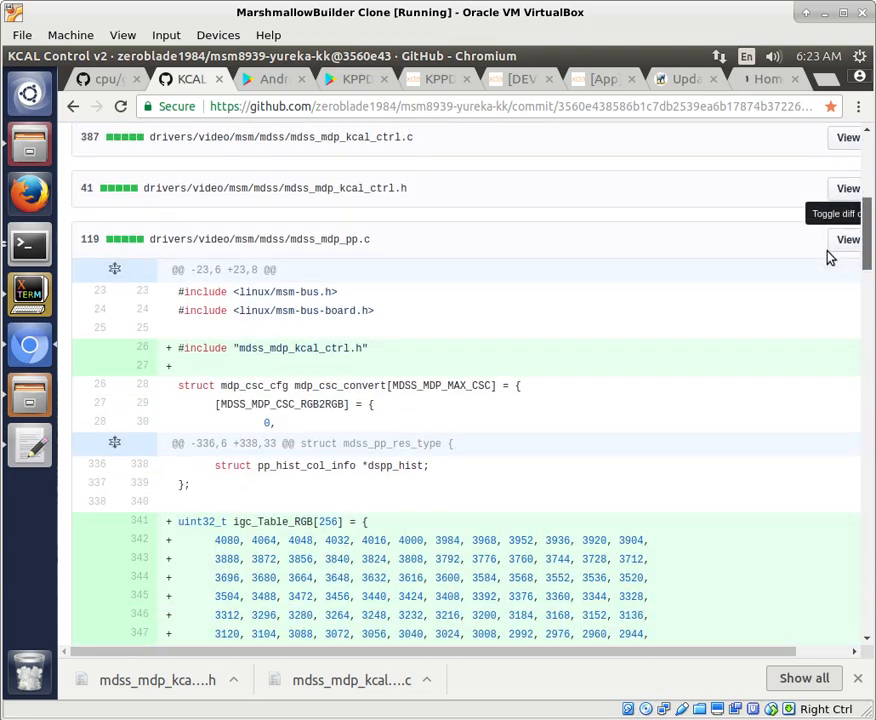
scroll("down", 3)
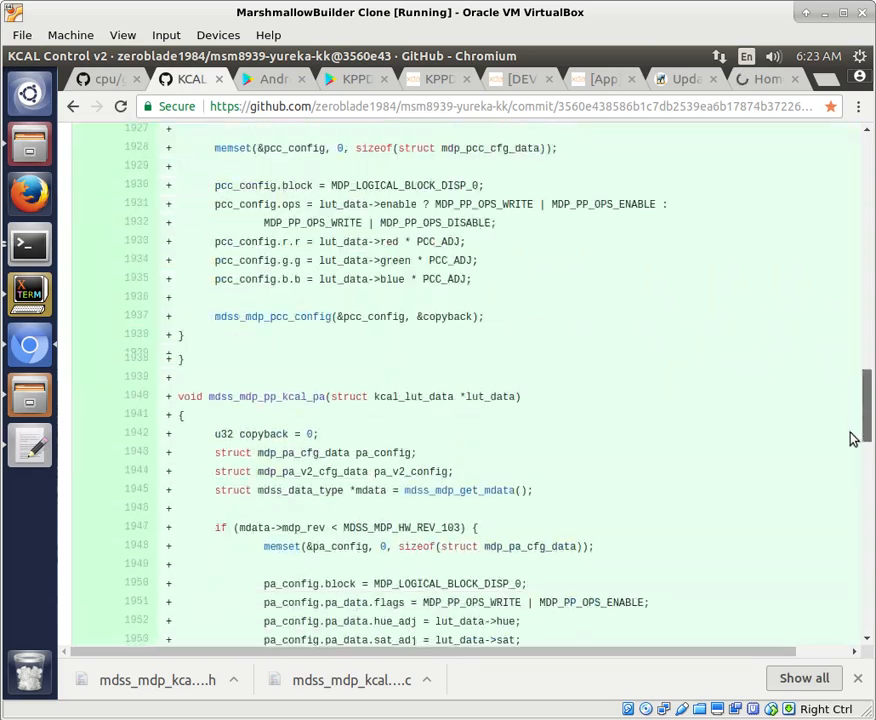
scroll("up", 3)
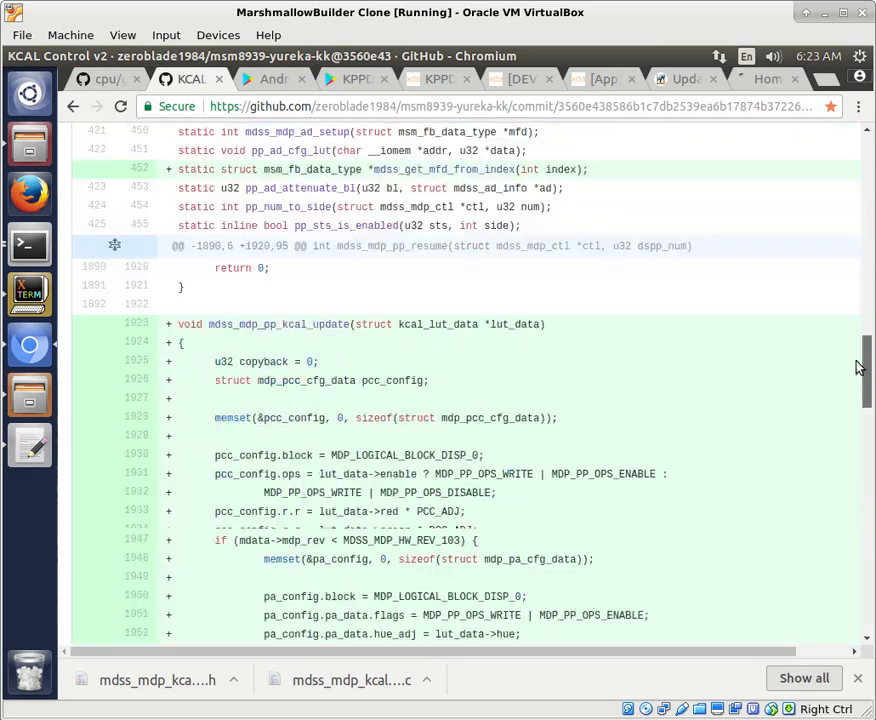
scroll("up", 3)
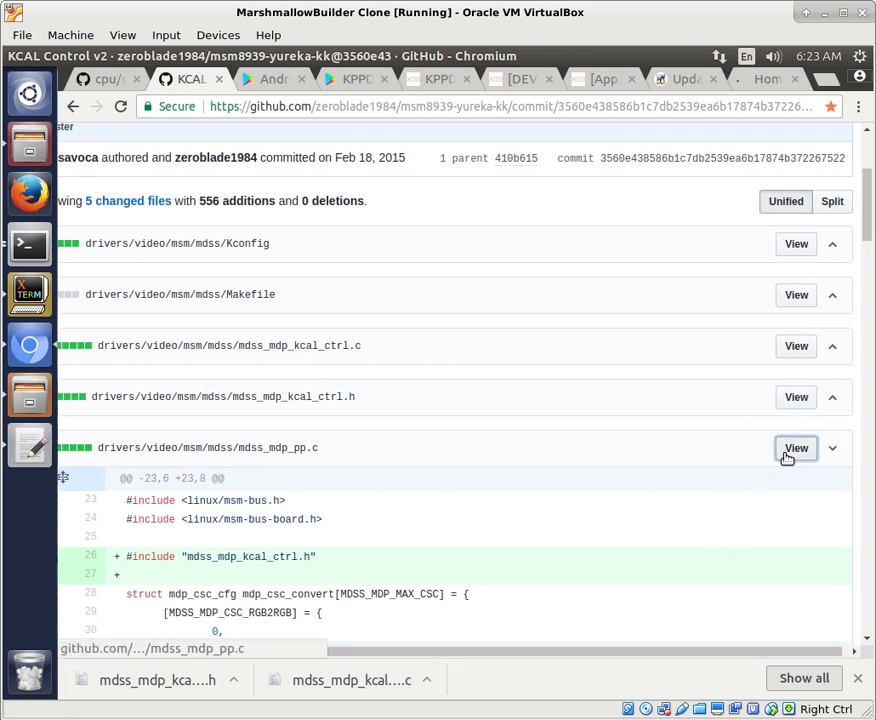
Save the raw mdss_mdp_pp.c link into Downloads as mdss_mdp_pp (1).c.
left_click(796, 448)
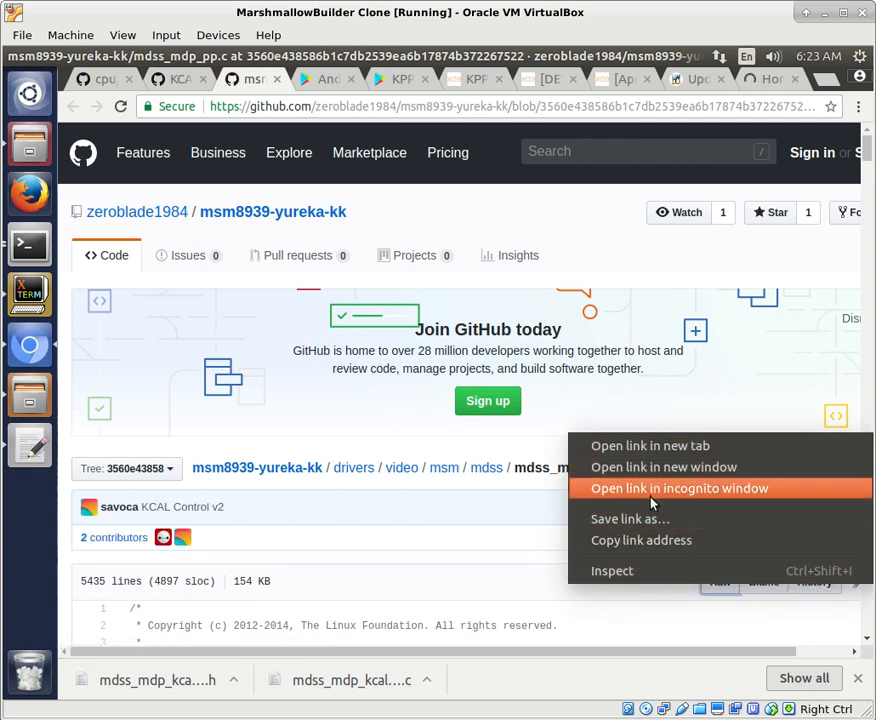
mouse_move(648, 524)
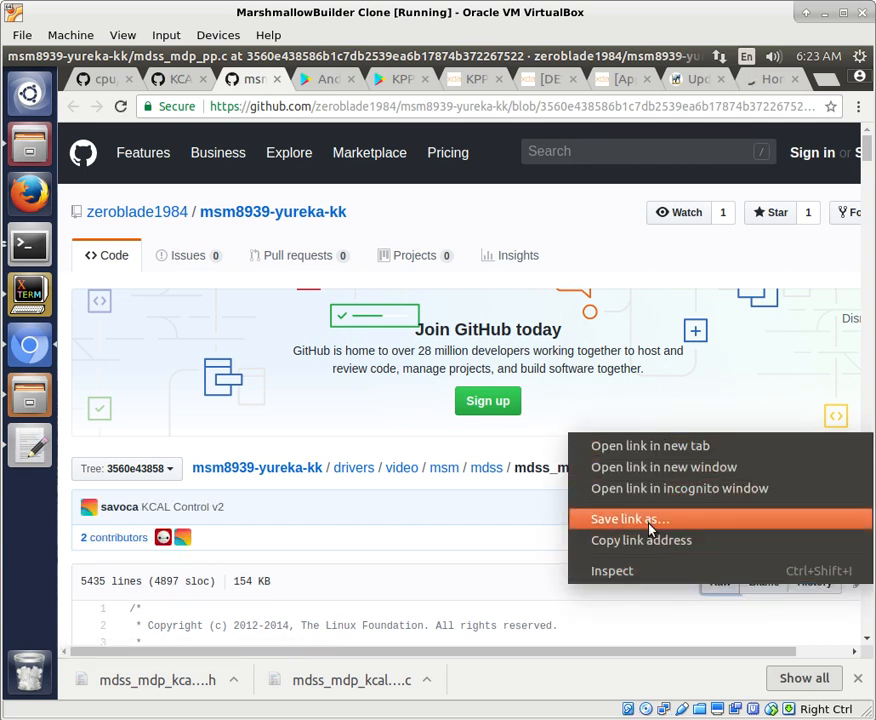
left_click(628, 518)
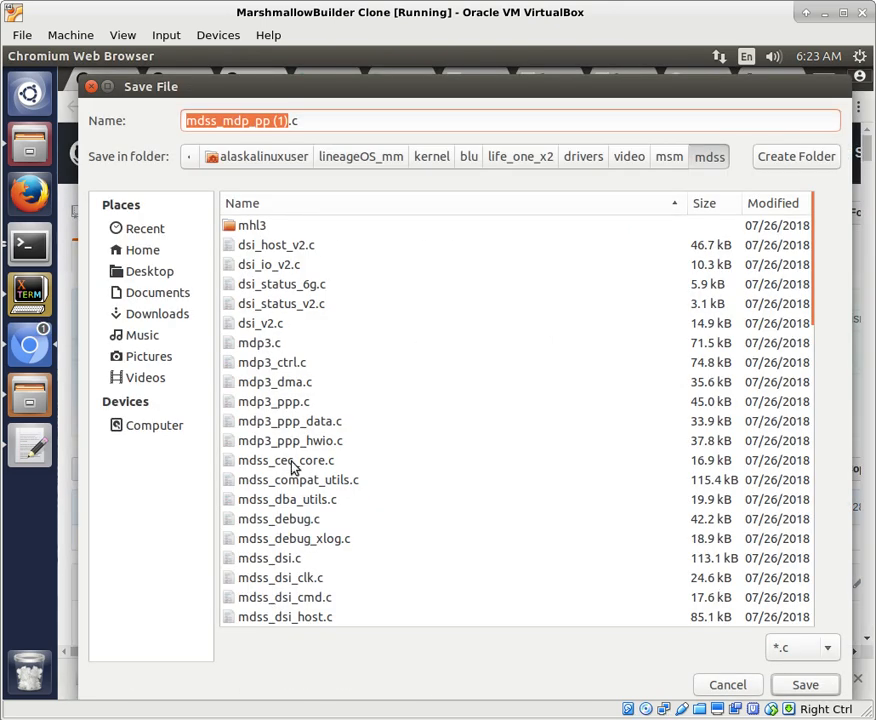
mouse_move(140, 344)
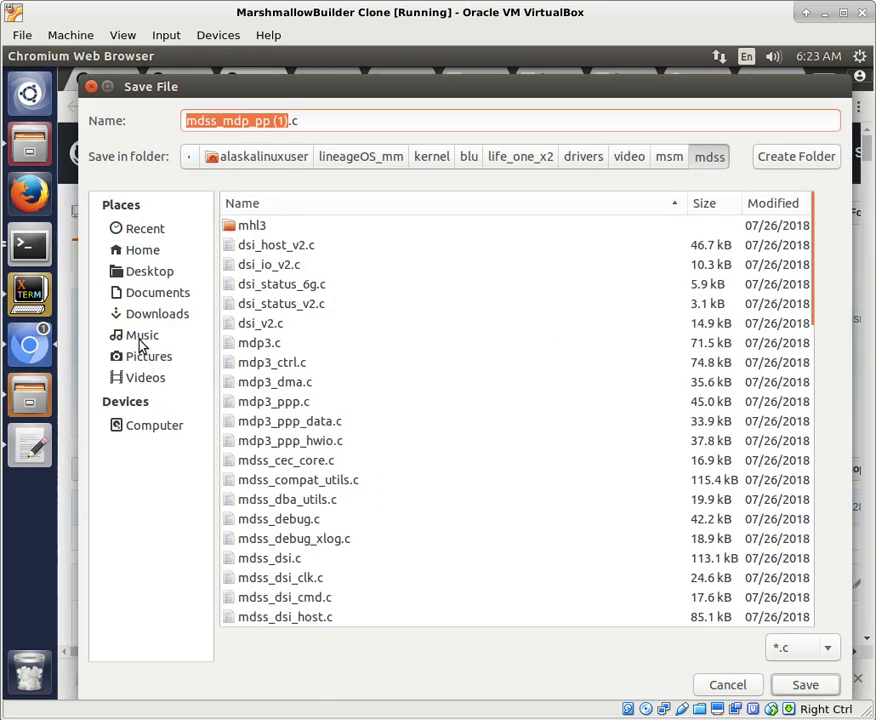
left_click(156, 312)
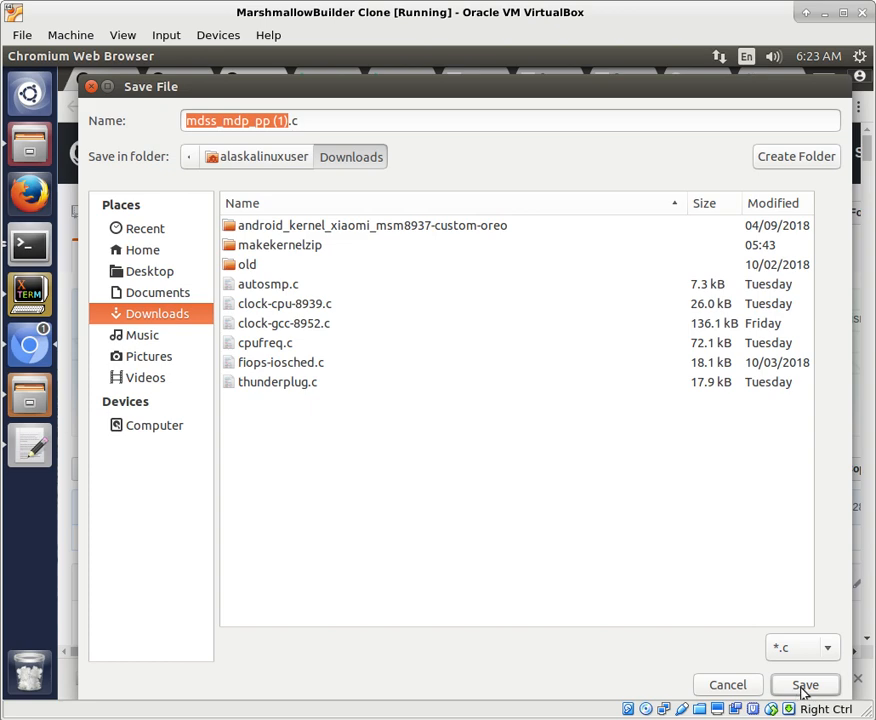
left_click(804, 684)
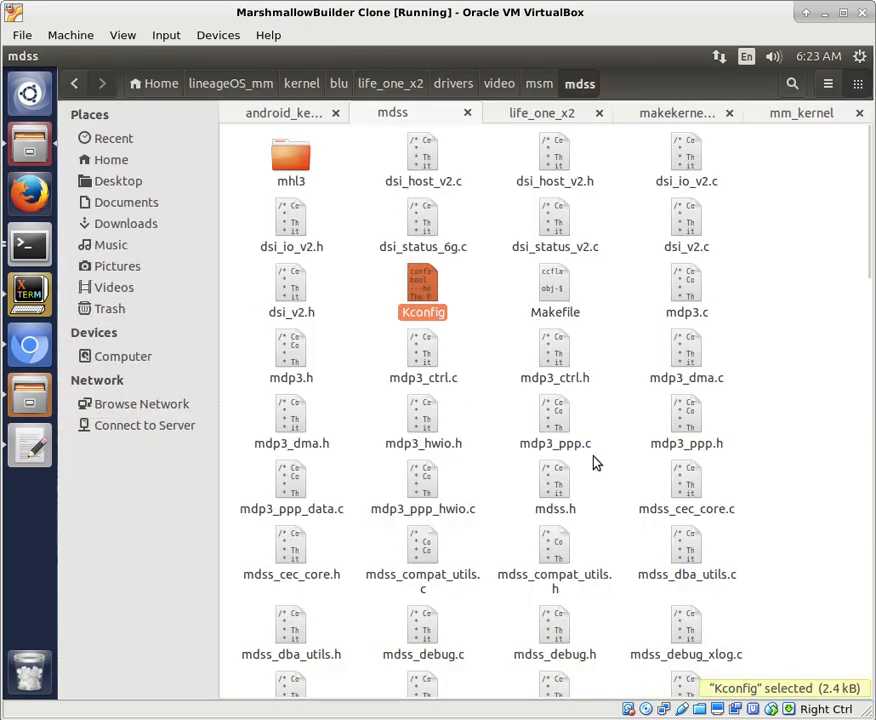
mouse_move(10, 446)
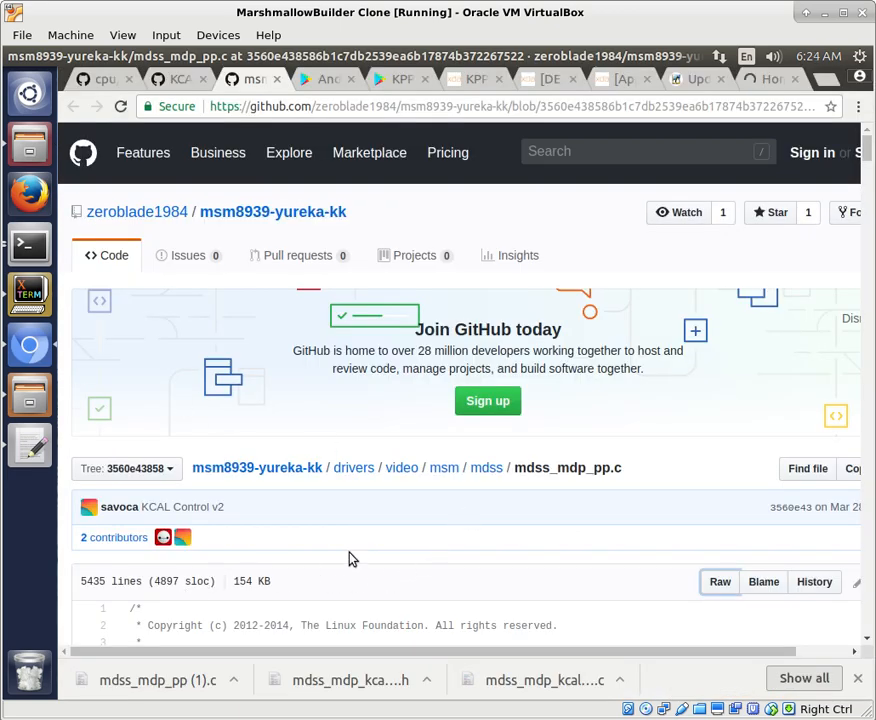
mouse_move(578, 498)
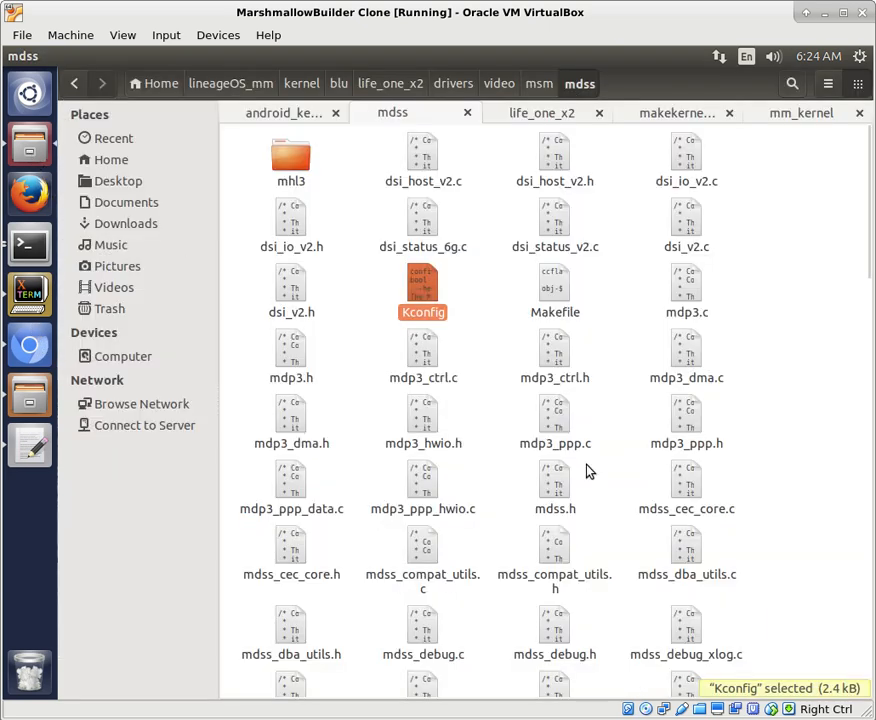
Scroll the mdss folder to mdss_mdp_pp.c, select it and bring up its context menu.
scroll("down", 3)
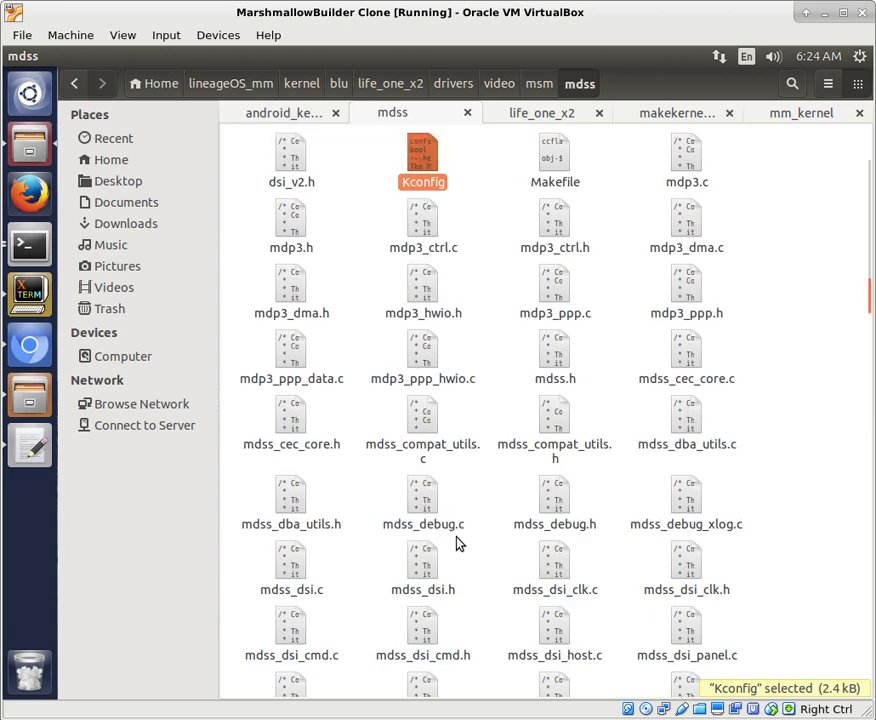
scroll("down", 3)
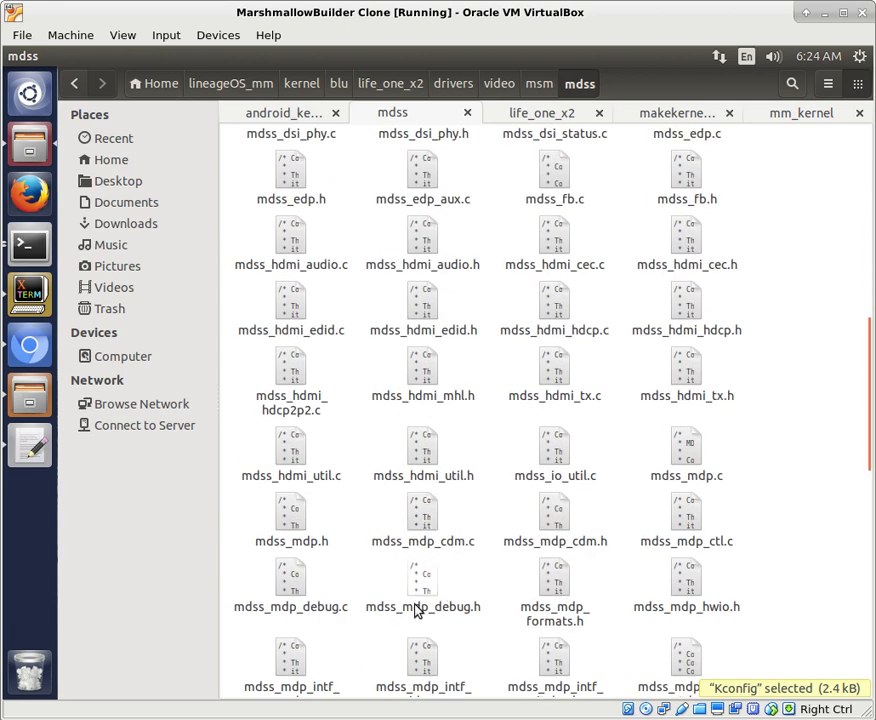
scroll("down", 3)
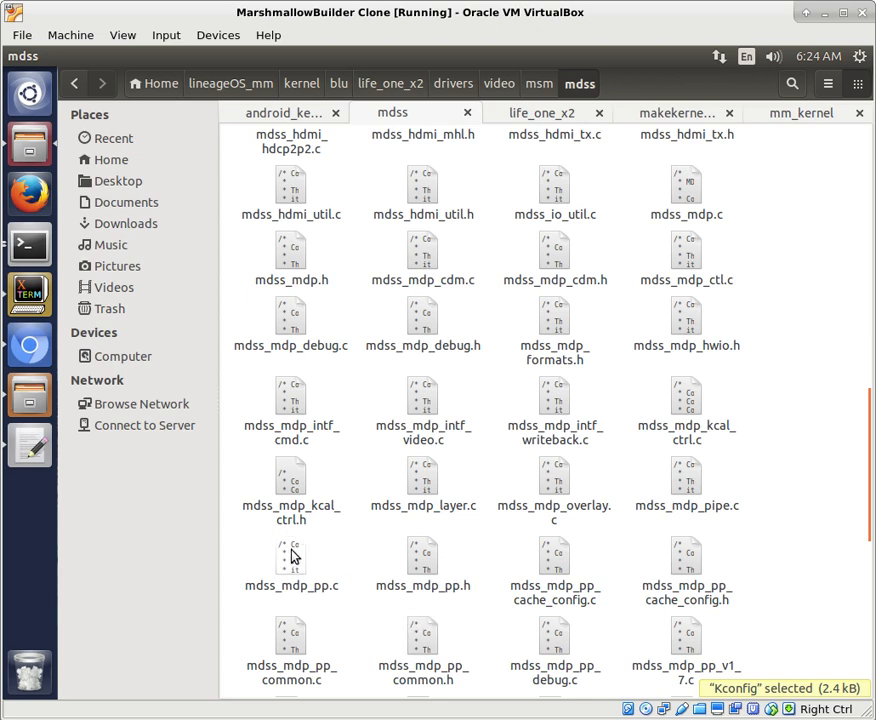
left_click(292, 556)
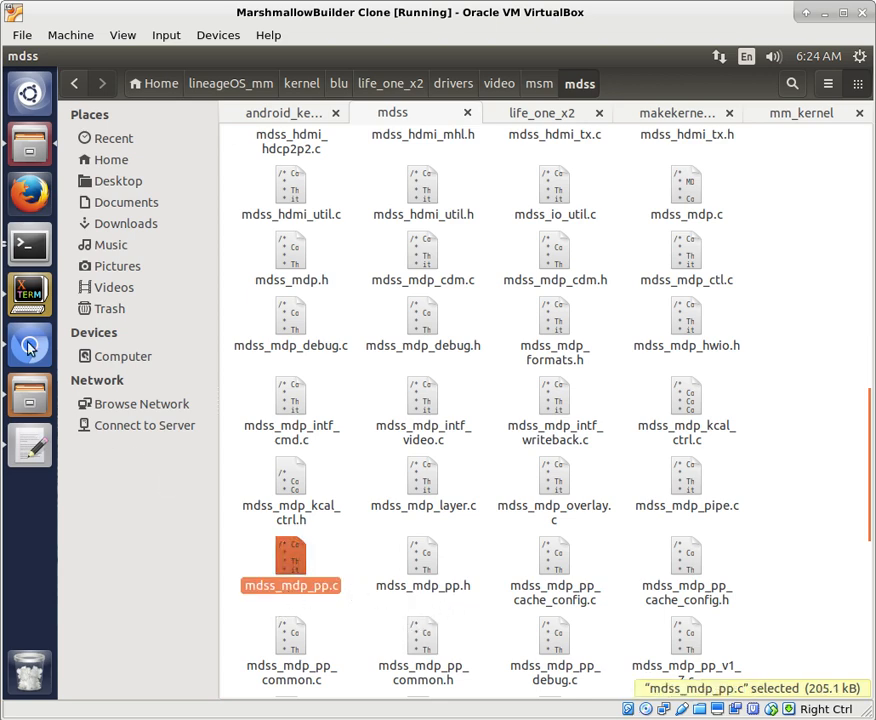
left_click(30, 344)
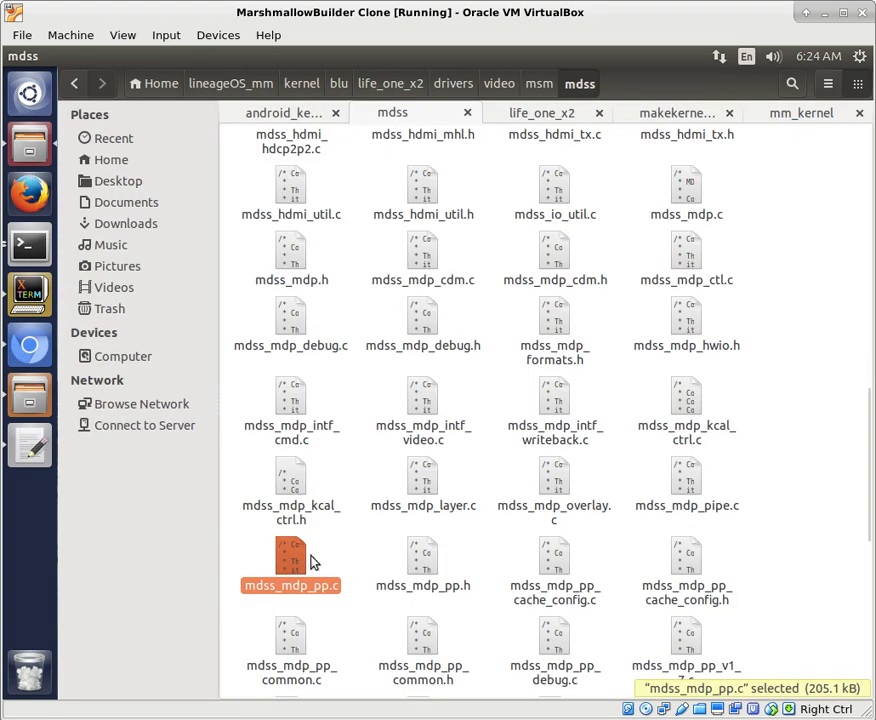
right_click(292, 560)
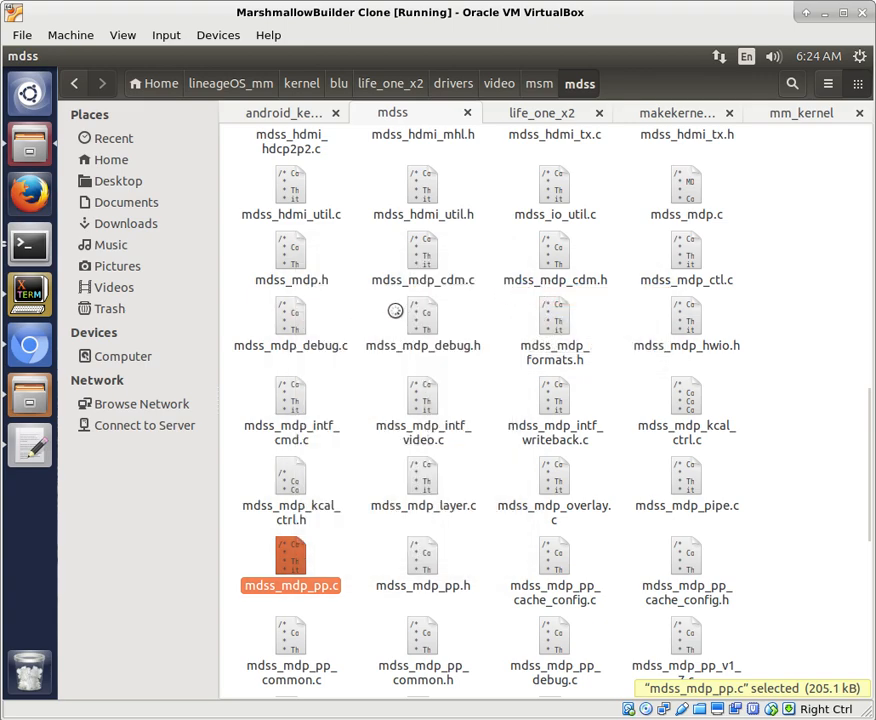
Load the kernel's mdss_mdp_pp.c beside mdss_mdp_pp (1).c in Diffuse and scroll through the differences.
double_click(292, 584)
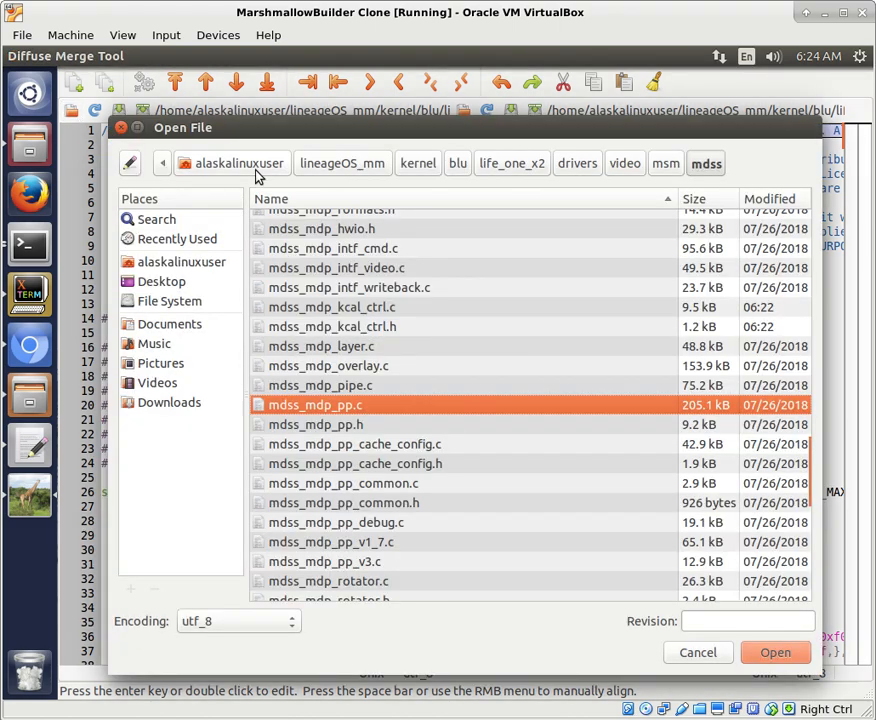
left_click(168, 402)
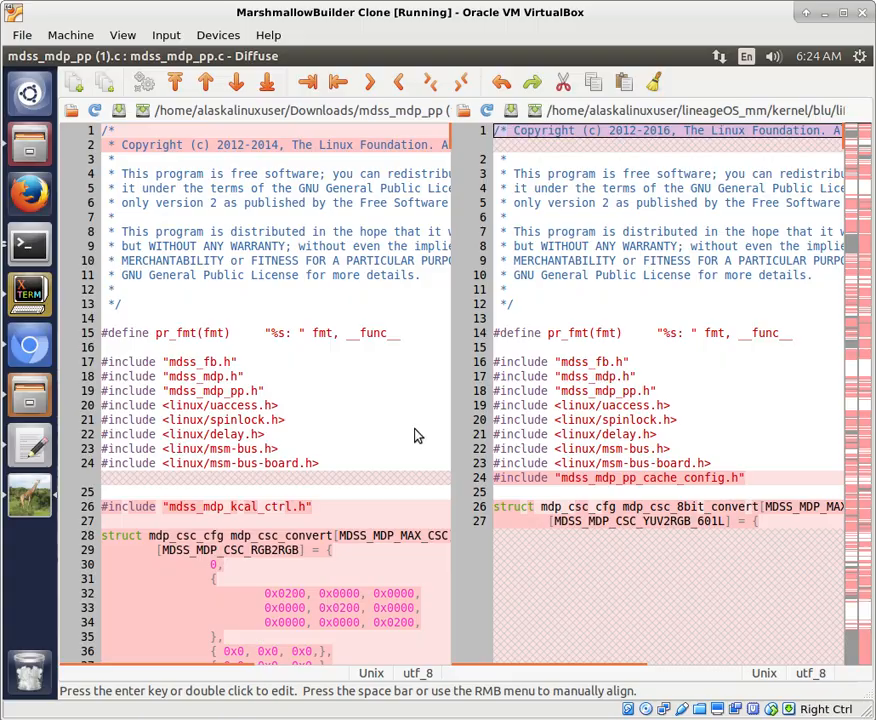
scroll("down", 3)
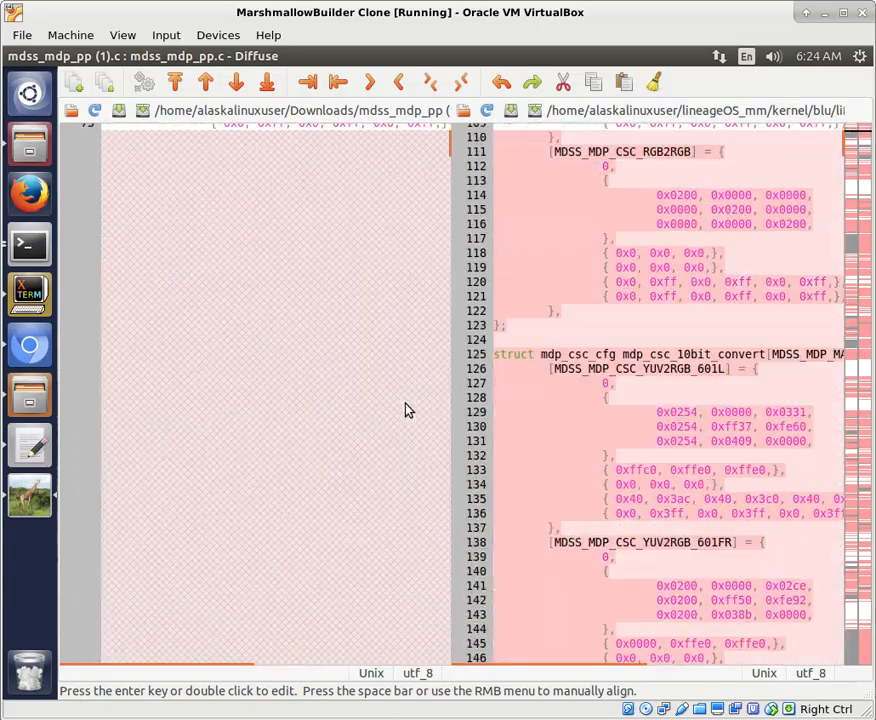
scroll("down", 3)
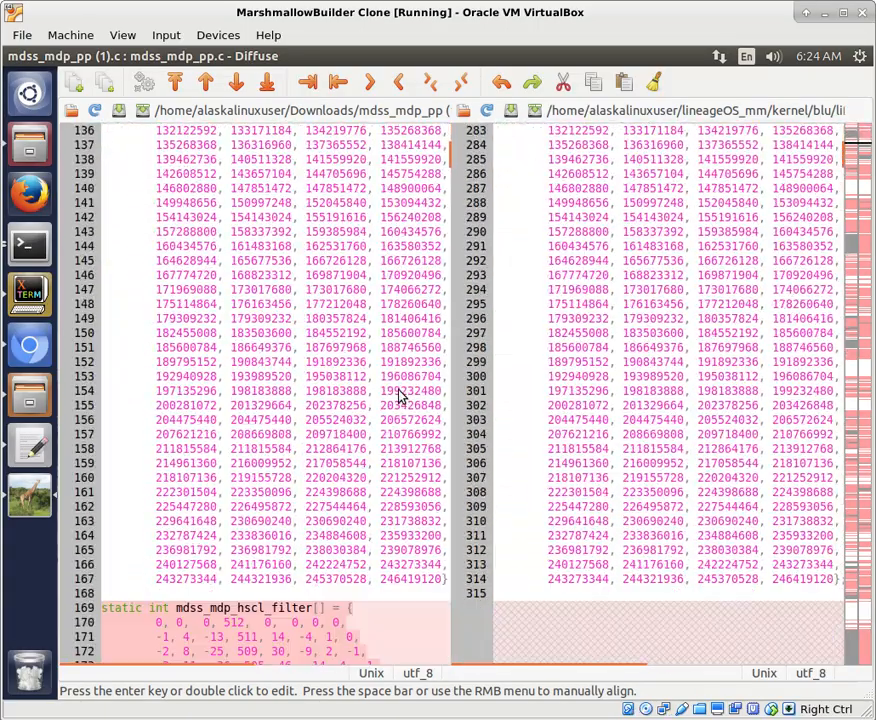
scroll("down", 3)
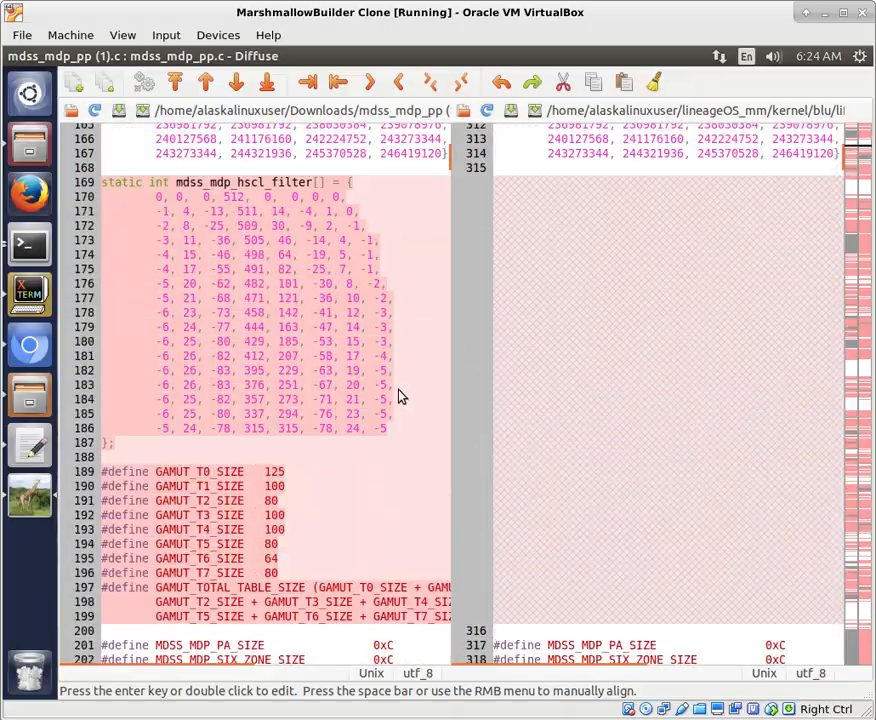
scroll("down", 3)
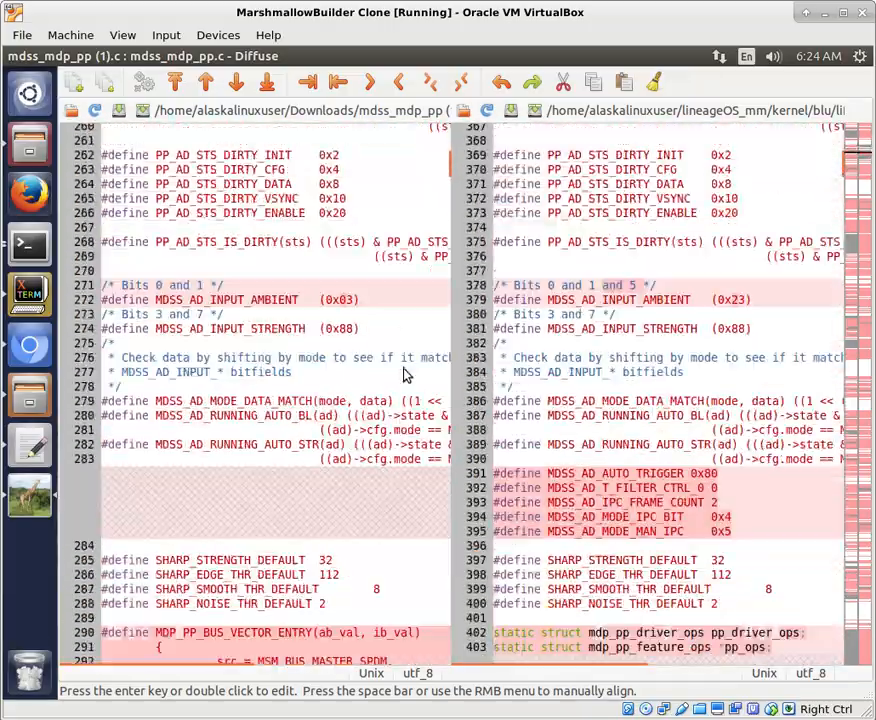
scroll("down", 3)
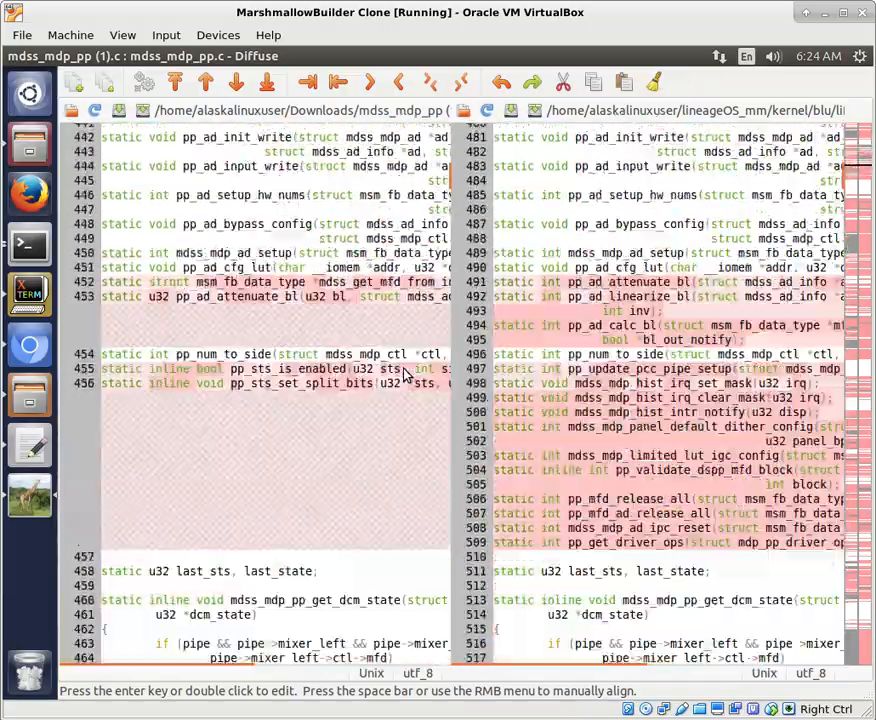
scroll("down", 3)
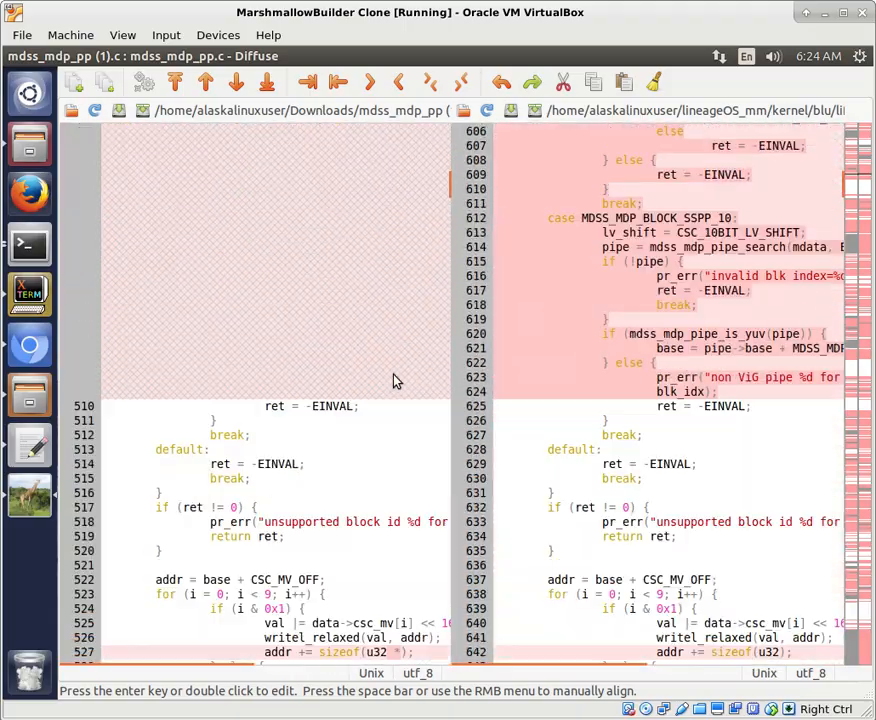
scroll("down", 3)
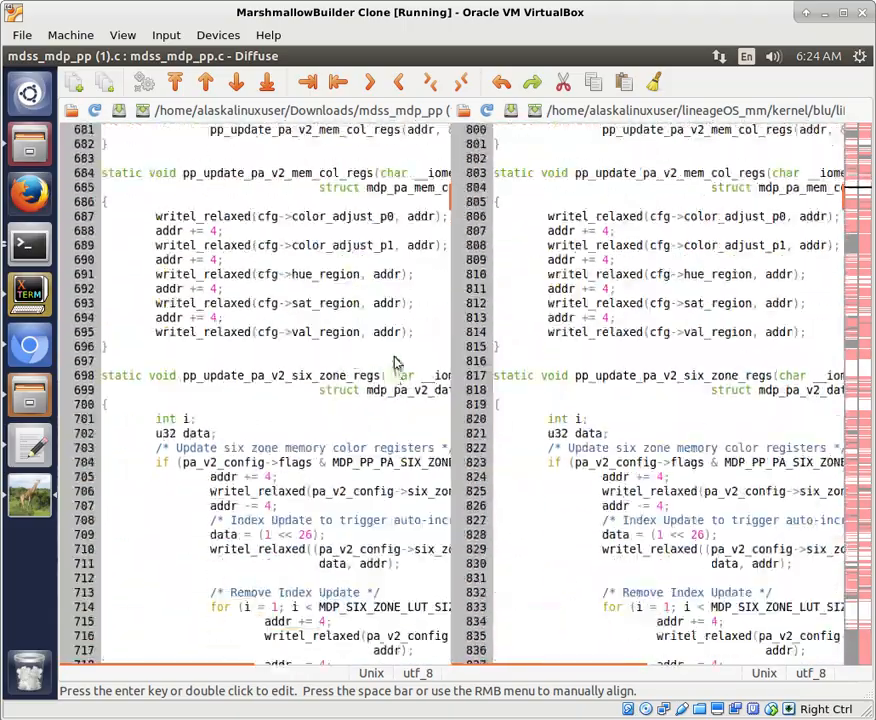
mouse_move(428, 284)
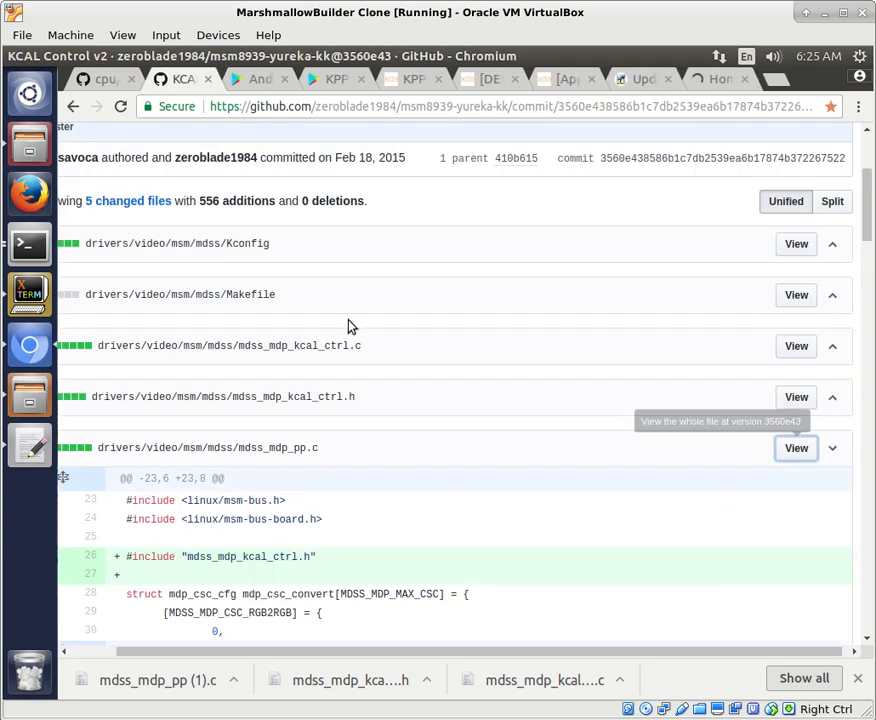
Select the added #include "mdss_mdp_kcal_ctrl.h" line in the commit's mdss_mdp_pp.c diff.
scroll("down", 3)
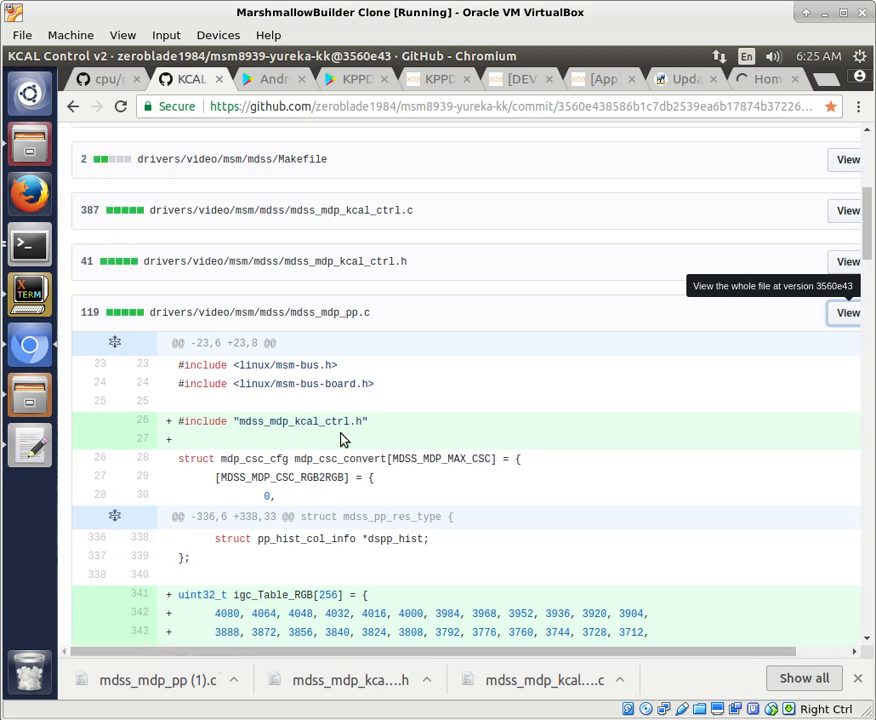
double_click(270, 420)
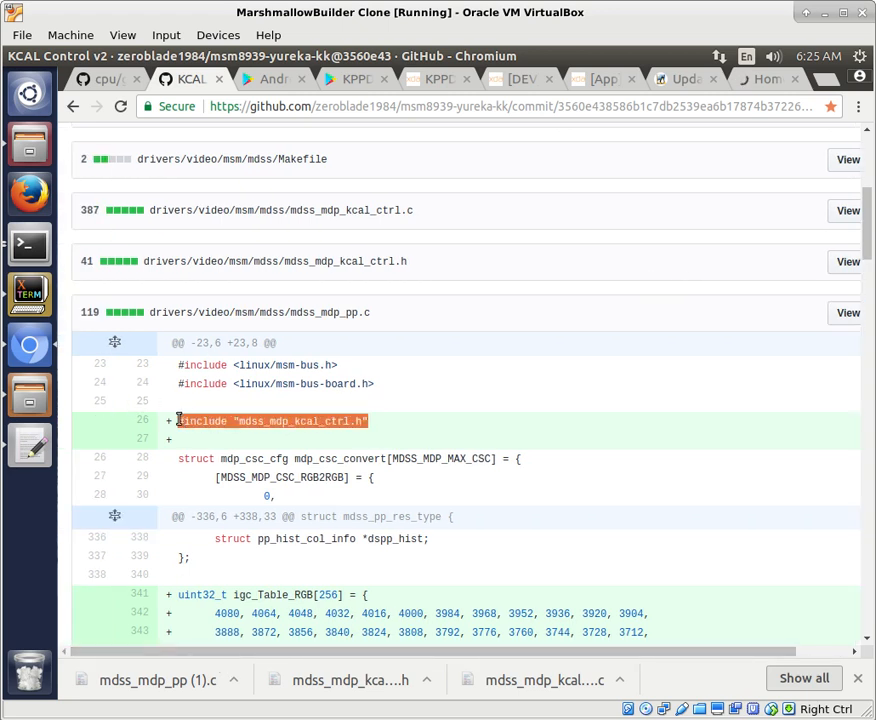
mouse_move(262, 414)
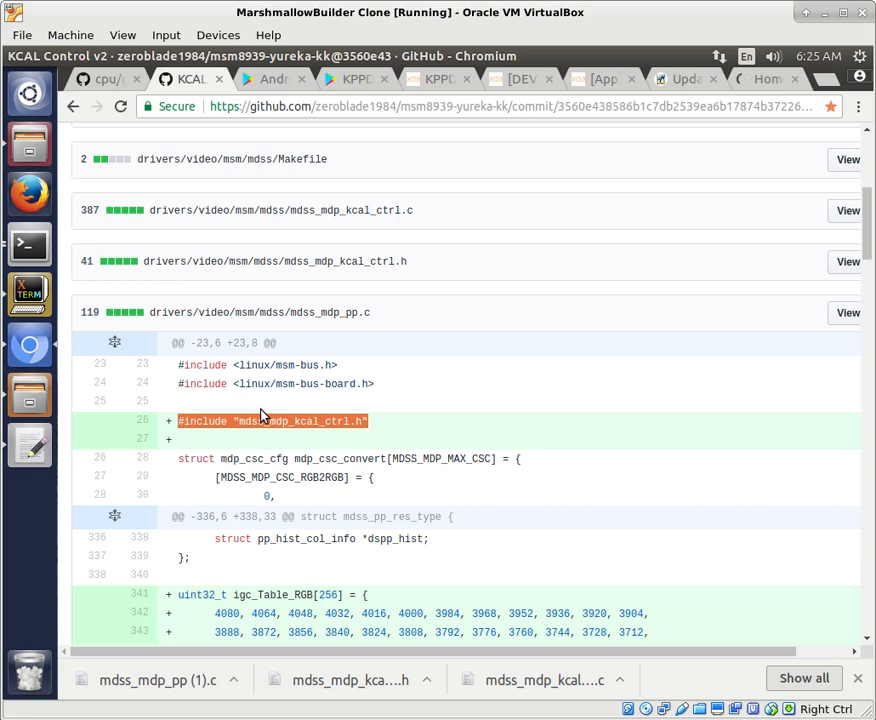
mouse_move(364, 458)
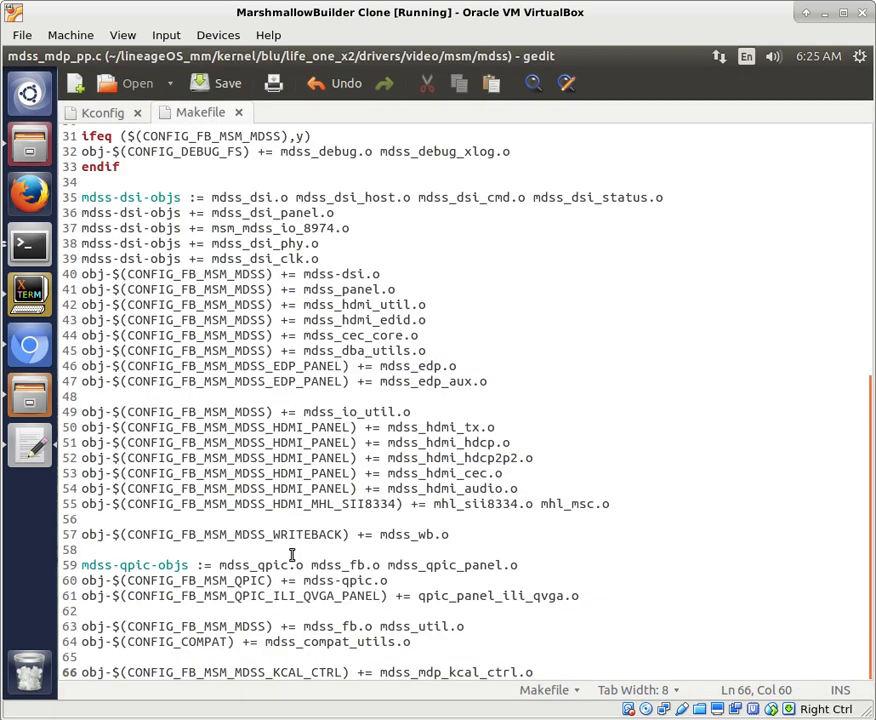
Add #include "mdss_mdp_kcal_ctrl.h" after the existing includes in mdss_mdp_pp.c and save.
left_click(322, 112)
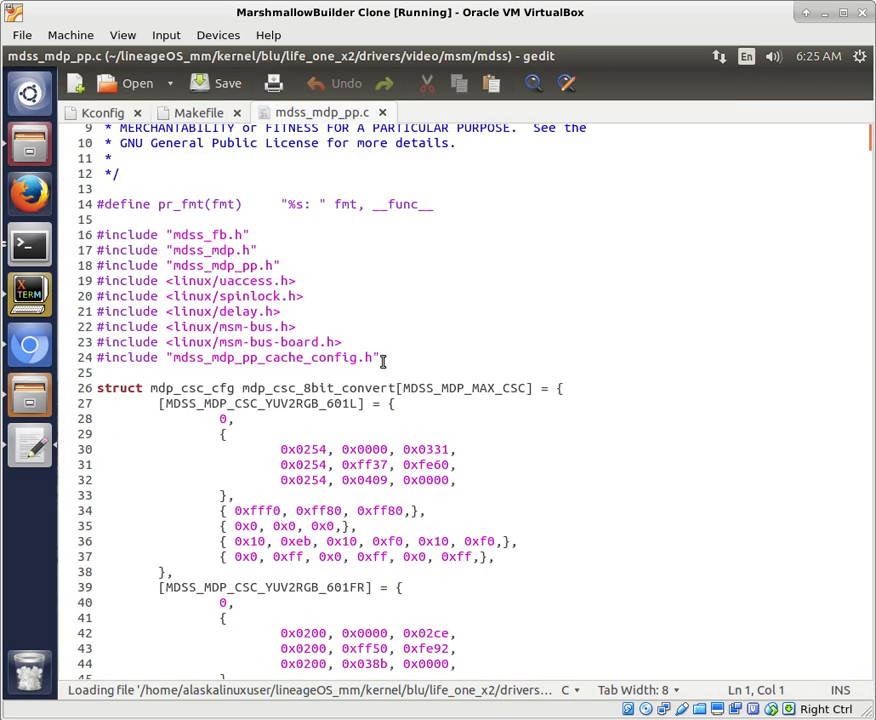
key("Return")
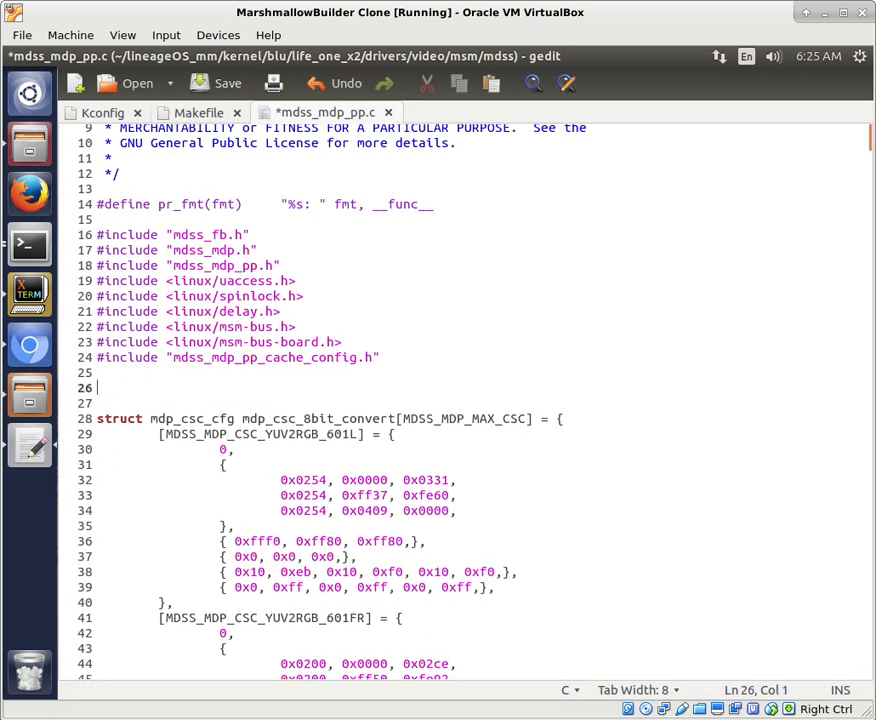
type("#include \"mdss_mdp_kcal_ctrl.h\"")
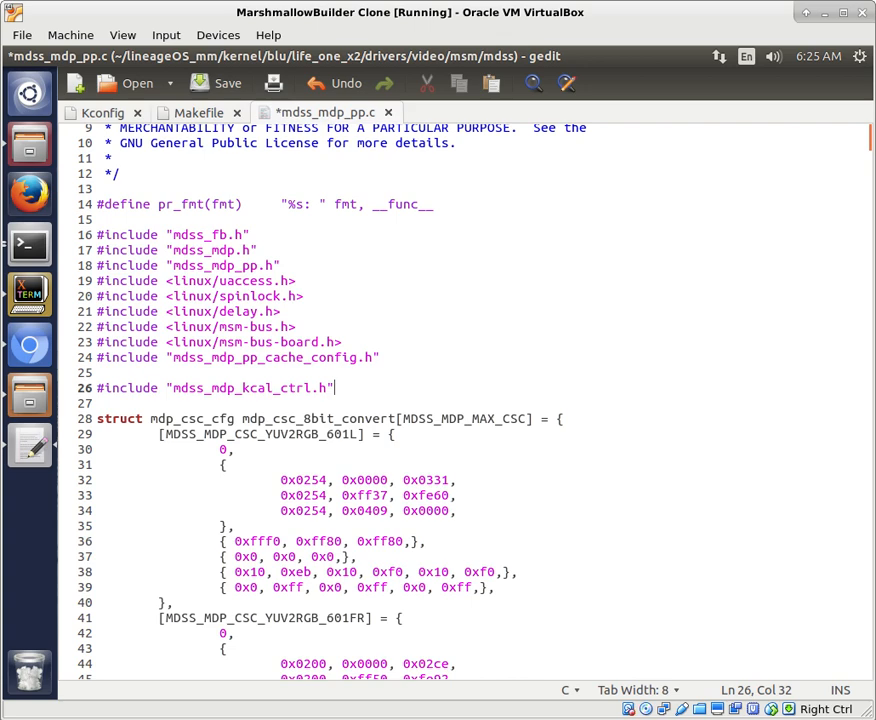
left_click(212, 84)
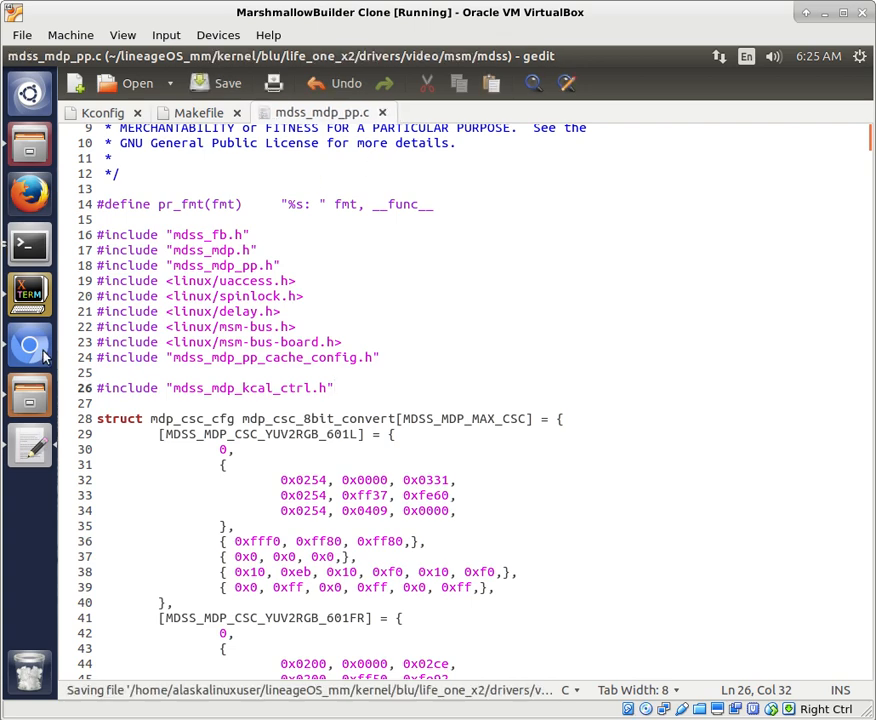
Search mdss_mdp_pp.c for the struct pp_hist / dspp_hist declaration to locate the next insert point.
left_click(28, 344)
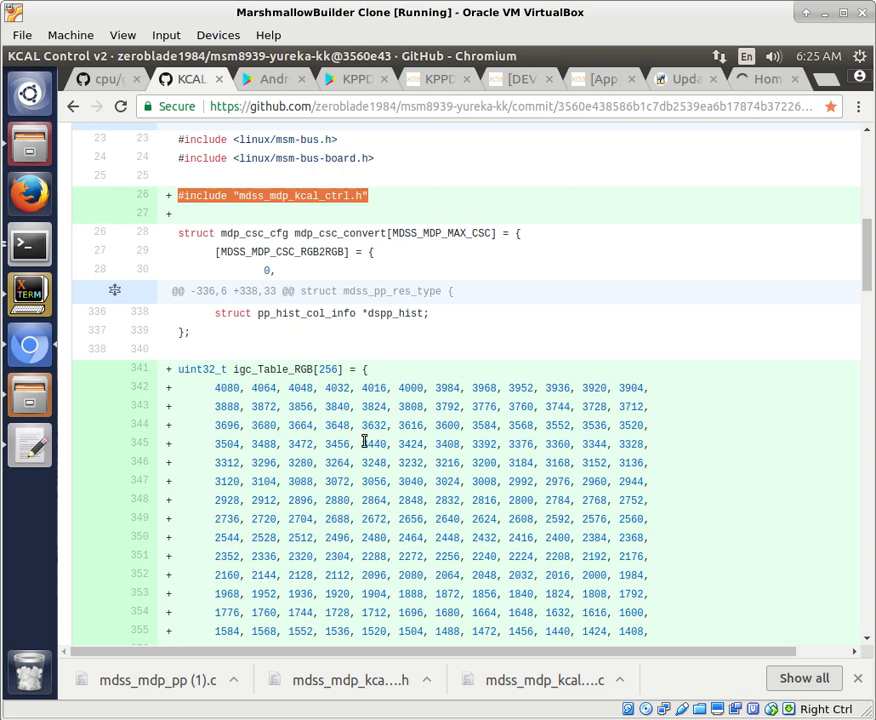
mouse_move(432, 318)
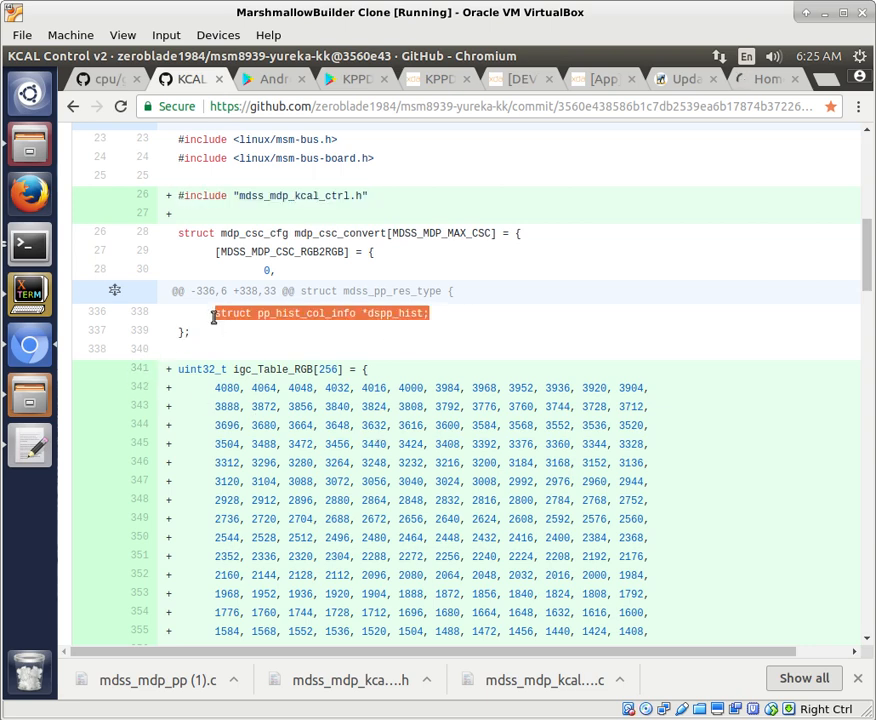
mouse_move(308, 382)
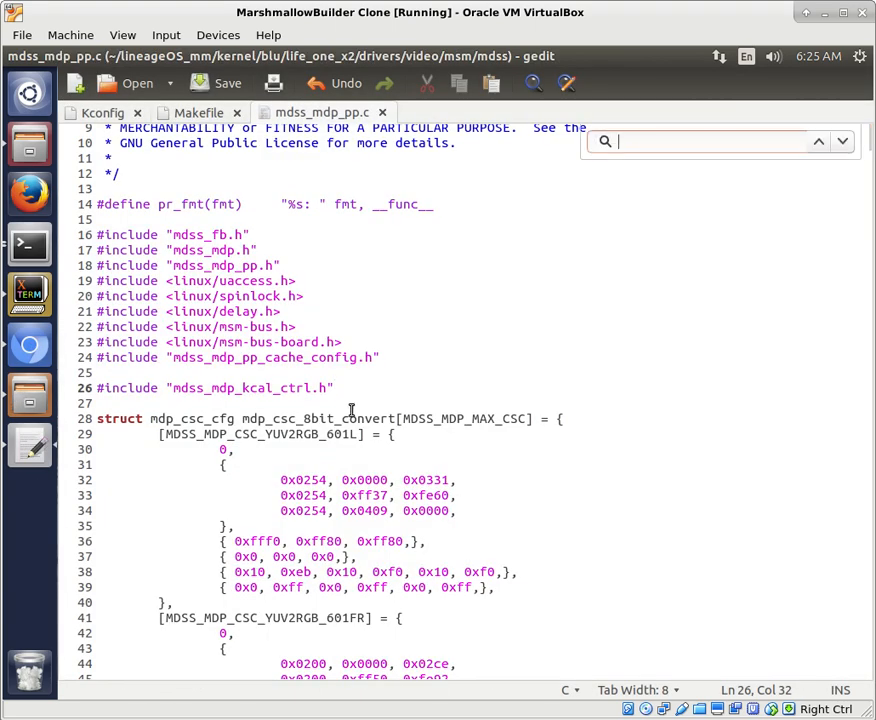
type("p_hist_col_info *dspp_hist;")
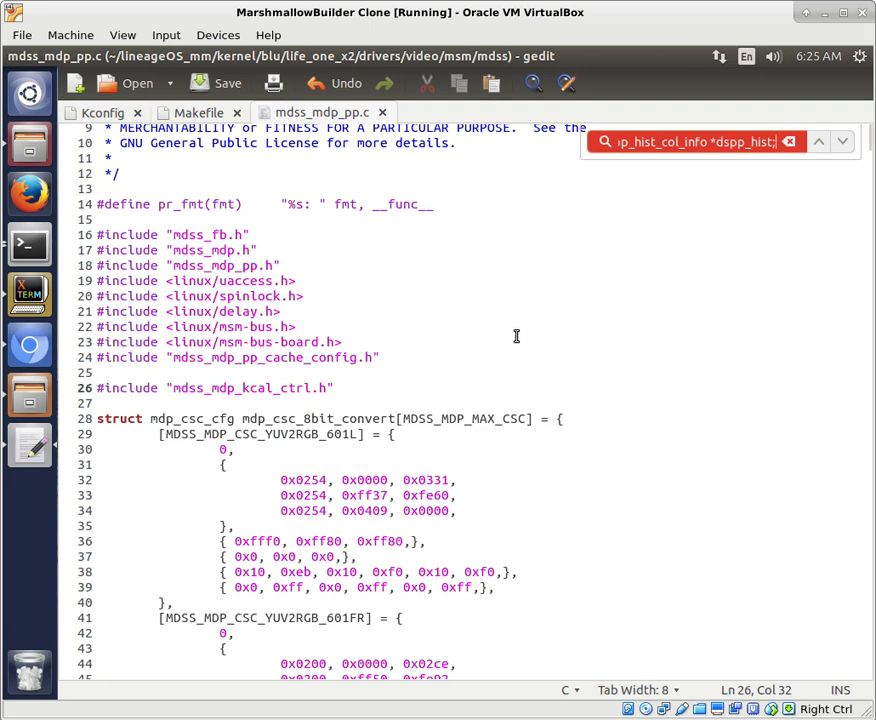
type("struct pp_hist")
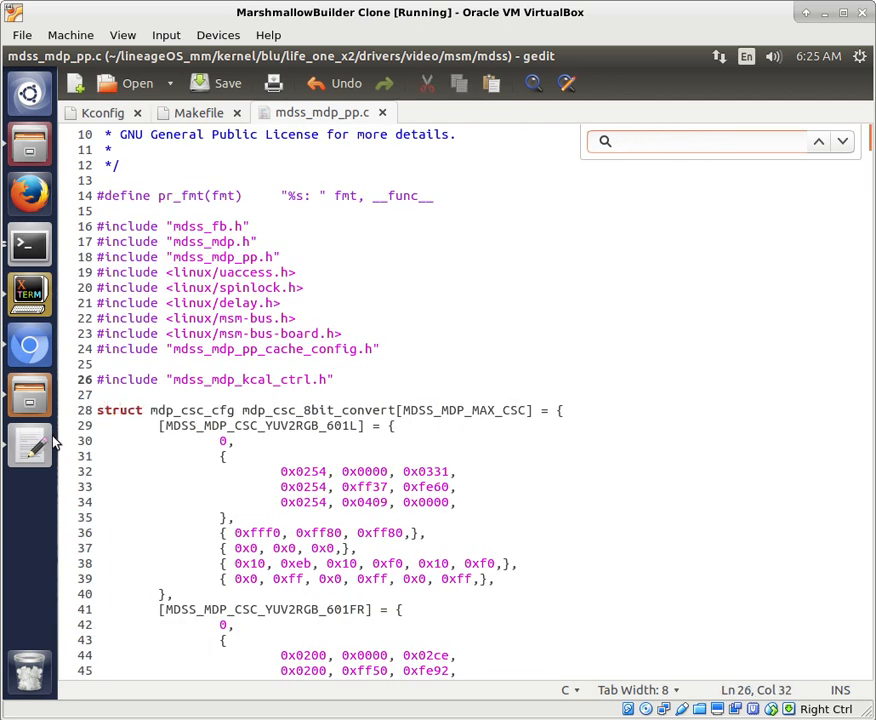
mouse_move(30, 450)
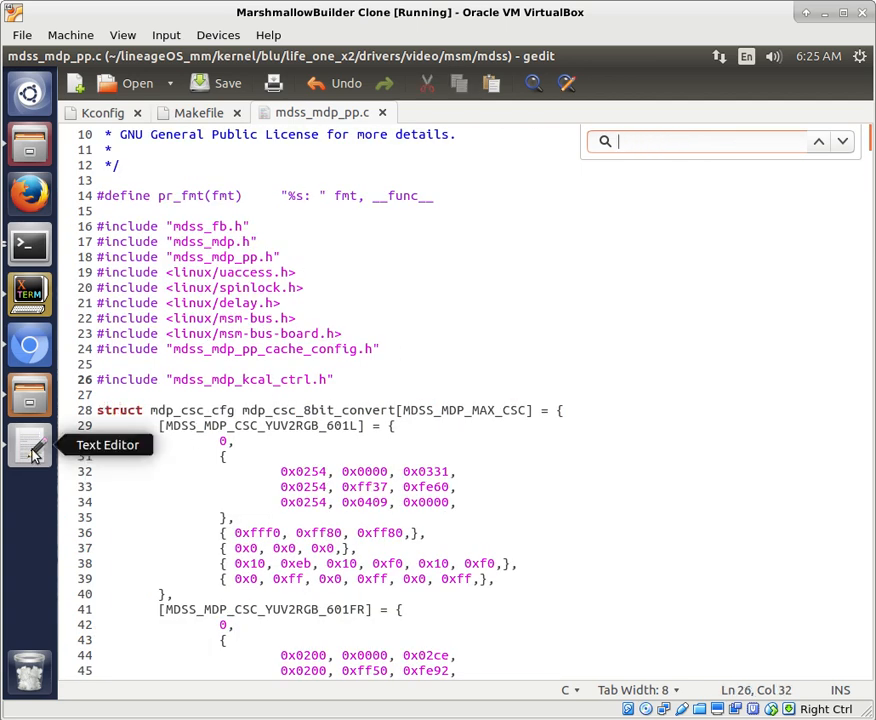
mouse_move(30, 344)
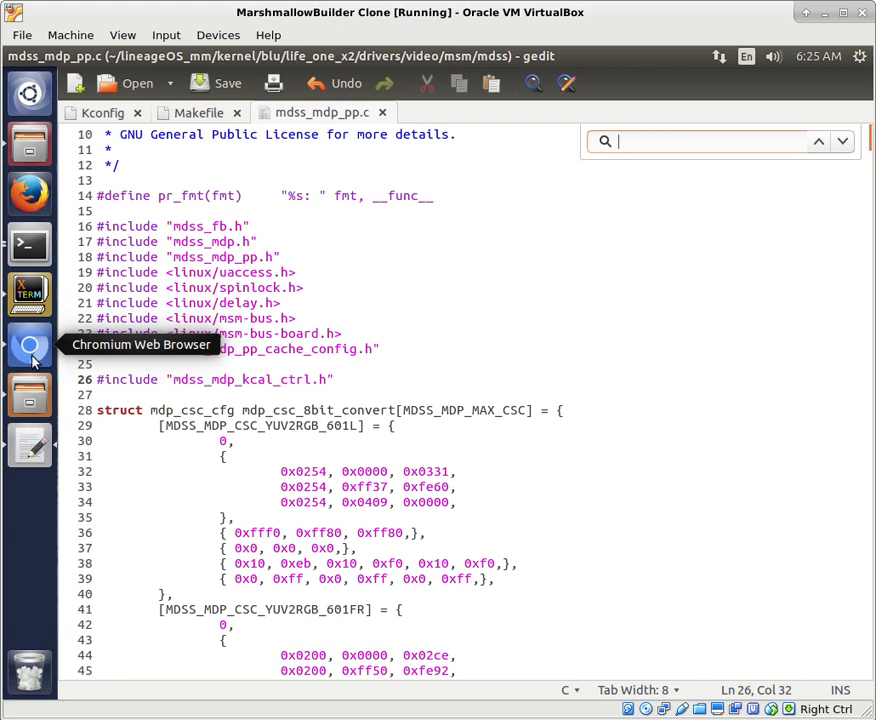
mouse_move(30, 344)
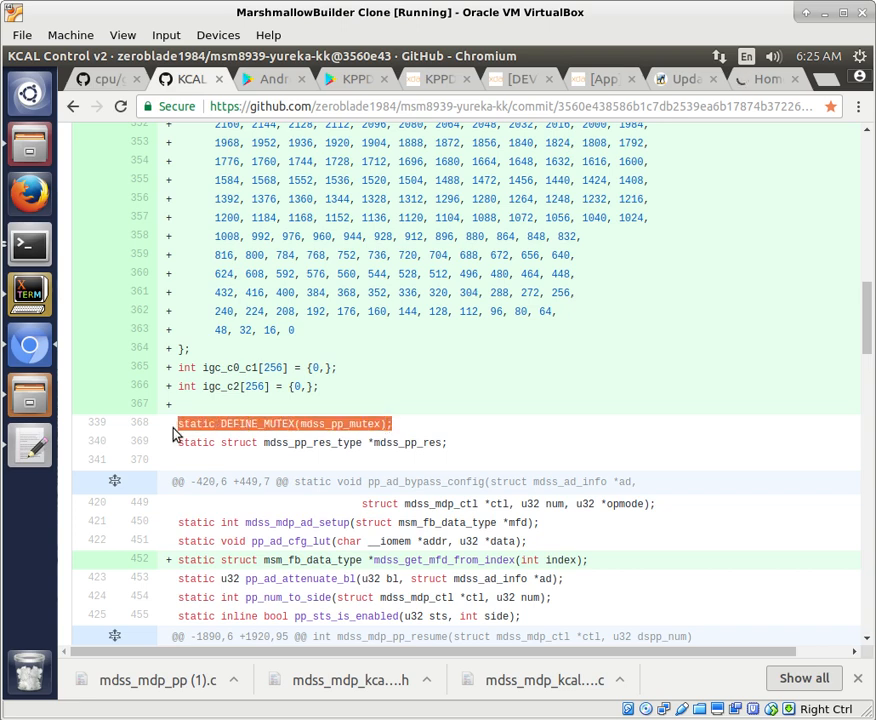
mouse_move(172, 436)
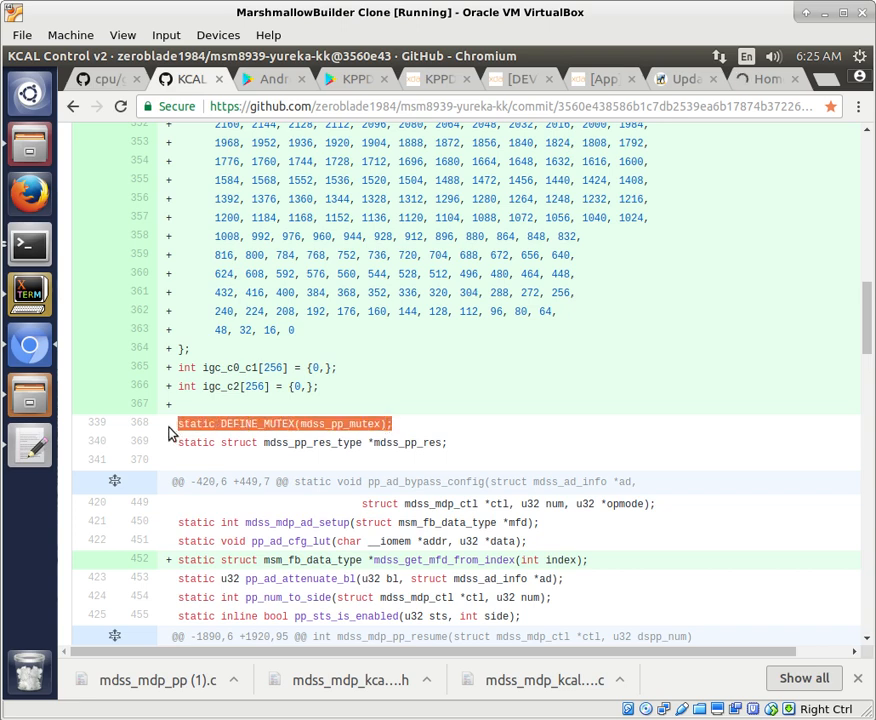
mouse_move(344, 442)
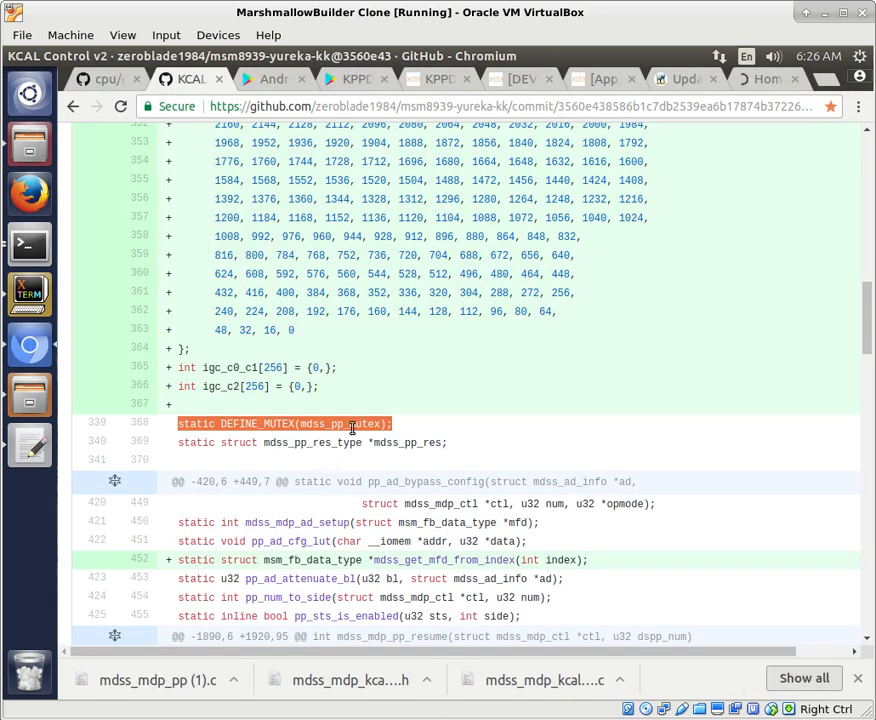
Scroll the KCAL commit diff to the igc_Table_RGB, igc_c0_c1 and igc_c2 array additions.
scroll("up", 3)
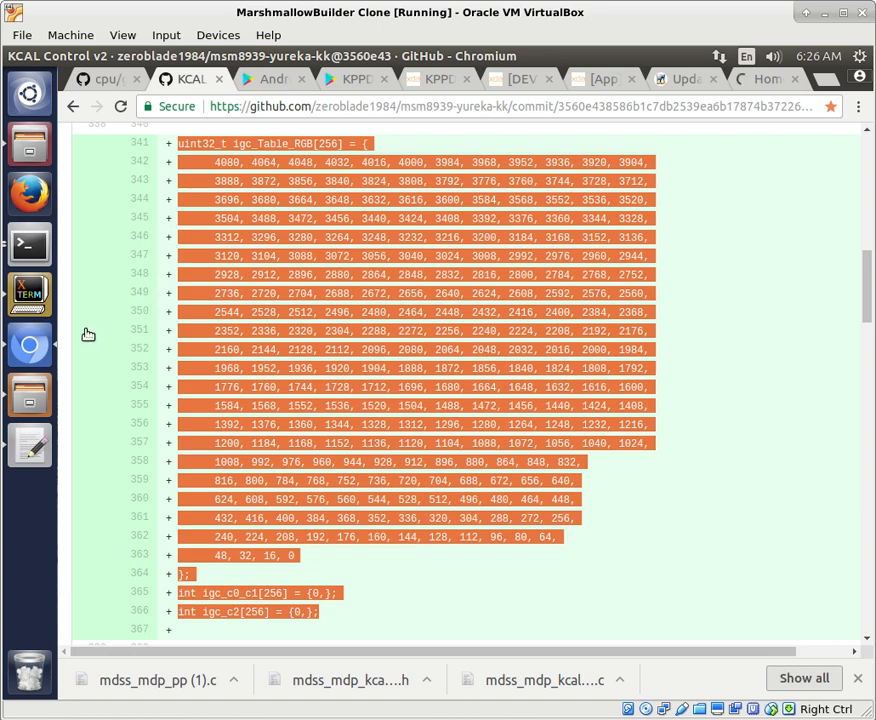
scroll("down", 3)
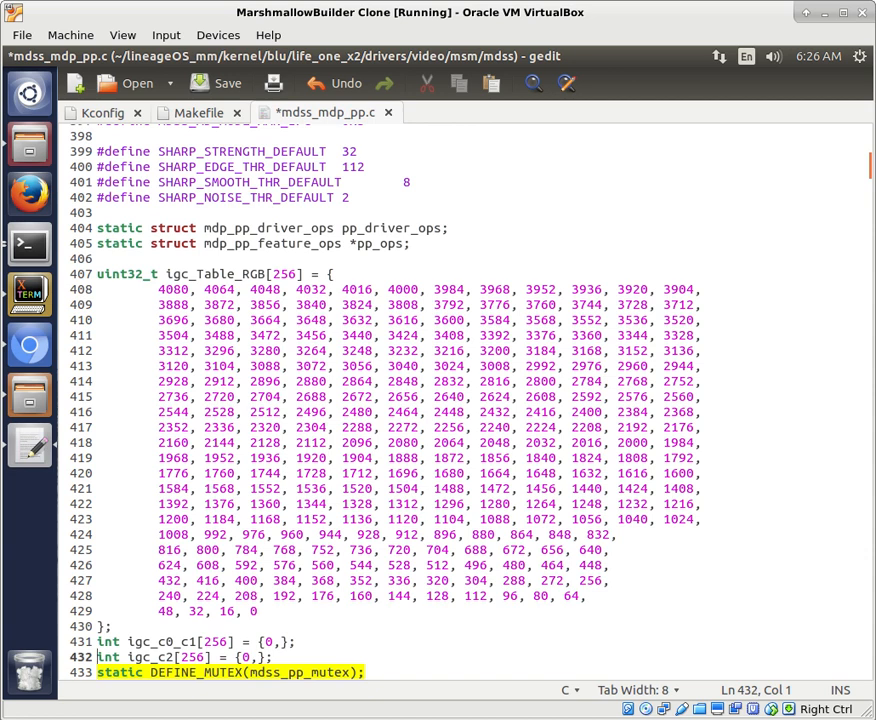
Mark the pasted igc tables with a //WJH comment, separate them from the mutex line, and save.
key("Return")
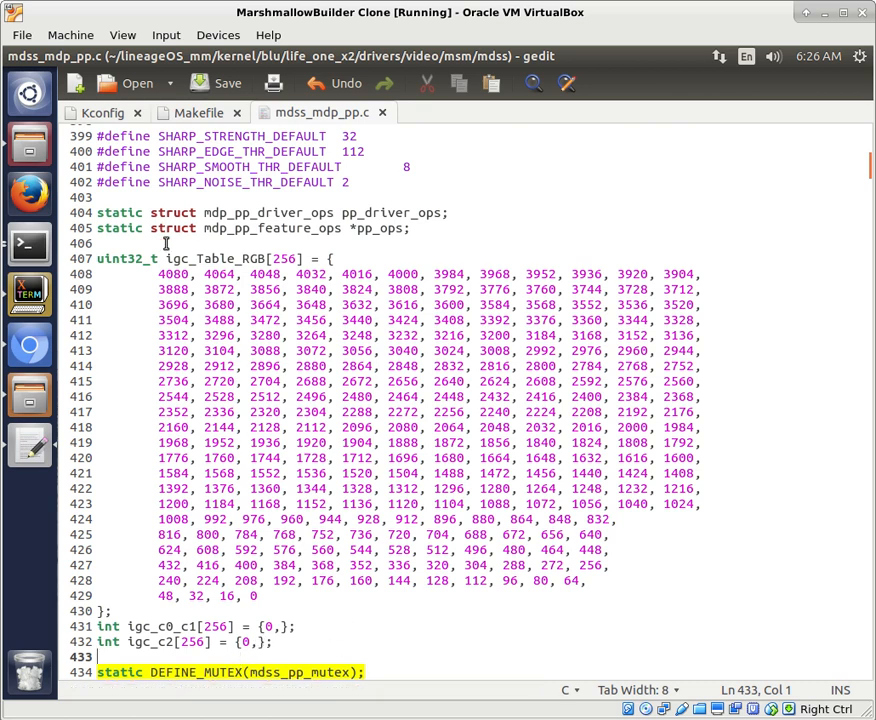
type("//WJ")
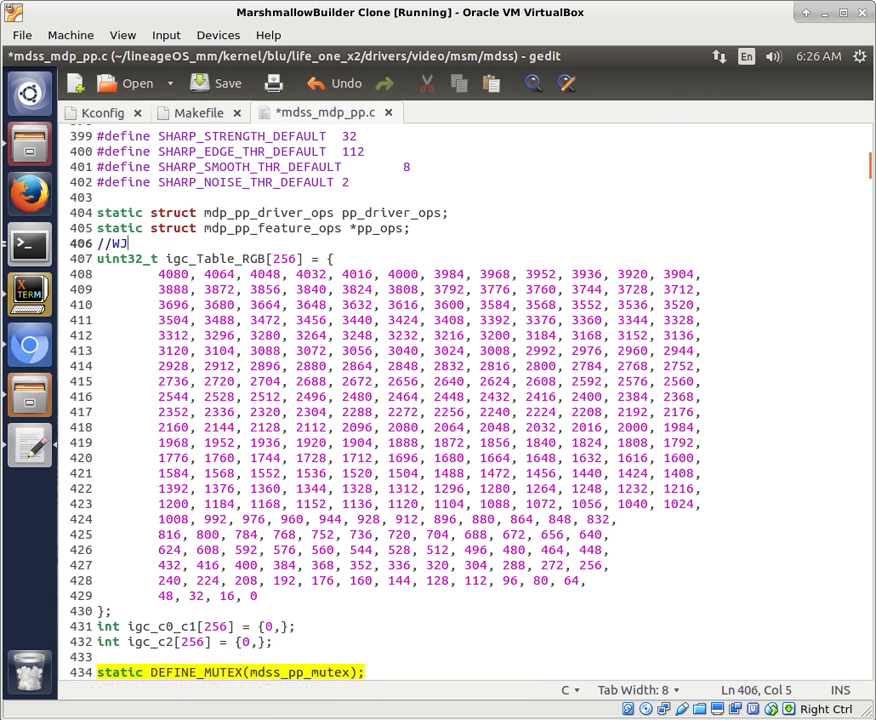
type("H")
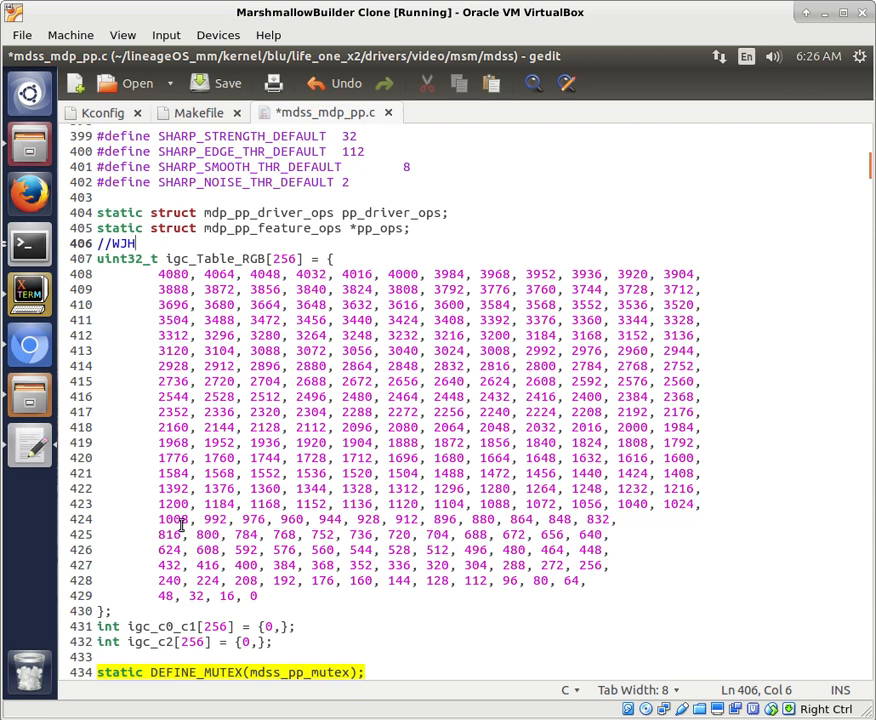
key("ctrl+s")
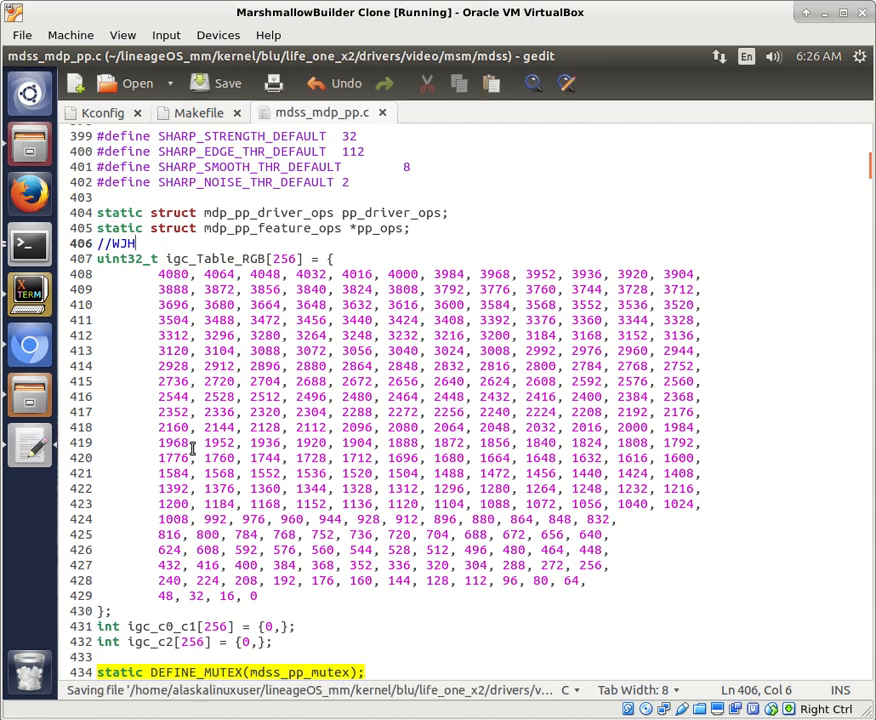
mouse_move(326, 290)
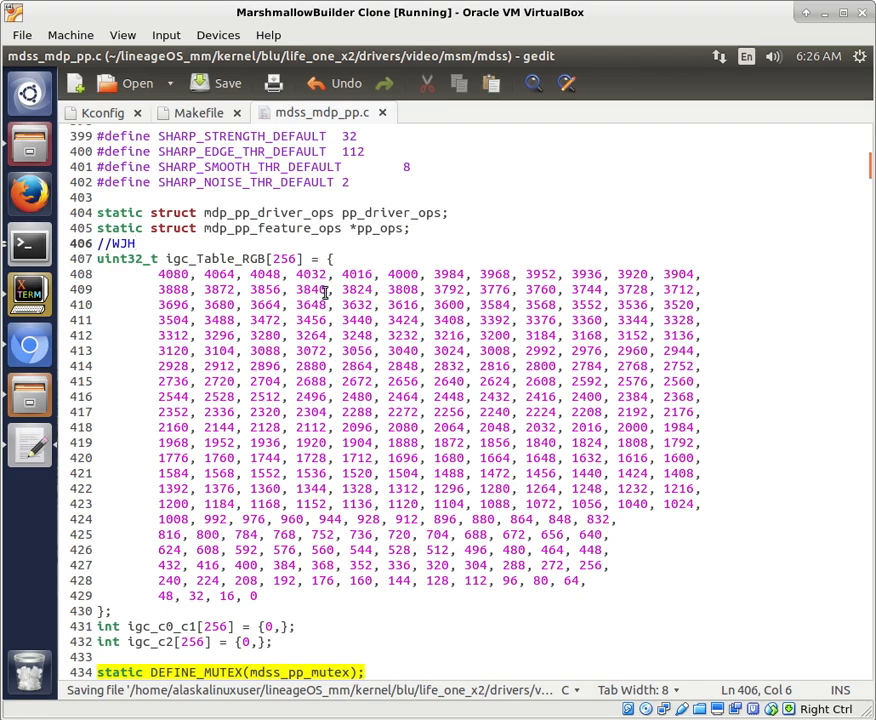
scroll("up", 3)
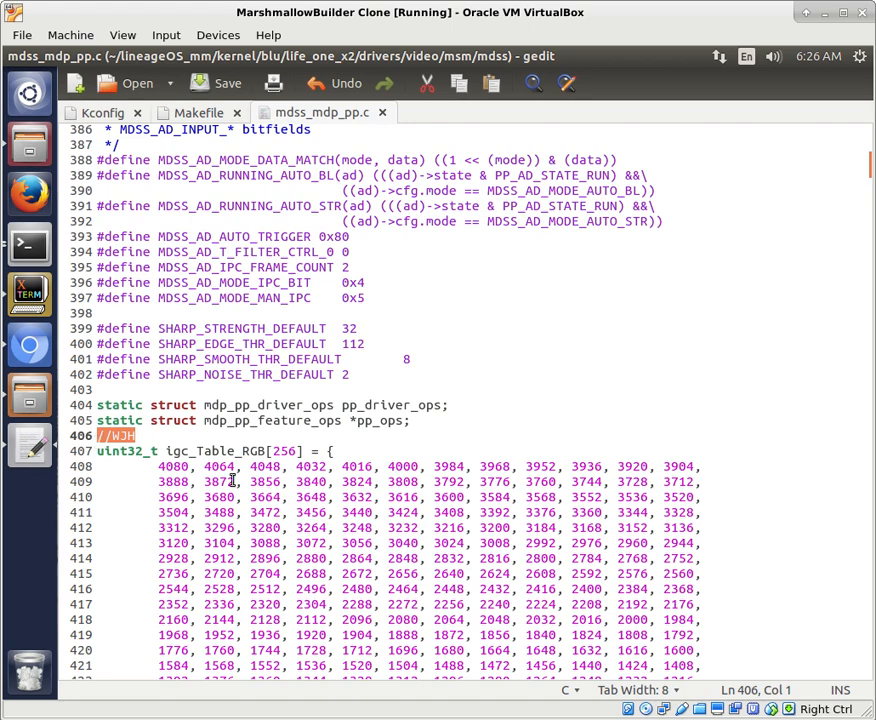
left_click(360, 466)
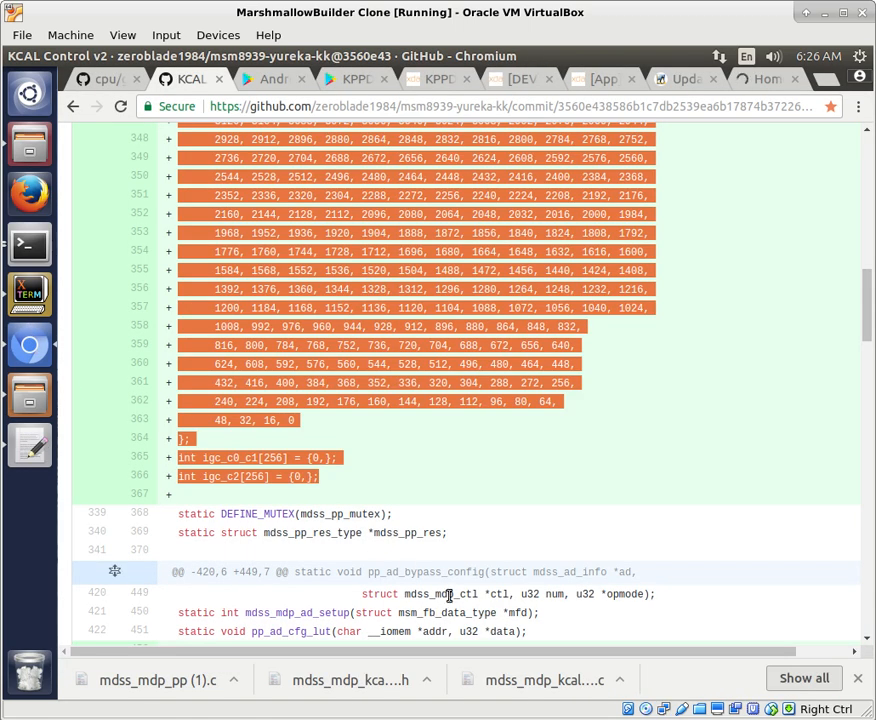
Locate the prototype block in the diff and select around the pp_ad_attenuate_bl declaration.
scroll("down", 3)
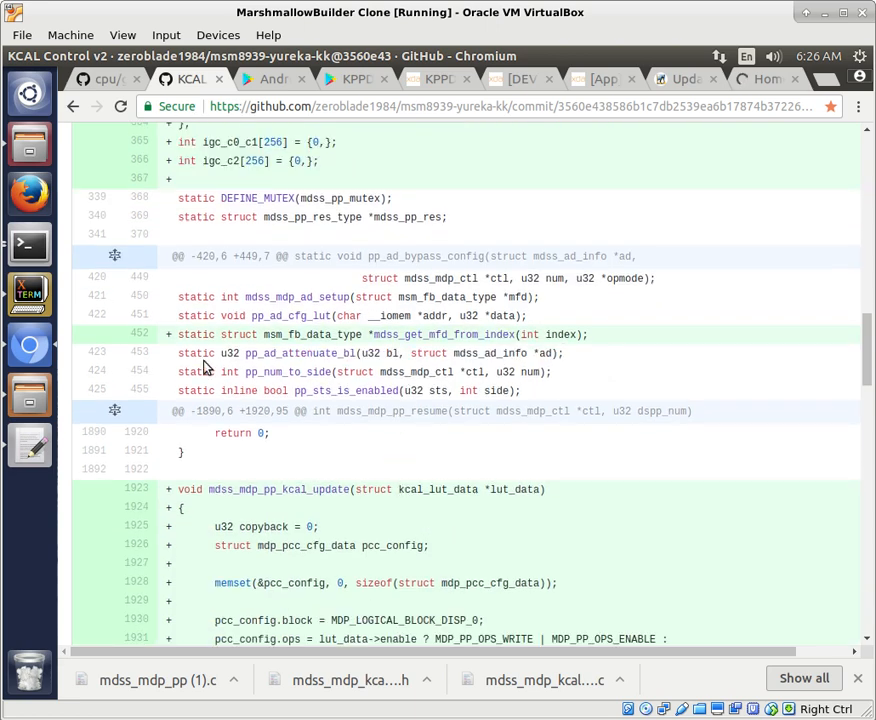
double_click(390, 352)
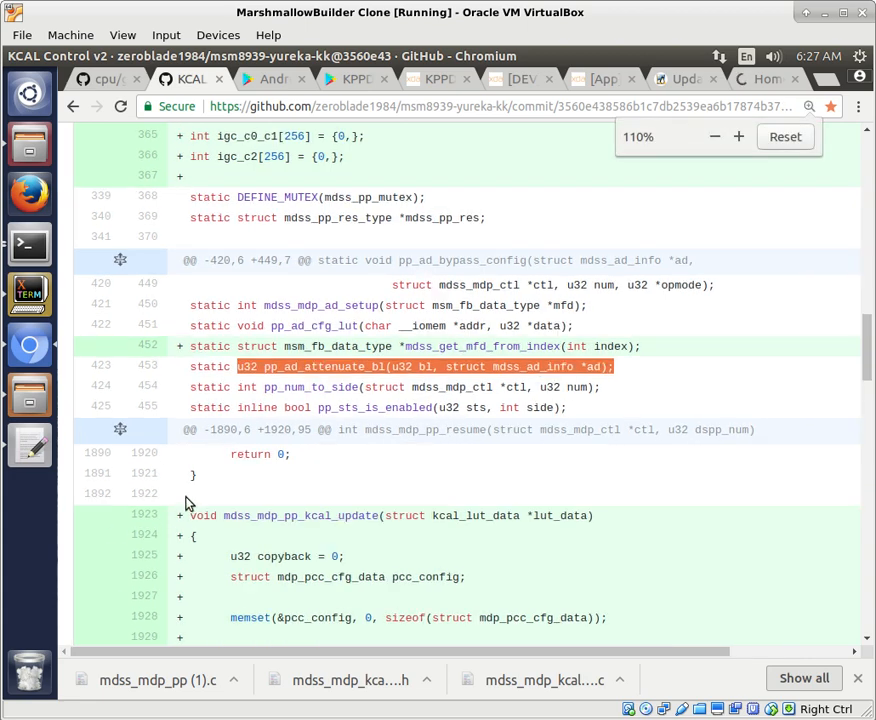
mouse_move(678, 276)
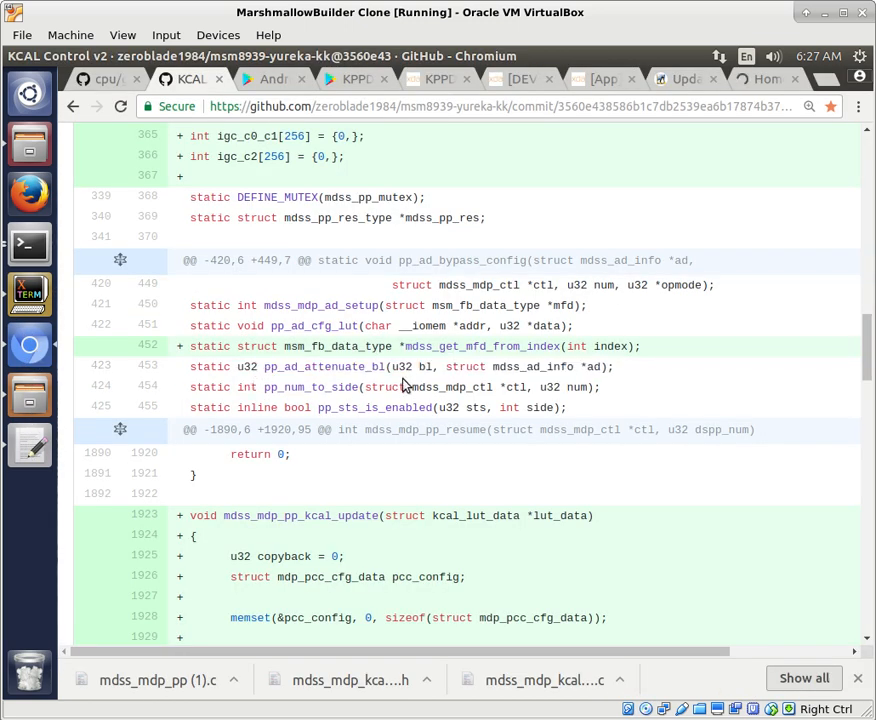
double_click(300, 366)
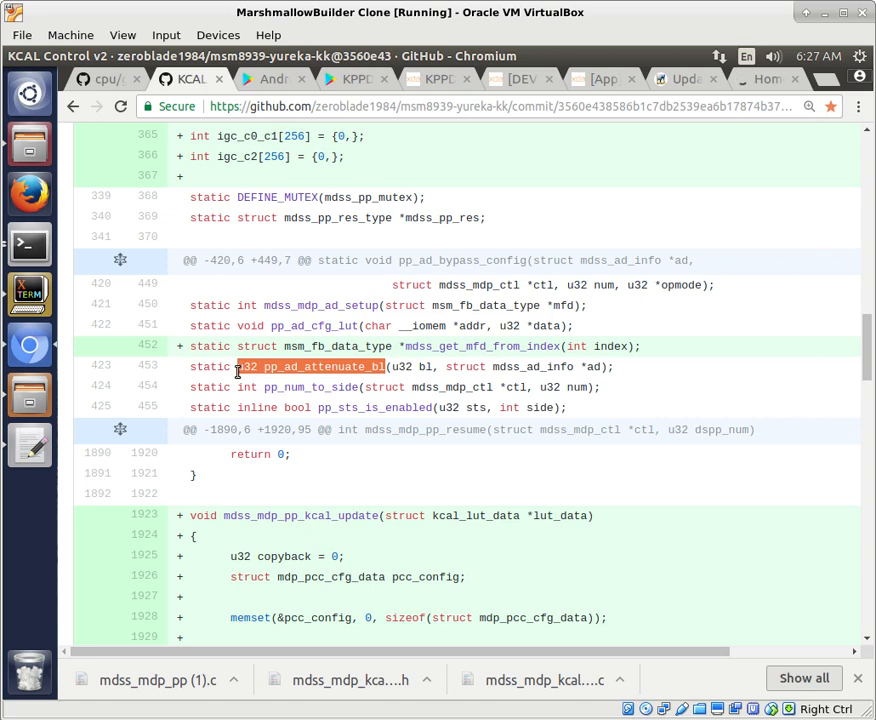
mouse_move(268, 444)
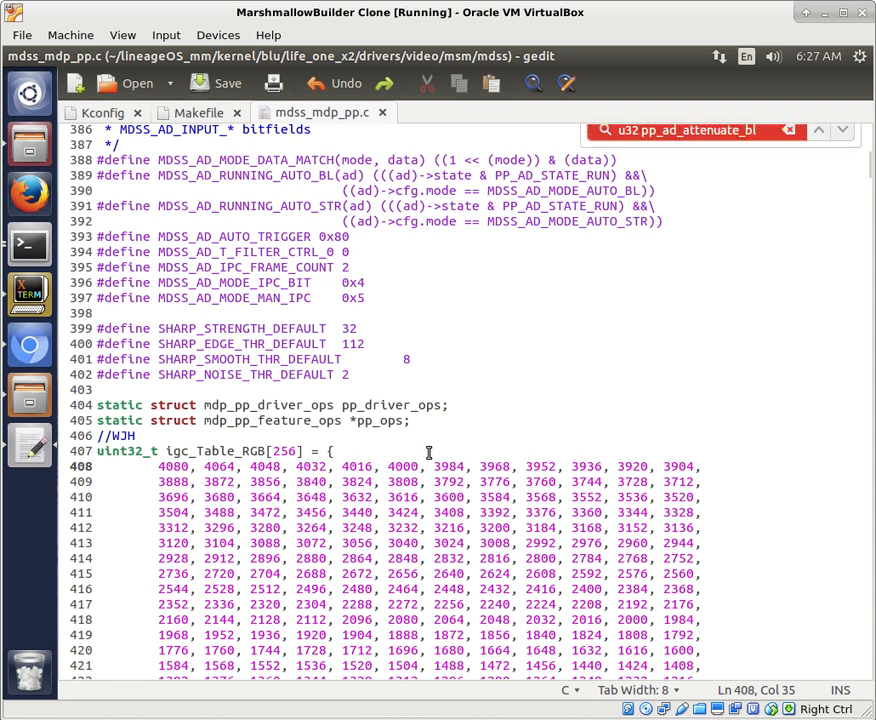
Find pp_ad_cfg_lut, insert the mdss_get_mfd_from_index declaration after it, and save the file.
type("pp_ad_cfg_lut")
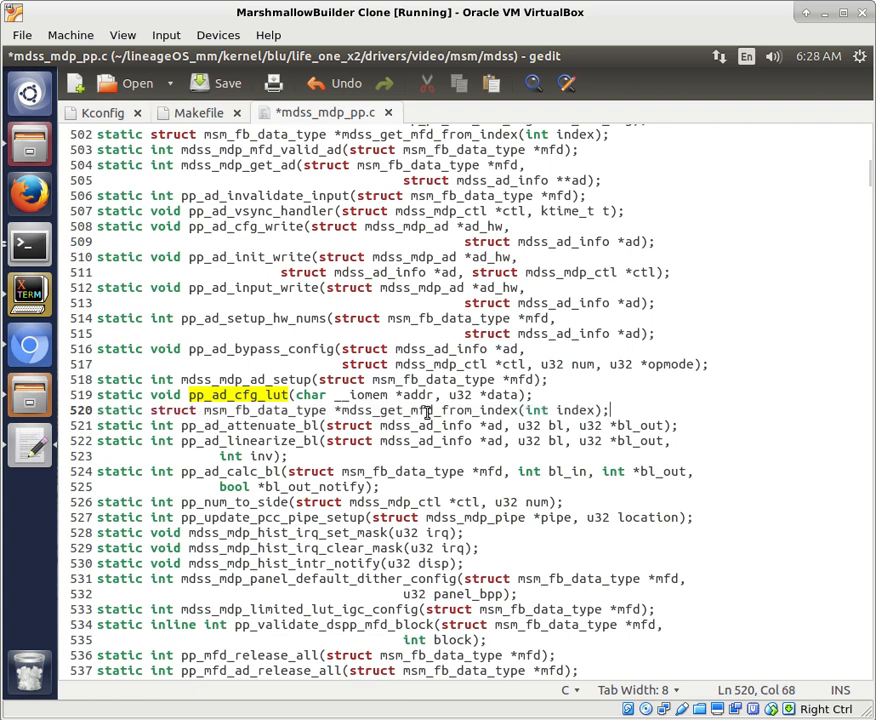
key("ctrl+s")
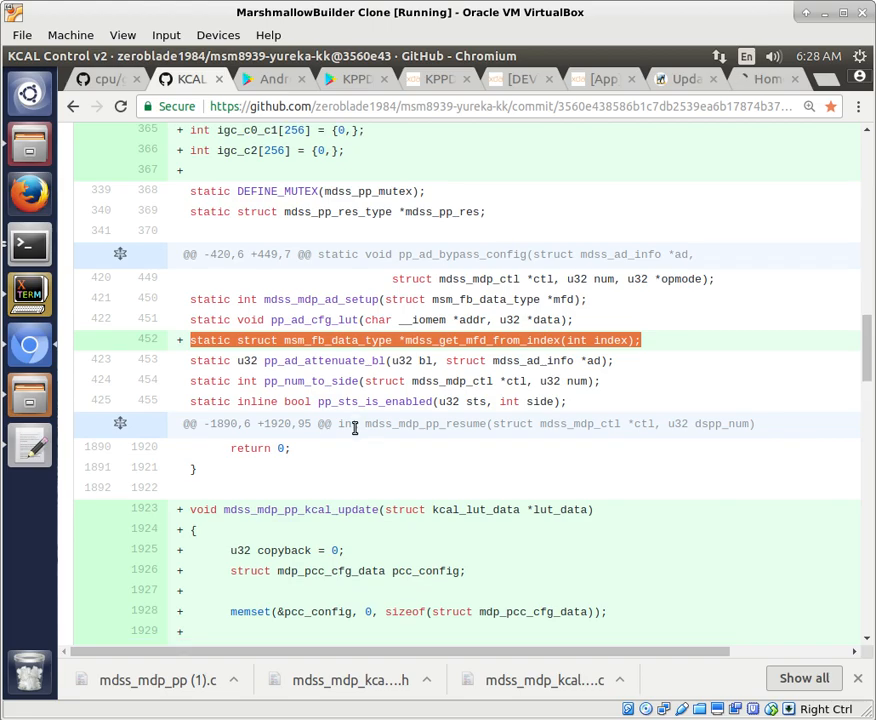
scroll("down", 3)
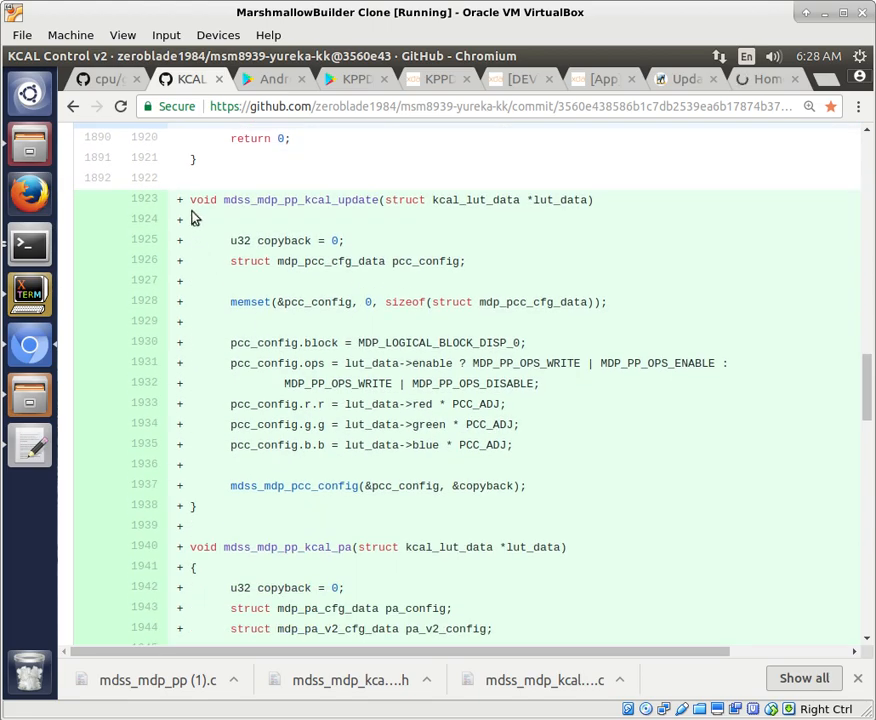
scroll("down", 3)
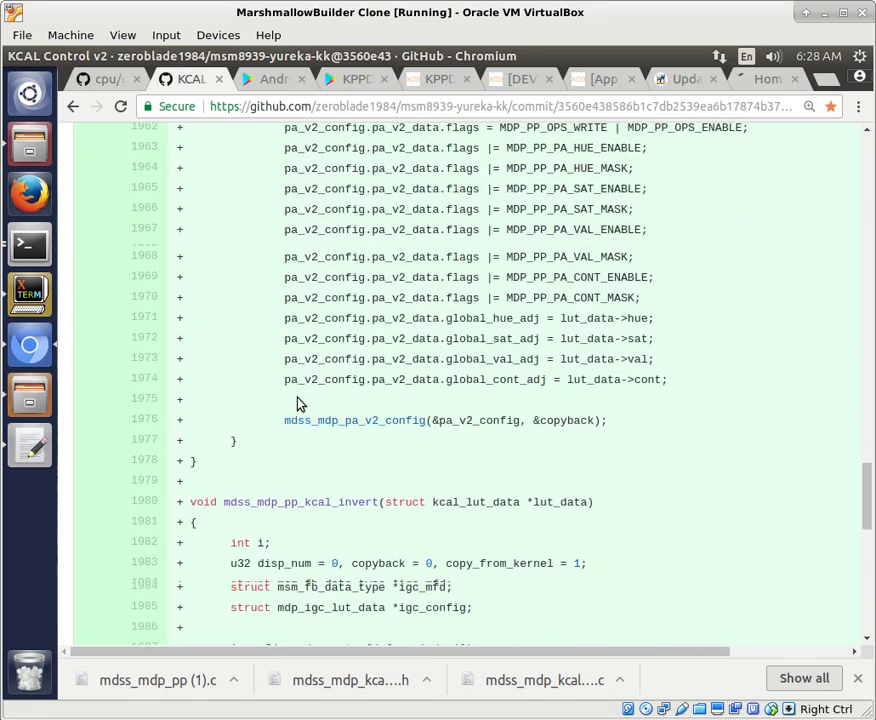
Select the added KCAL function block in the diff, anchored at the mdss_mdp_pp_init line.
scroll("down", 3)
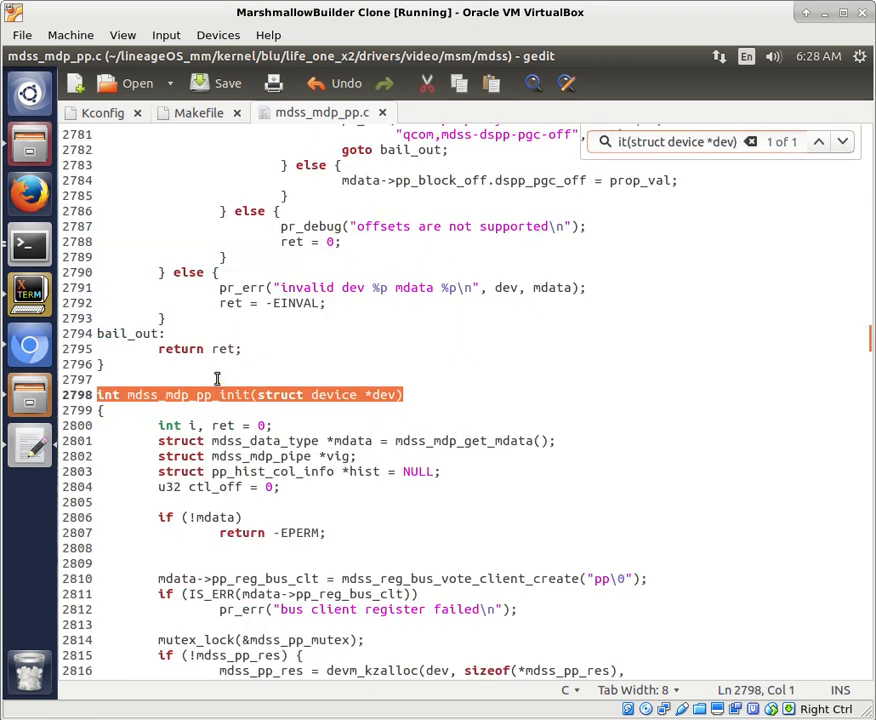
left_click(30, 344)
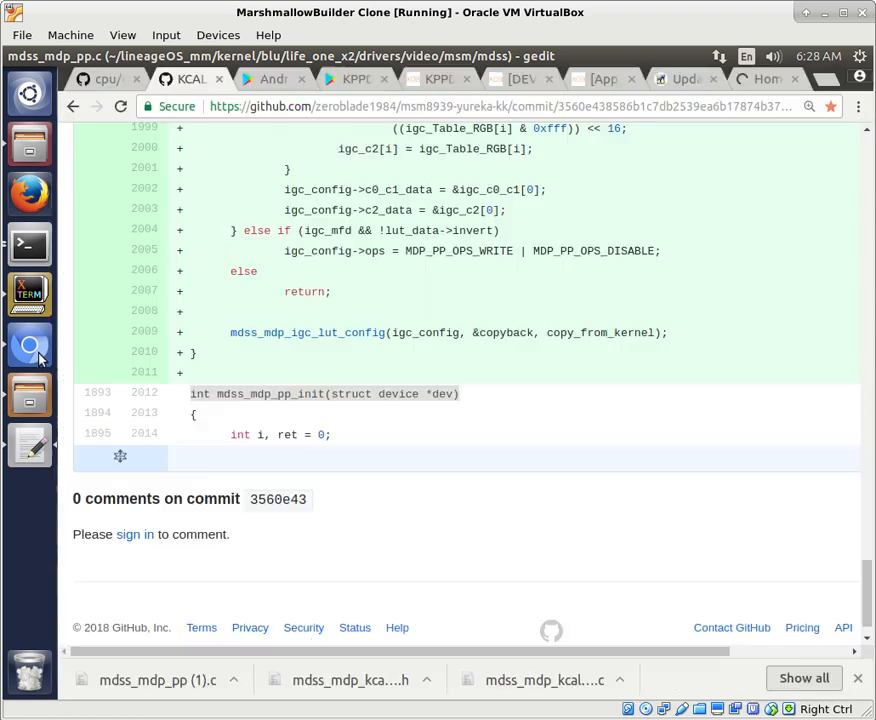
double_click(324, 392)
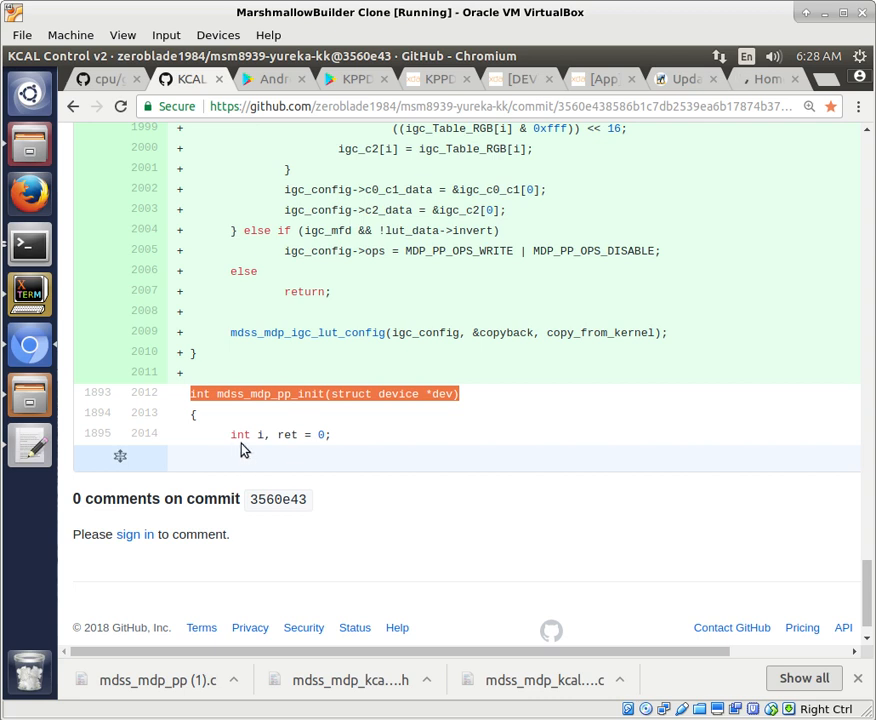
mouse_move(28, 444)
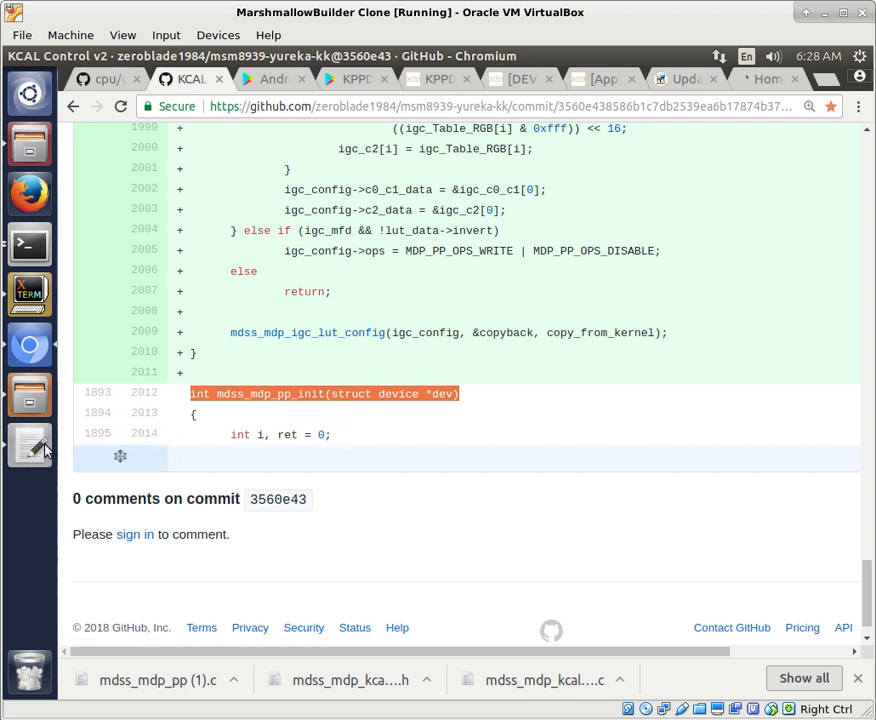
left_click(28, 444)
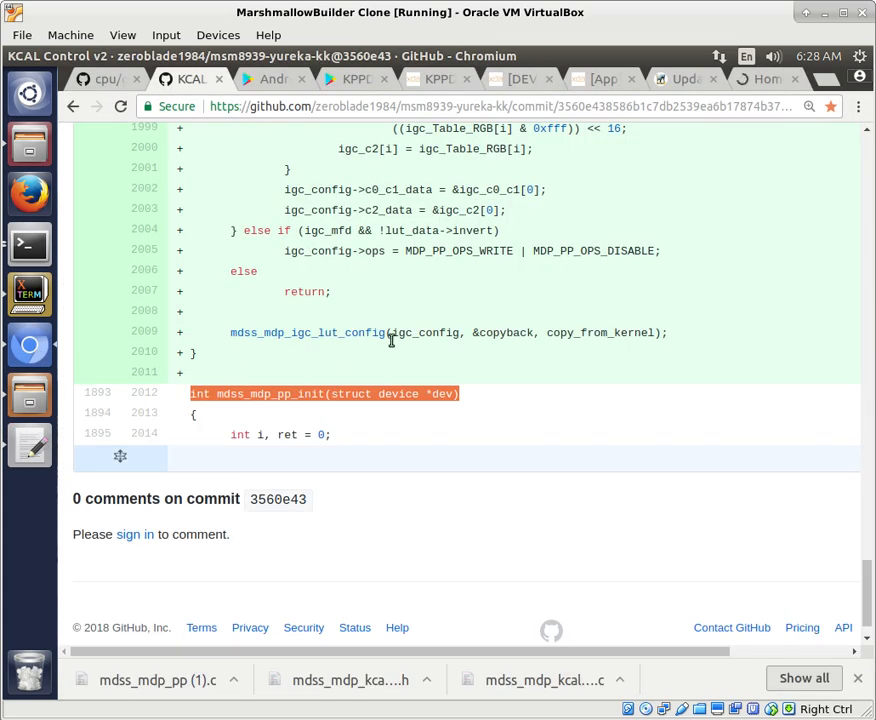
scroll("up", 3)
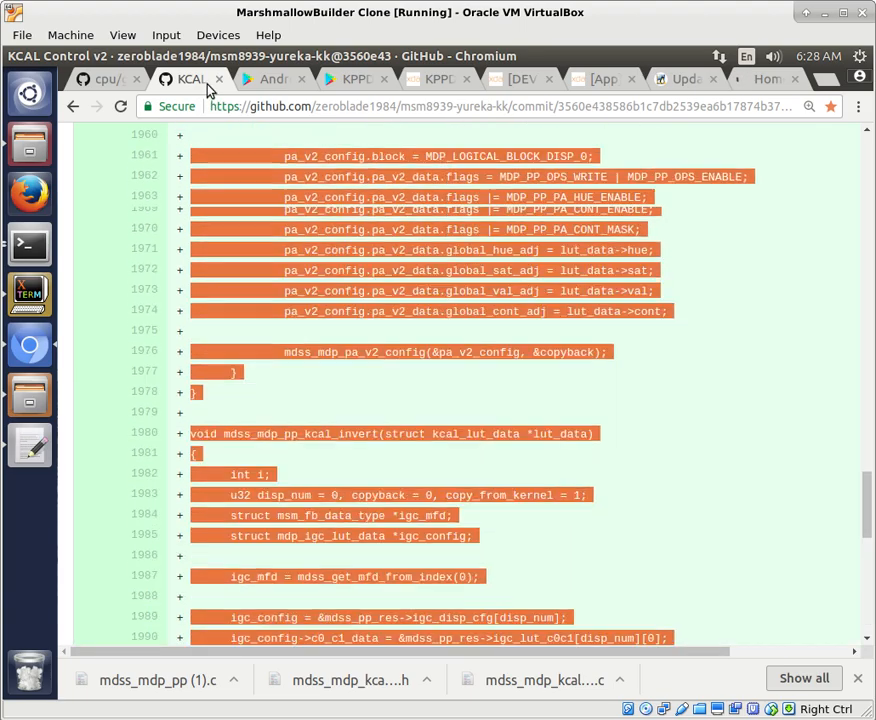
Review the pasted KCAL functions ending with mdss_mdp_pp_kcal_invert before mdss_mdp_pp_init and save mdss_mdp_pp.c.
scroll("up", 3)
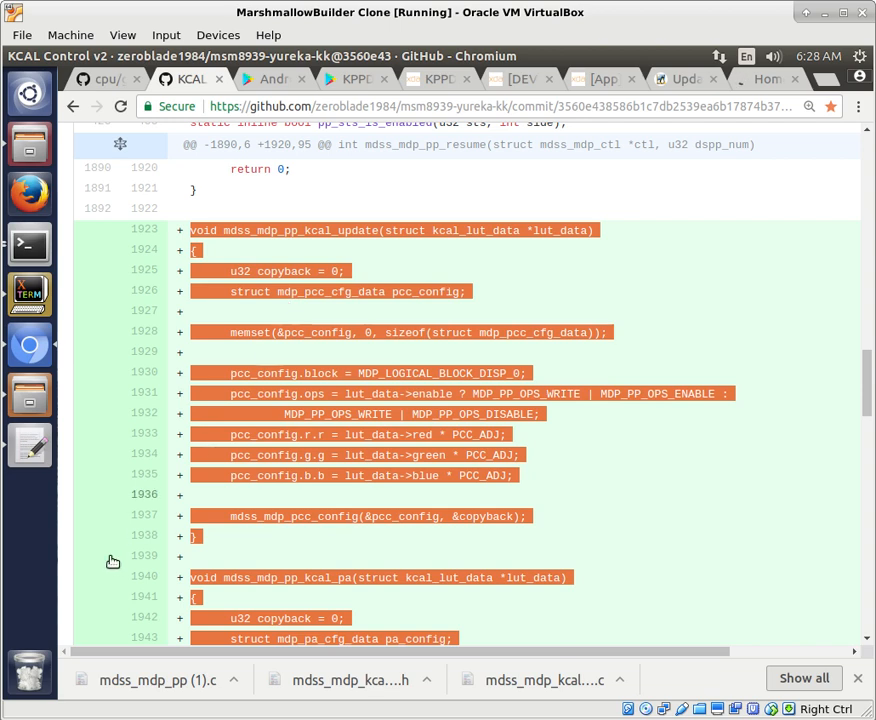
left_click(28, 444)
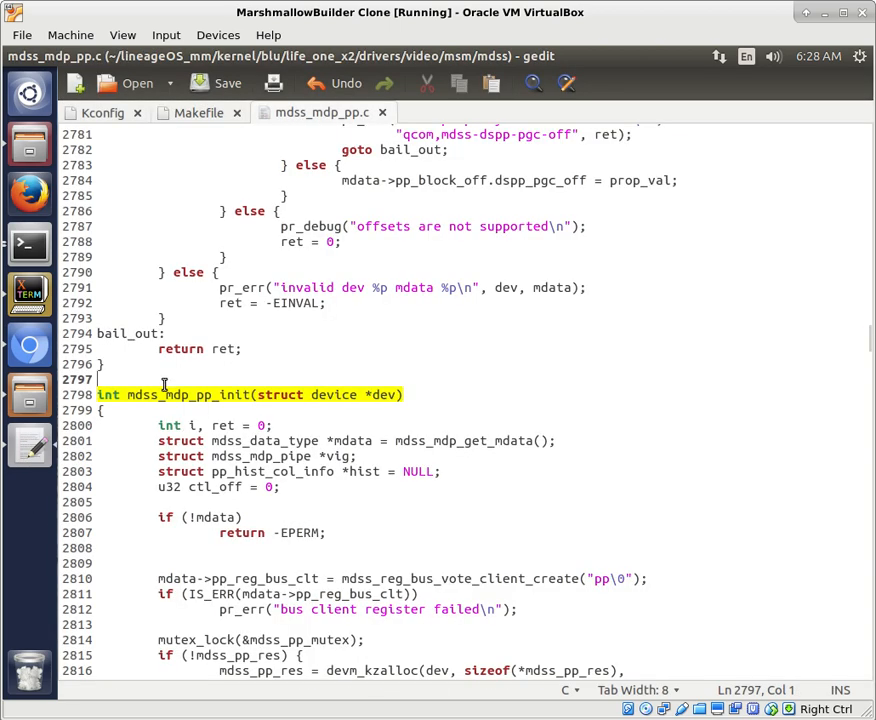
scroll("down", 3)
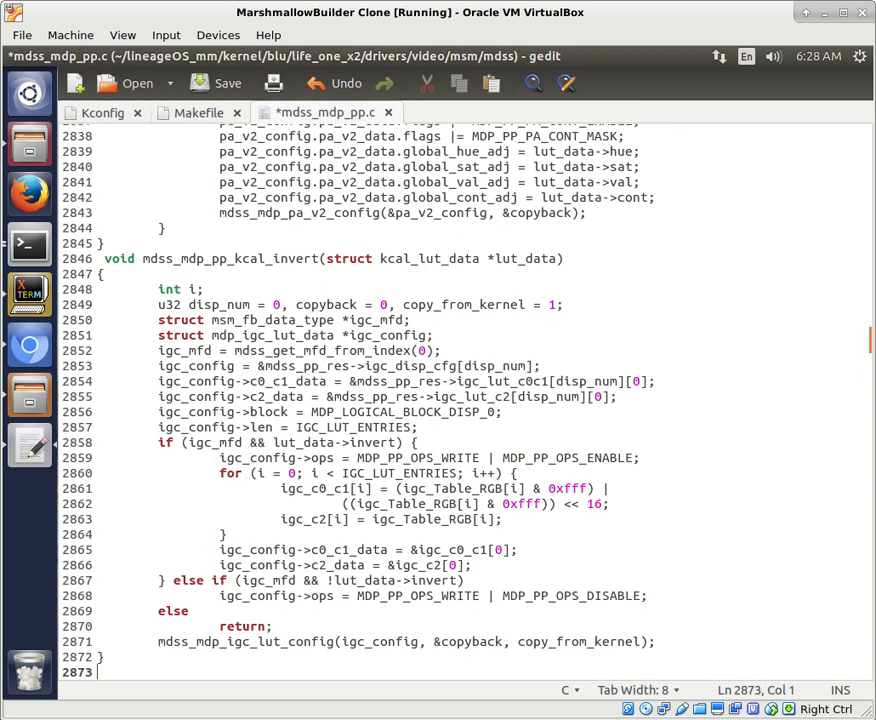
scroll("down", 3)
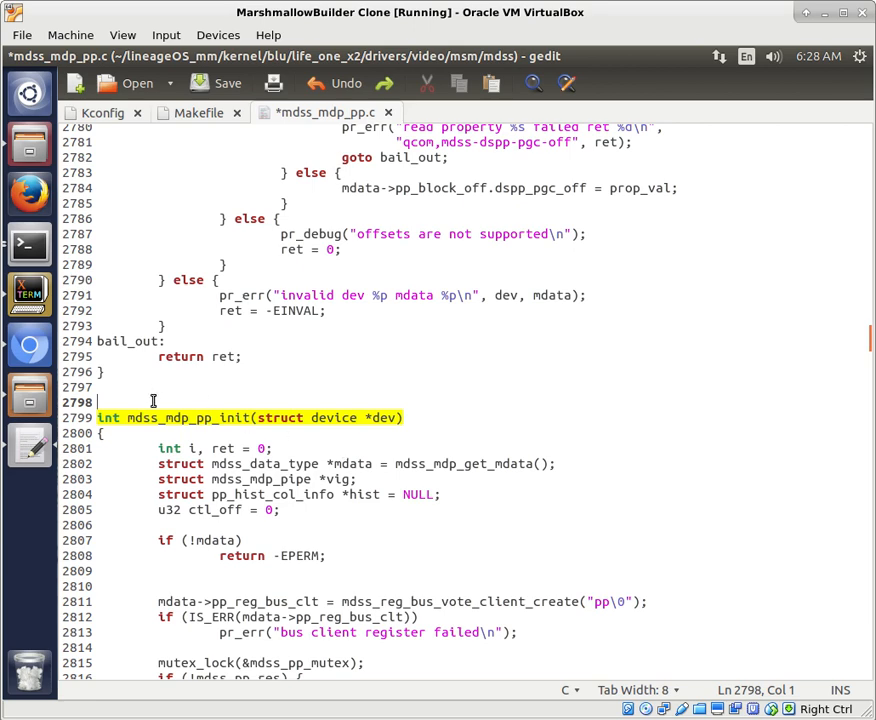
scroll("down", 3)
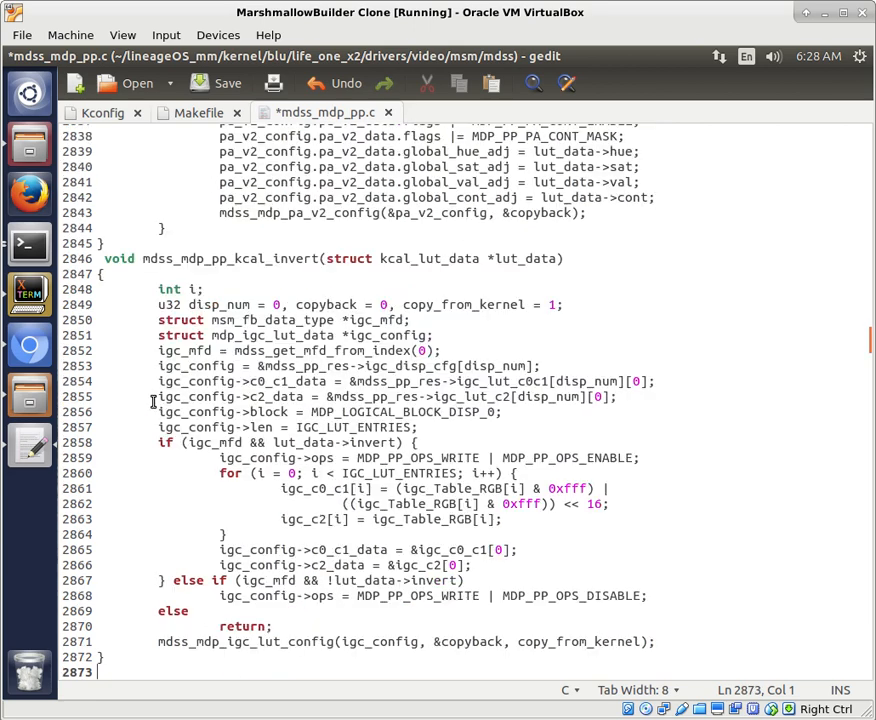
scroll("up", 3)
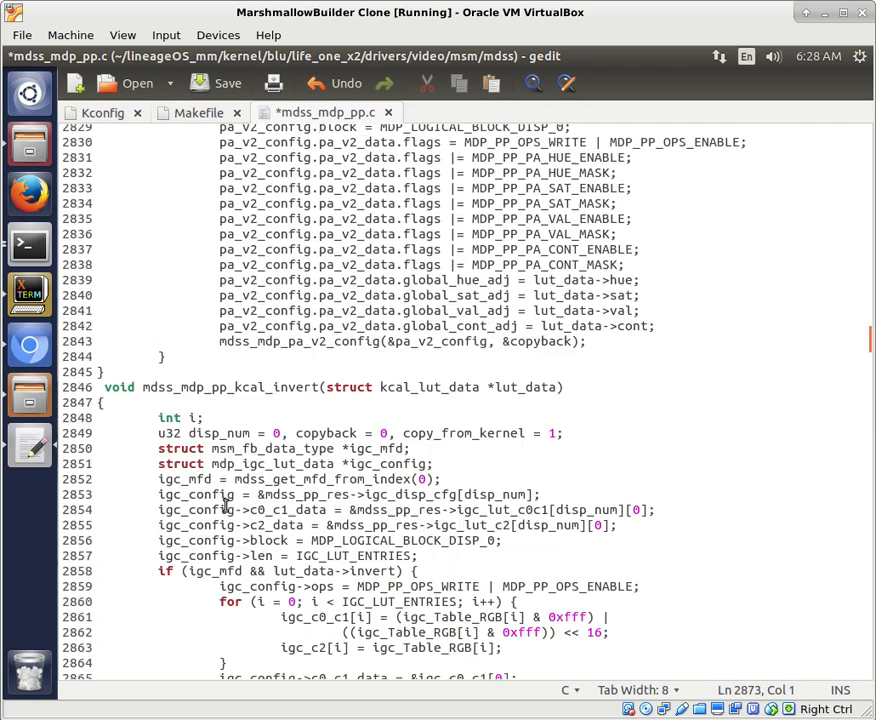
scroll("up", 3)
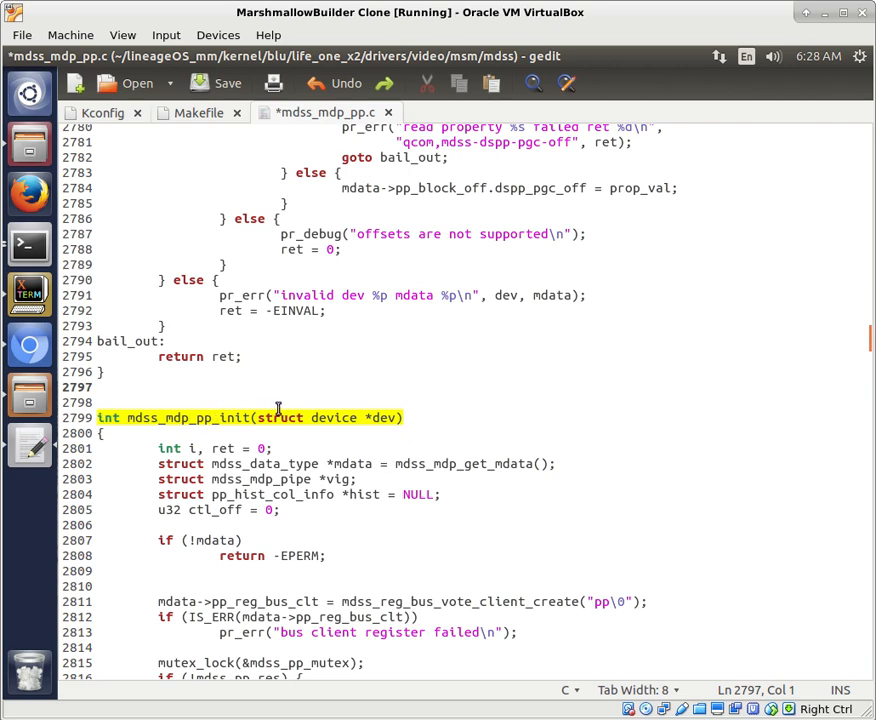
scroll("down", 3)
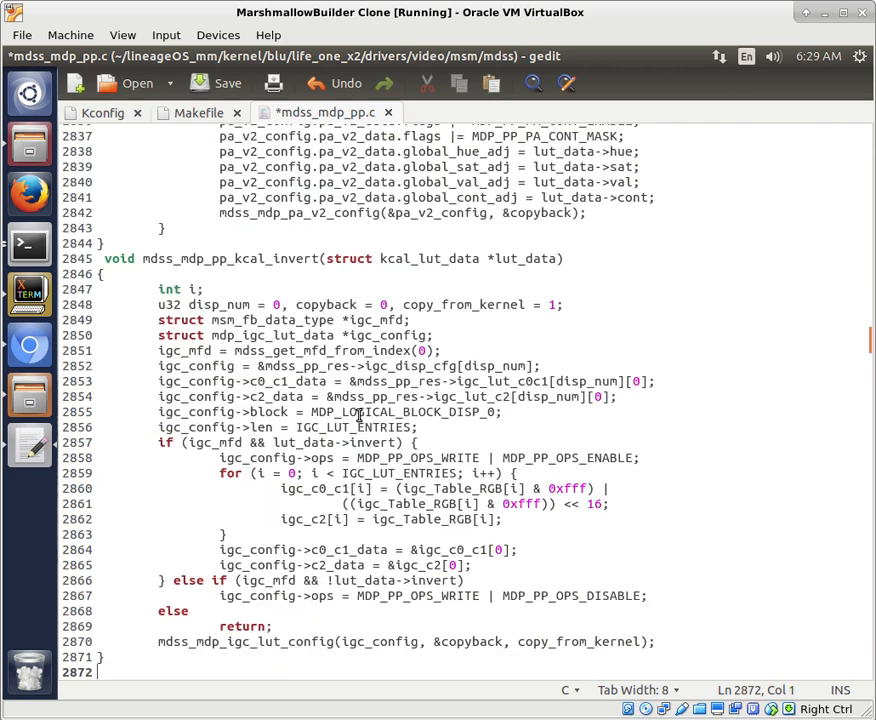
scroll("down", 3)
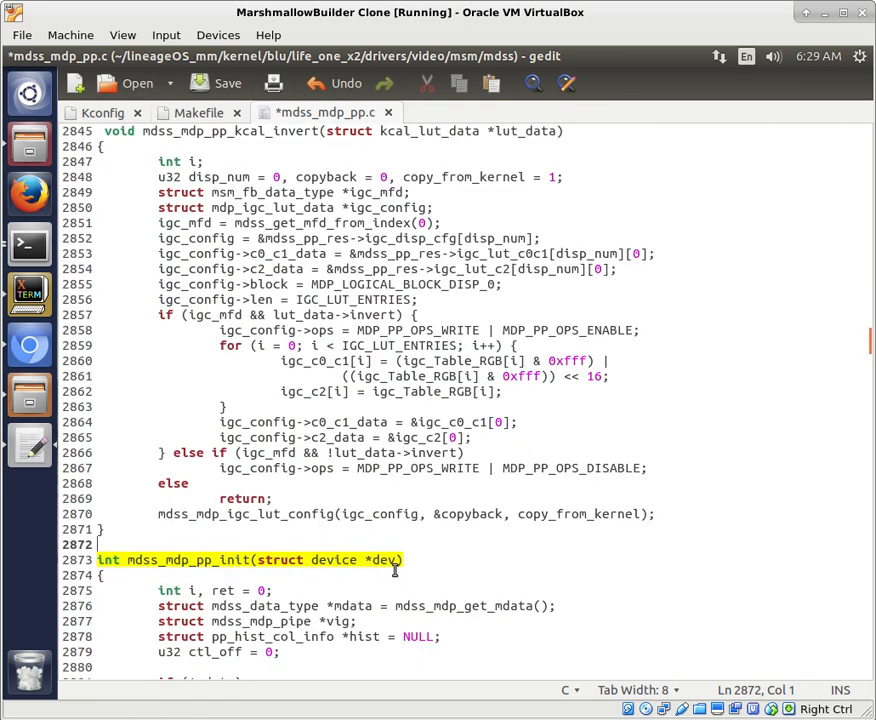
scroll("up", 3)
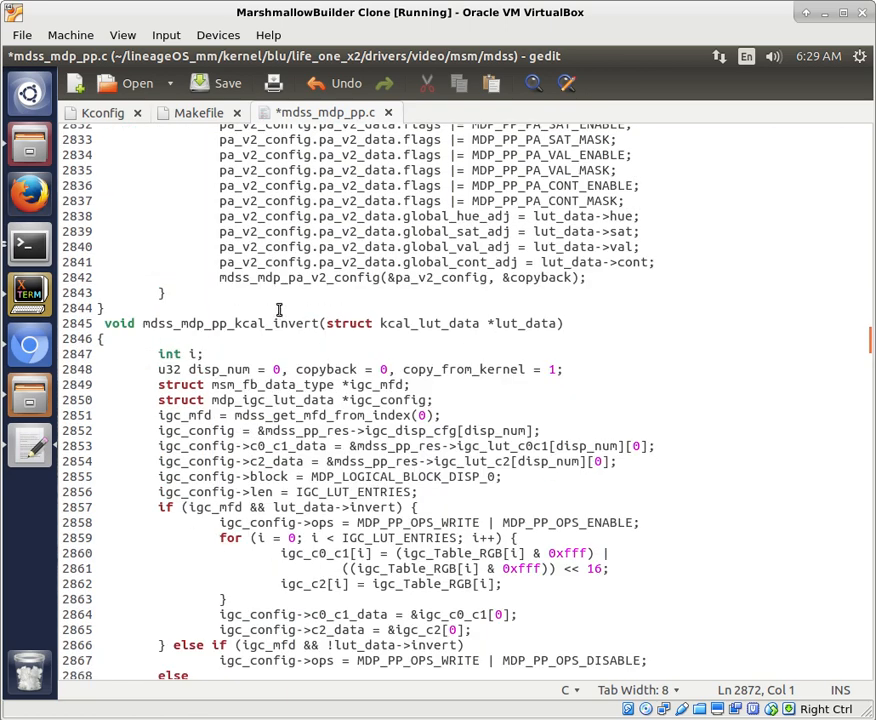
key("ctrl+s")
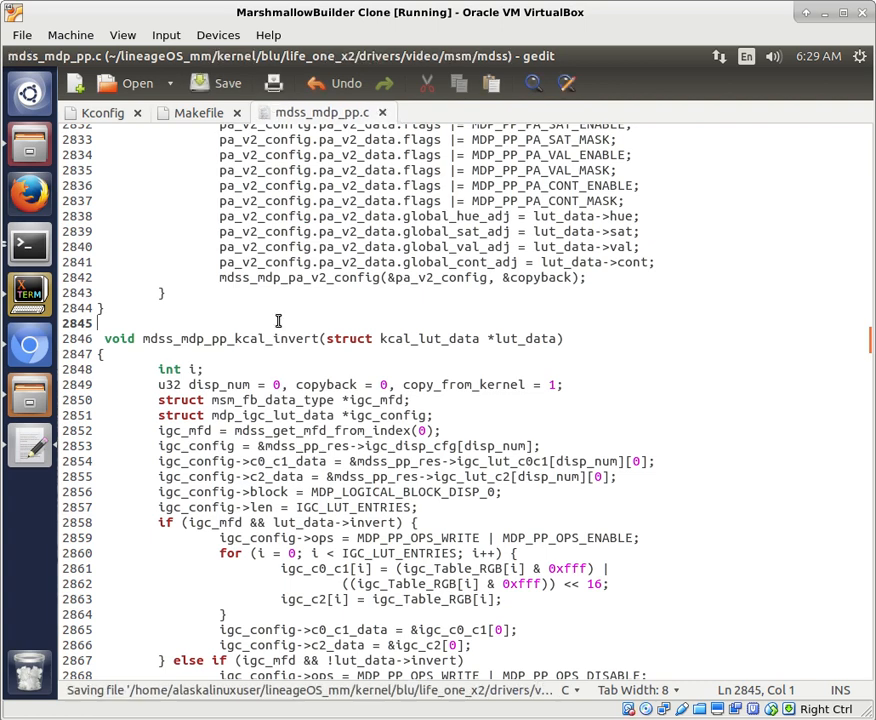
mouse_move(190, 434)
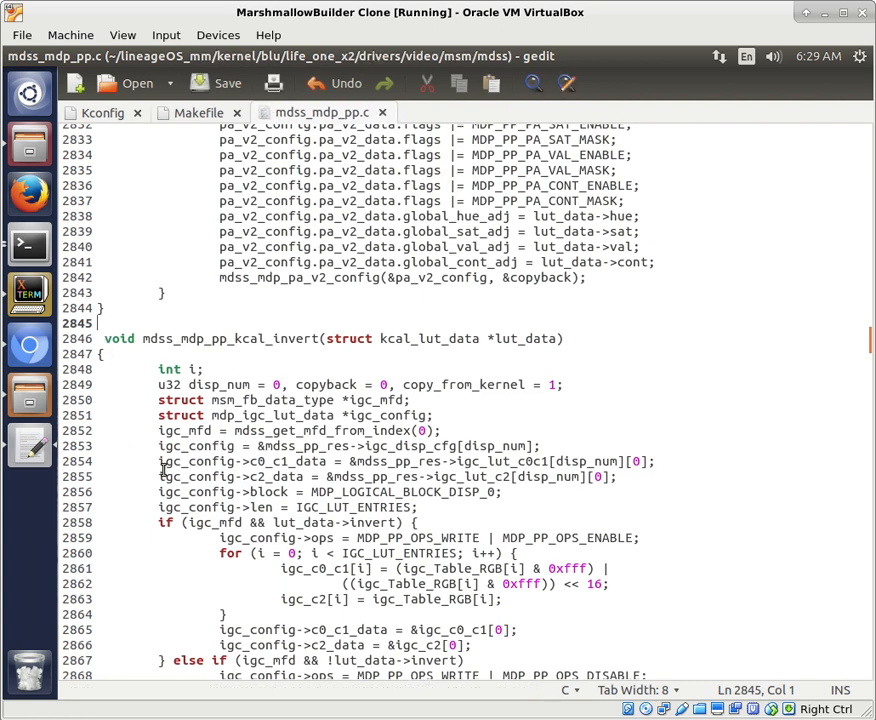
scroll("up", 3)
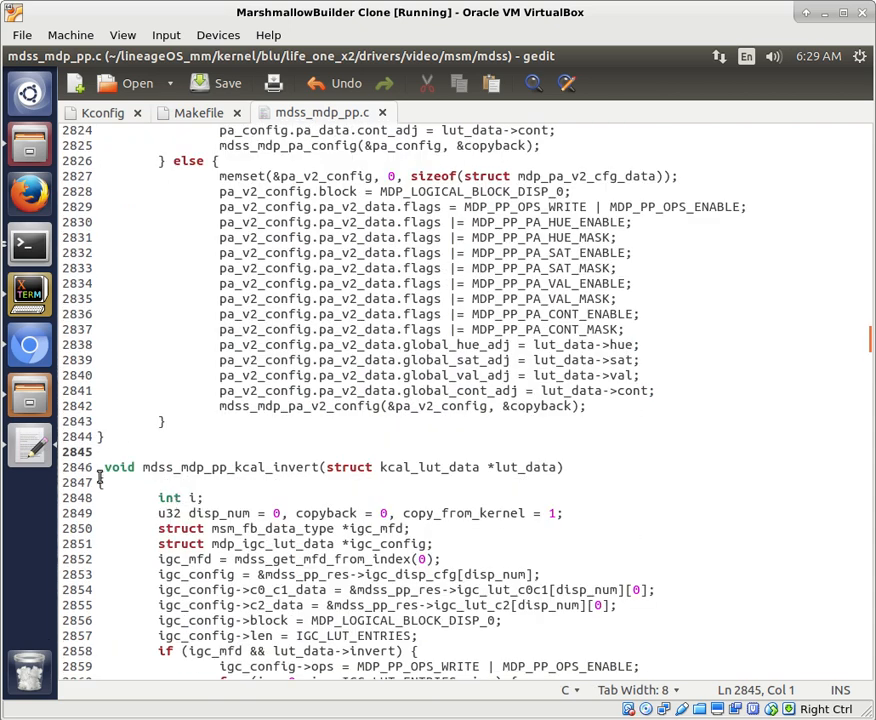
key("ctrl+s")
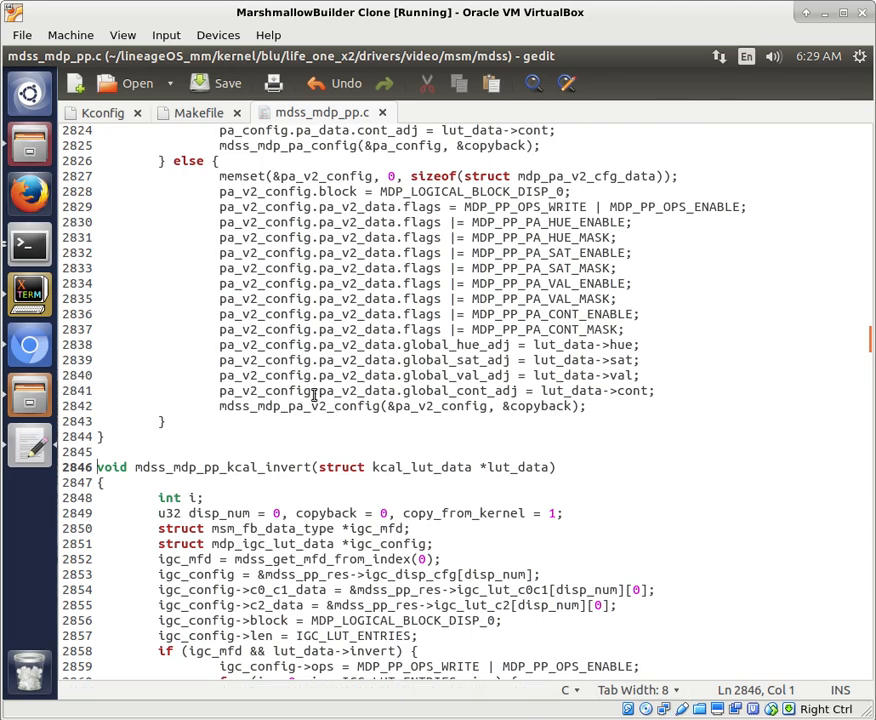
left_click(28, 244)
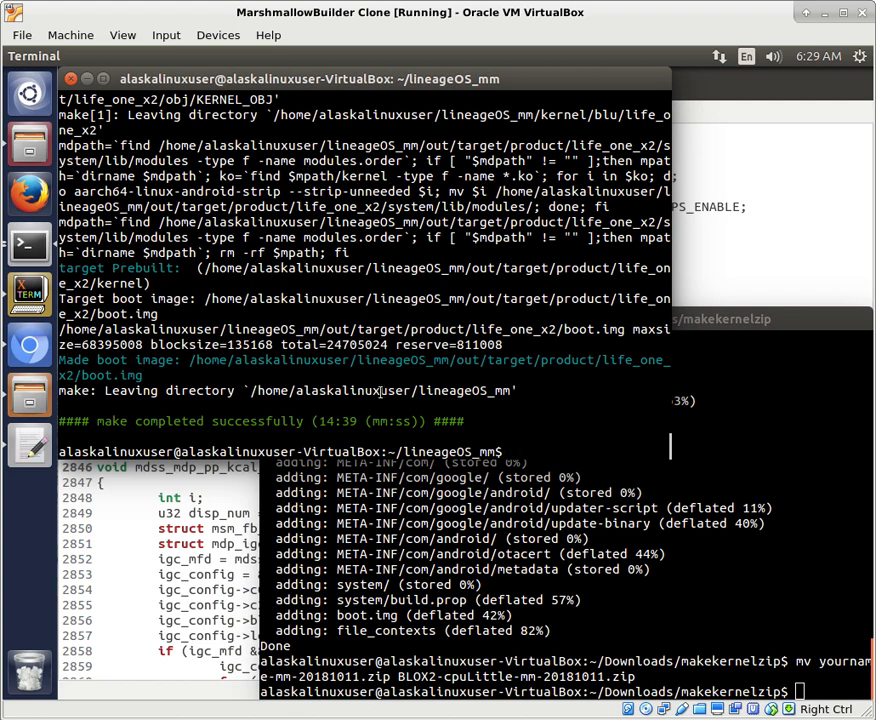
Run make clean && mka bootimage in the lineageOS_mm terminal, then interrupt it.
type("make clean && mka bootimage")
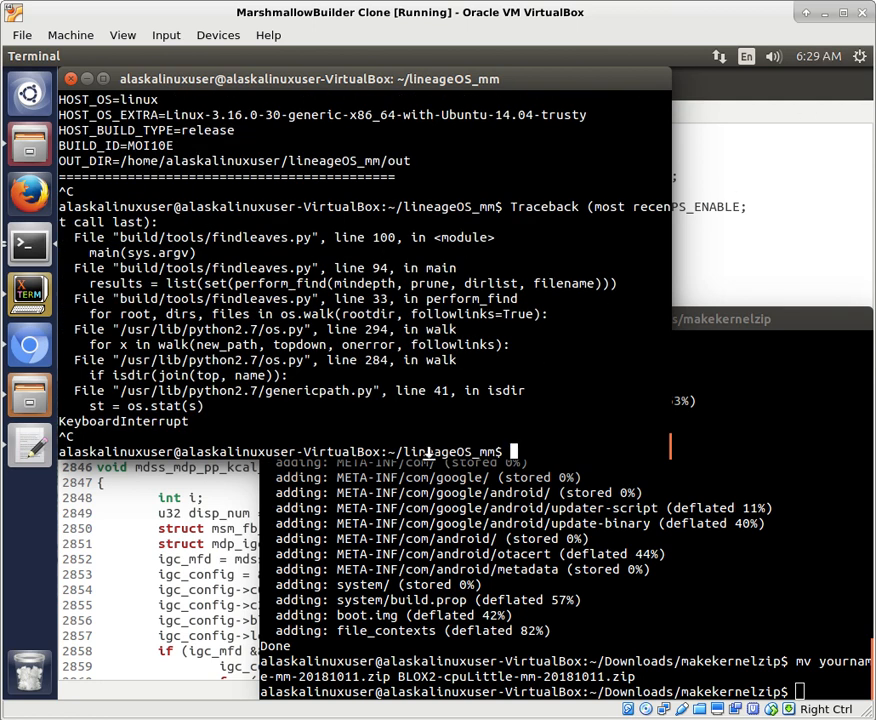
mouse_move(170, 688)
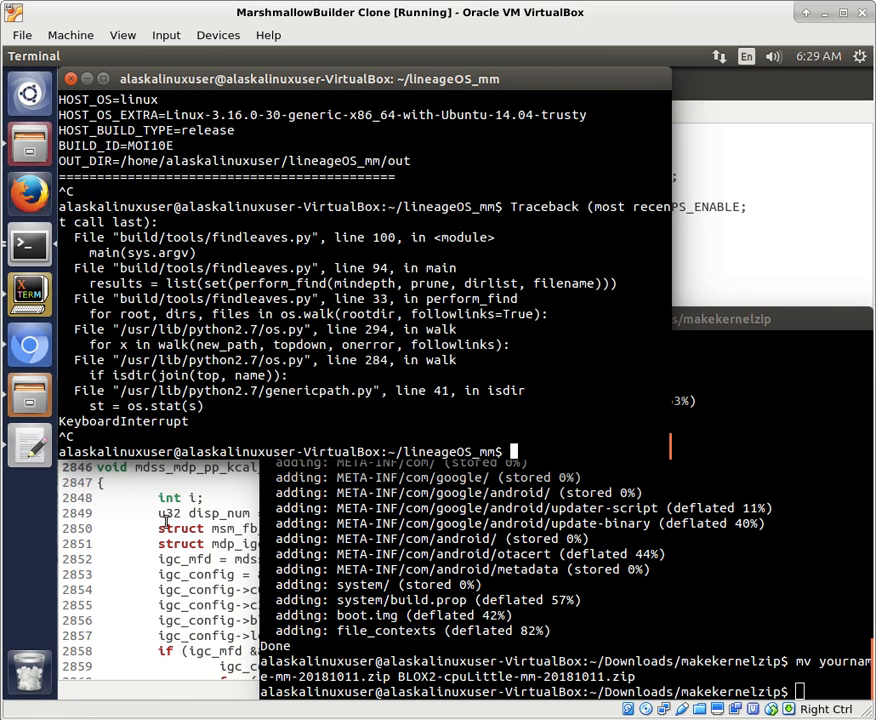
mouse_move(28, 444)
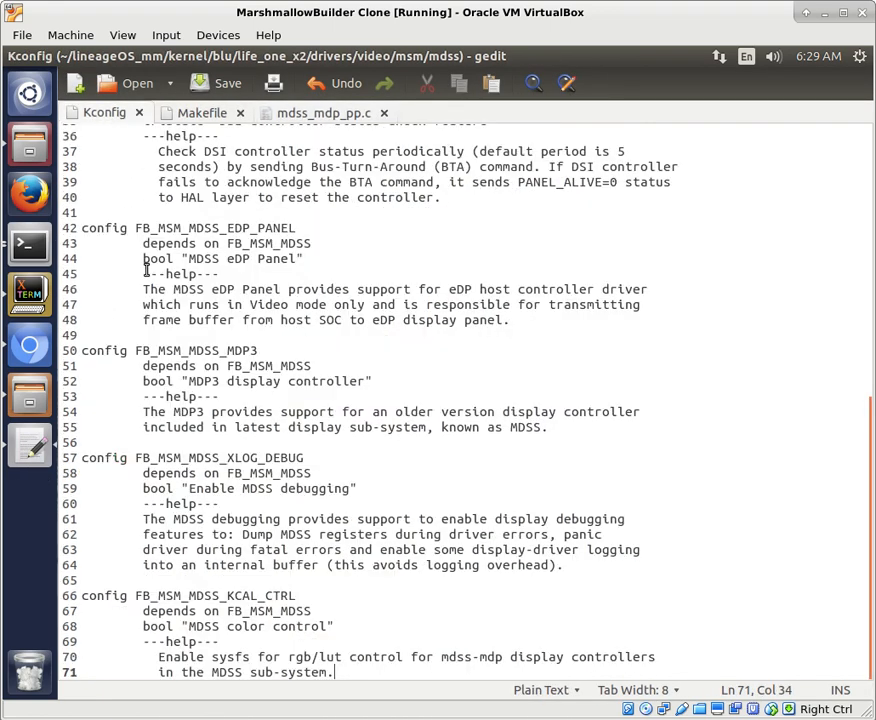
Select the FB_MSM_MDSS_KCAL_CTRL option name in the Kconfig file.
left_click(292, 596)
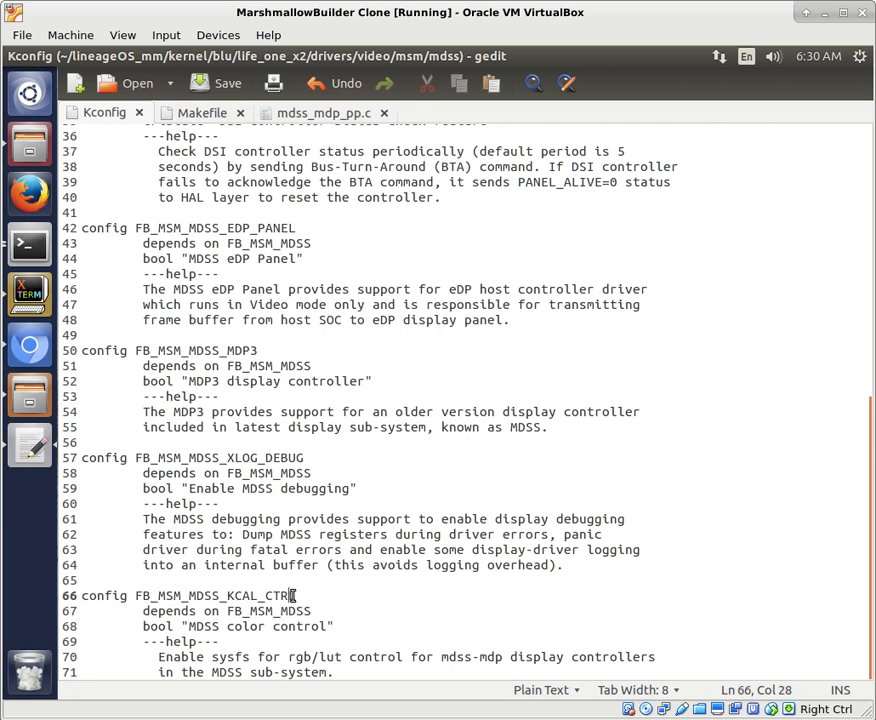
double_click(210, 596)
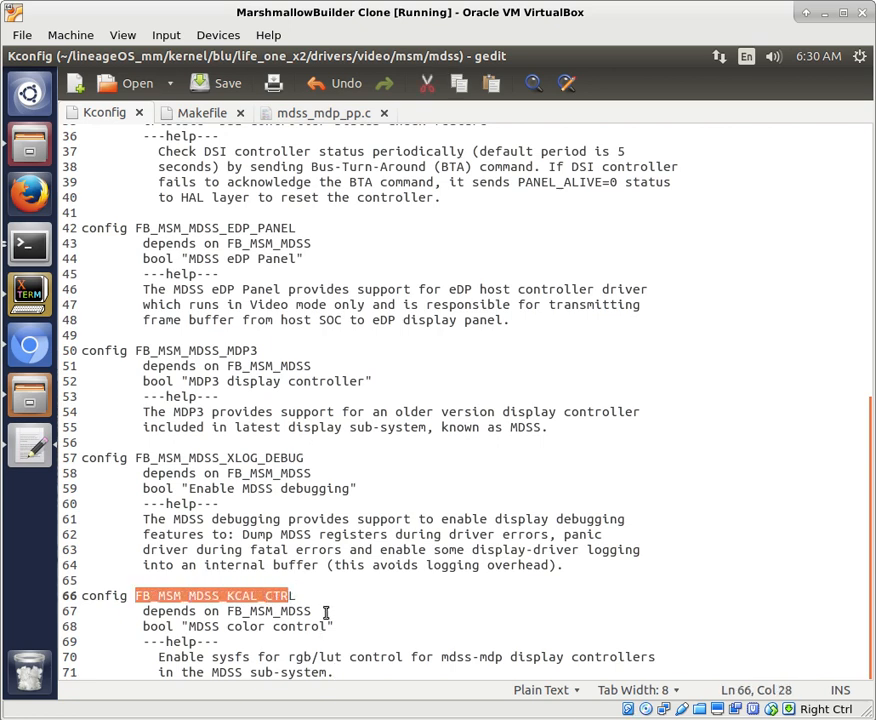
mouse_move(136, 90)
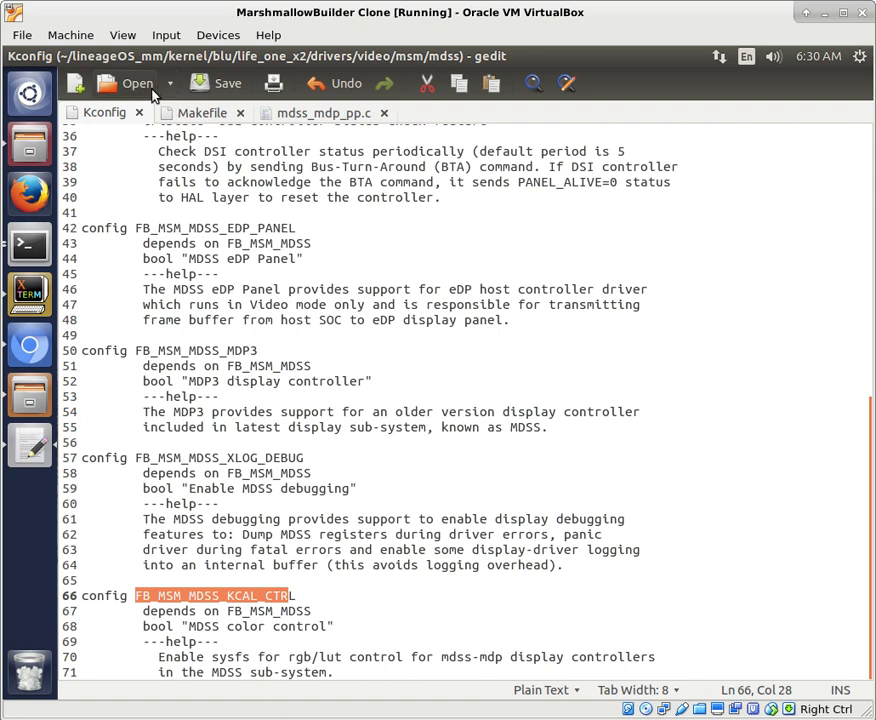
Open arch/arm64/configs/alaskalinuxuser_defconfig in a new gedit tab.
left_click(128, 84)
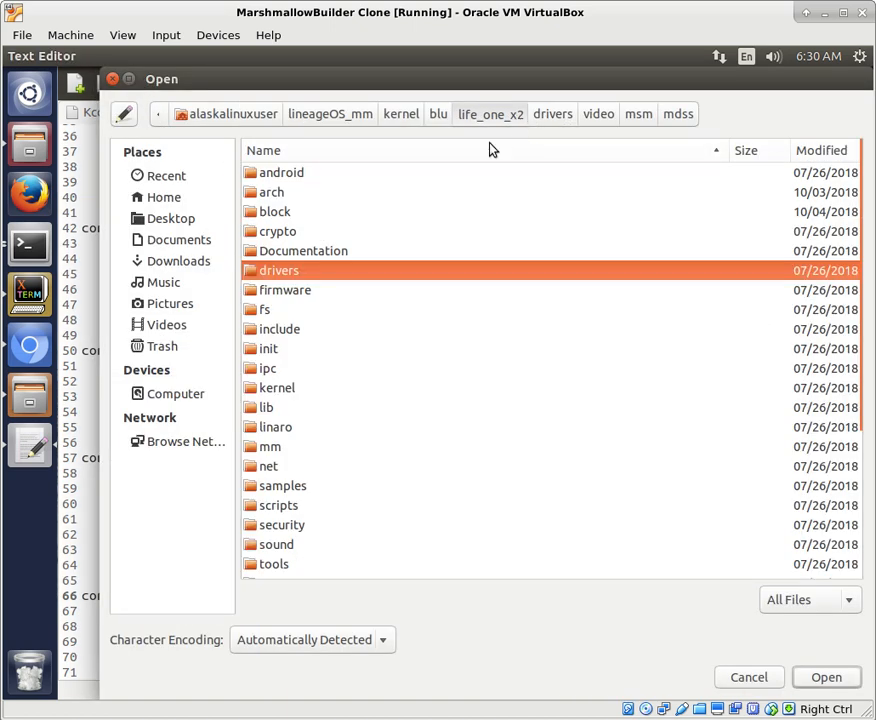
double_click(272, 192)
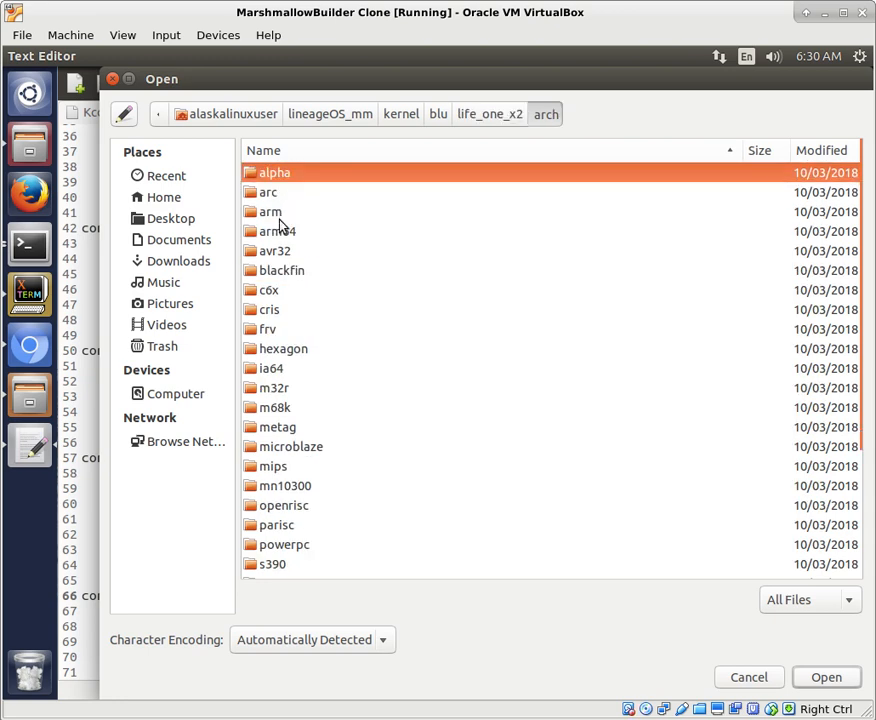
double_click(272, 232)
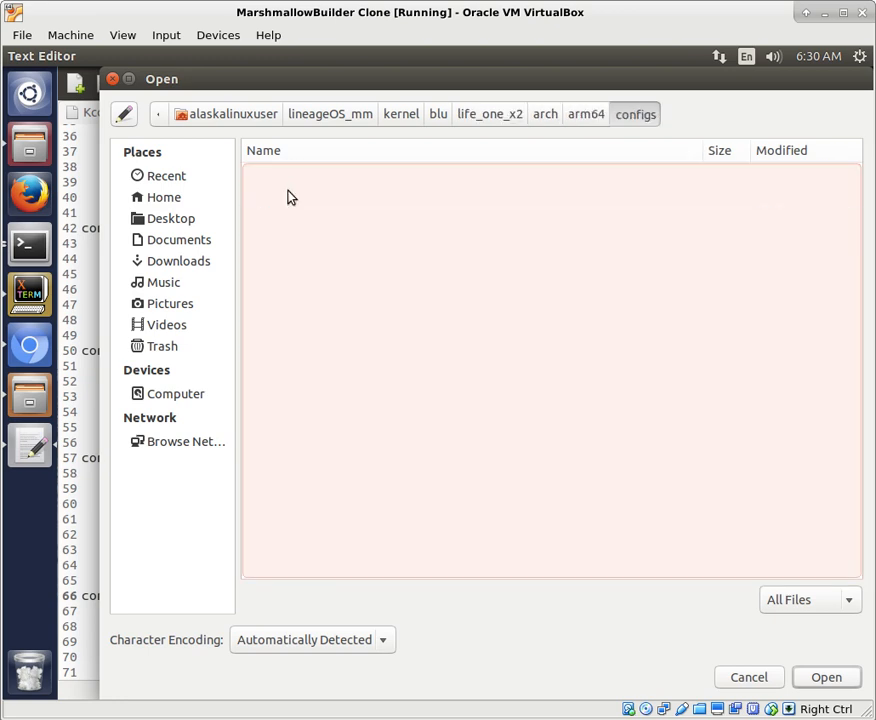
left_click(826, 676)
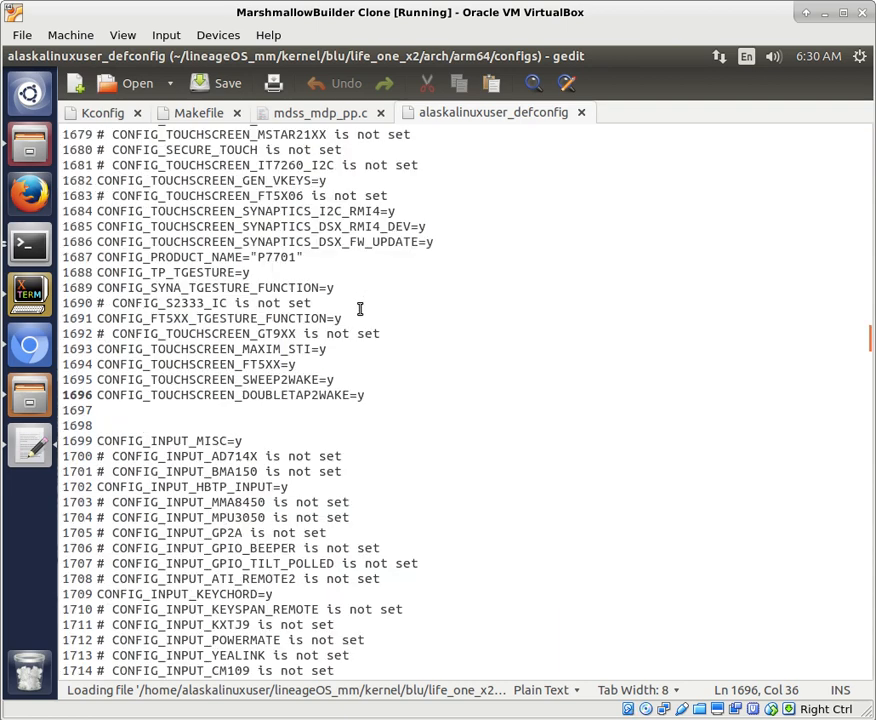
Duplicate the CONFIG_FB_MSM_MDSS_XLOG_DEBUG line onto a new line below it in the defconfig.
left_click(98, 112)
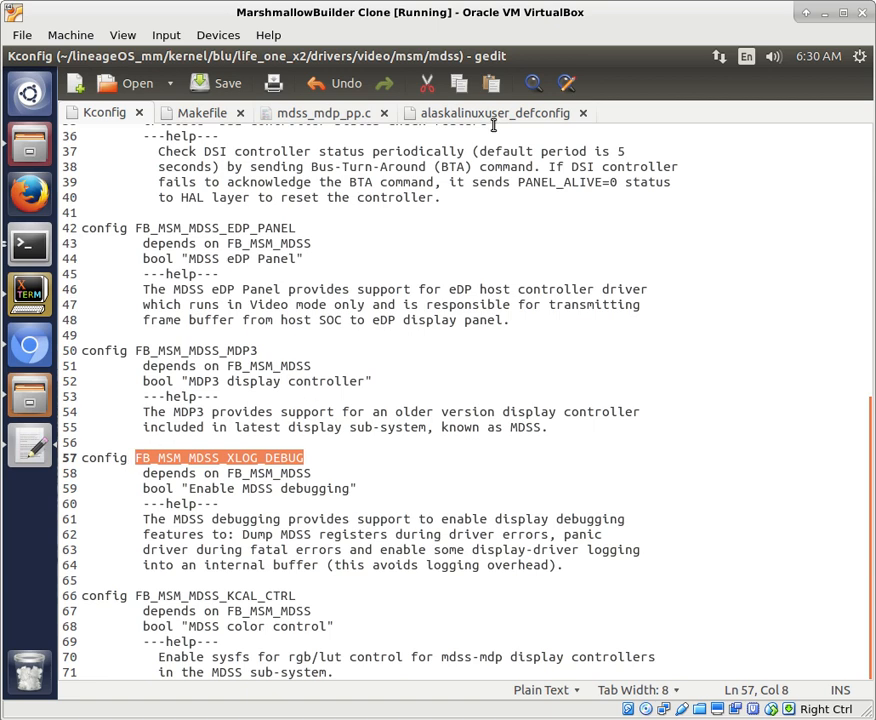
left_click(490, 112)
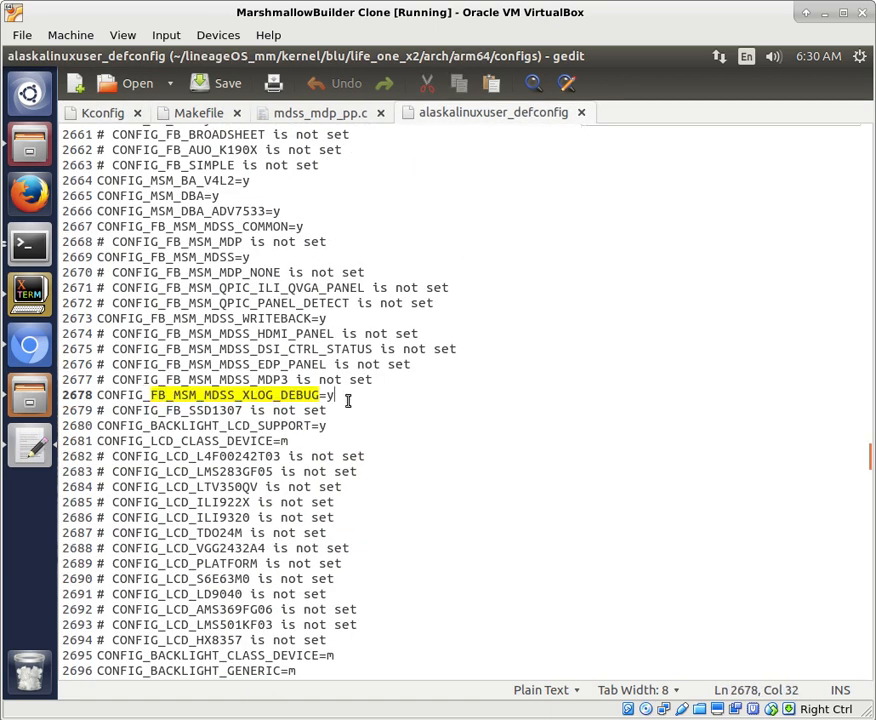
key("Return")
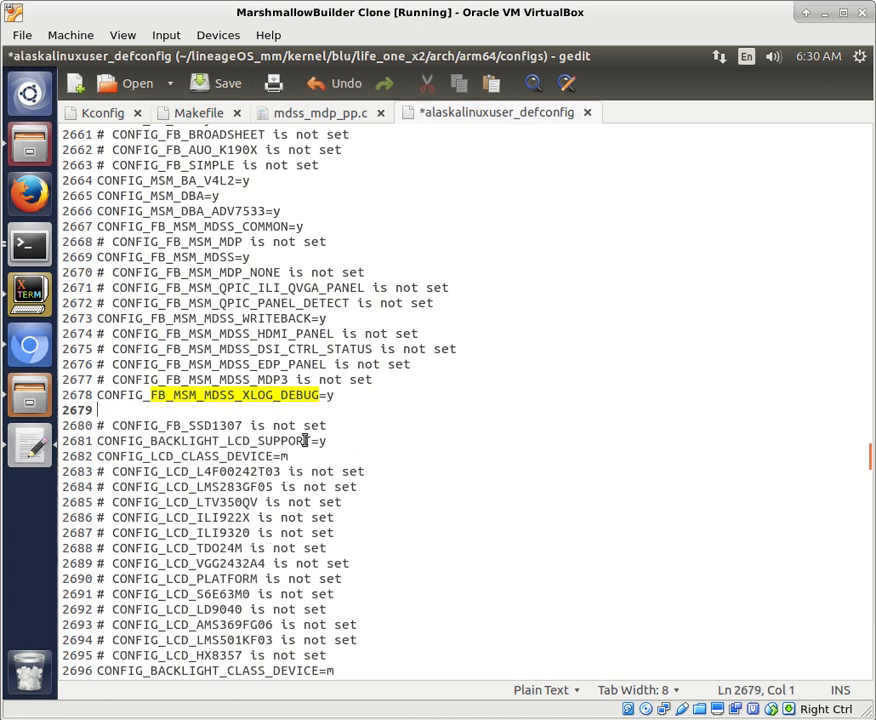
triple_click(200, 396)
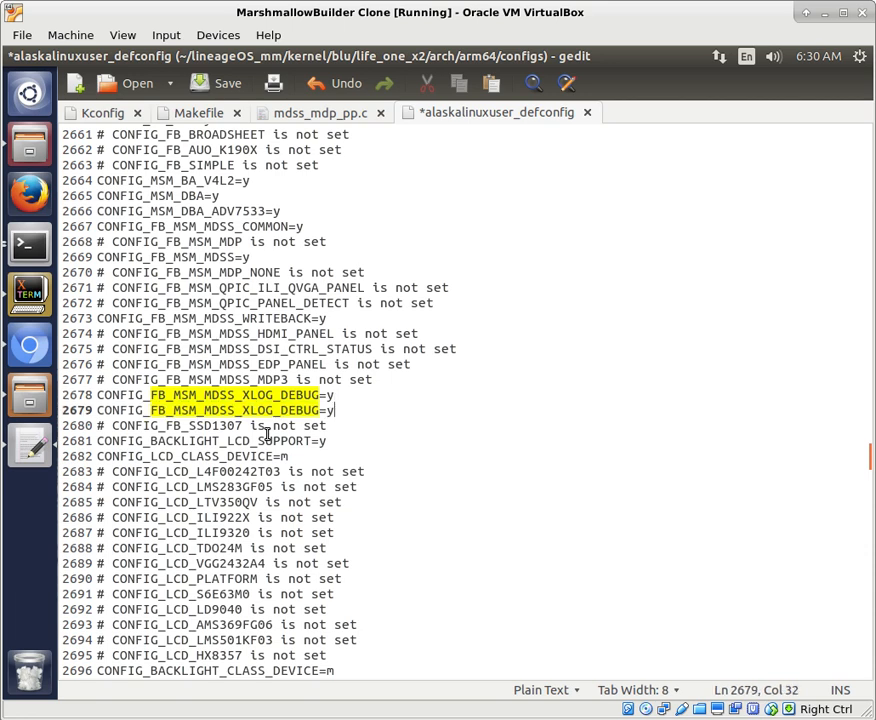
mouse_move(156, 244)
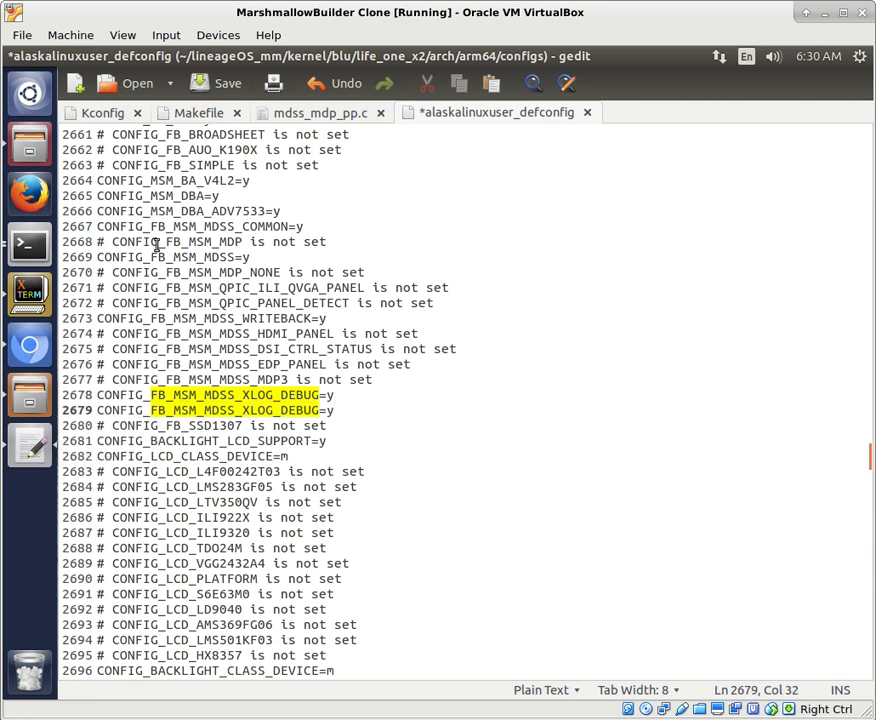
Replace the copy's name with FB_MSM_MDSS_KCAL_CTRL from Kconfig, giving CONFIG_FB_MSM_MDSS_KCAL_CTRL=y.
left_click(100, 112)
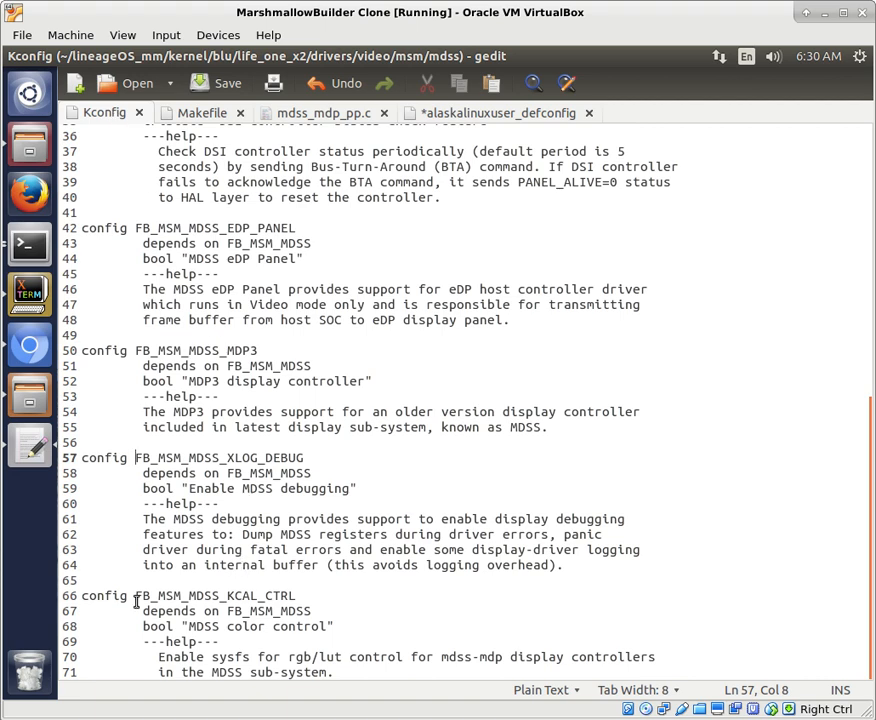
double_click(216, 596)
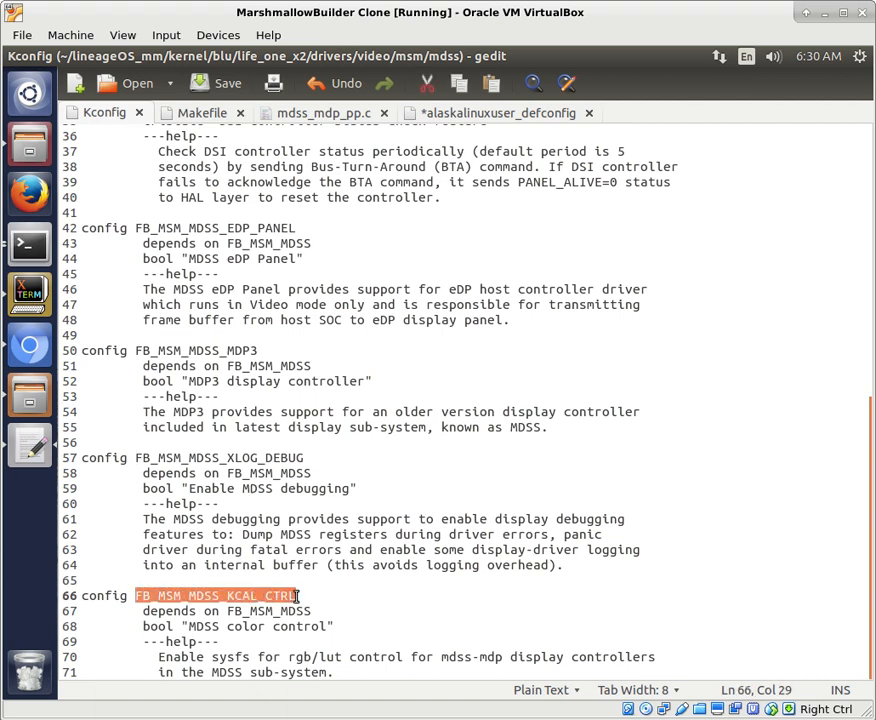
left_click(490, 112)
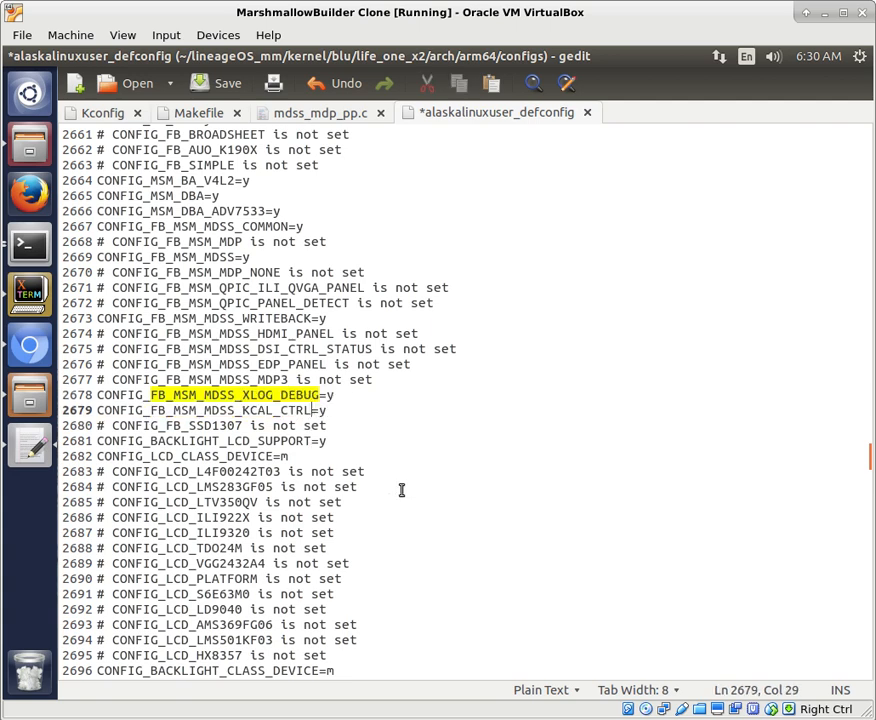
left_click(344, 396)
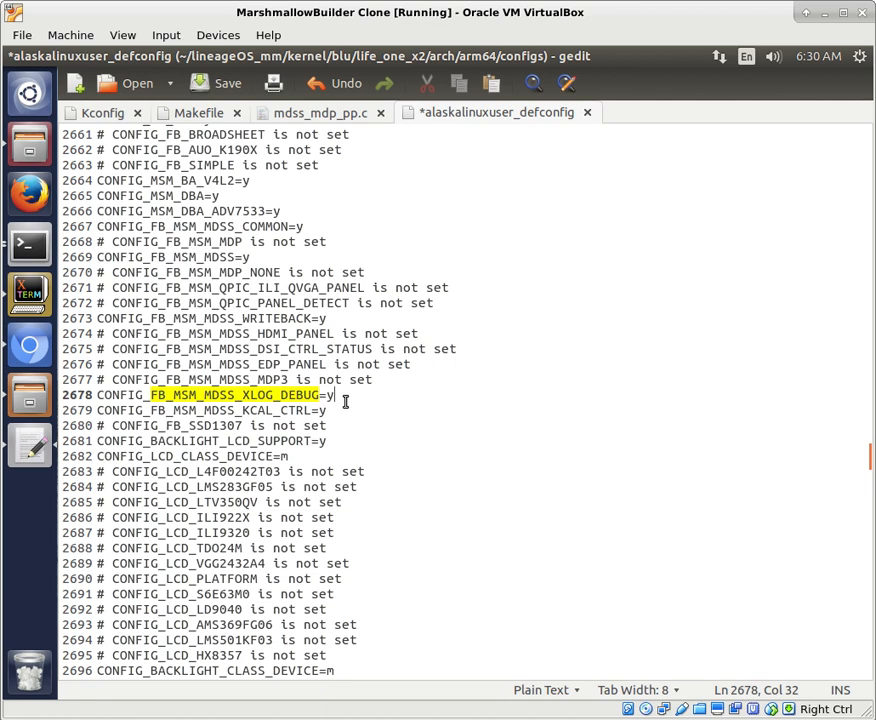